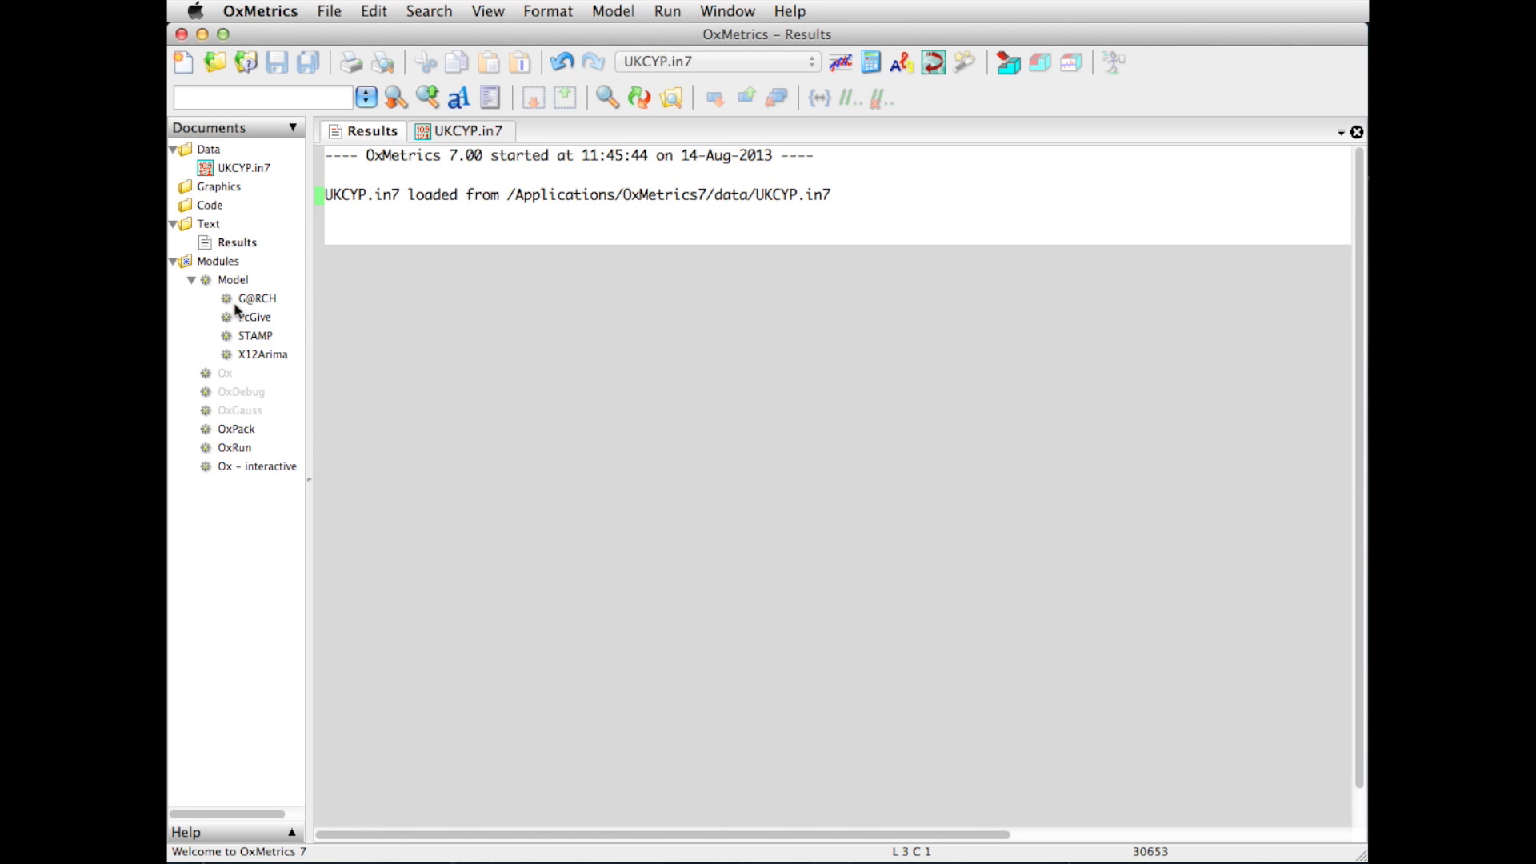
mouse_move(261, 322)
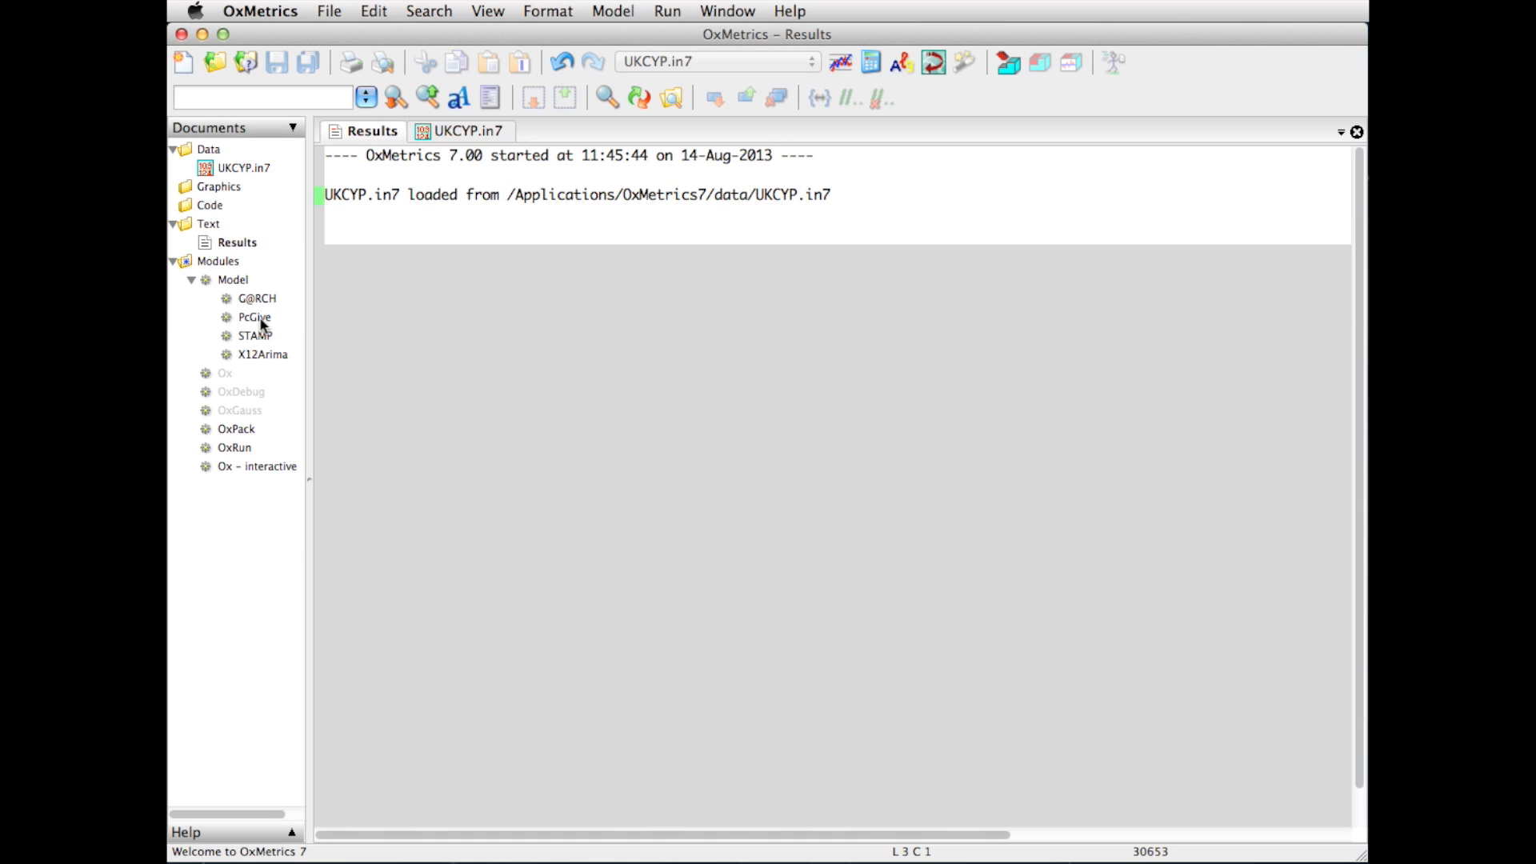
mouse_move(260, 326)
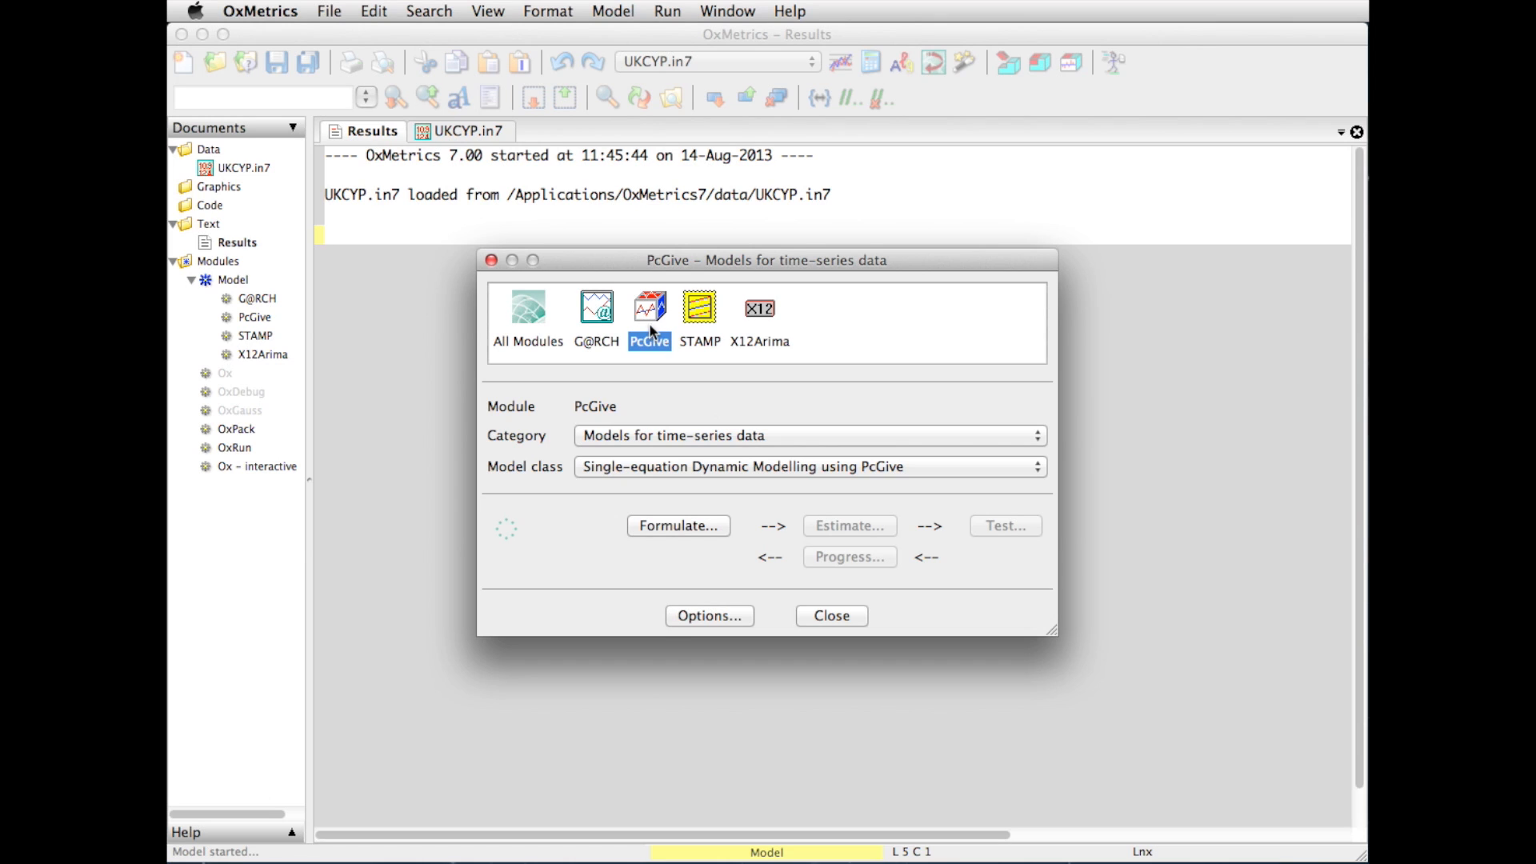
mouse_move(654, 336)
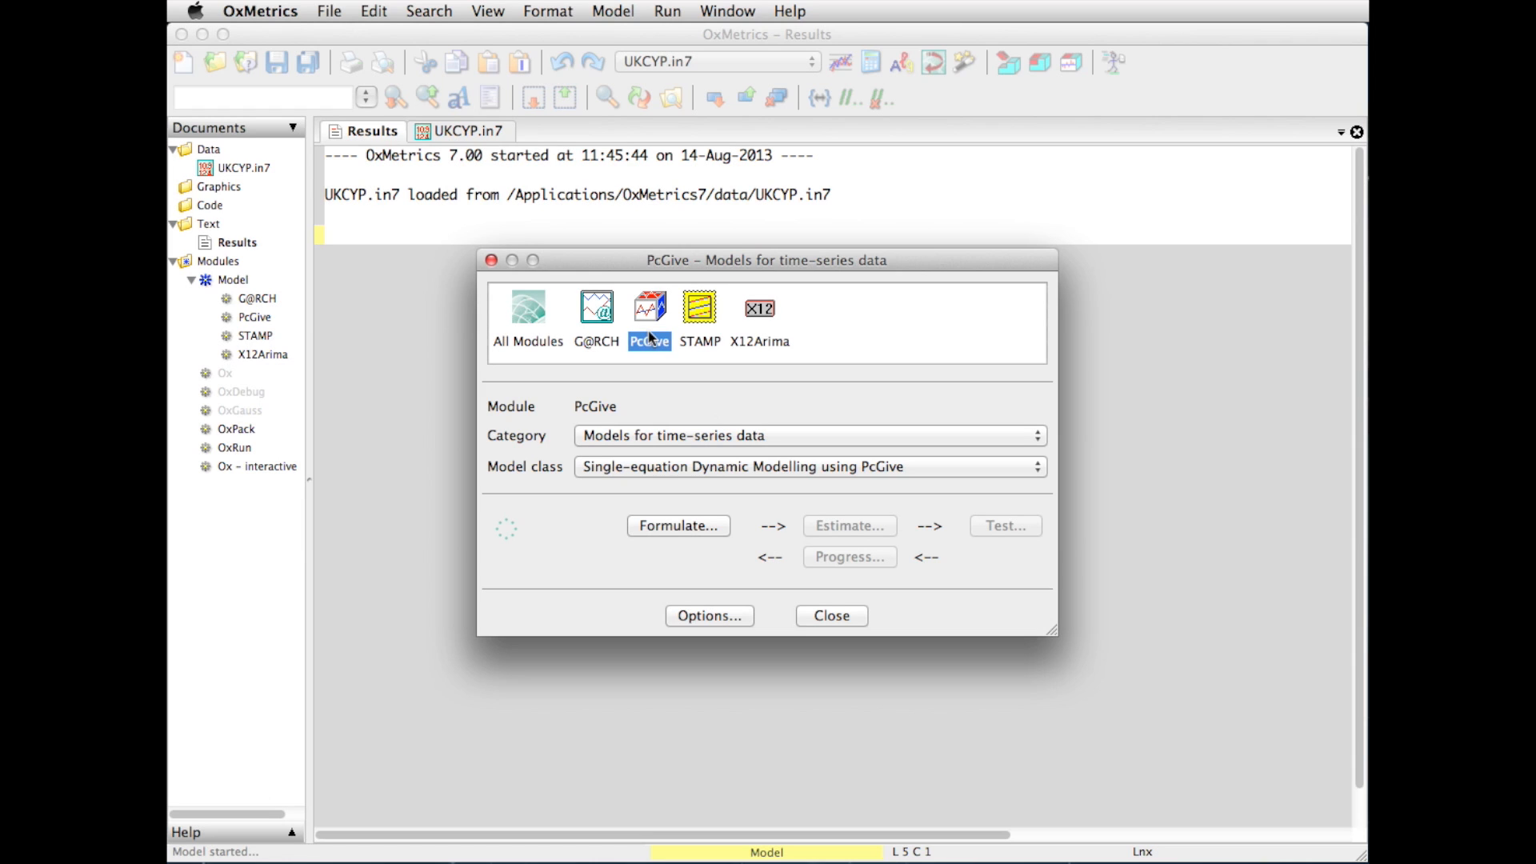
mouse_move(649, 341)
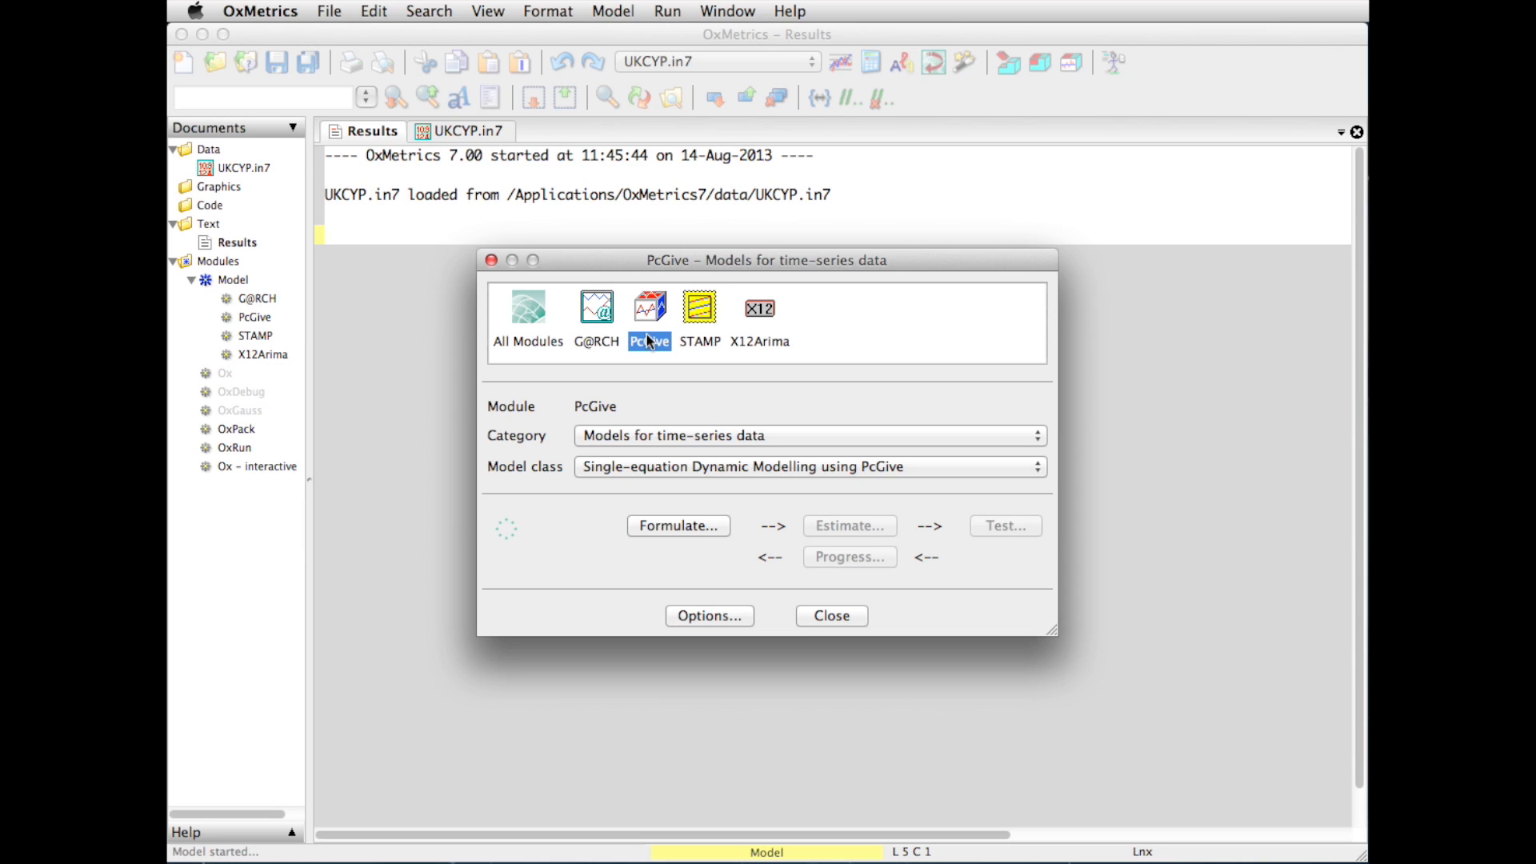
mouse_move(650, 350)
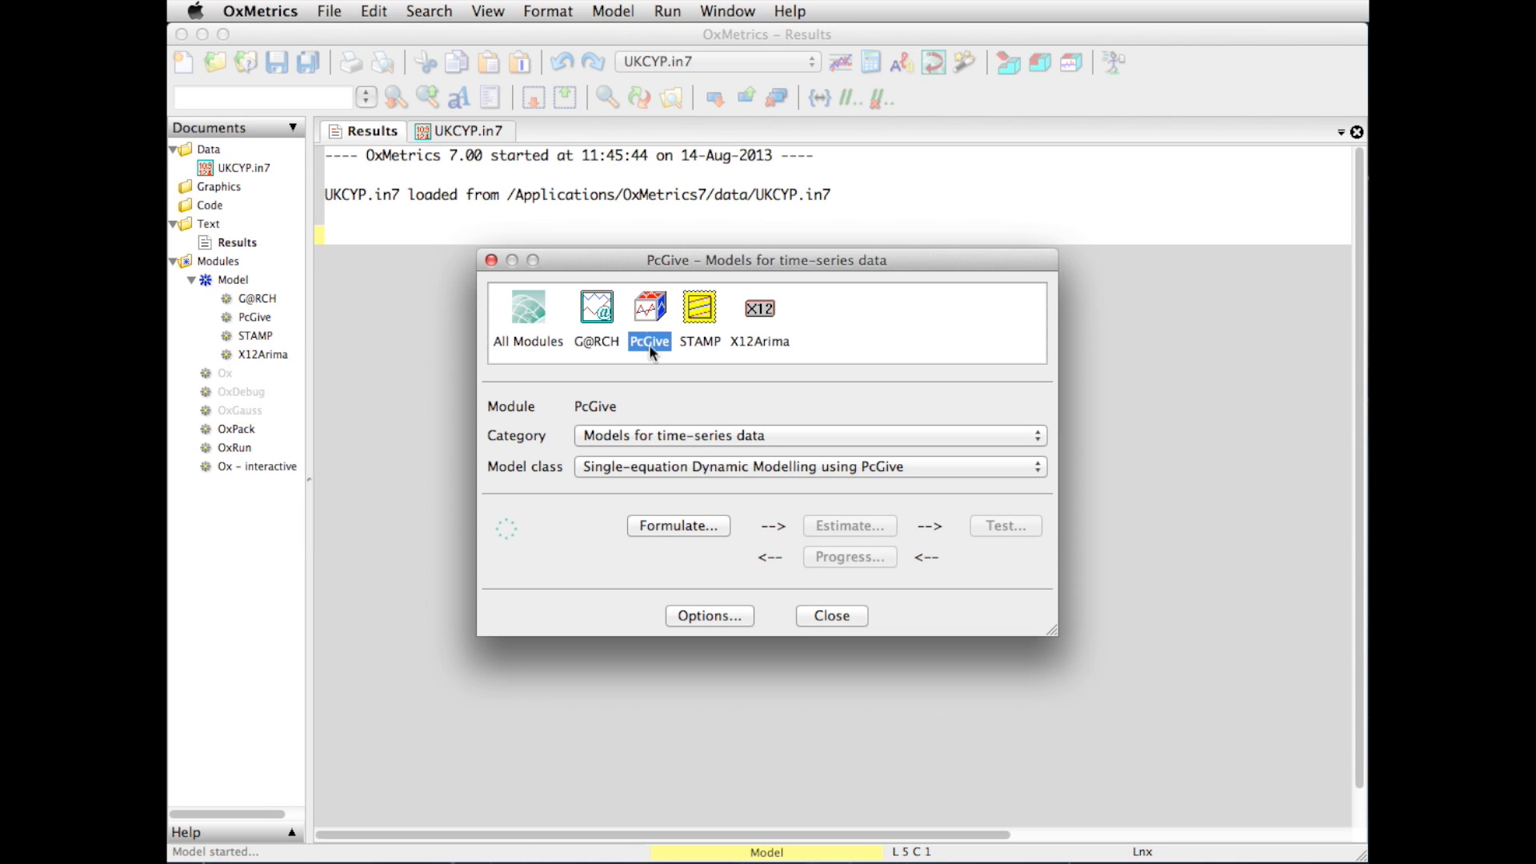
mouse_move(791, 440)
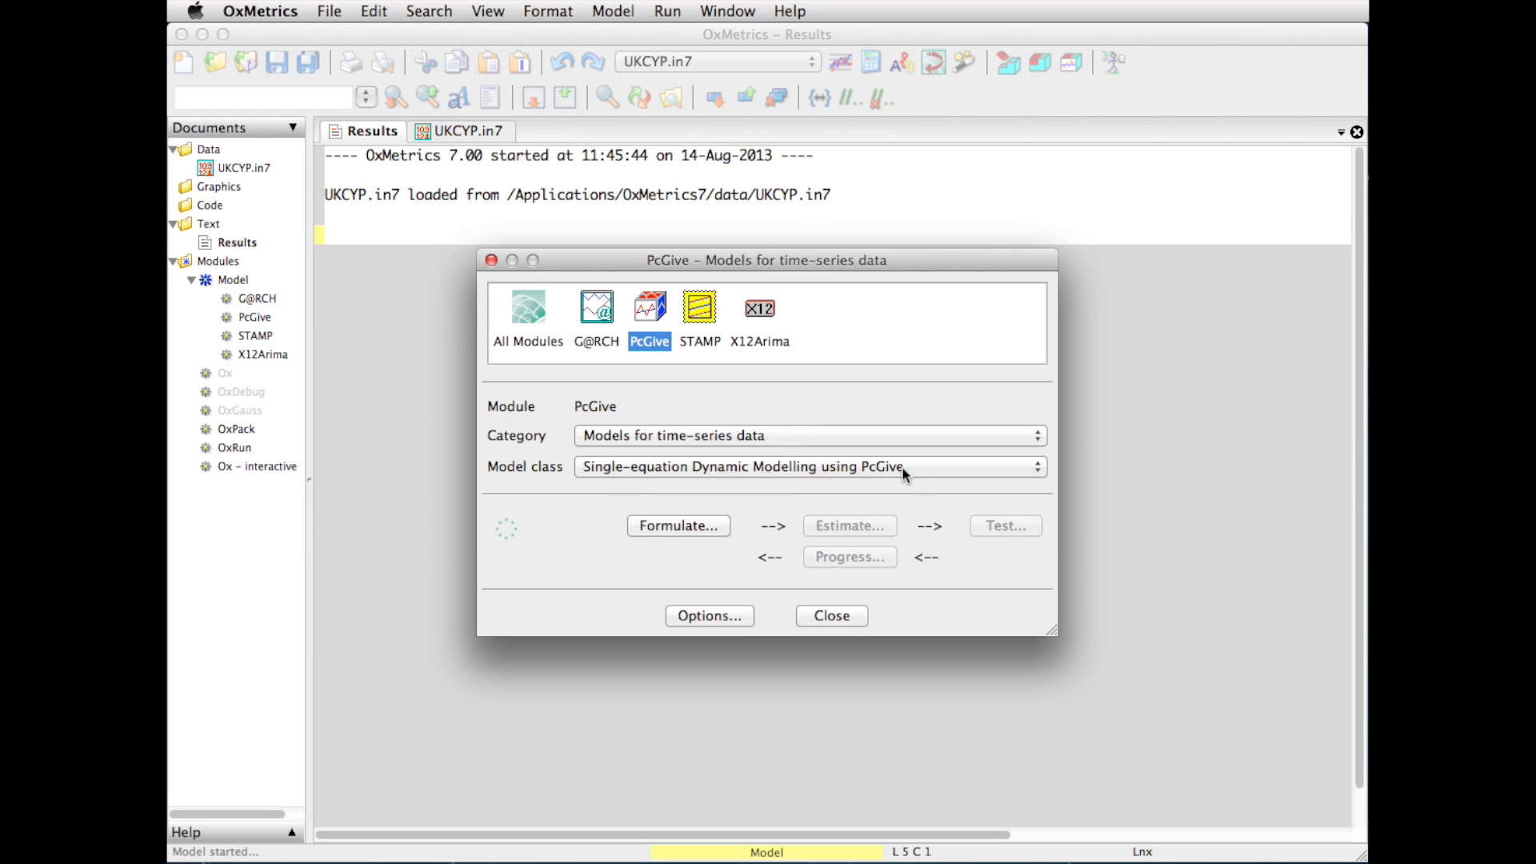
mouse_move(1043, 443)
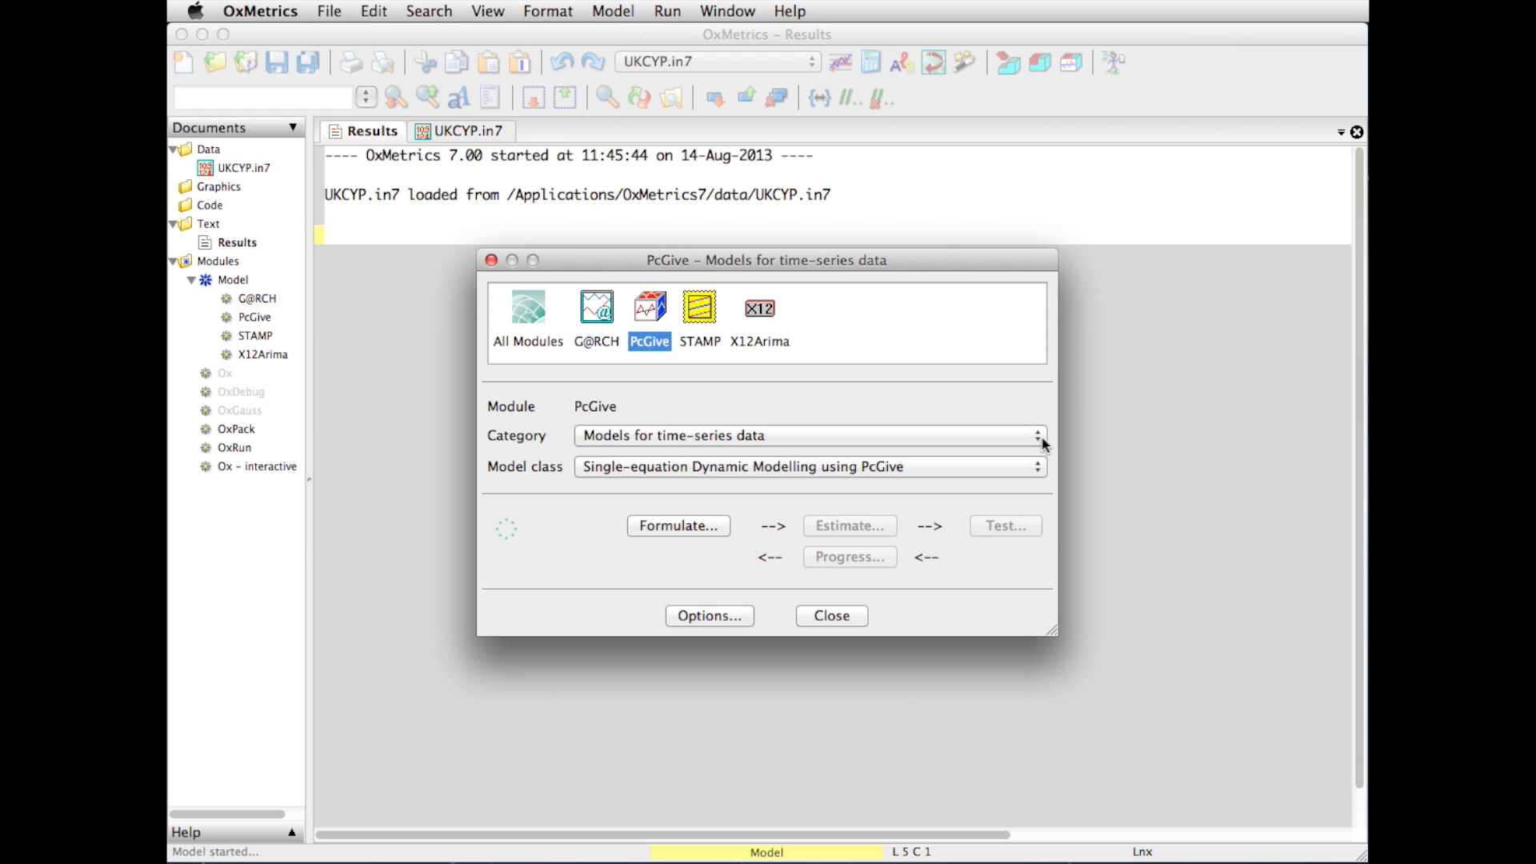
Browse the PcGive model categories, leaving time-series data selected
left_click(1038, 436)
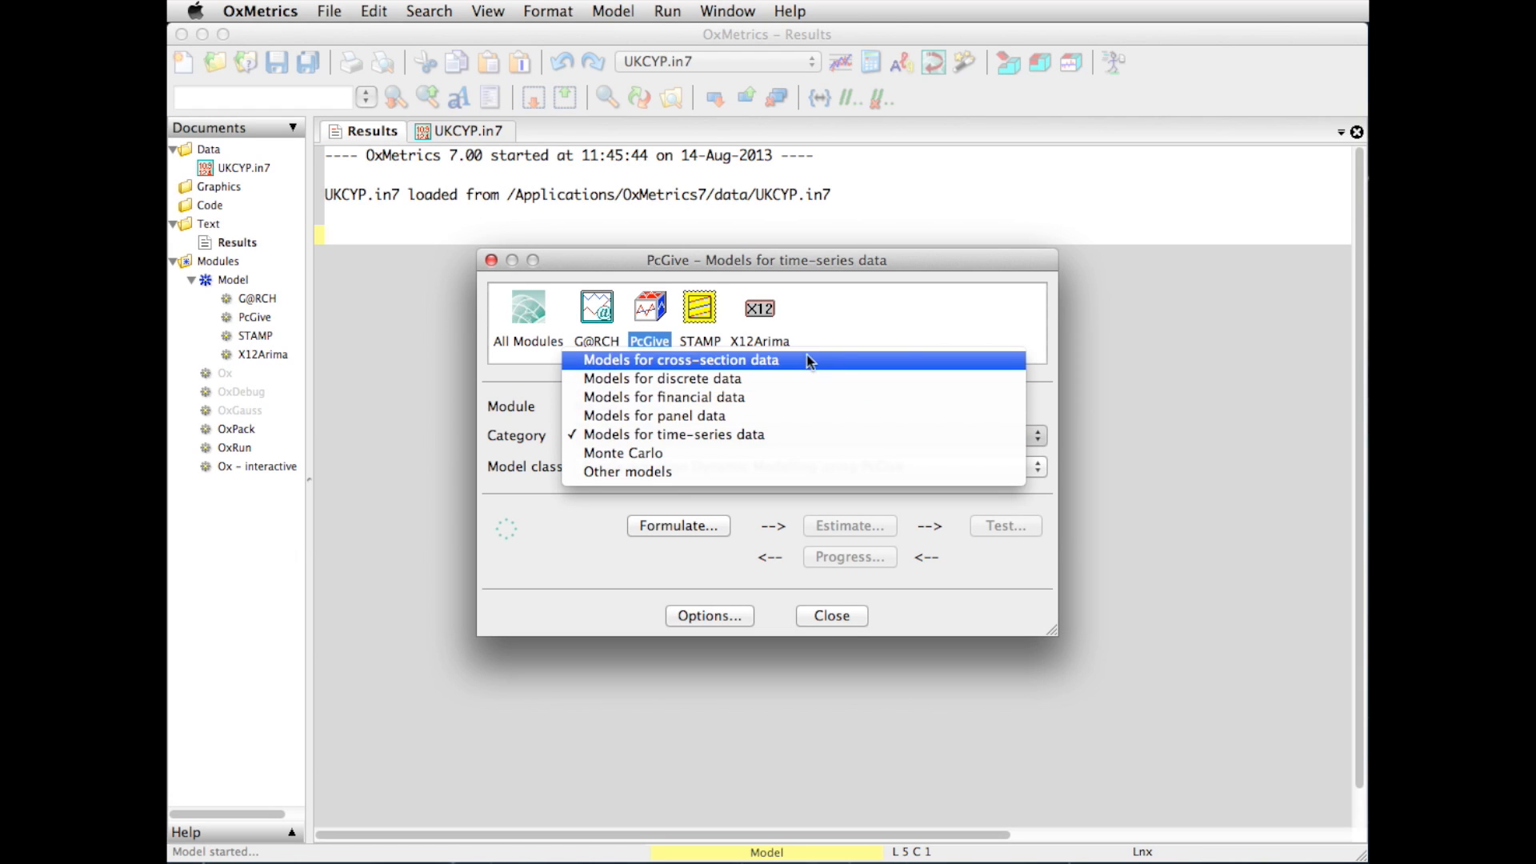
mouse_move(751, 379)
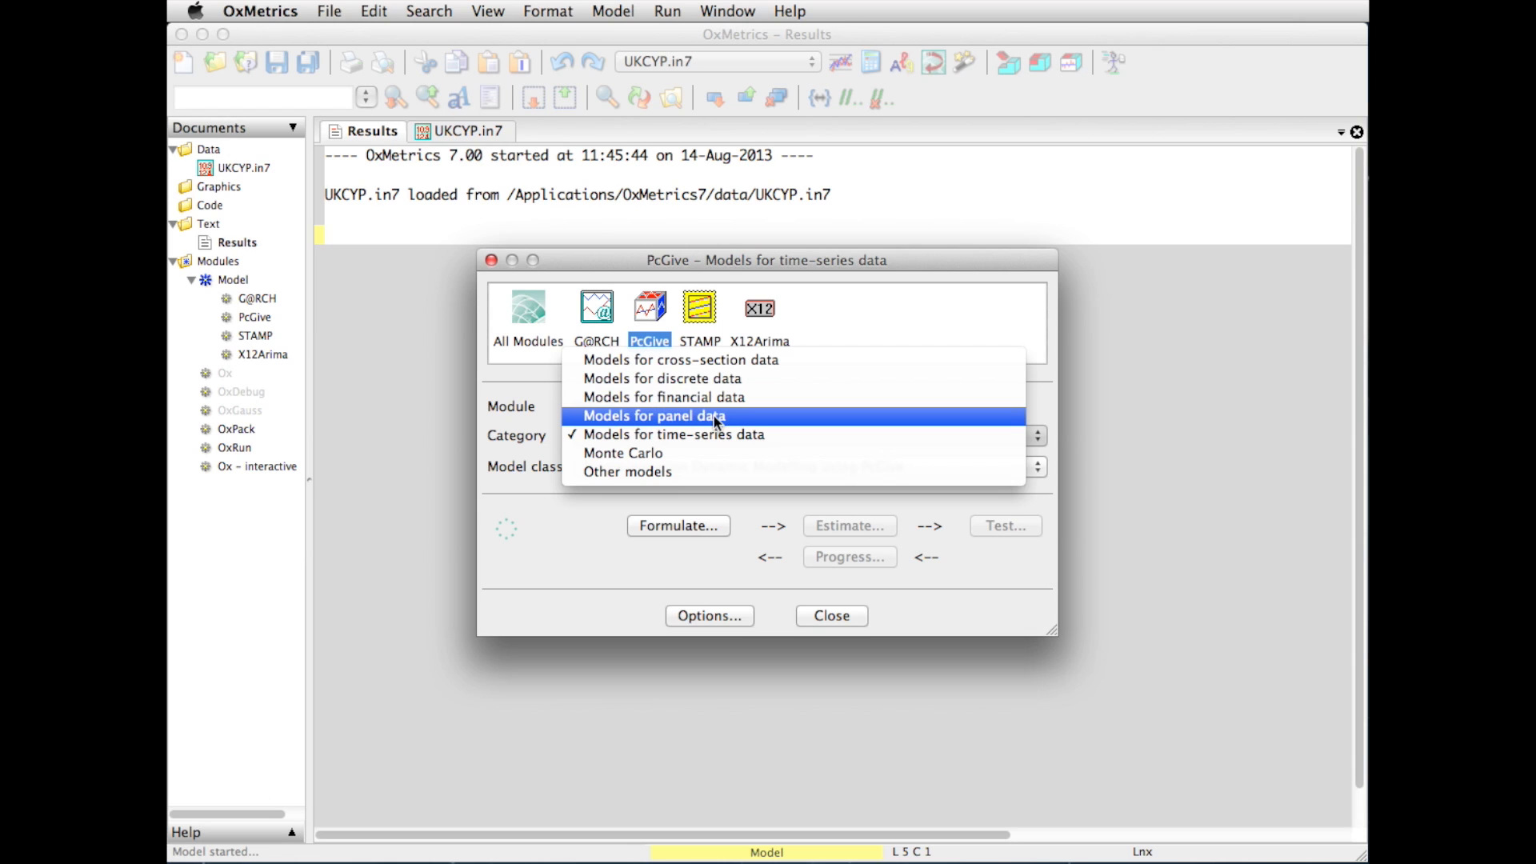
mouse_move(697, 434)
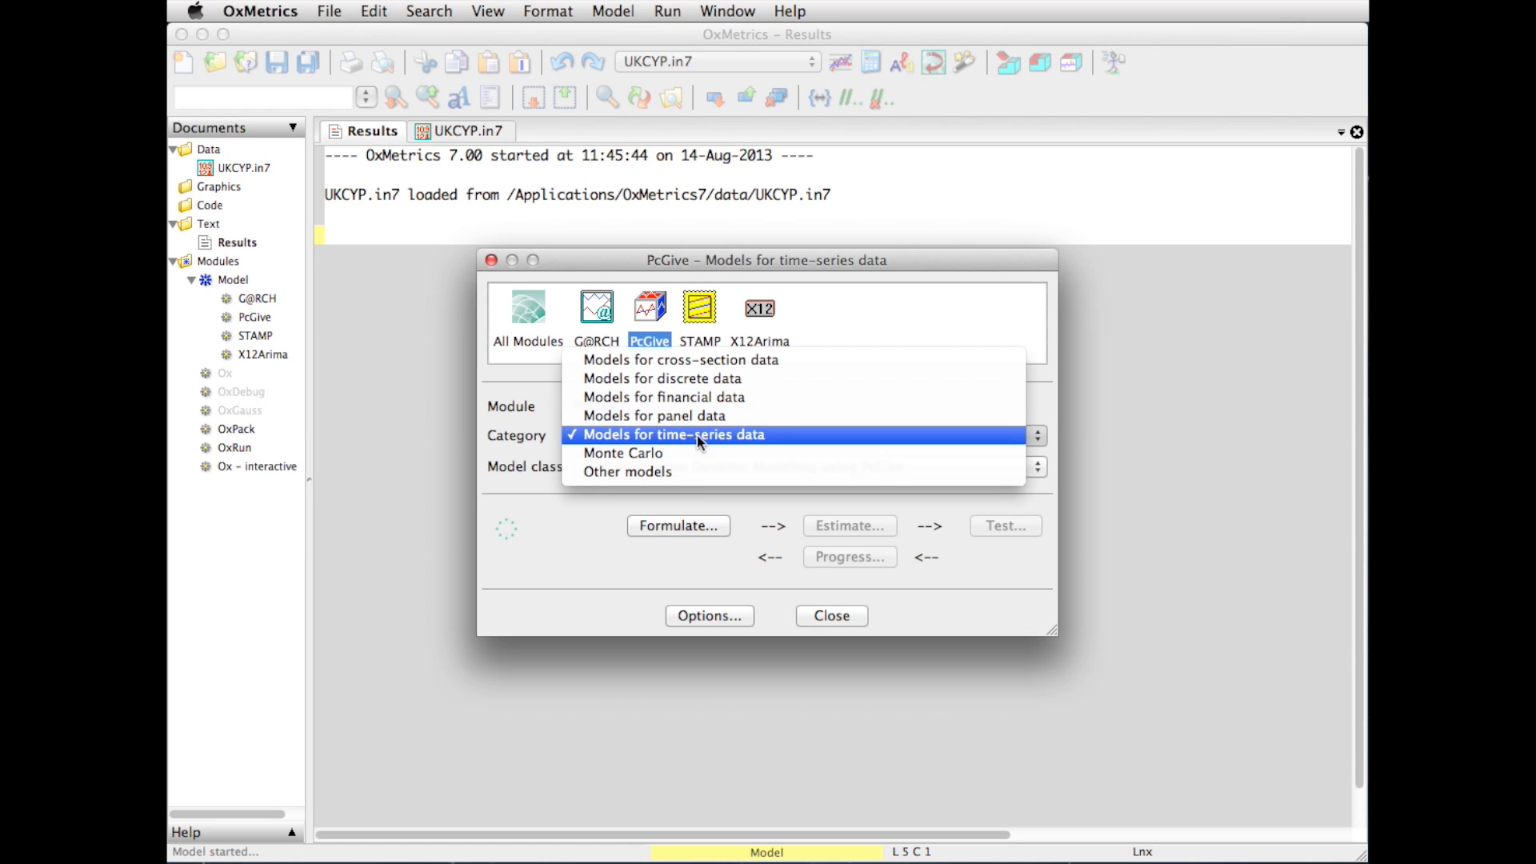
mouse_move(623, 452)
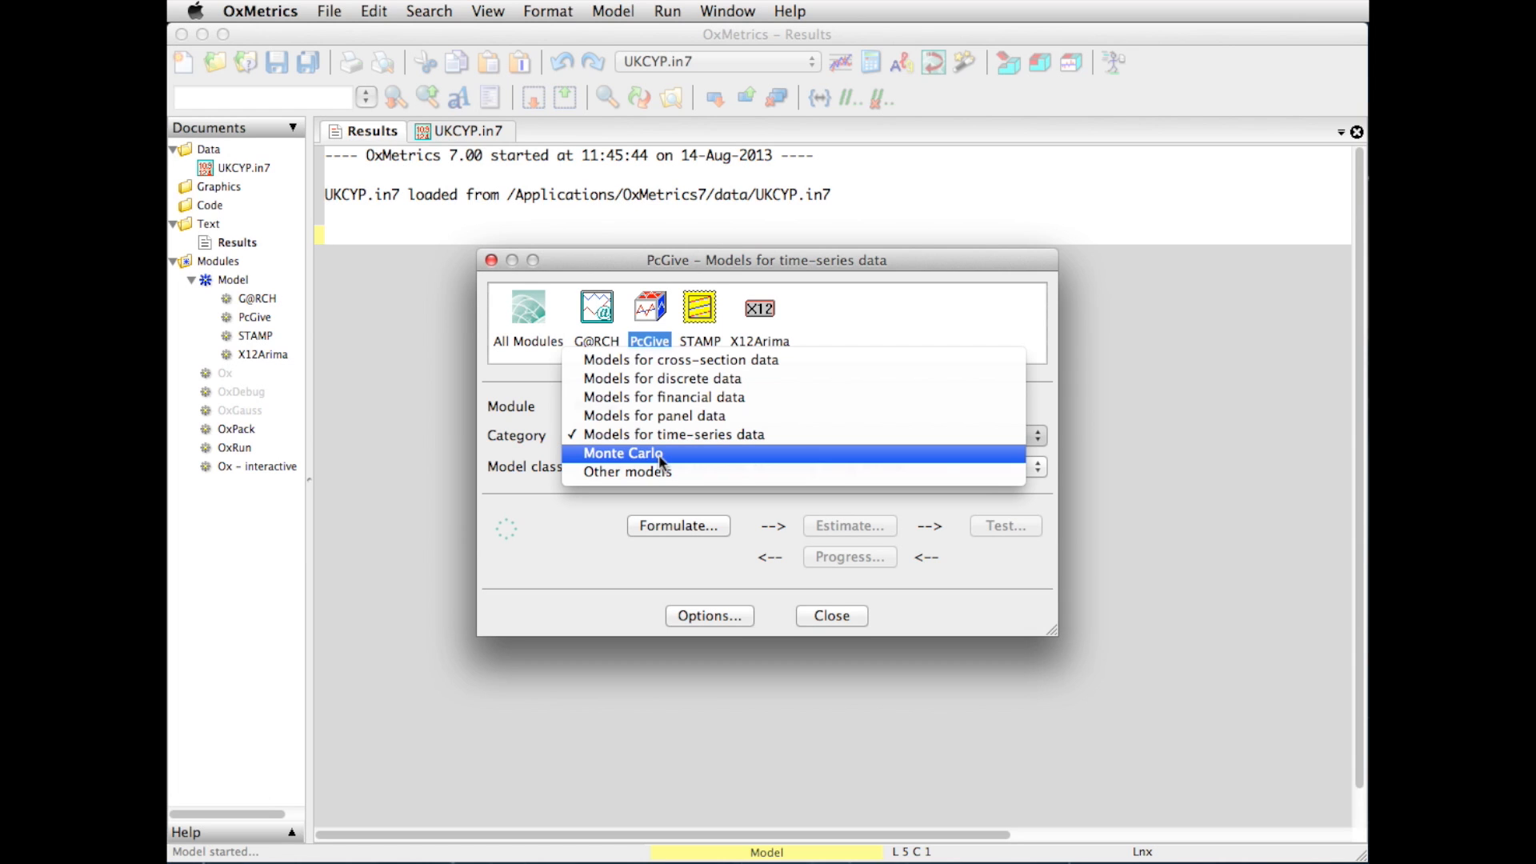
mouse_move(627, 471)
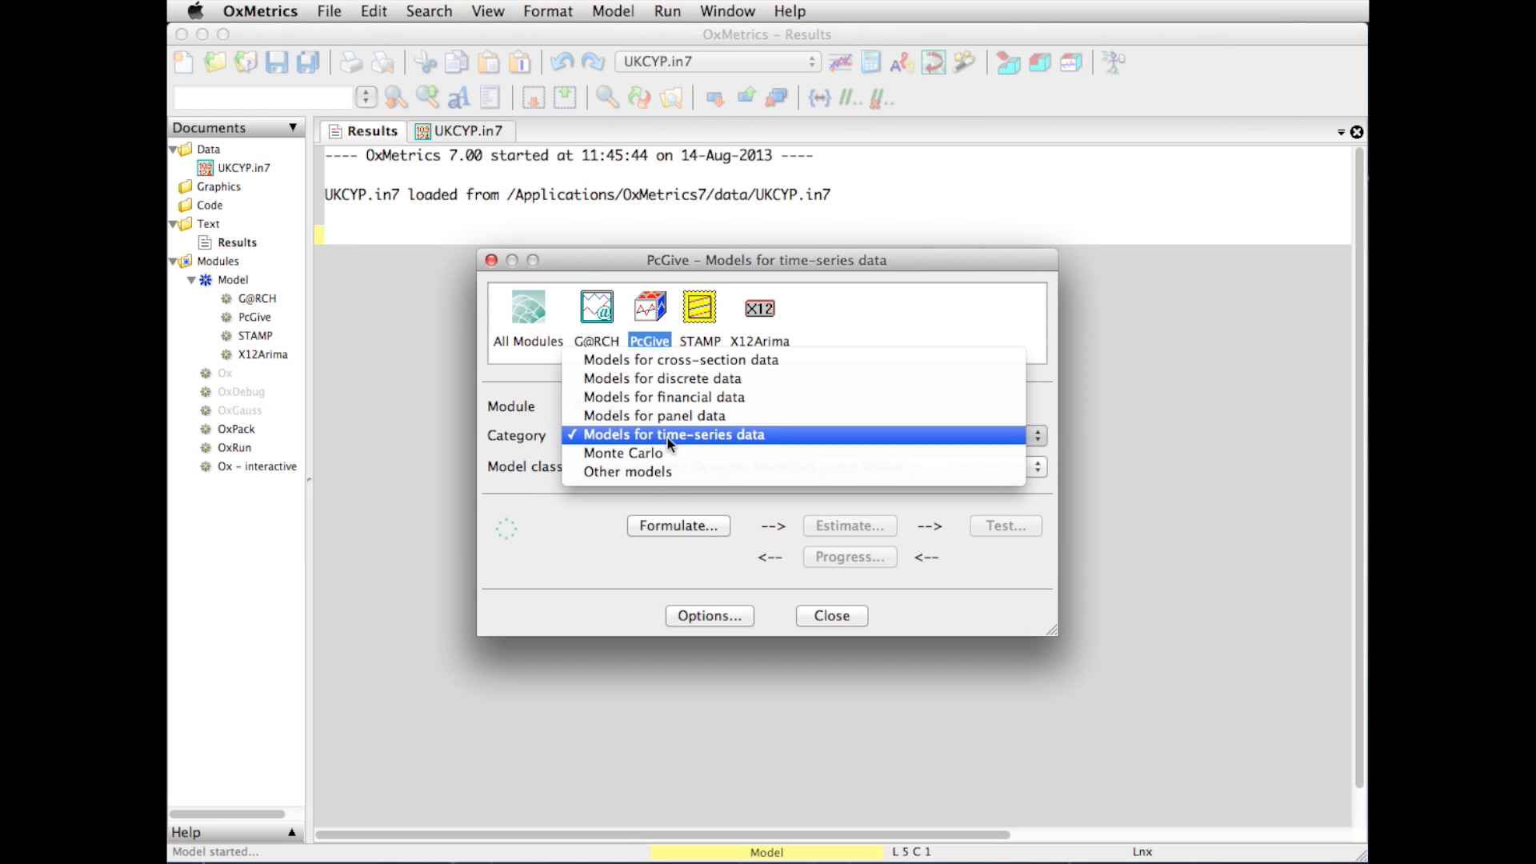
Keep time-series data as category and Single-equation Dynamic Modelling as model class
left_click(673, 434)
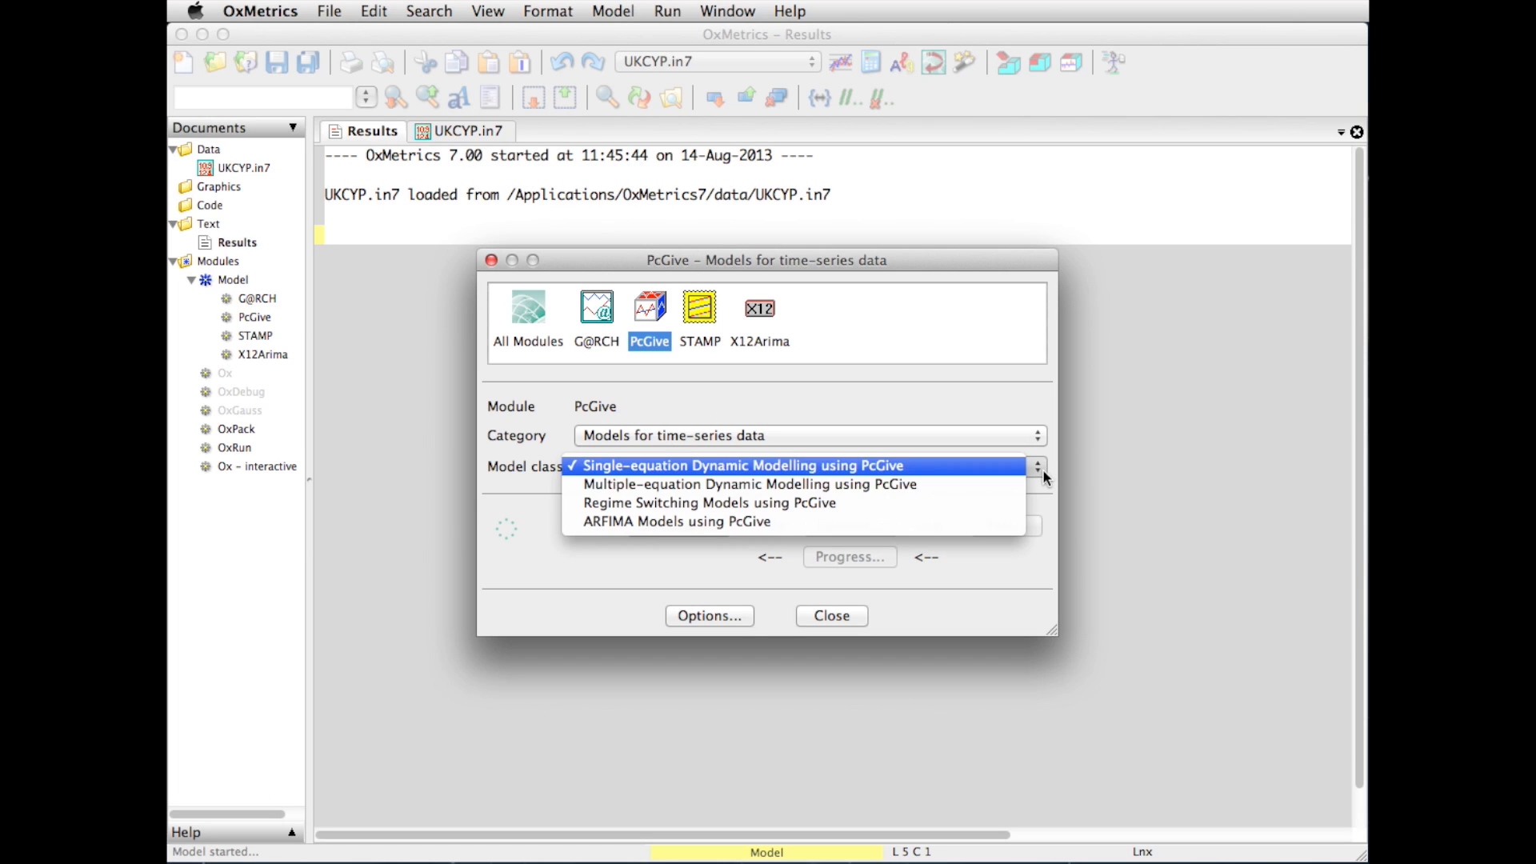
mouse_move(749, 484)
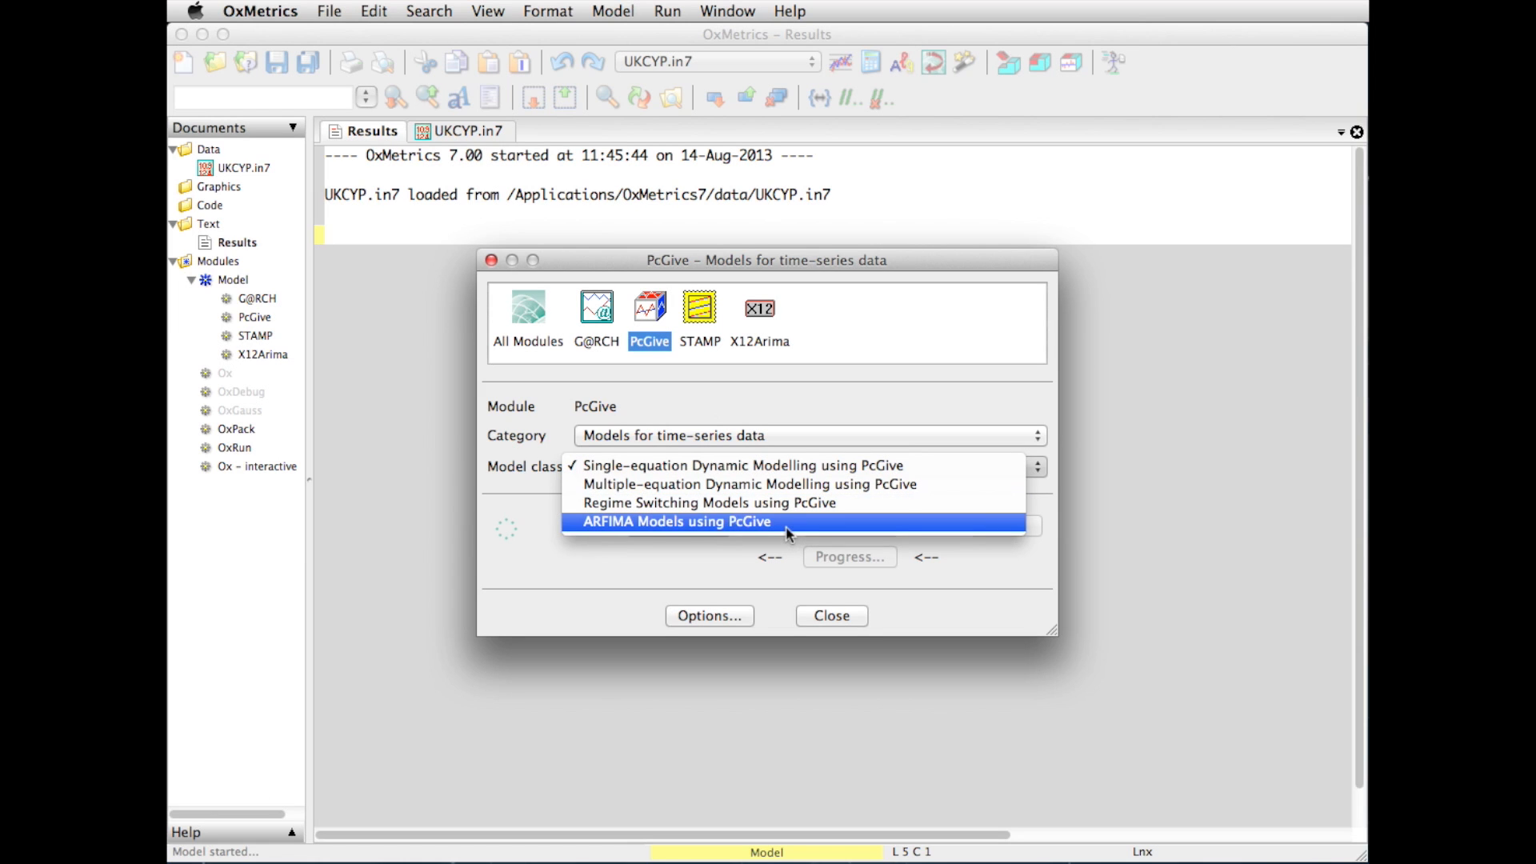
mouse_move(750, 484)
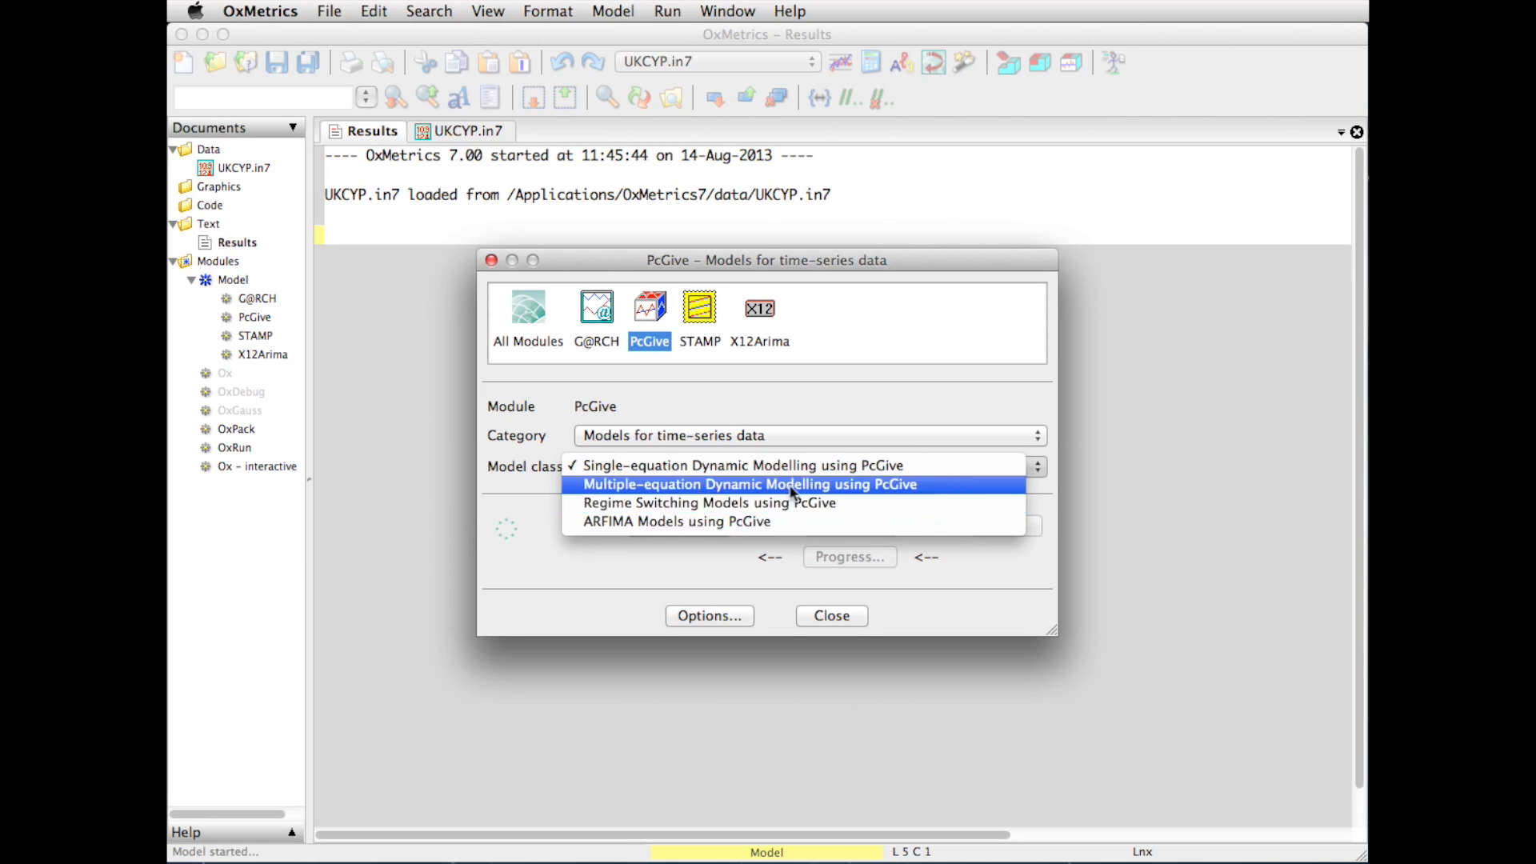
left_click(742, 465)
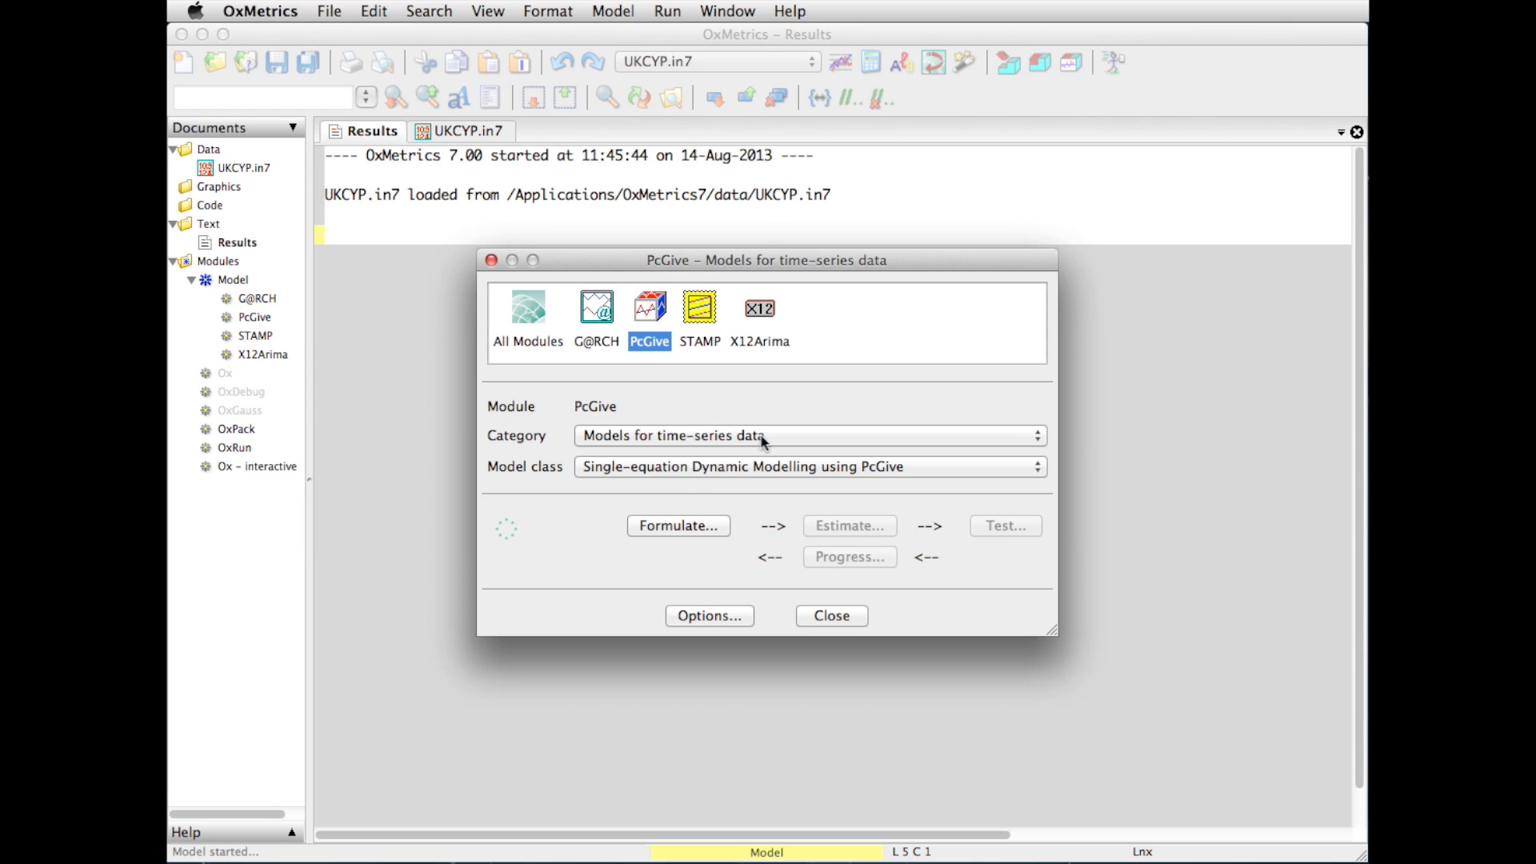
mouse_move(690, 488)
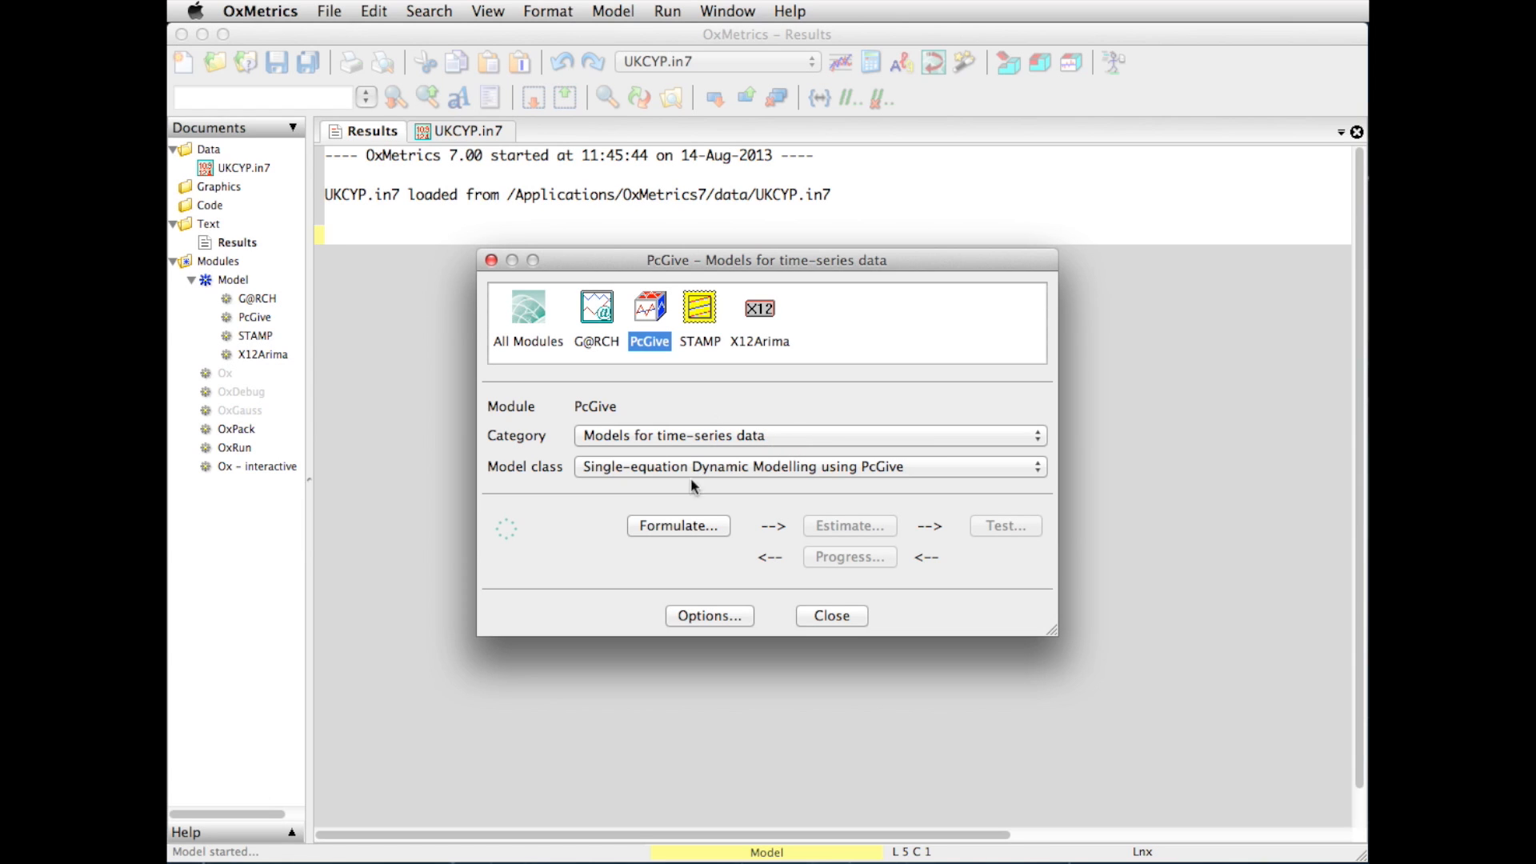
mouse_move(712, 540)
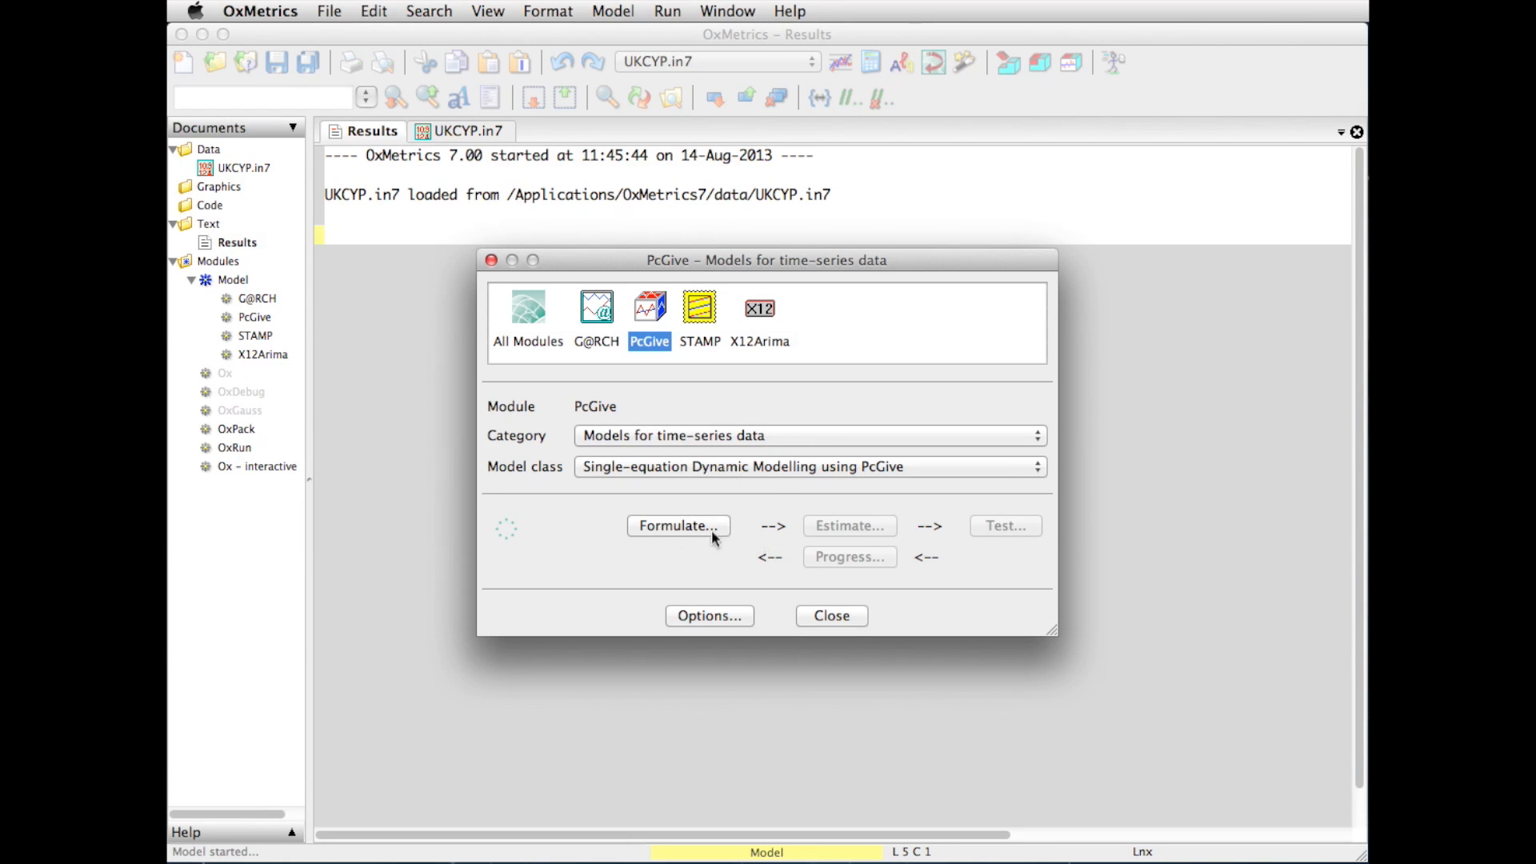
mouse_move(673, 531)
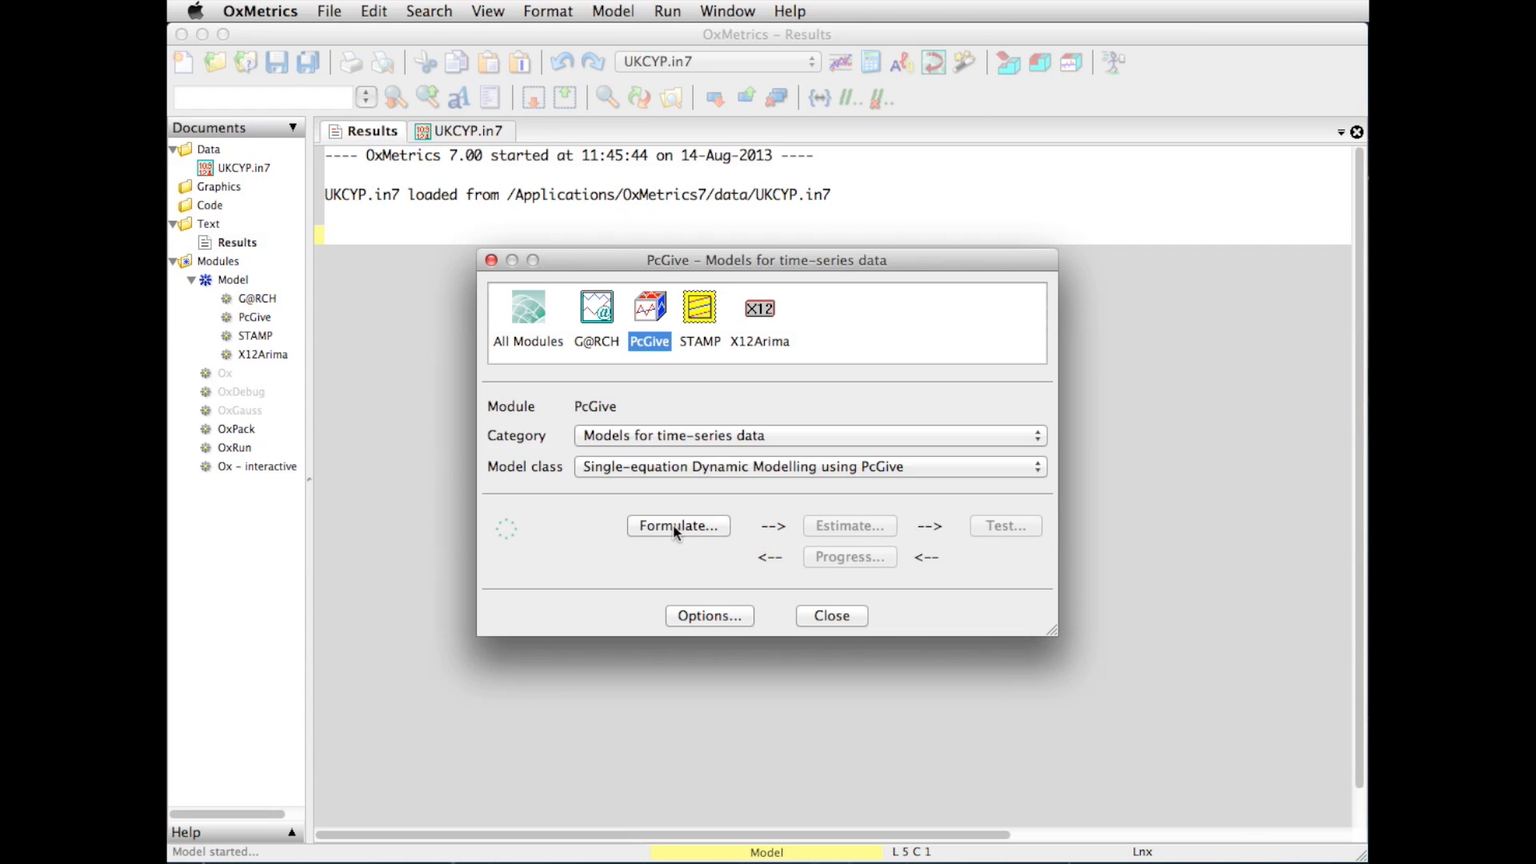
Start formulating the single-equation dynamic model for UKCYP.in7, dialog fully in view
left_click(677, 527)
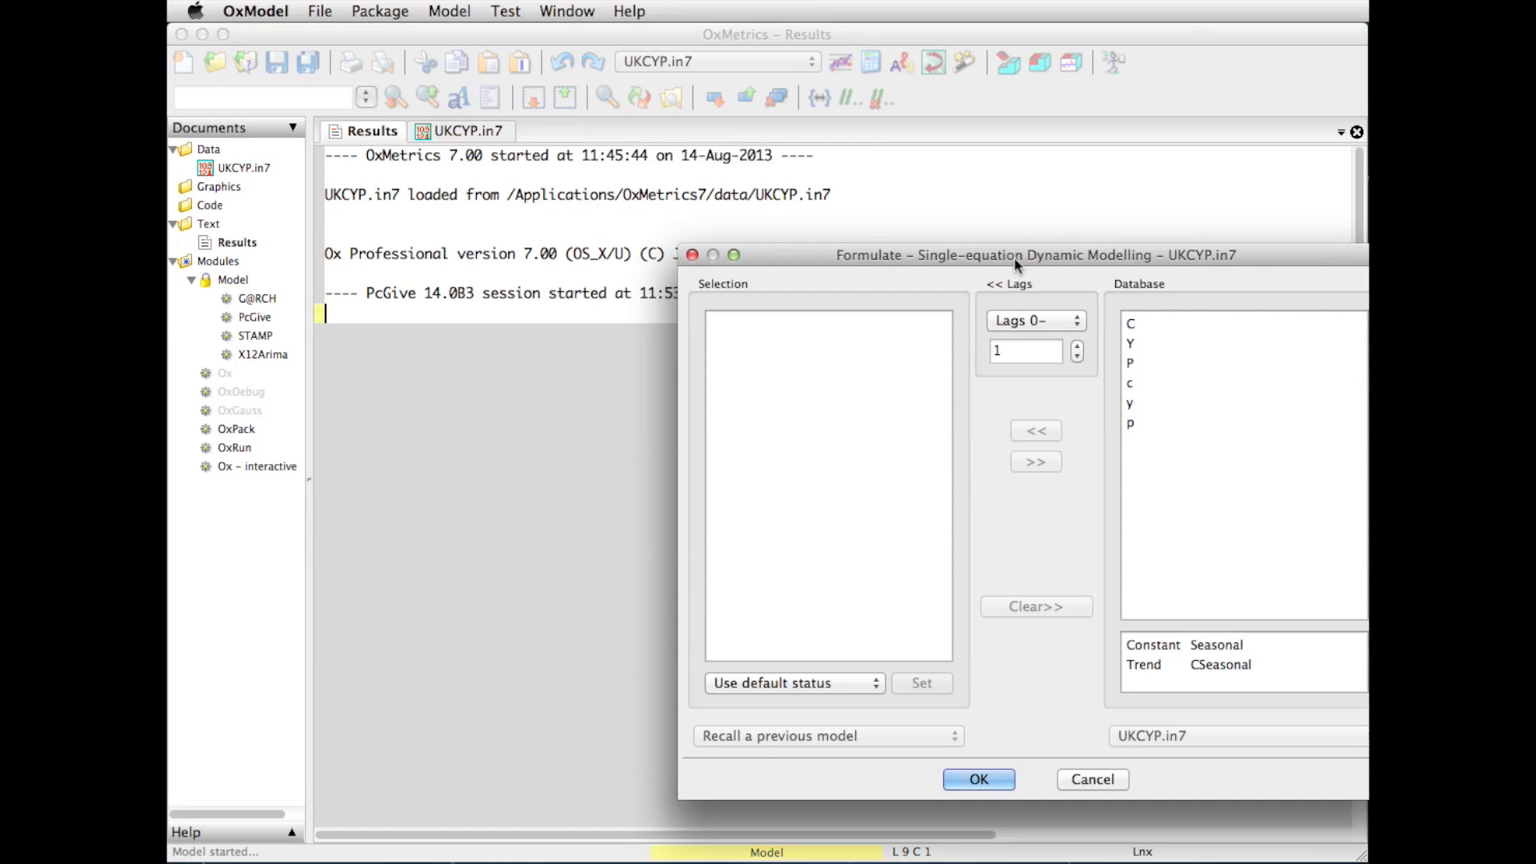
left_click_drag(1034, 255, 976, 235)
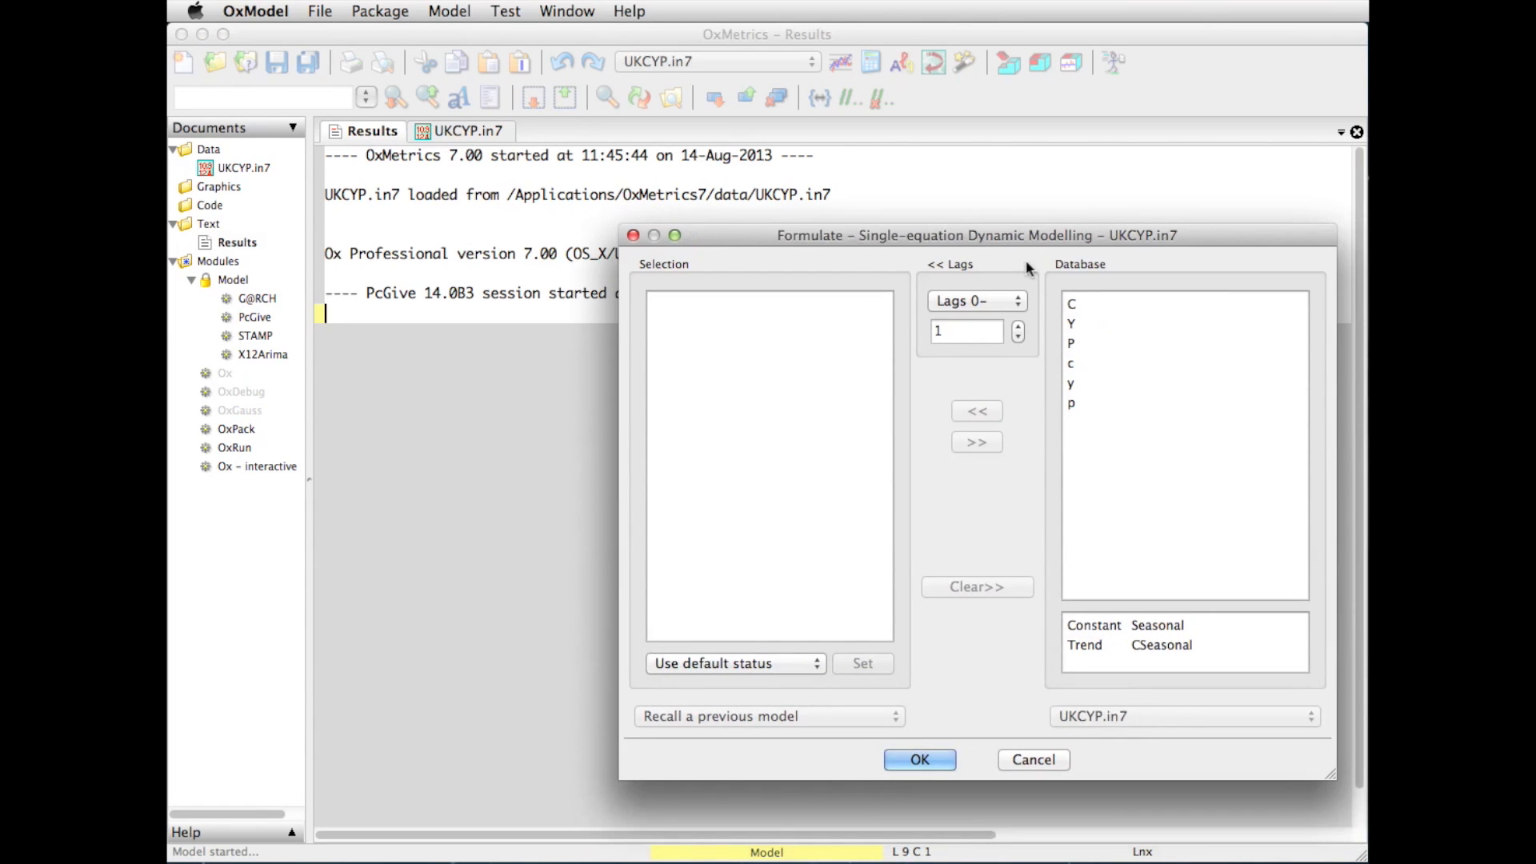
mouse_move(1090, 306)
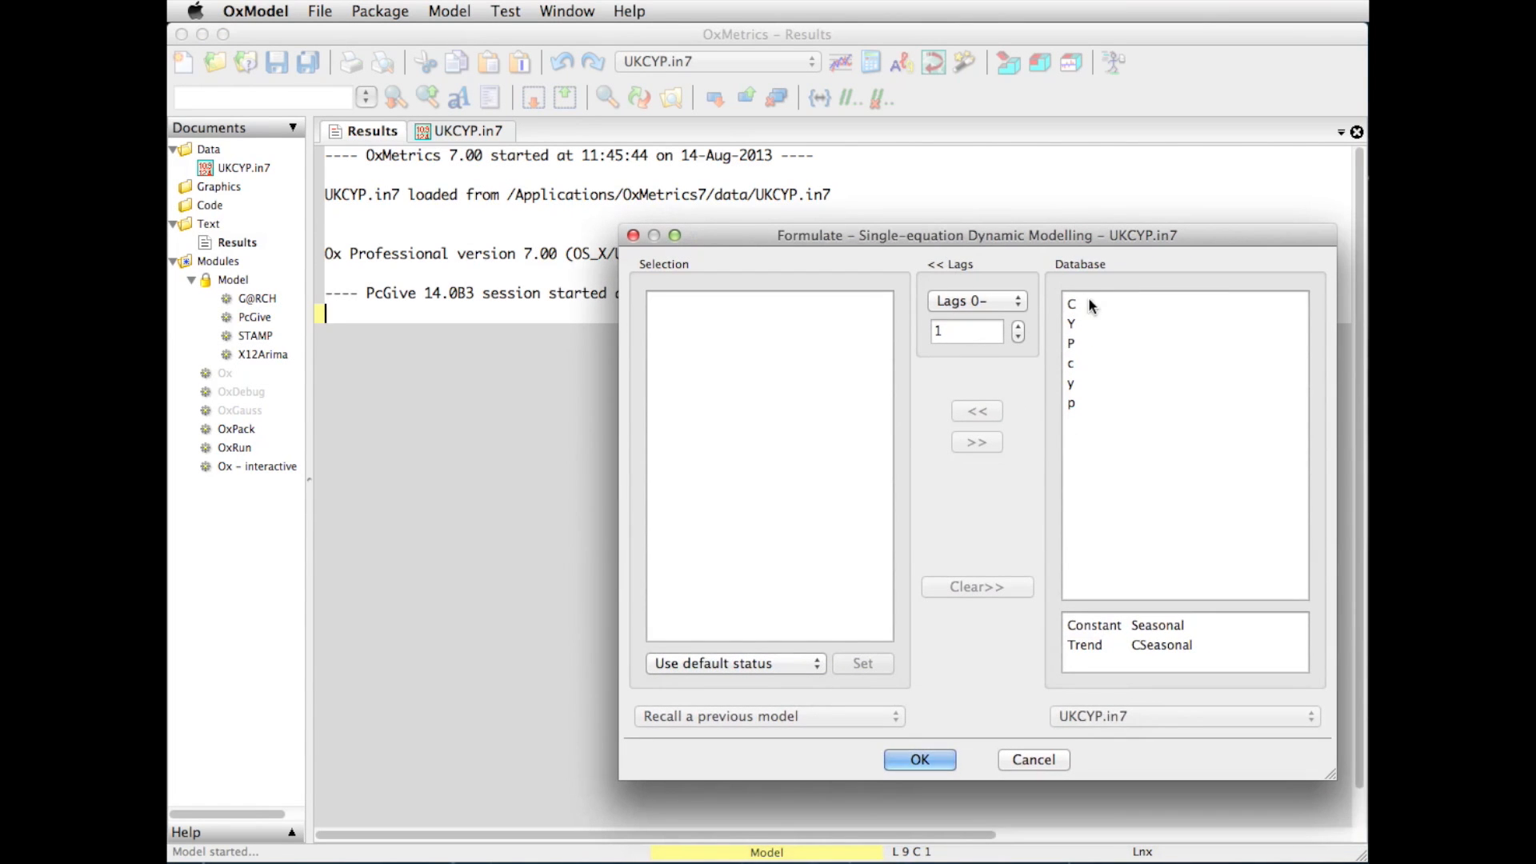
mouse_move(1080, 324)
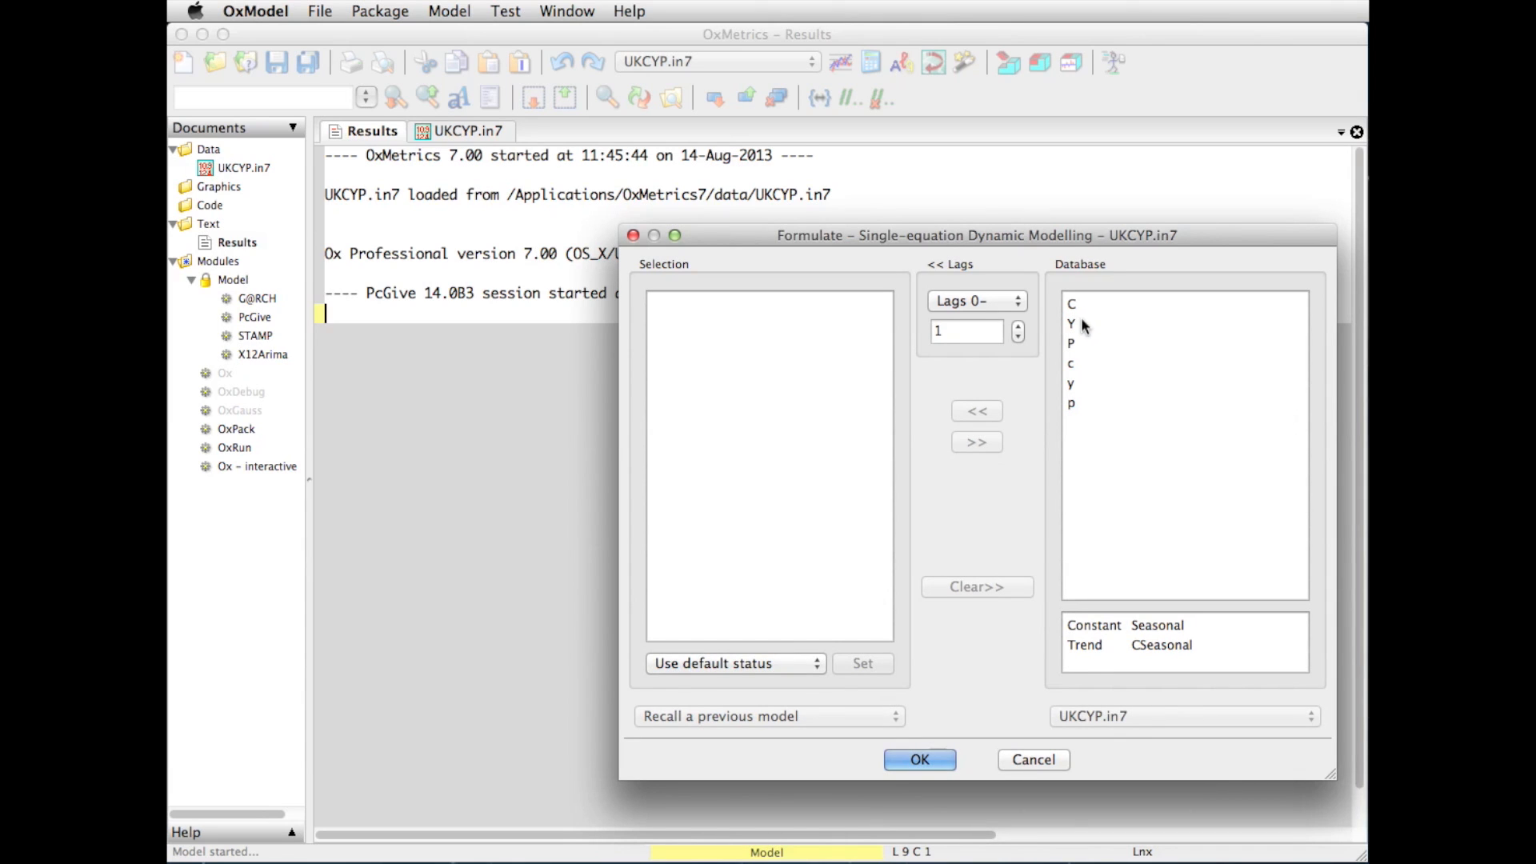
mouse_move(1077, 350)
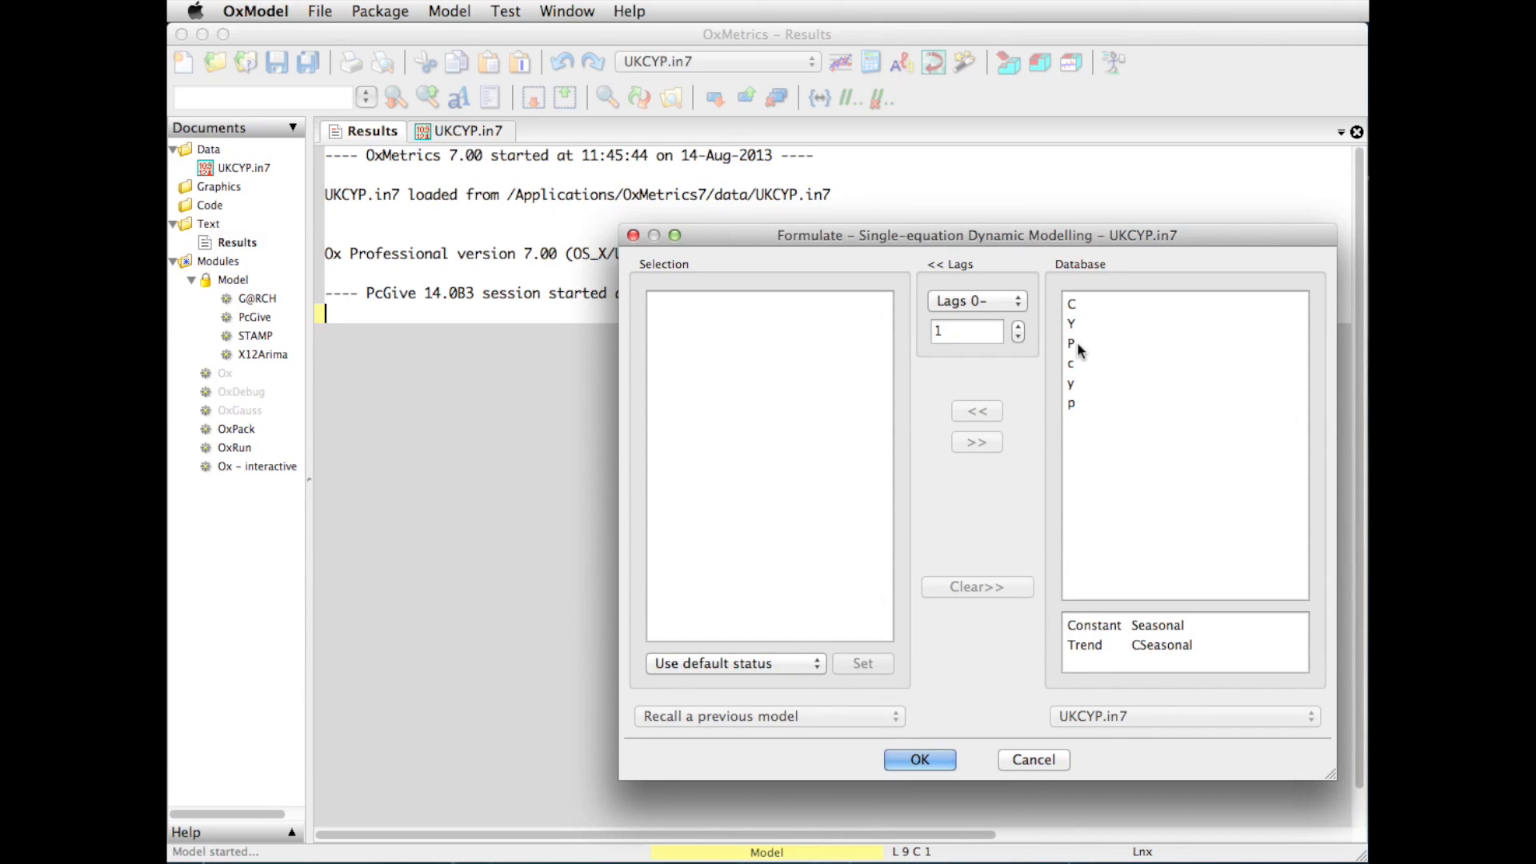
mouse_move(1080, 331)
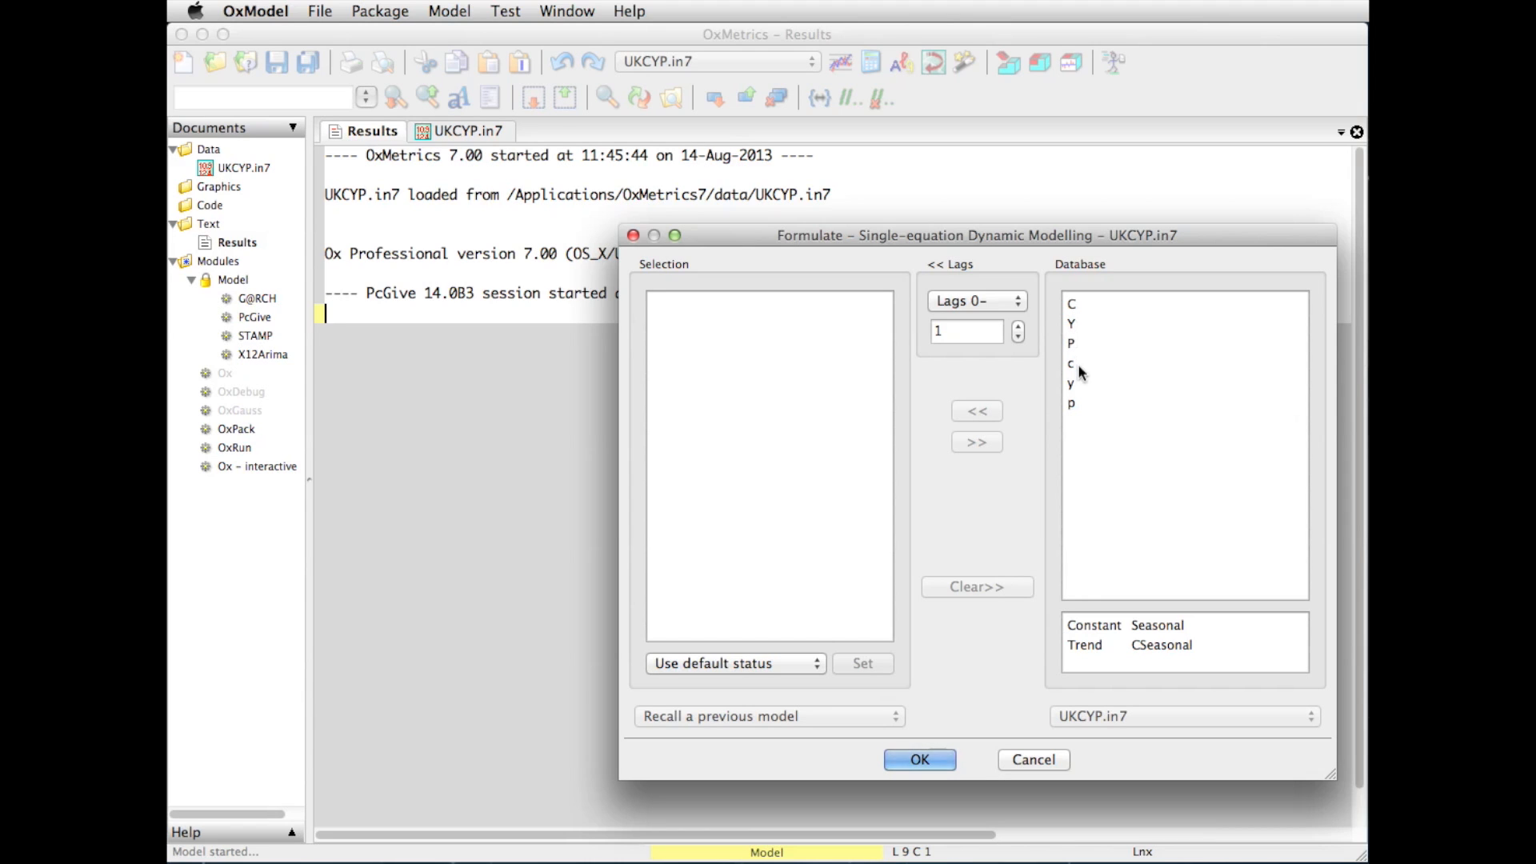
mouse_move(1078, 383)
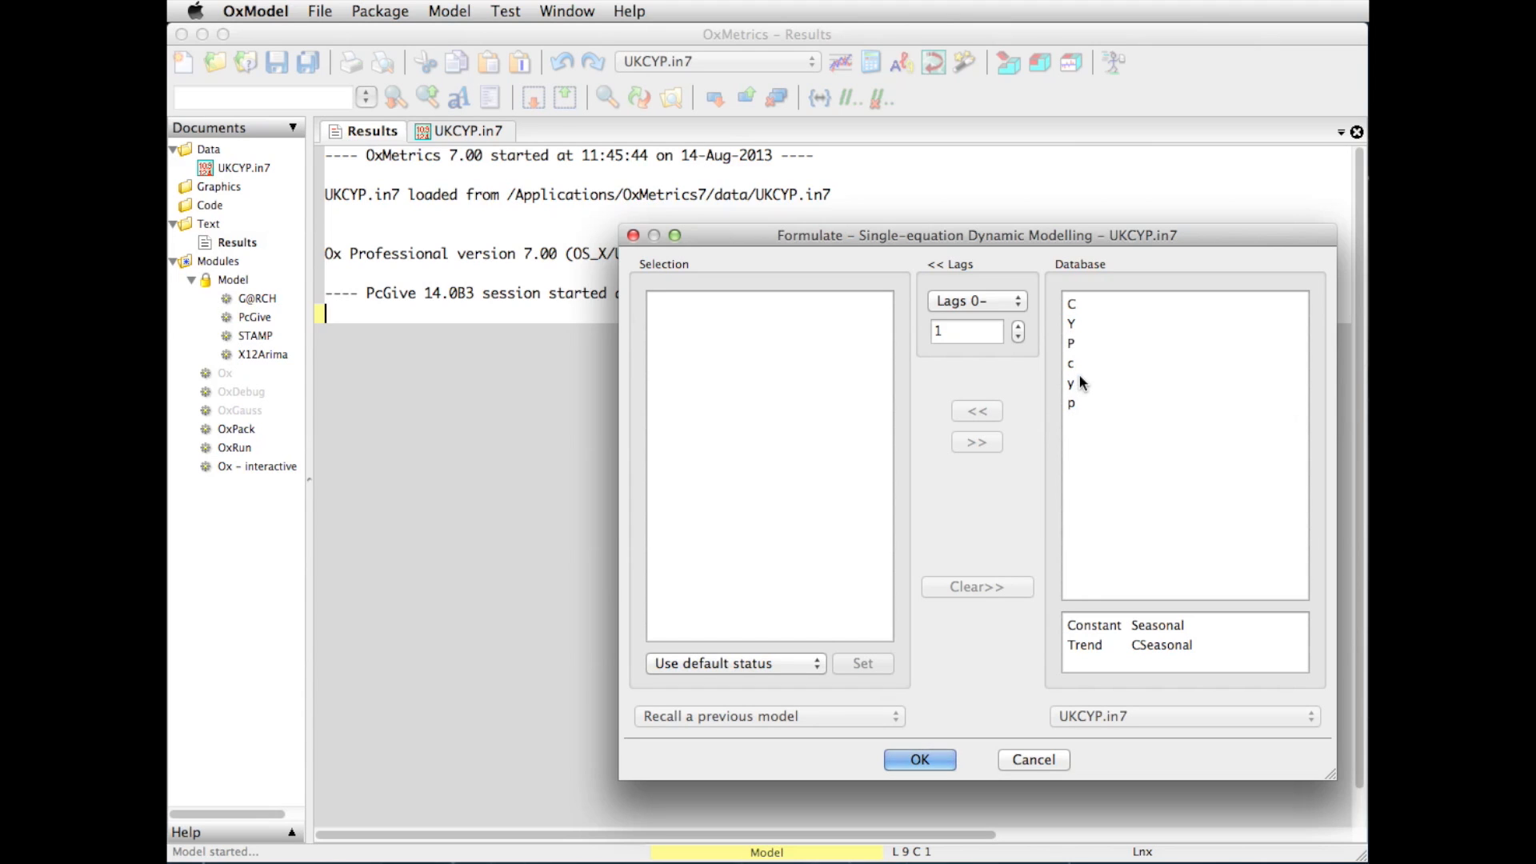
mouse_move(1075, 411)
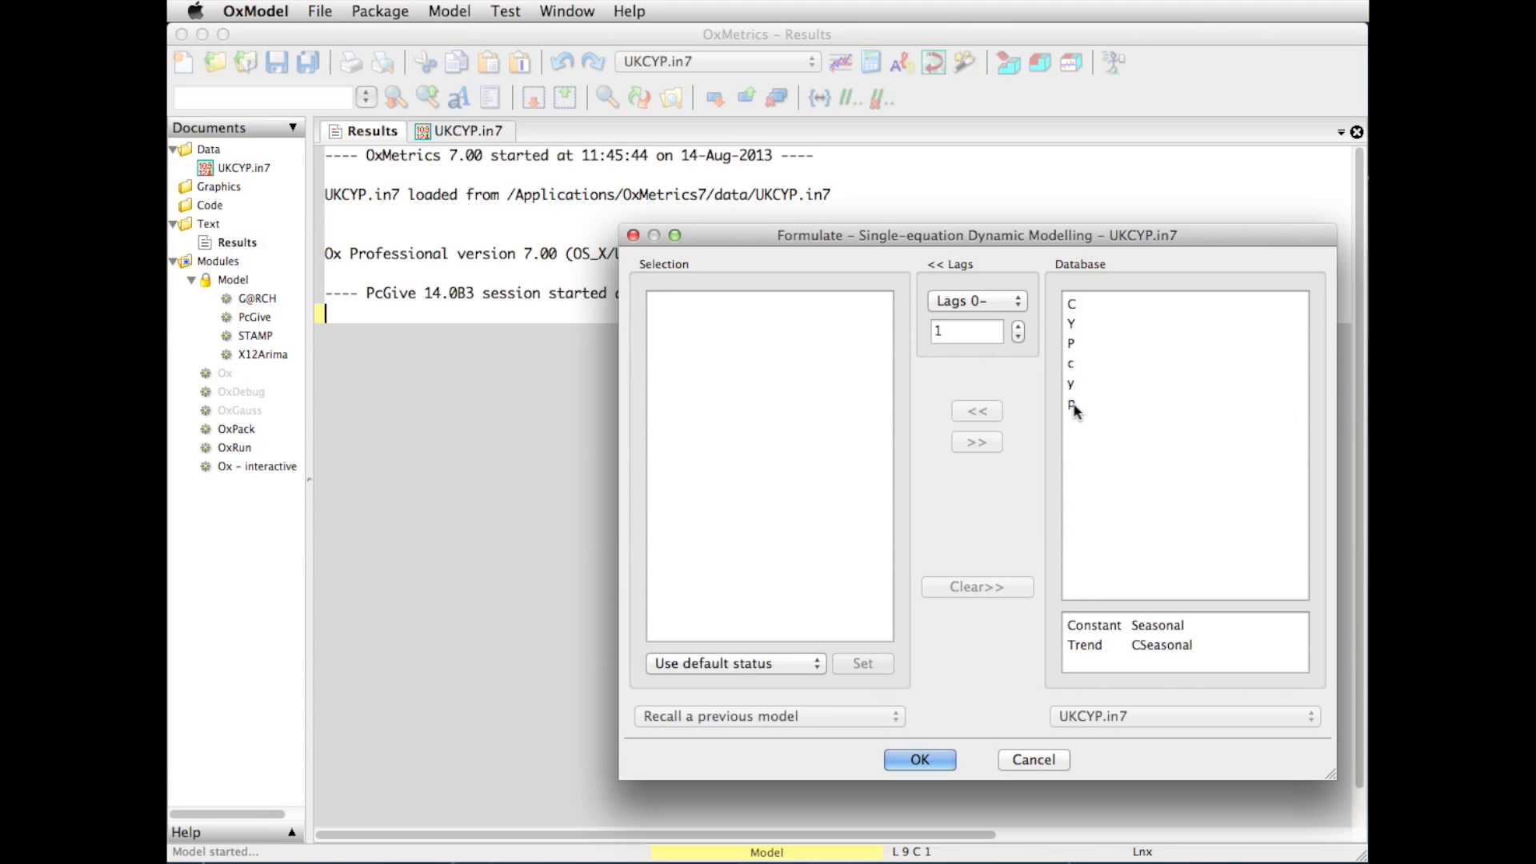
mouse_move(1081, 341)
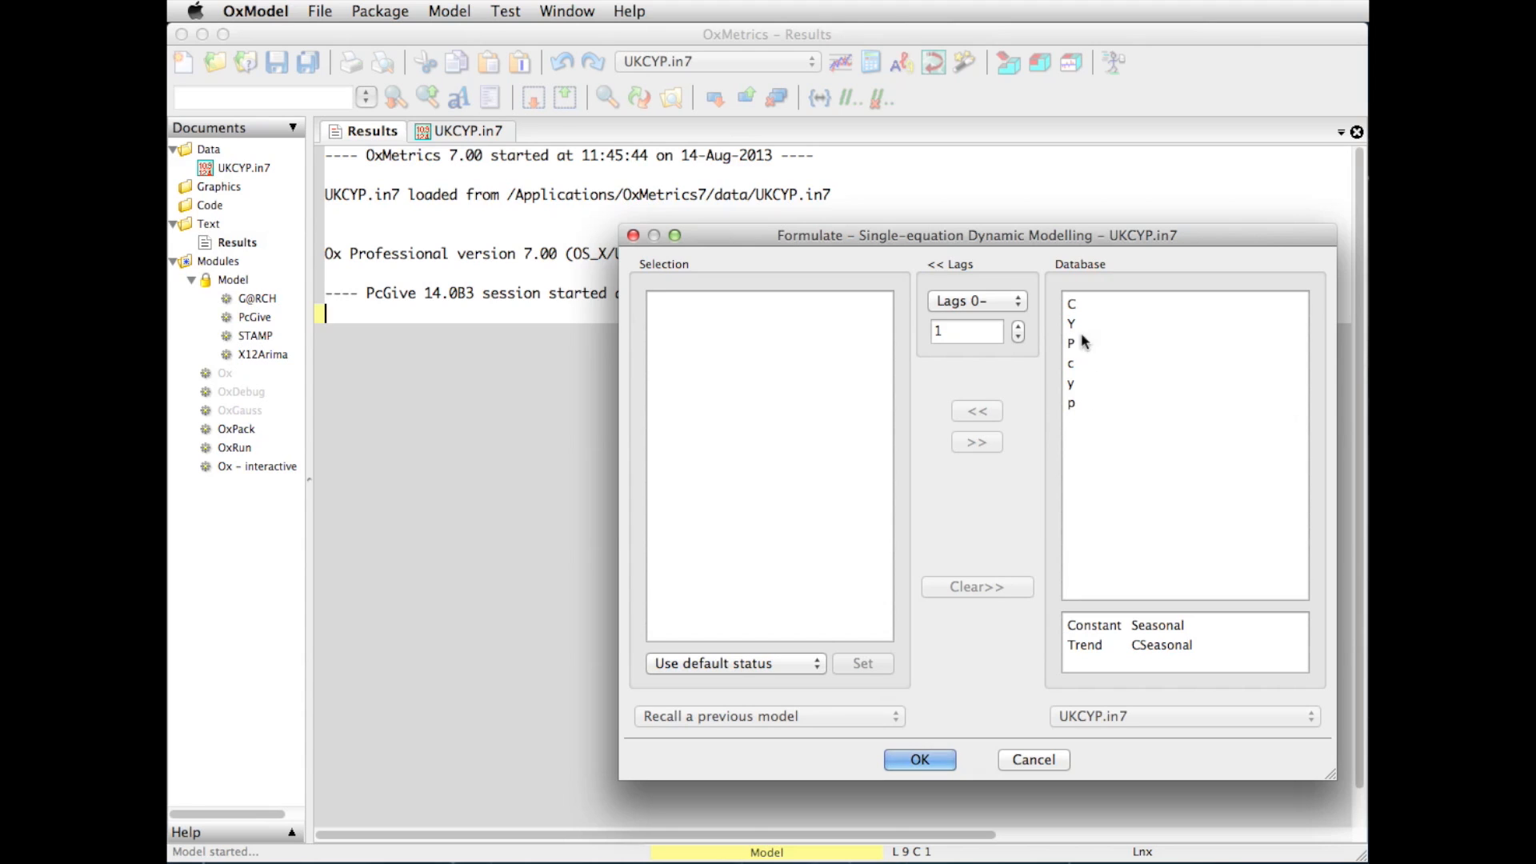
mouse_move(745, 355)
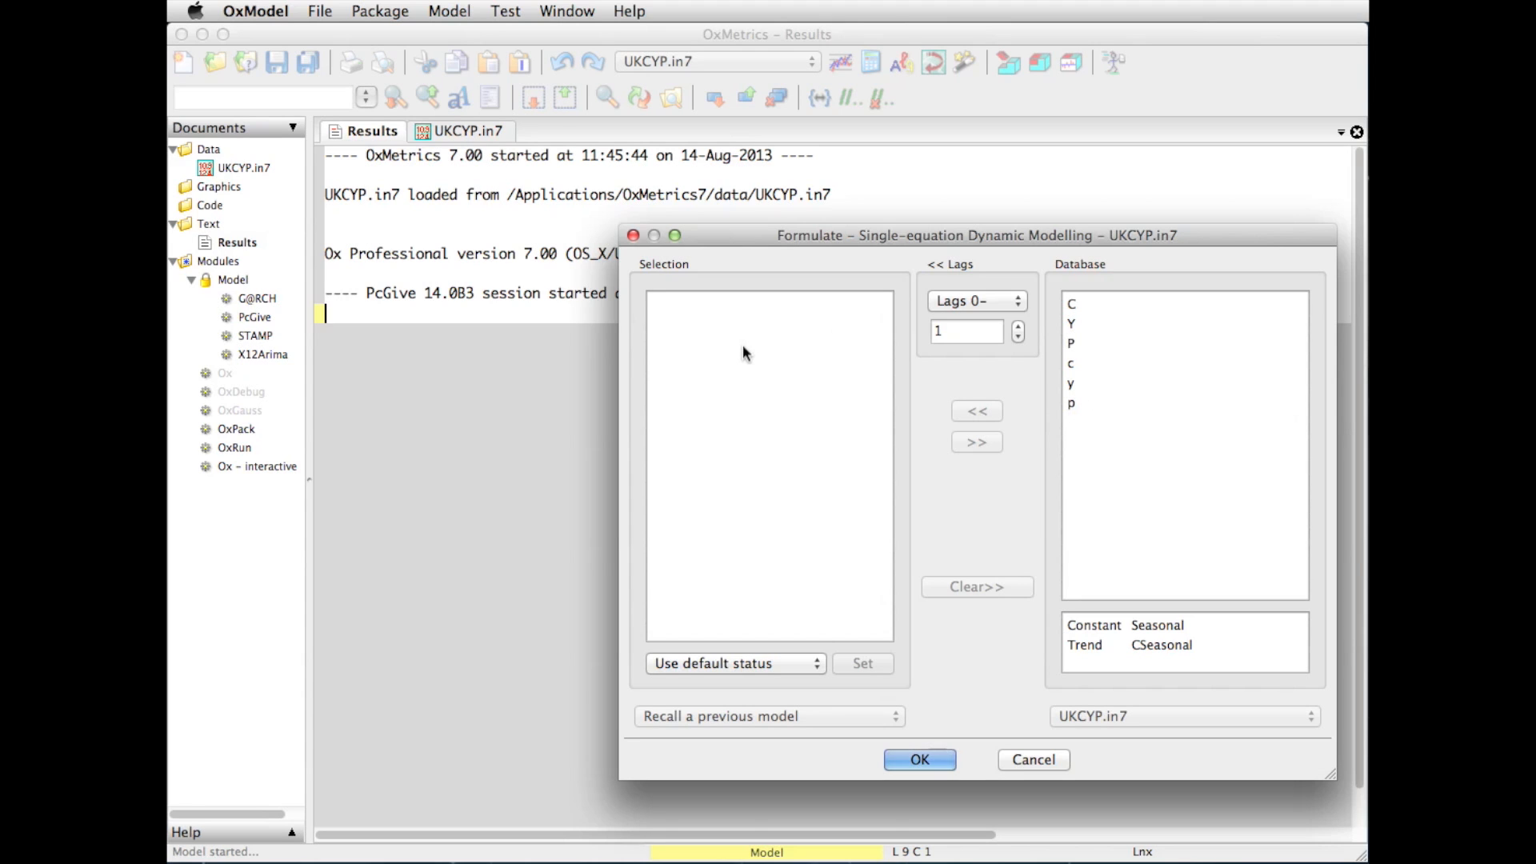
mouse_move(767, 343)
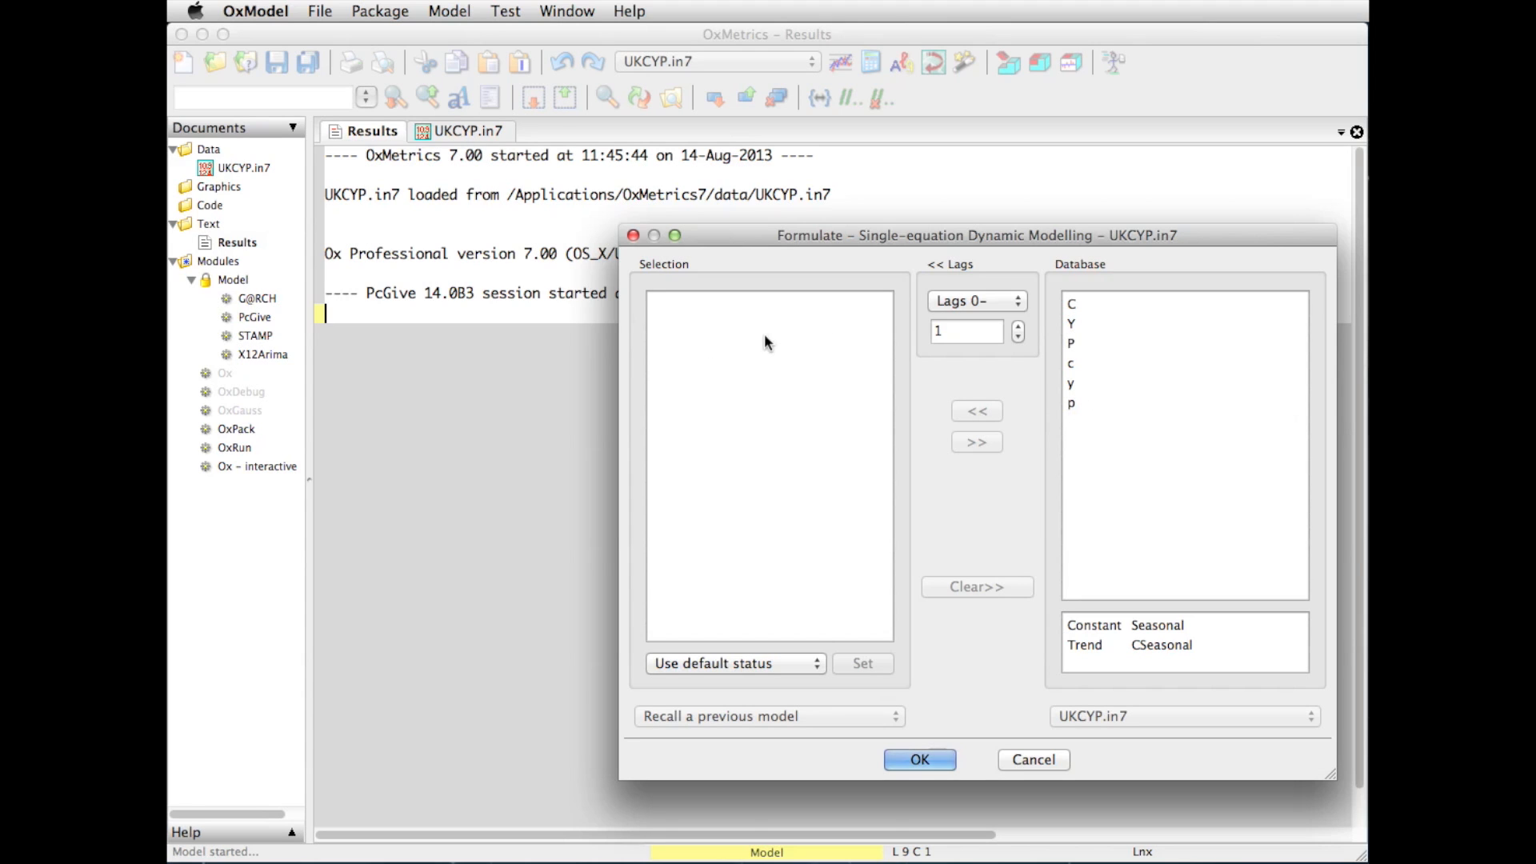
mouse_move(754, 345)
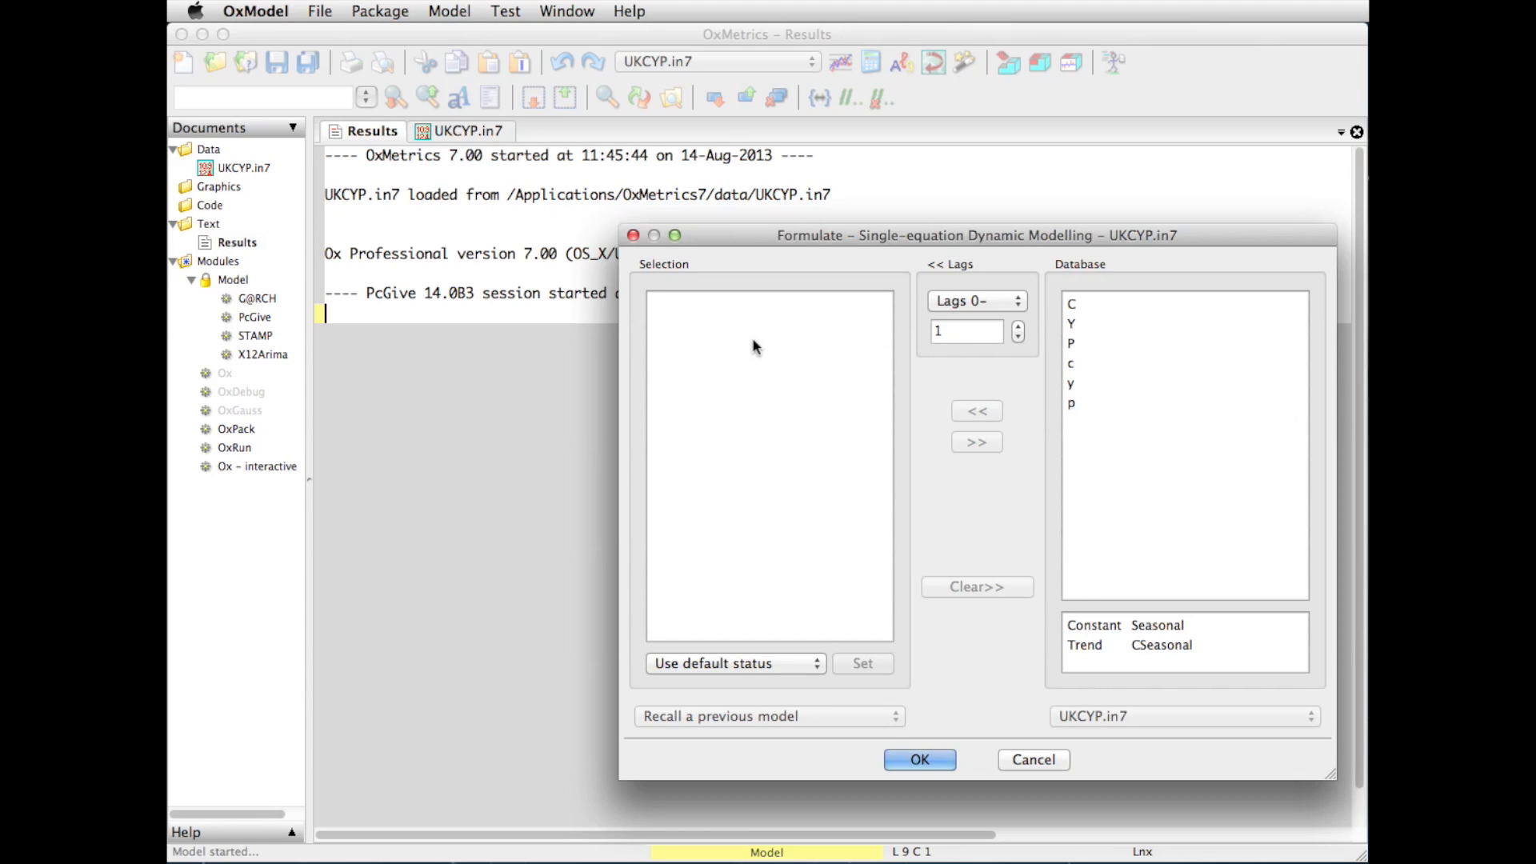
mouse_move(1063, 363)
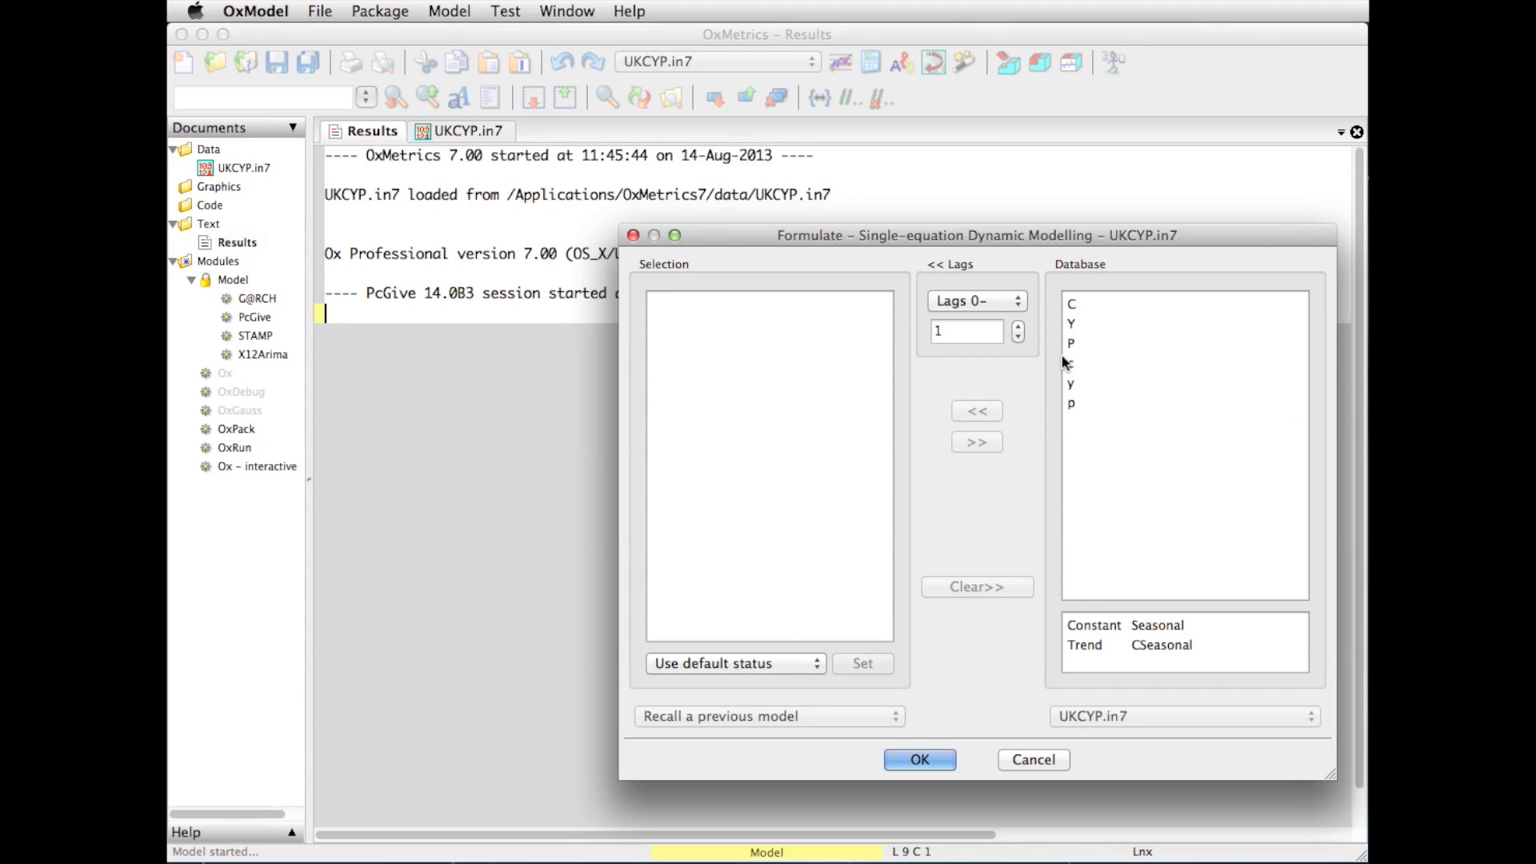
Set the lag length for added variables to 5
left_click(1017, 324)
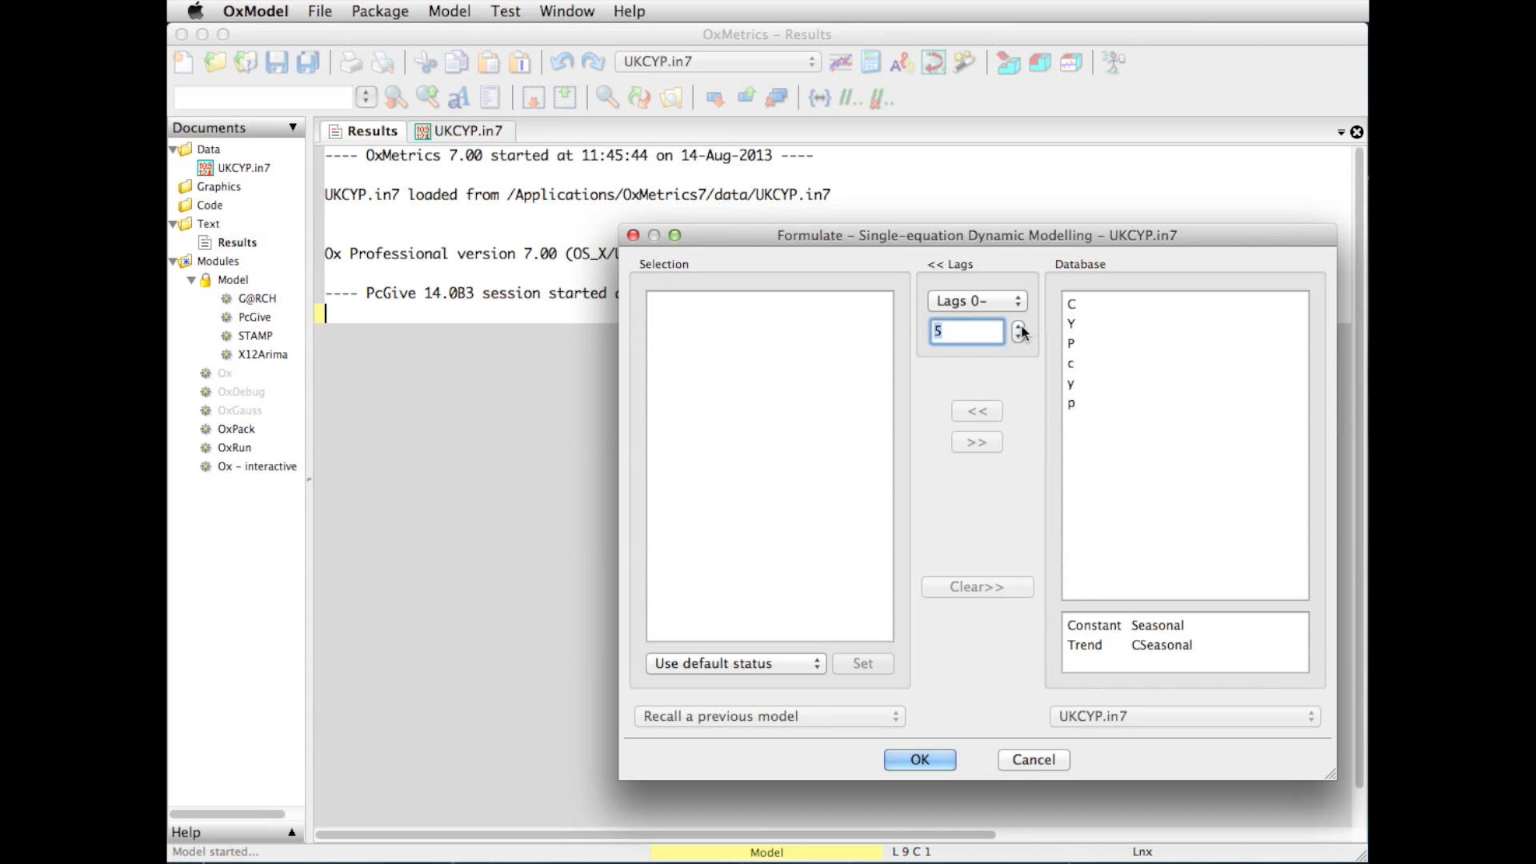
mouse_move(1035, 365)
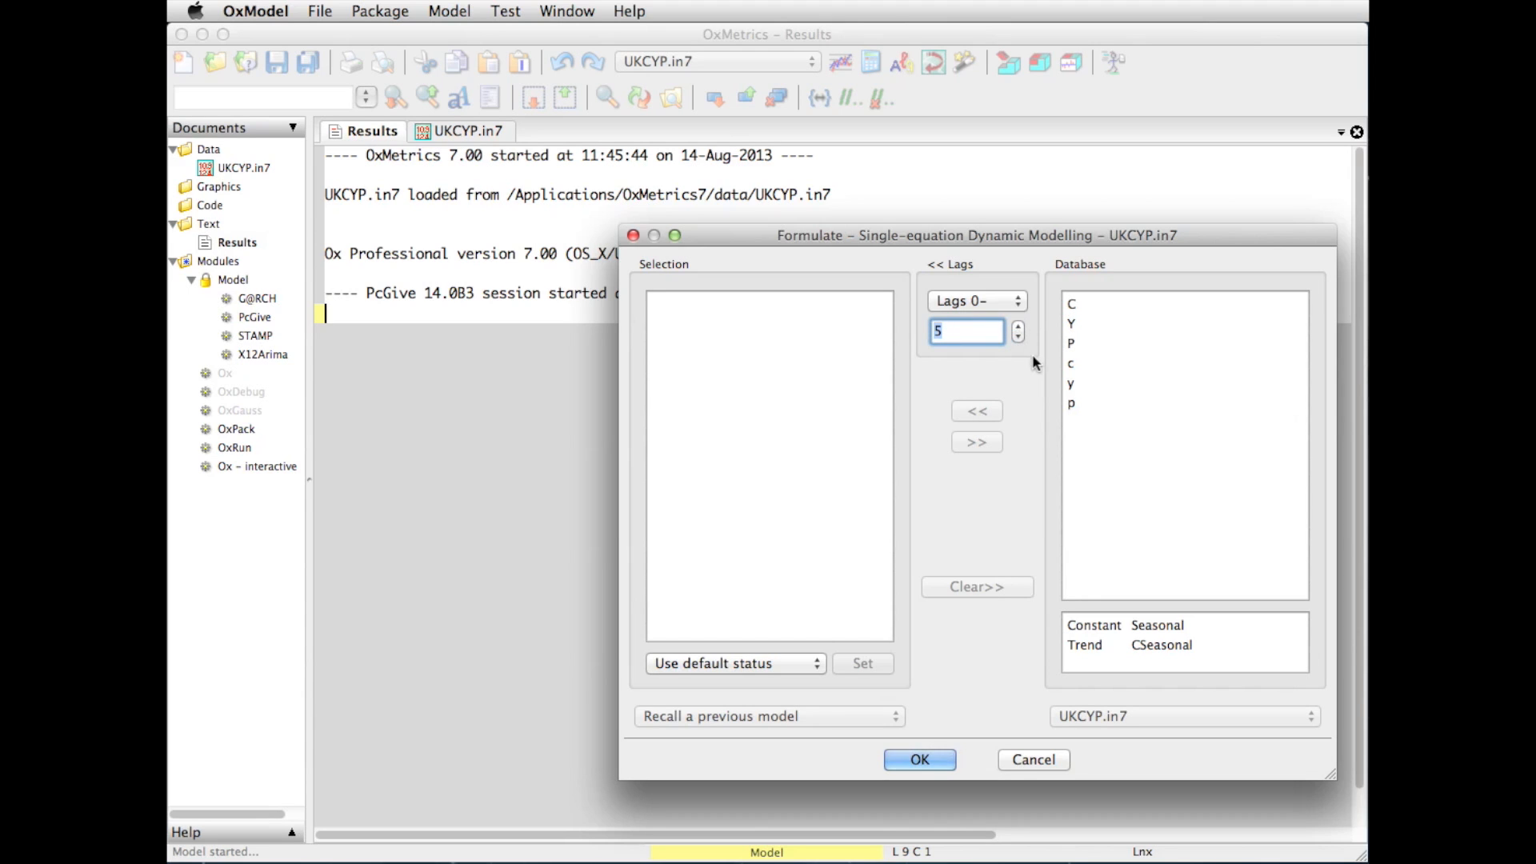
mouse_move(1102, 375)
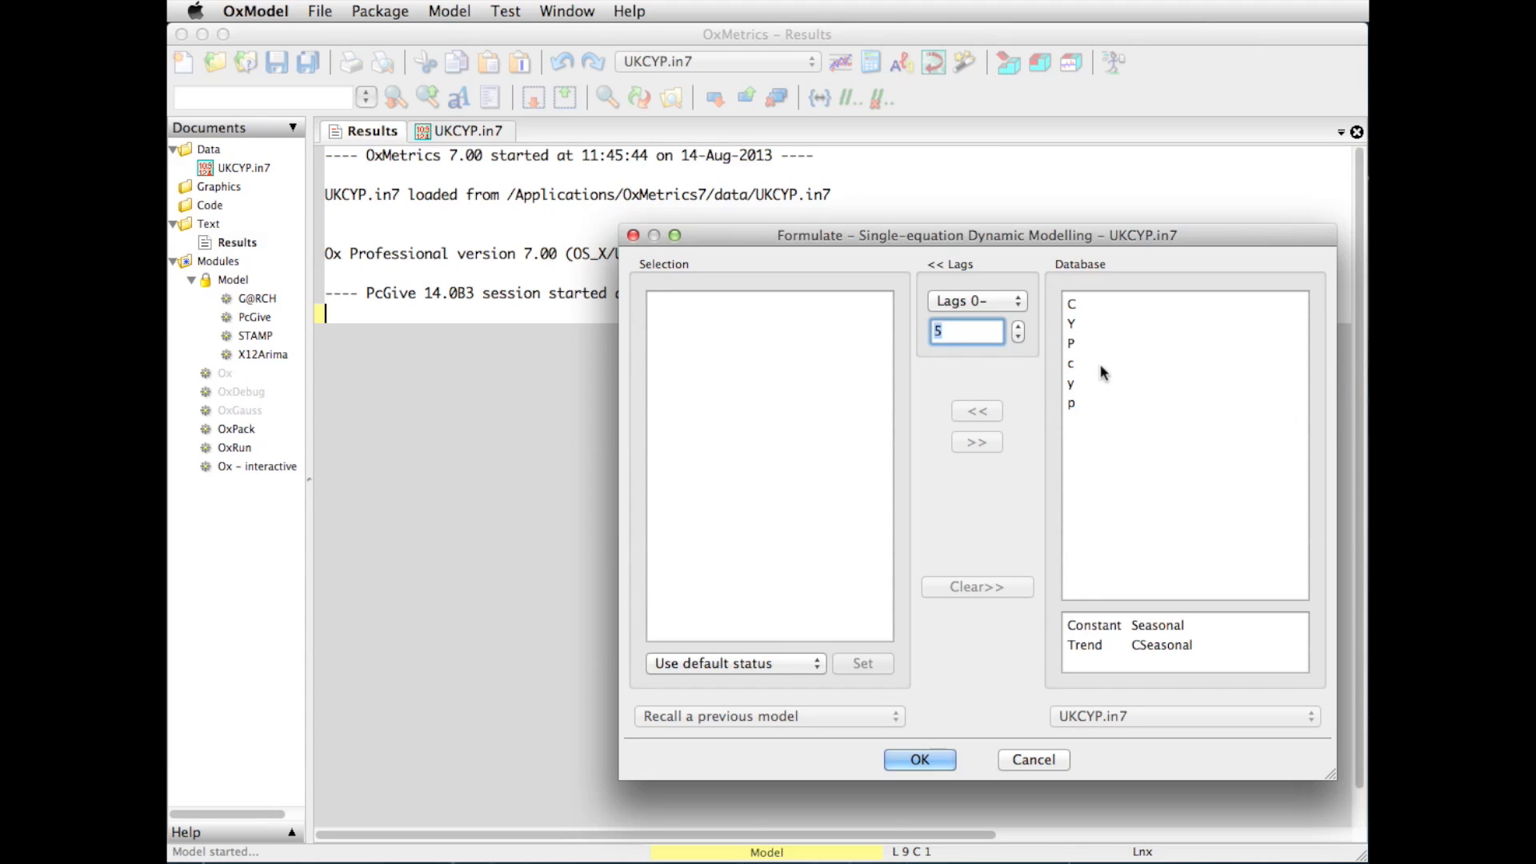
mouse_move(1096, 374)
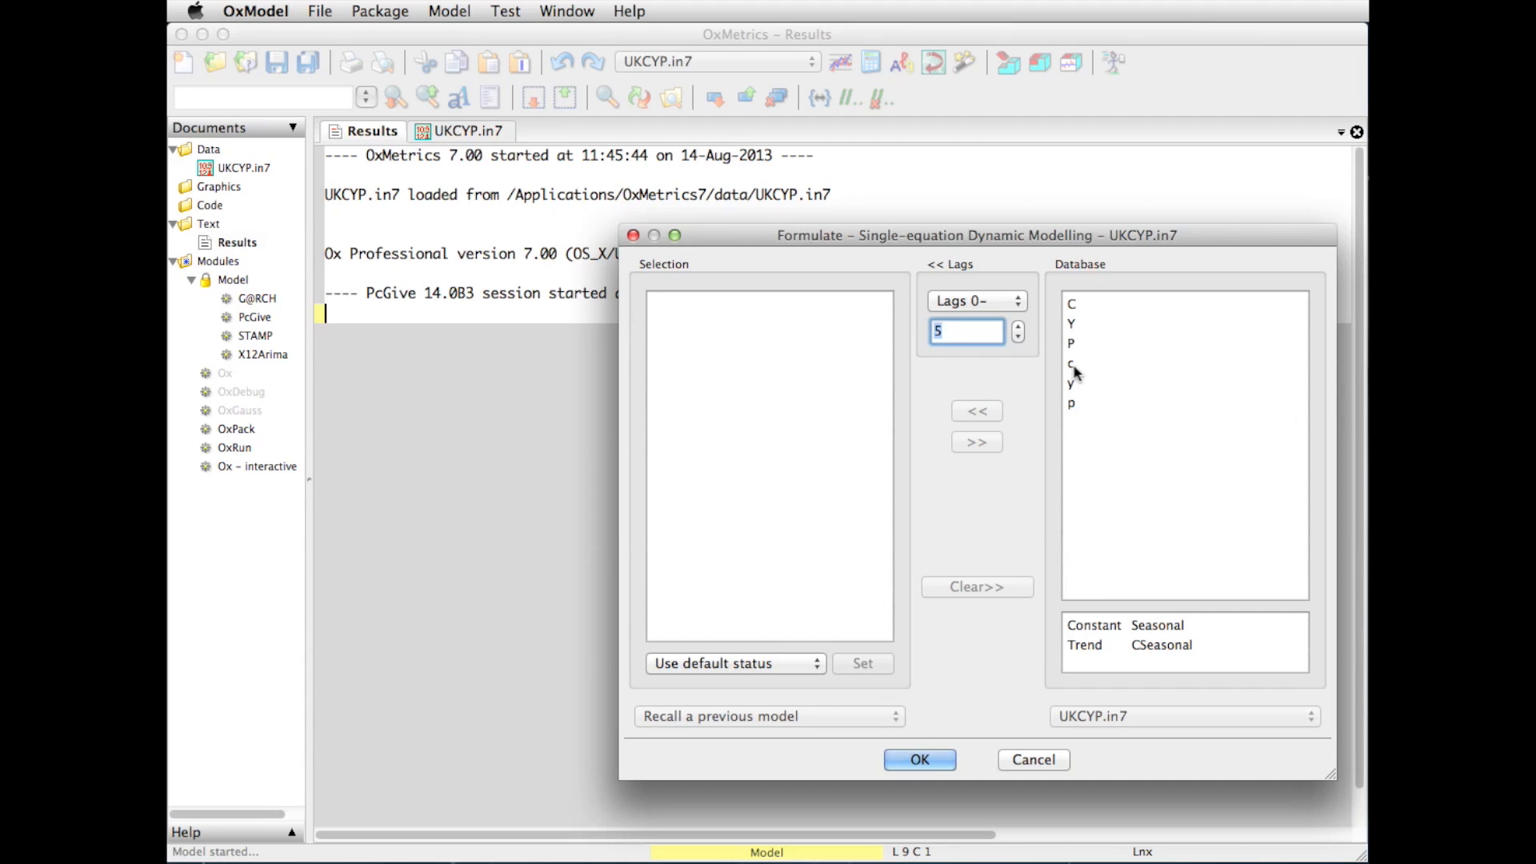
Add c as dependent with lags 1–5 and Constant, plus y with lags 0–5
left_click(1071, 364)
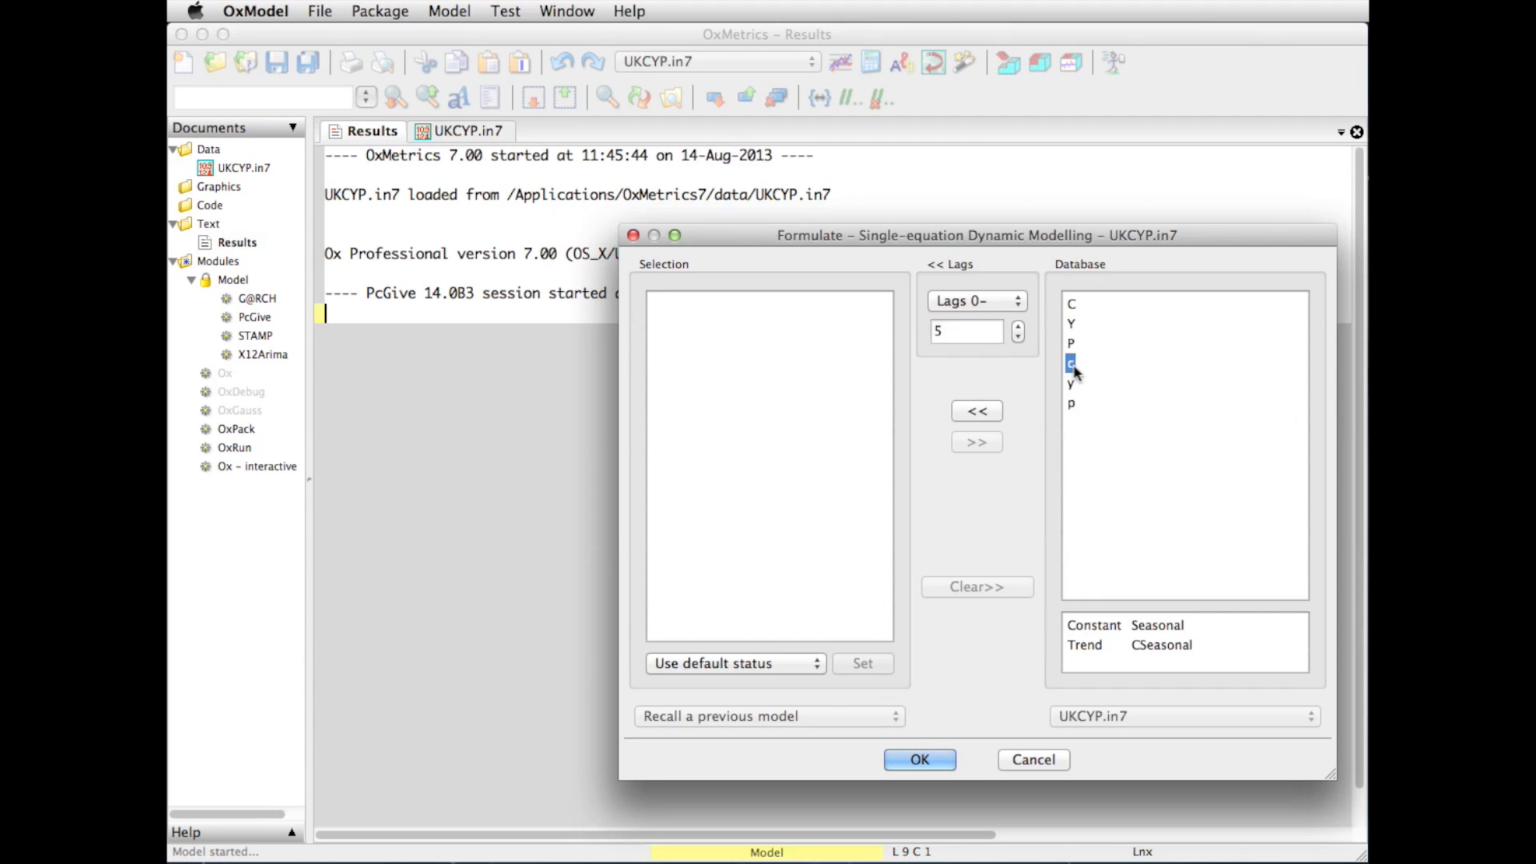
left_click(976, 411)
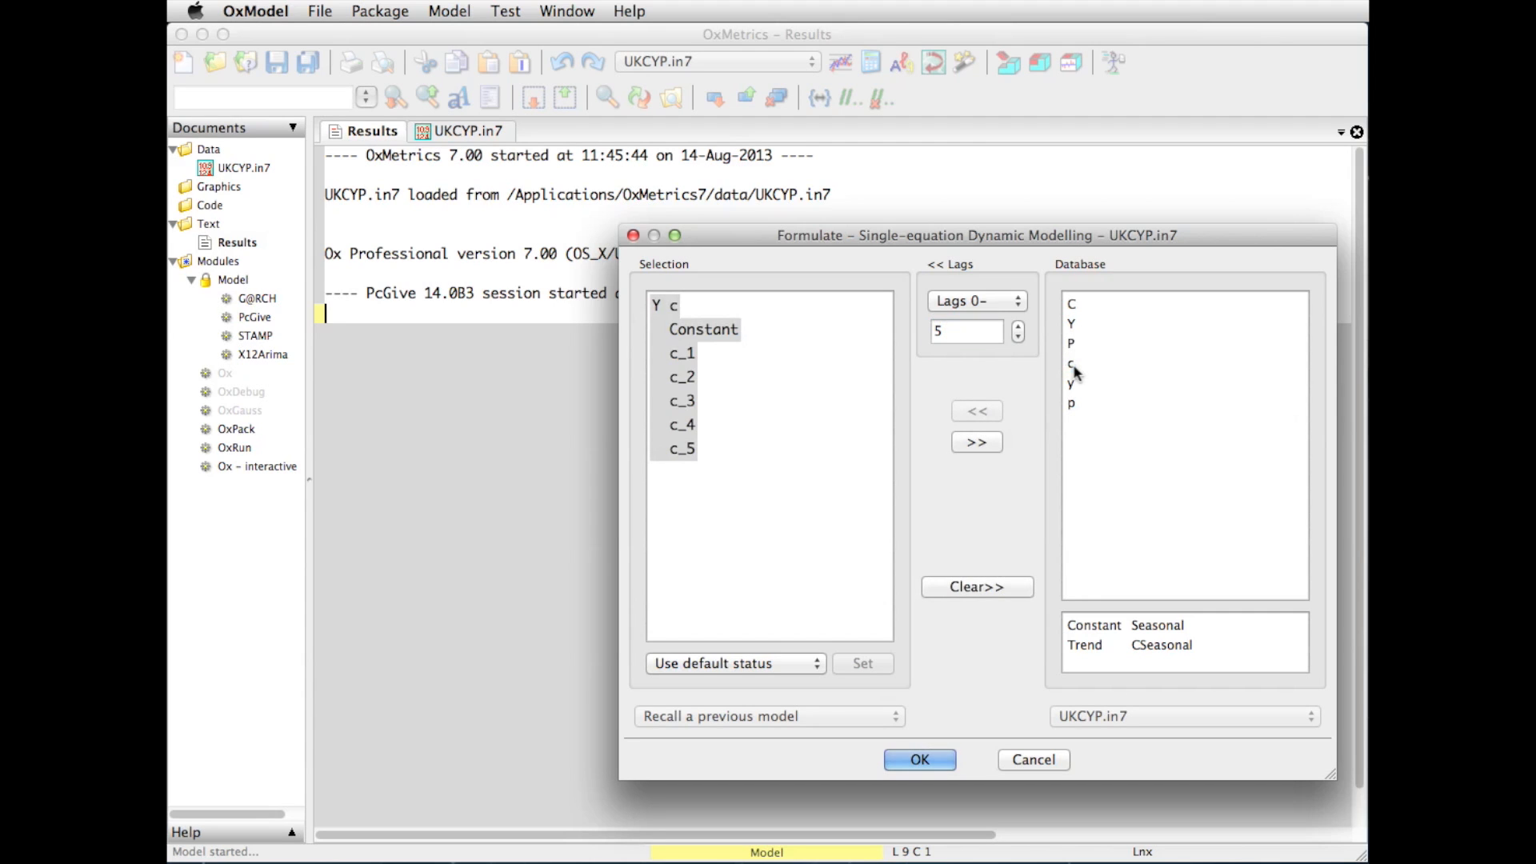
mouse_move(710, 463)
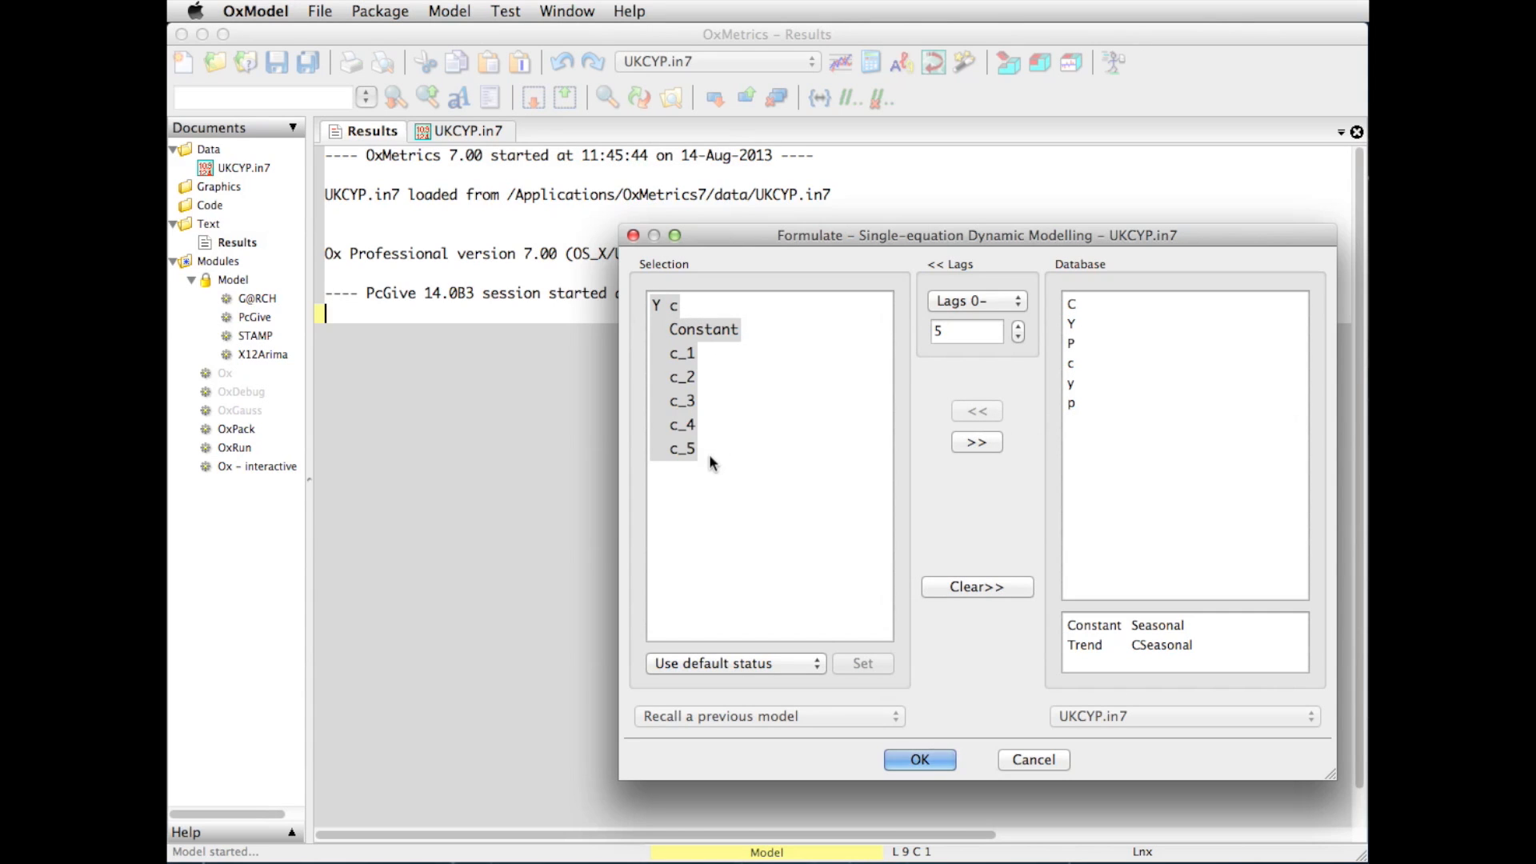
mouse_move(1075, 392)
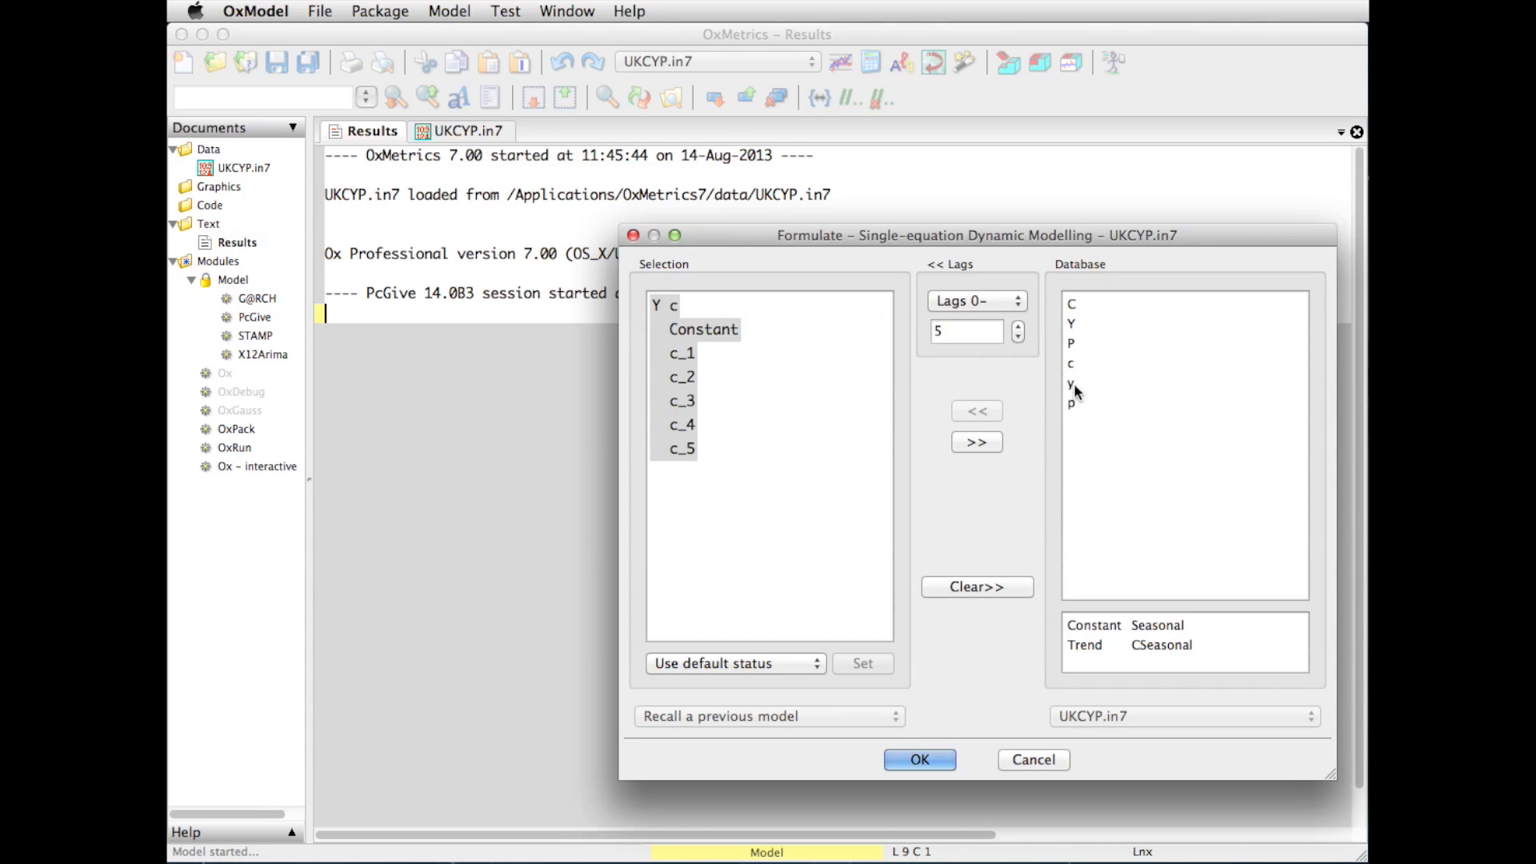
left_click(1071, 383)
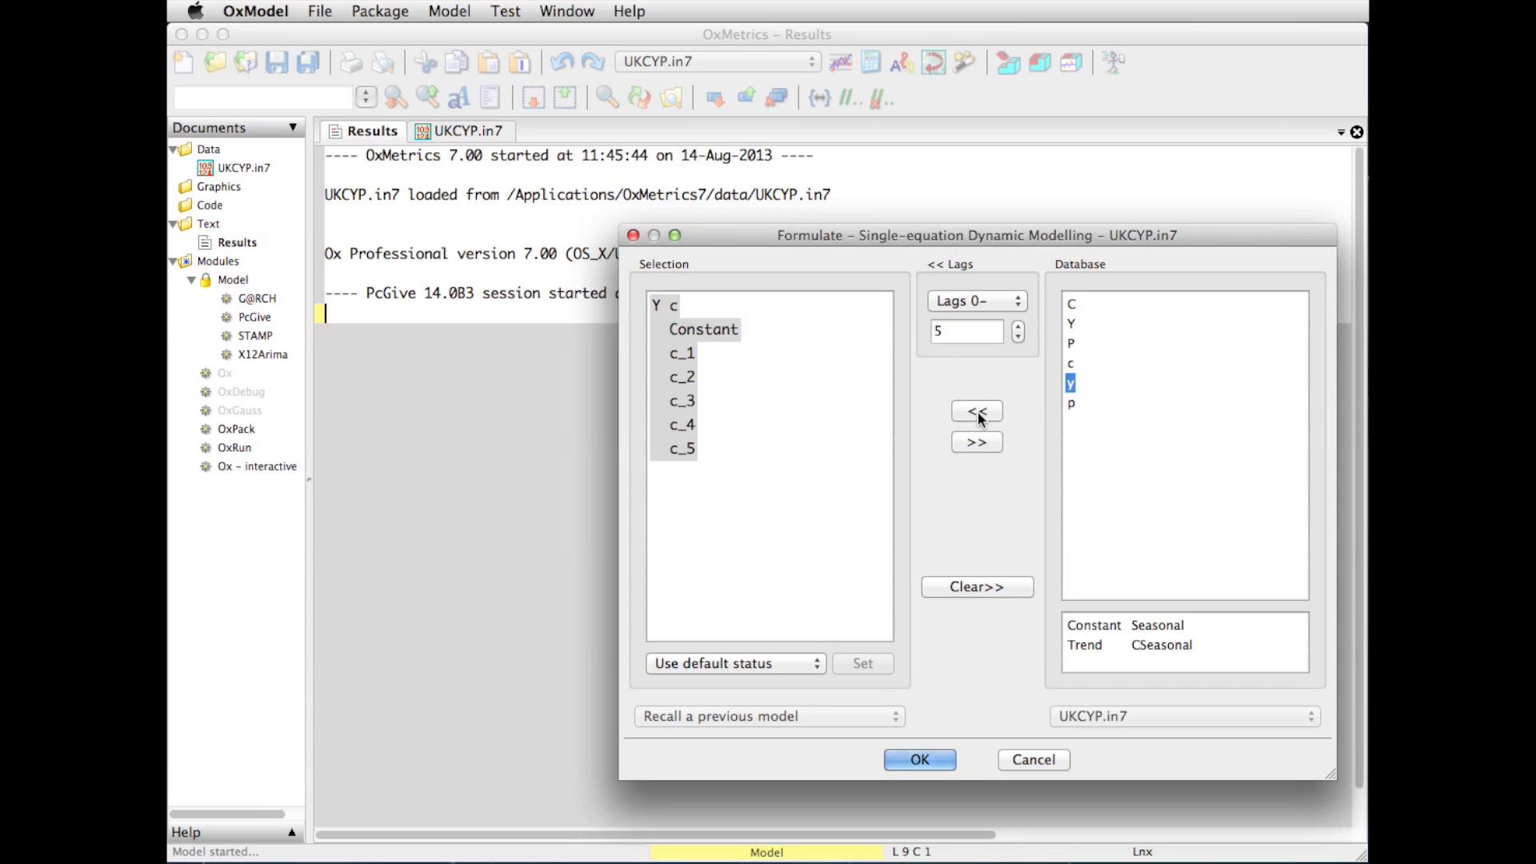
left_click(976, 410)
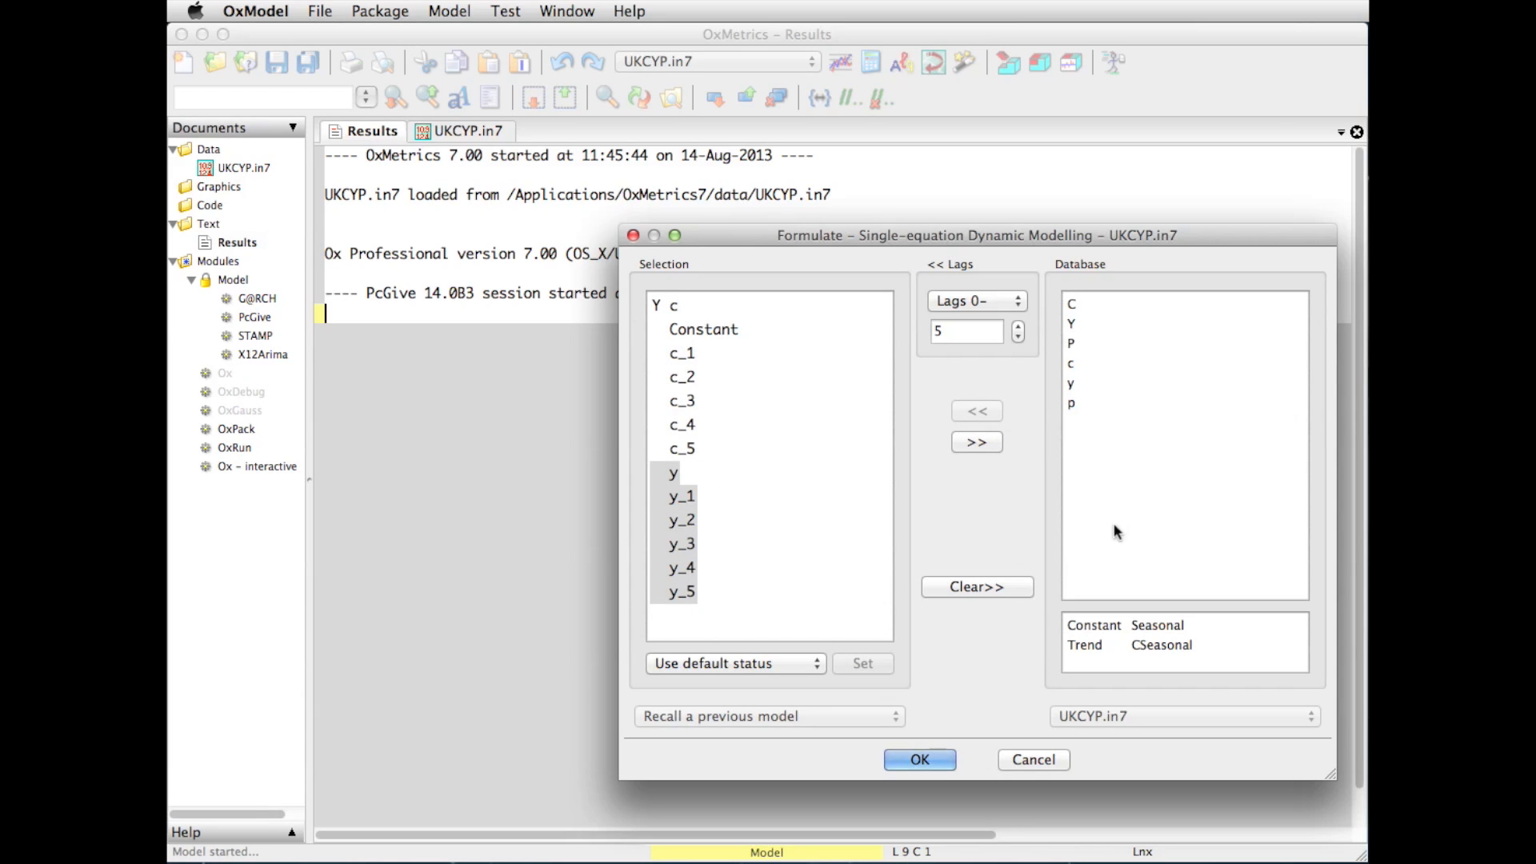
mouse_move(1117, 592)
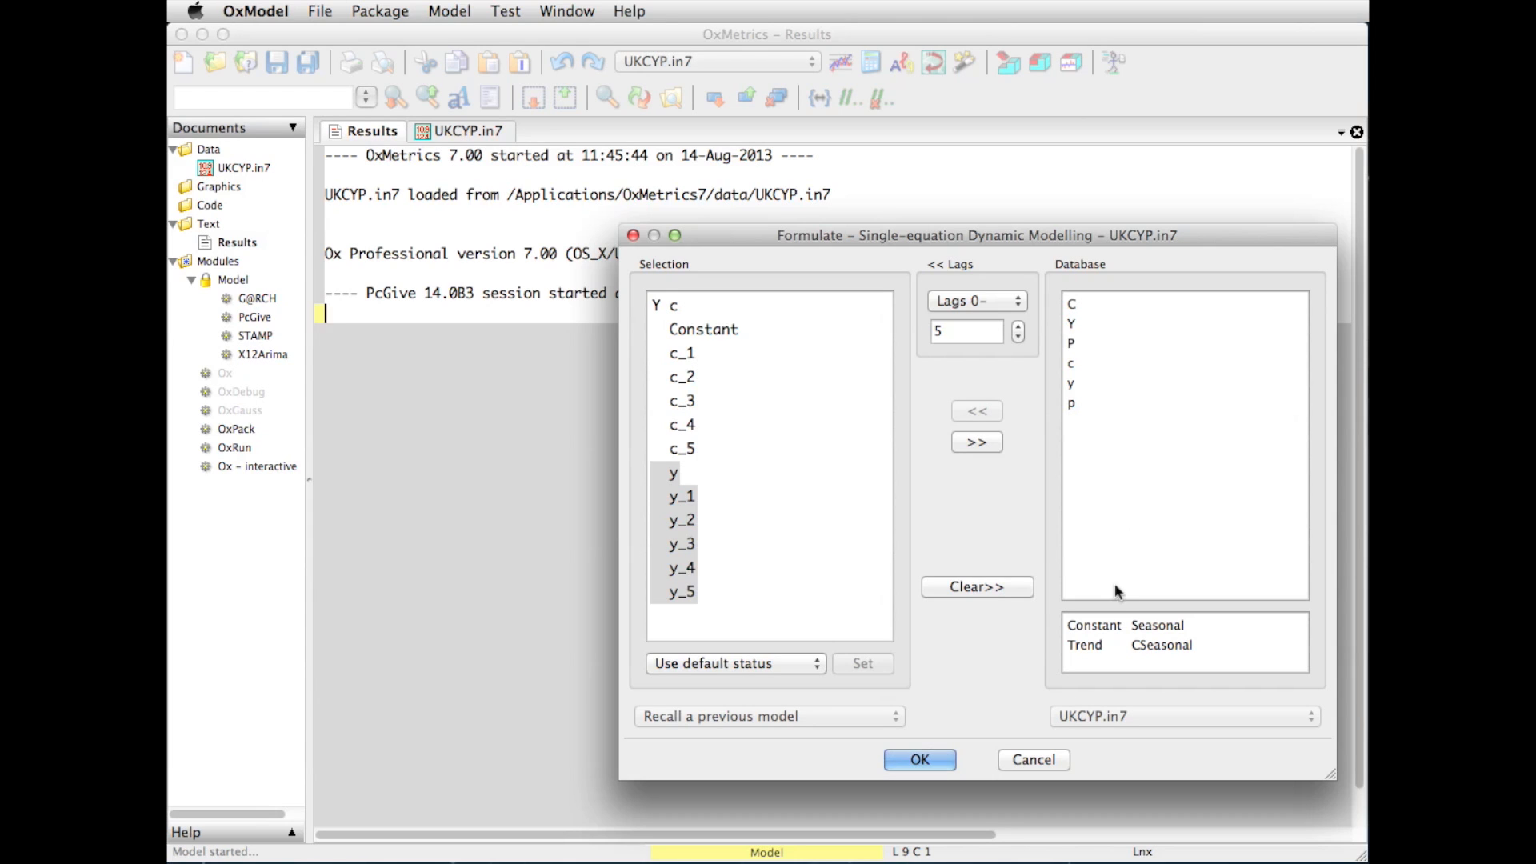
mouse_move(1165, 656)
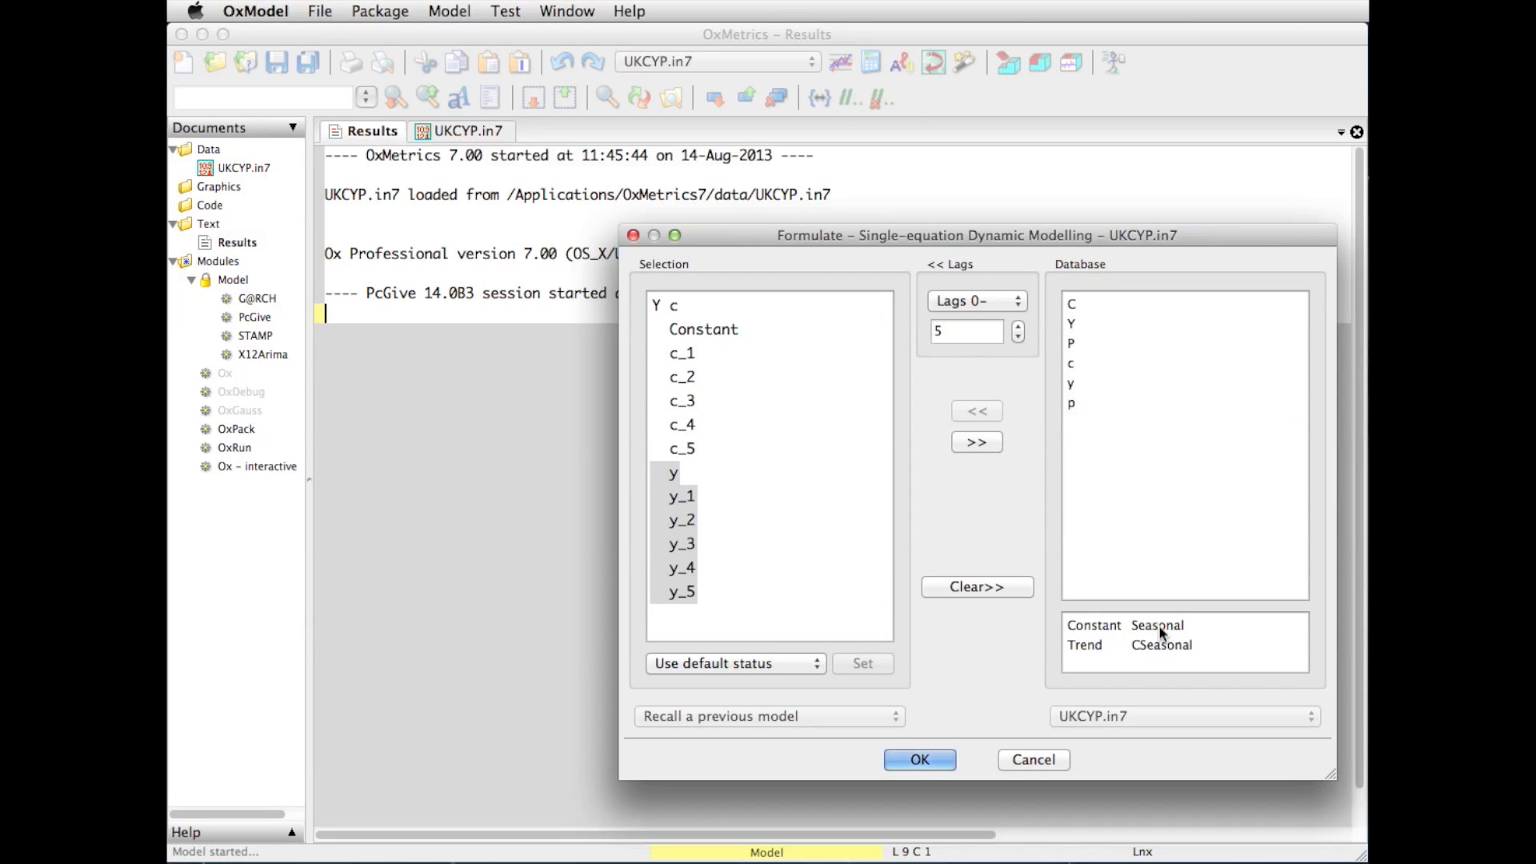
mouse_move(1155, 661)
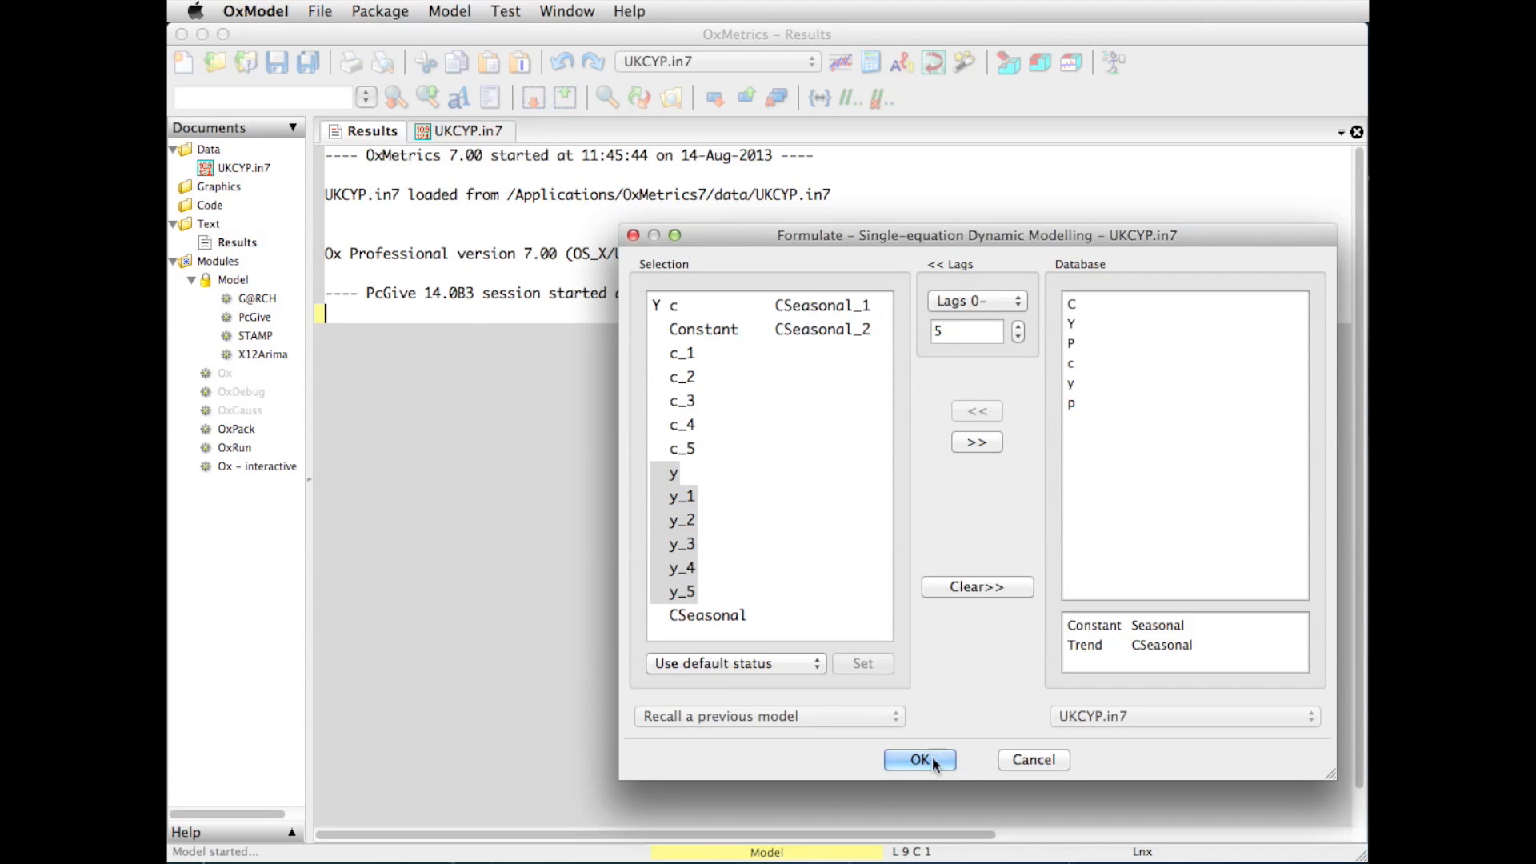
Accept the formulation, reaching Model Settings with ordinary least squares
left_click(917, 759)
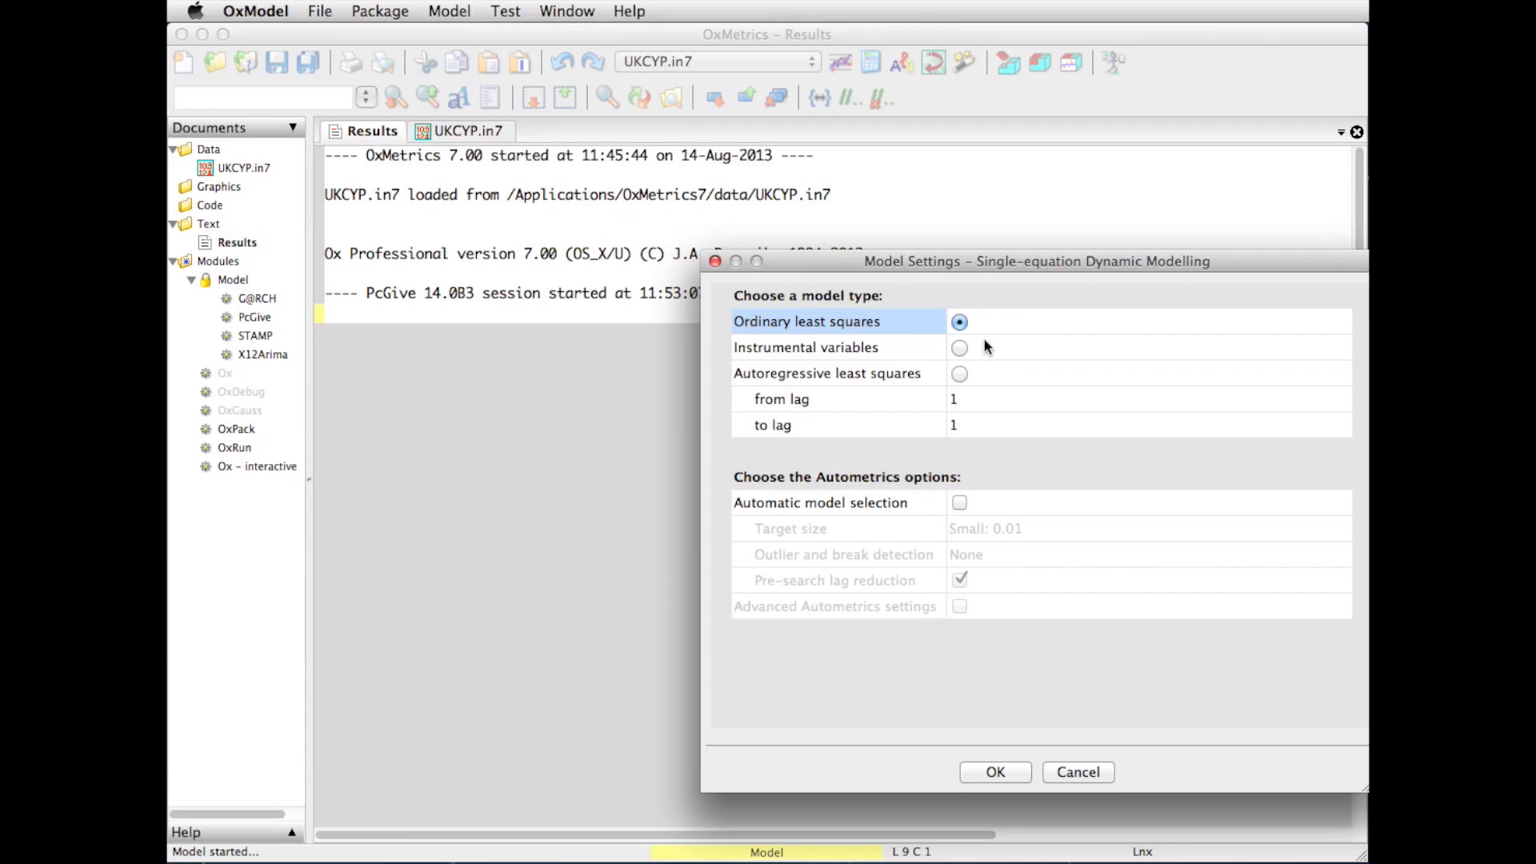
mouse_move(893, 506)
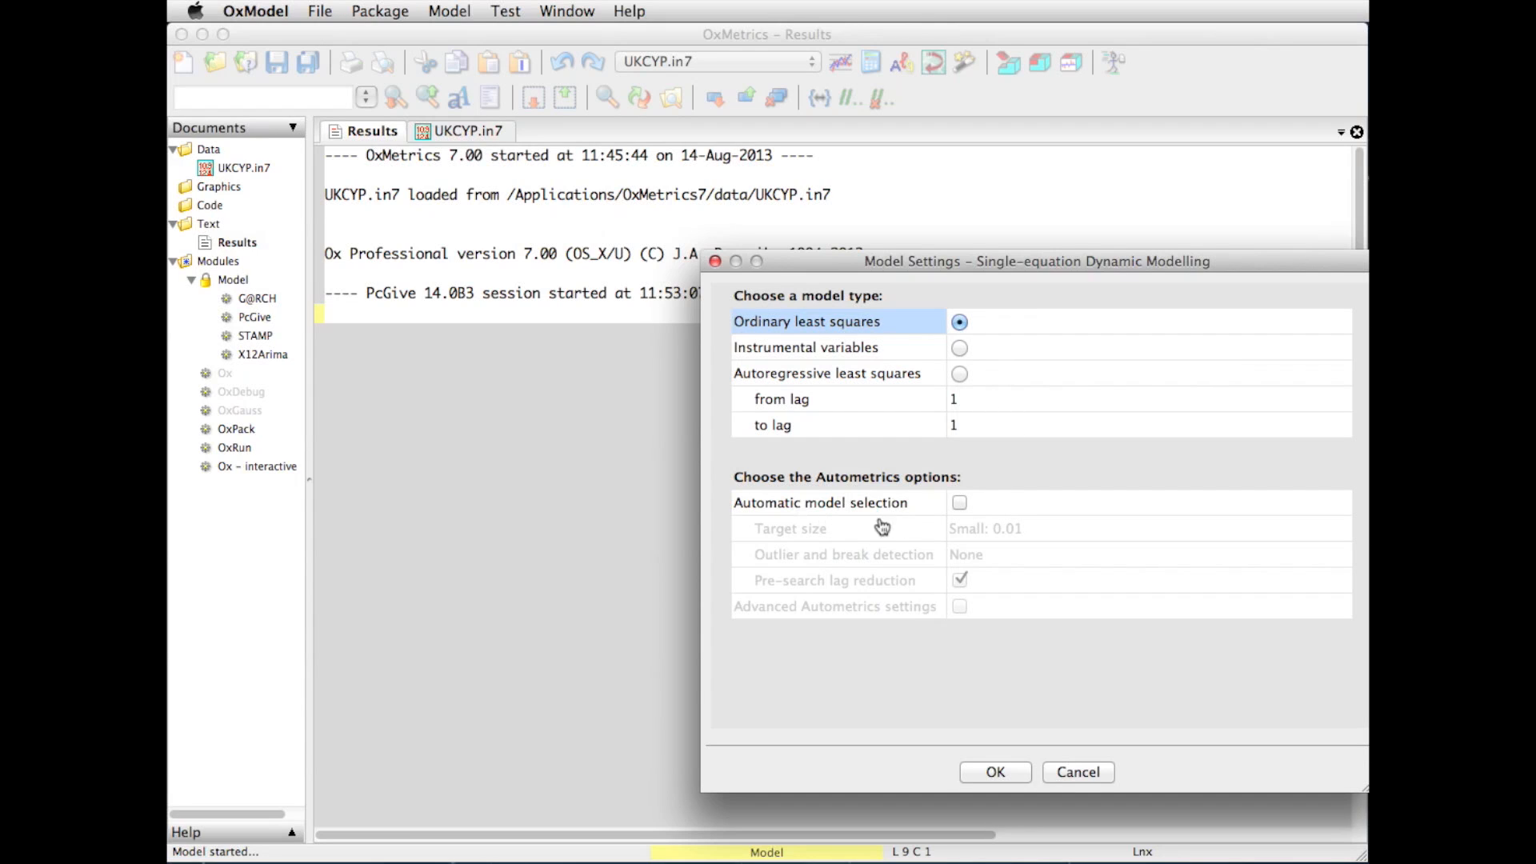
mouse_move(992, 423)
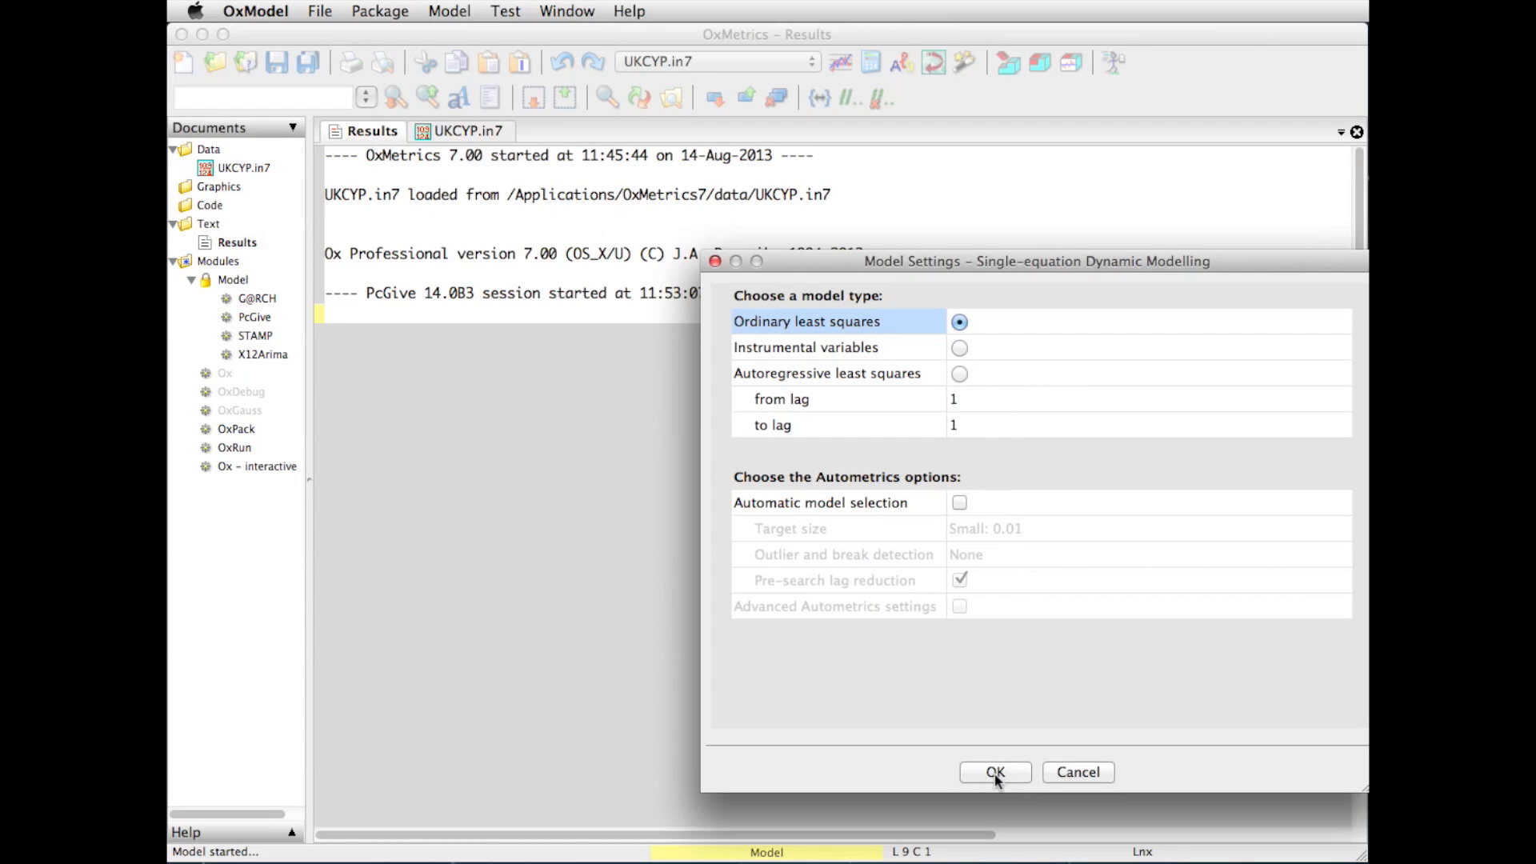
Accept OLS and hold back 10 observations as forecasts in the Estimate dialog
left_click(995, 772)
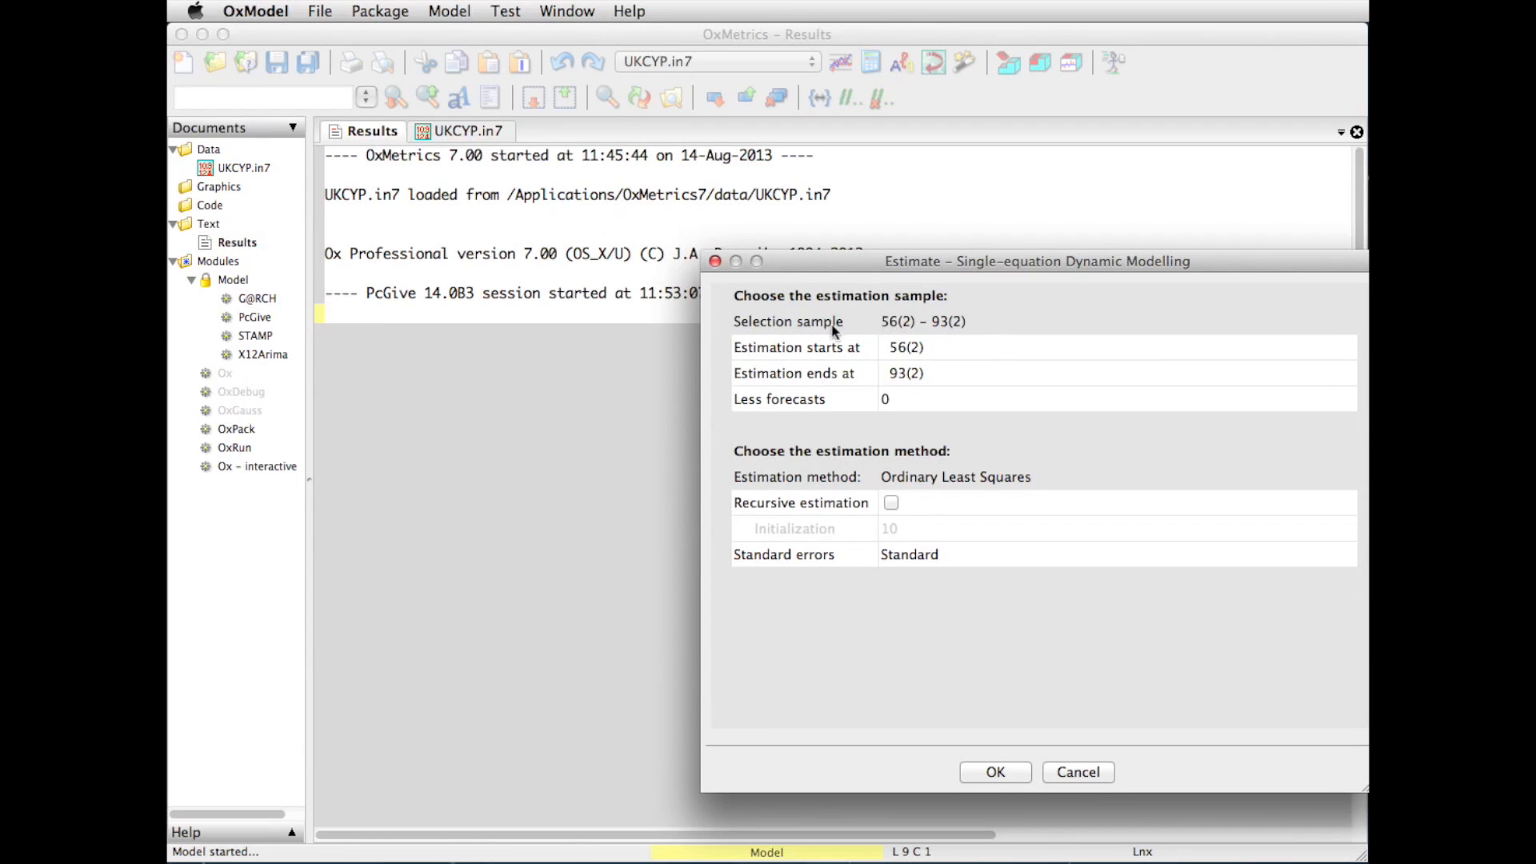
mouse_move(906, 331)
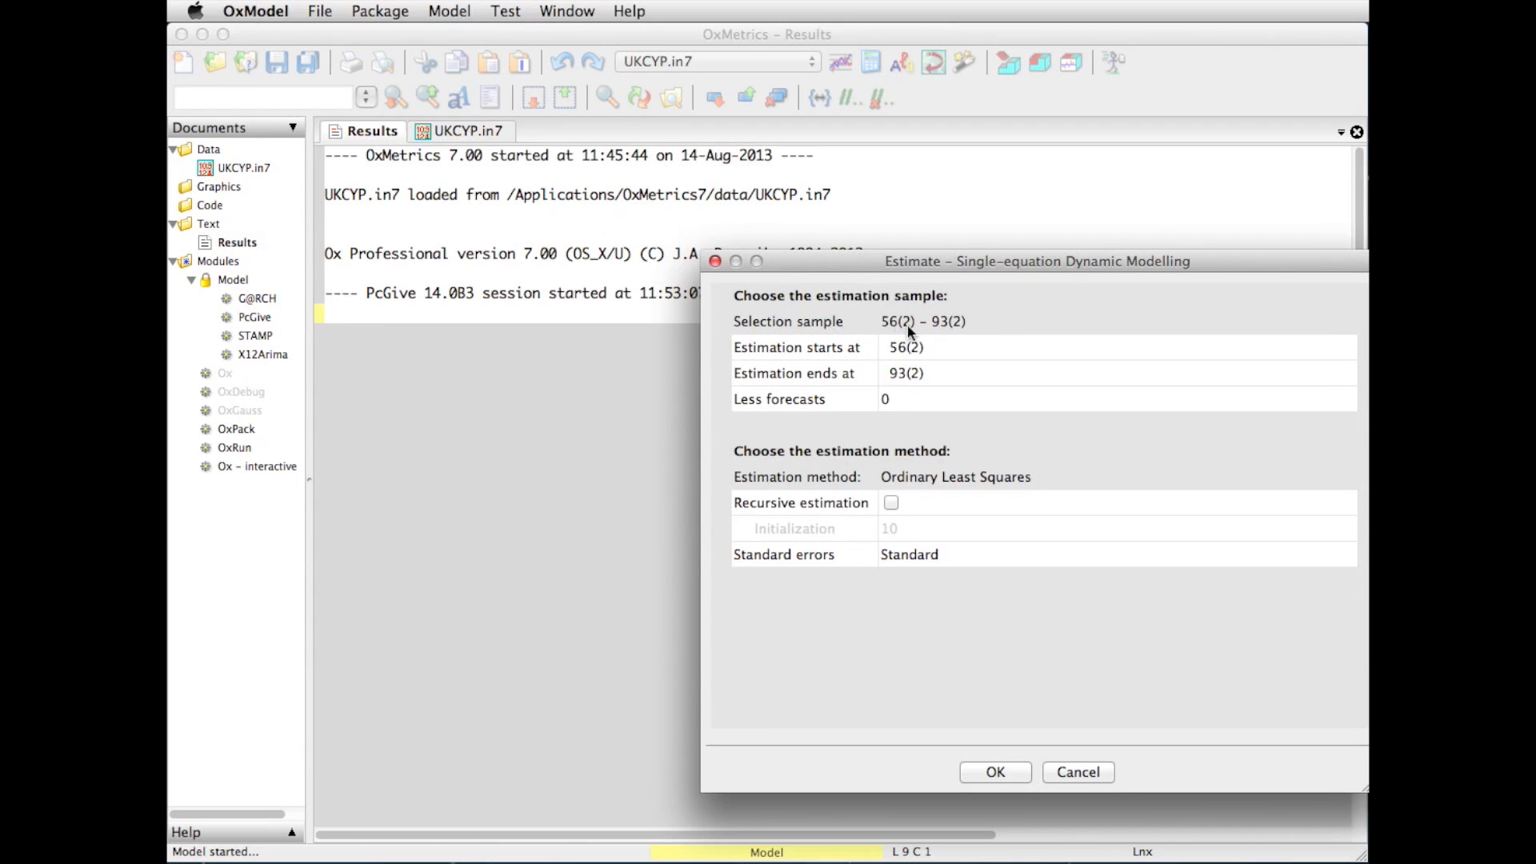
mouse_move(984, 335)
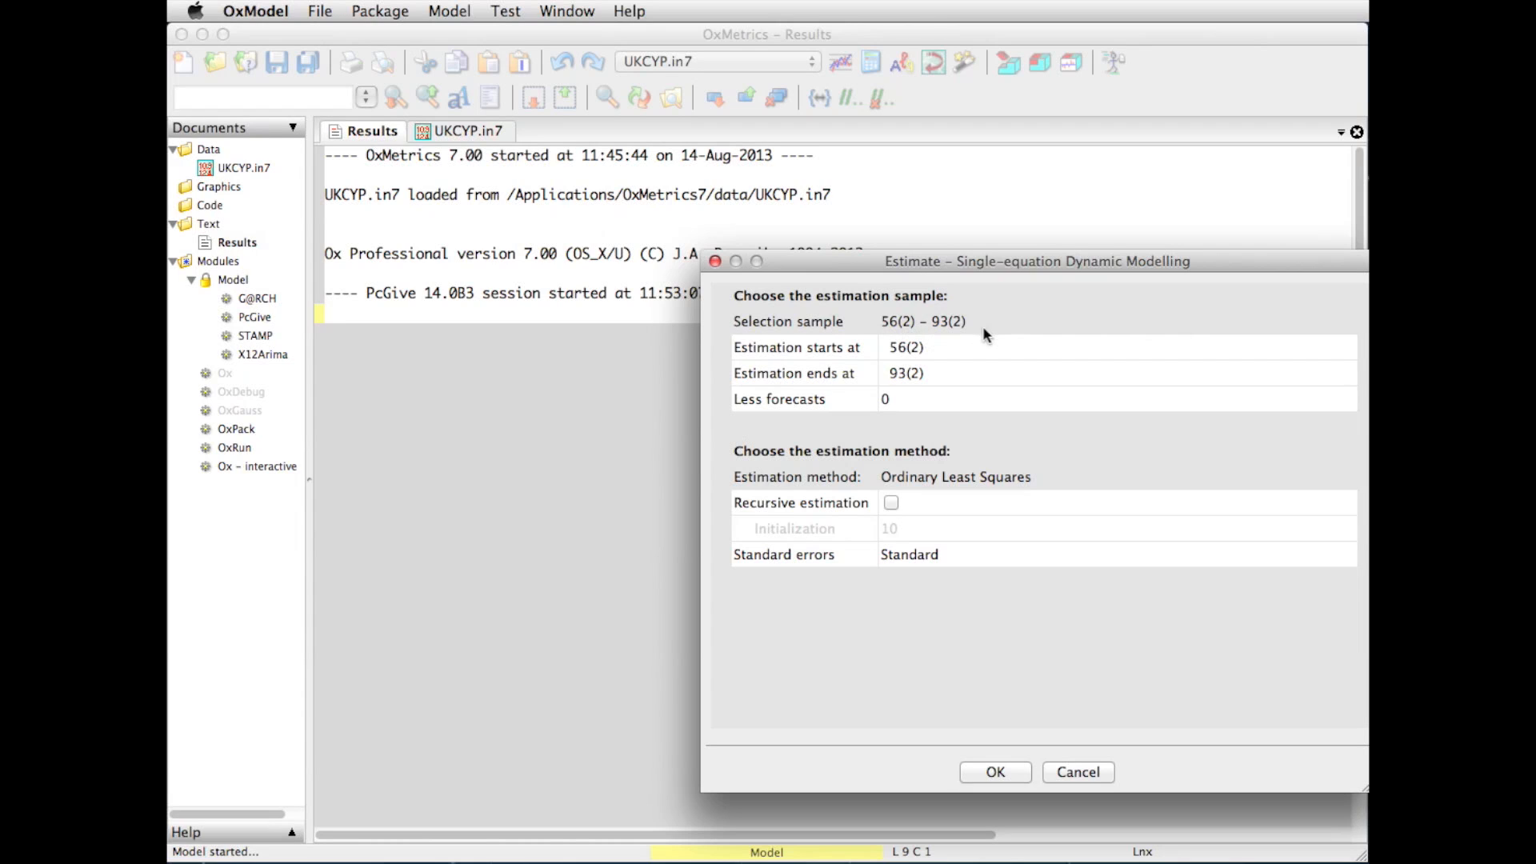
mouse_move(922, 359)
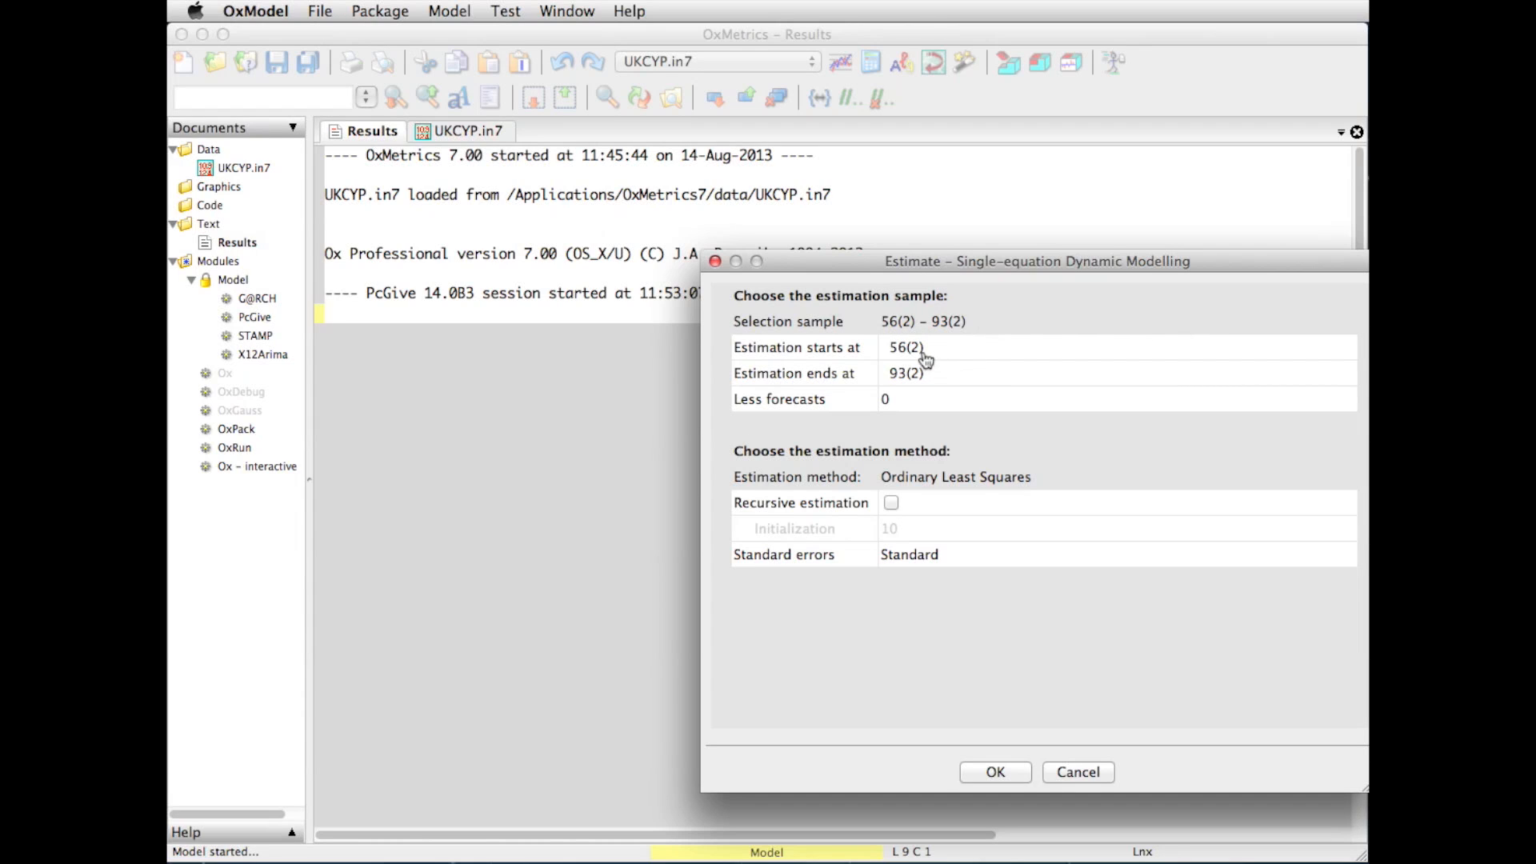
mouse_move(933, 385)
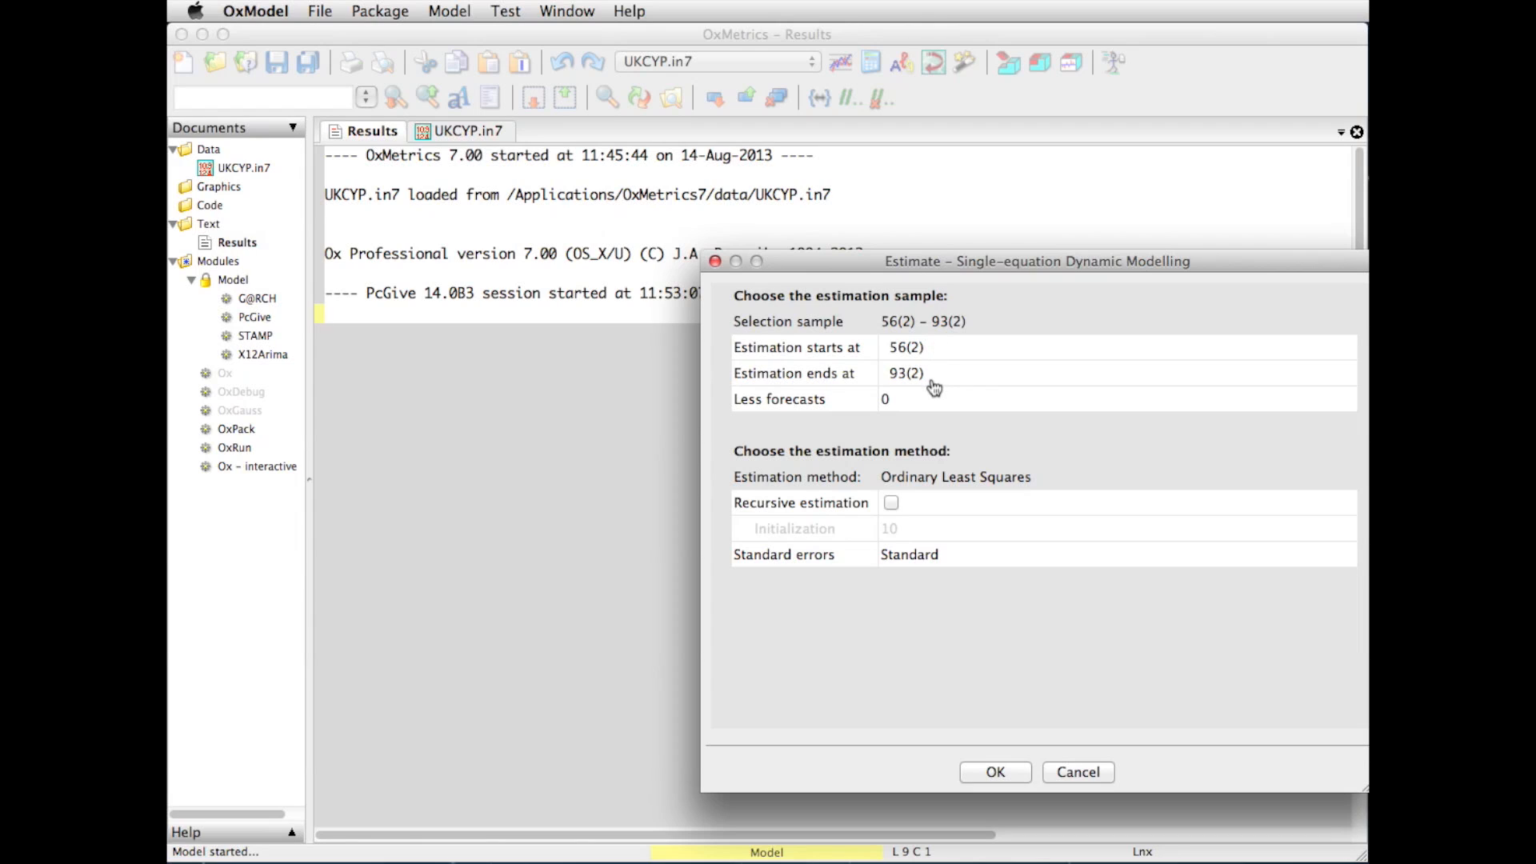
mouse_move(906, 415)
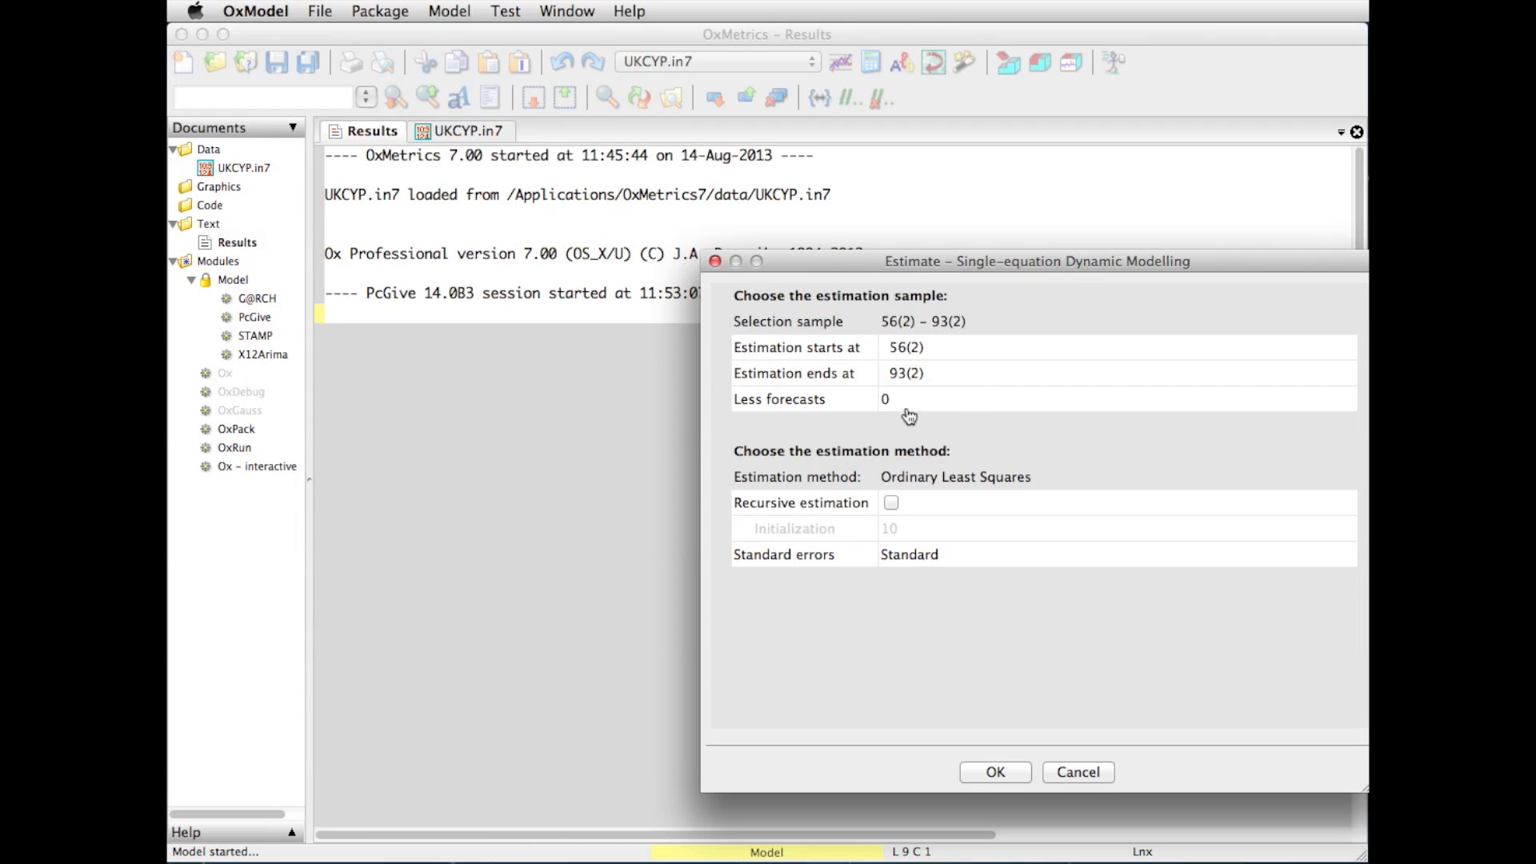
mouse_move(890, 411)
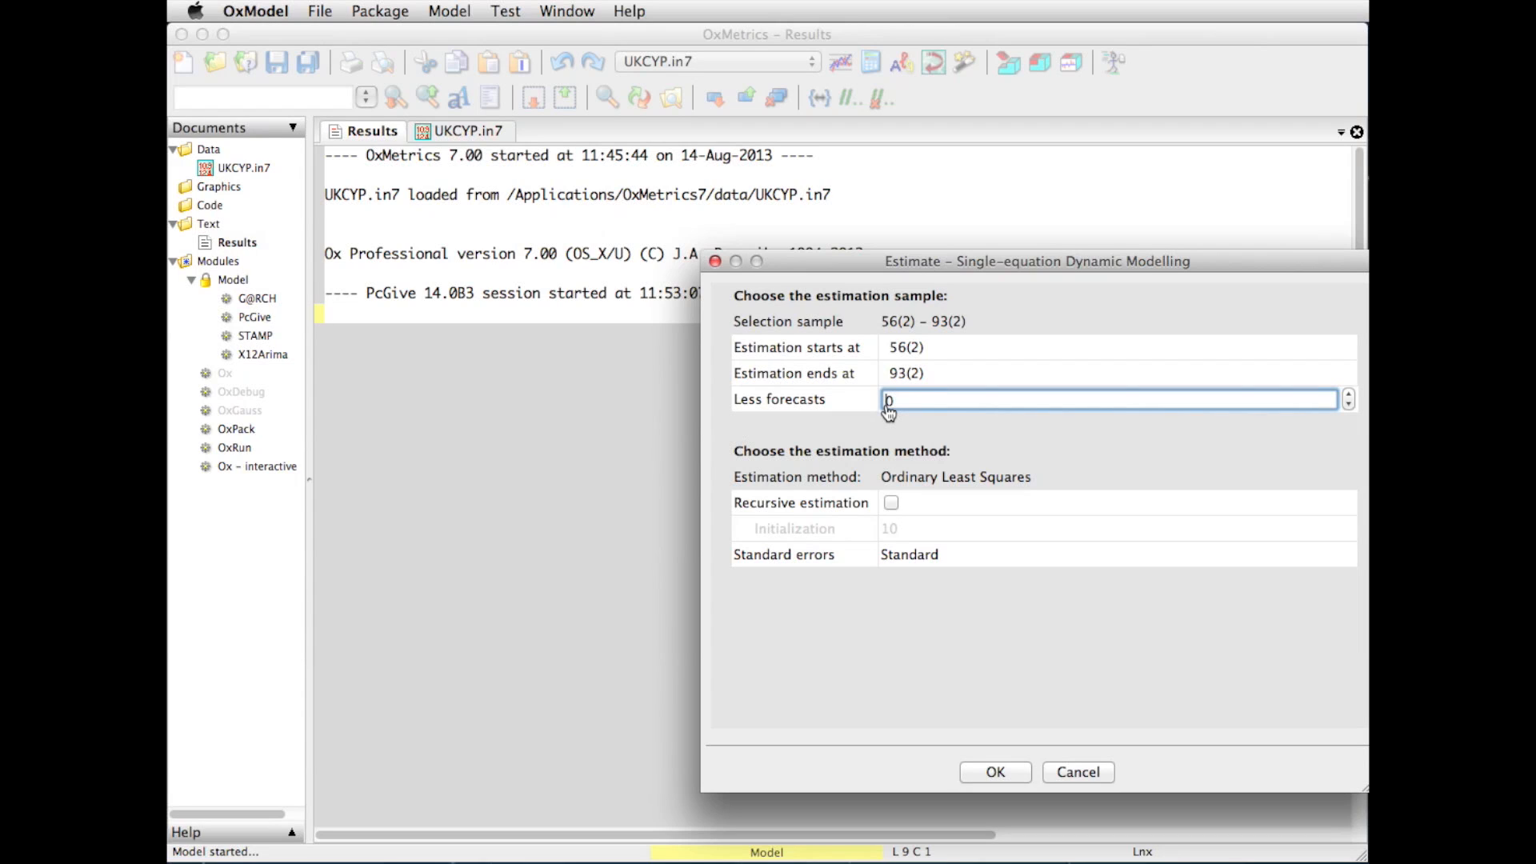
type("10")
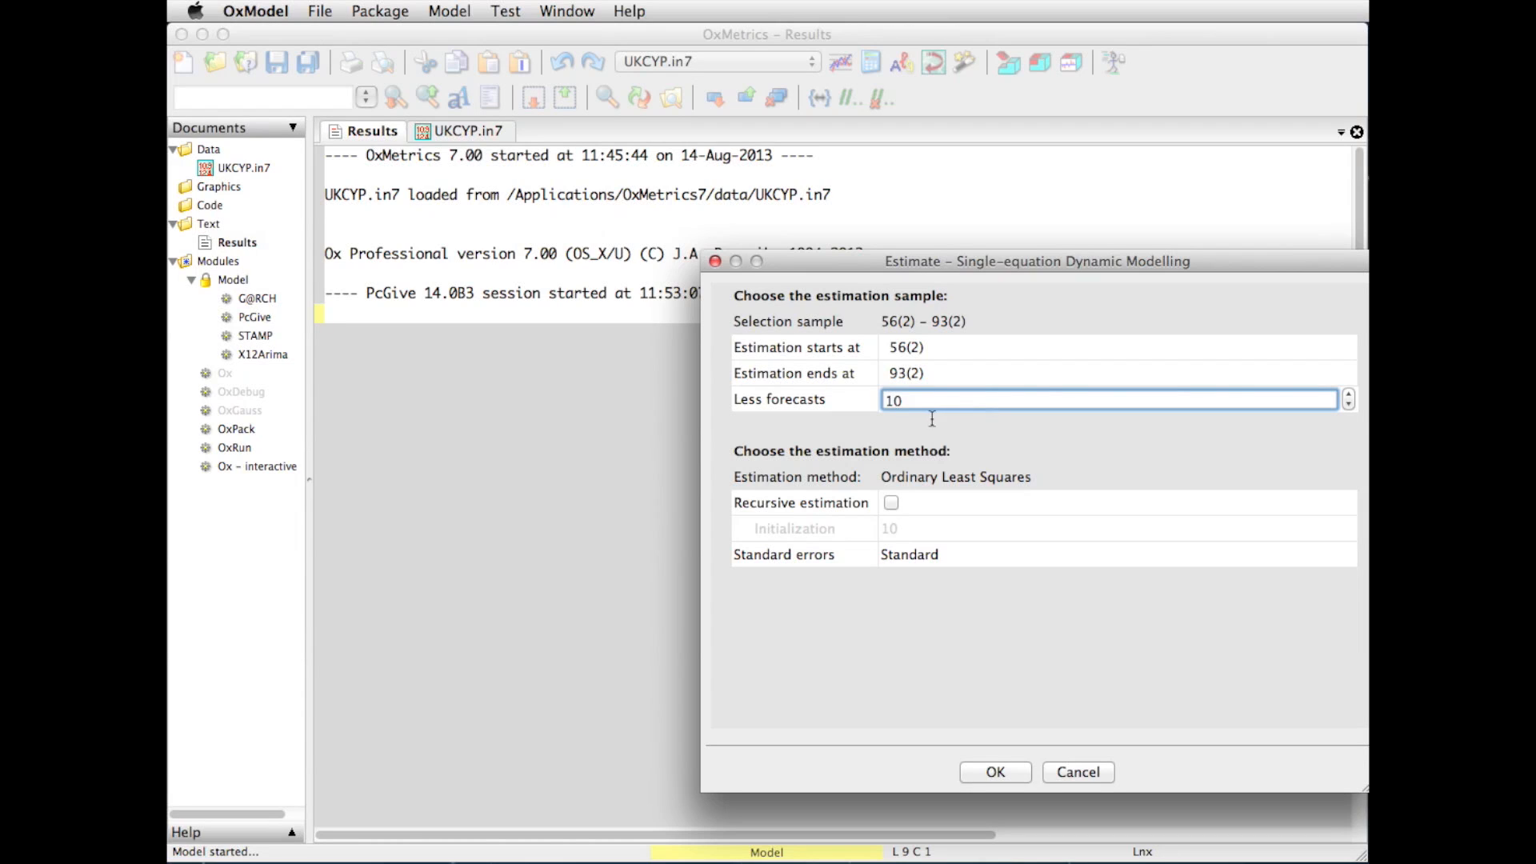
mouse_move(960, 427)
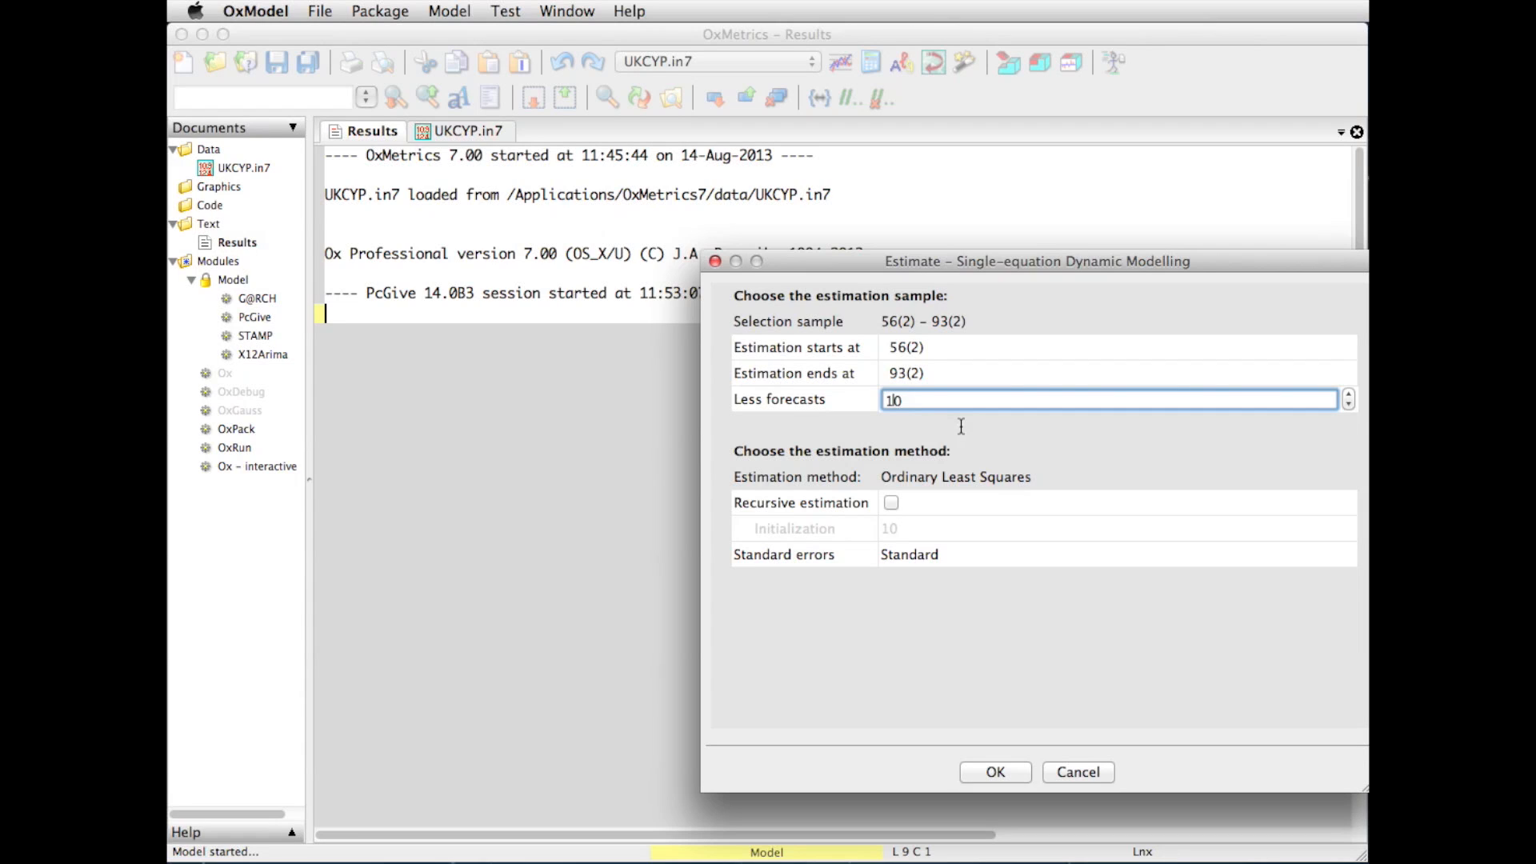
Estimate c by OLS over 56(2)–90(4) and view coefficients and 1-step forecasts
left_click(994, 771)
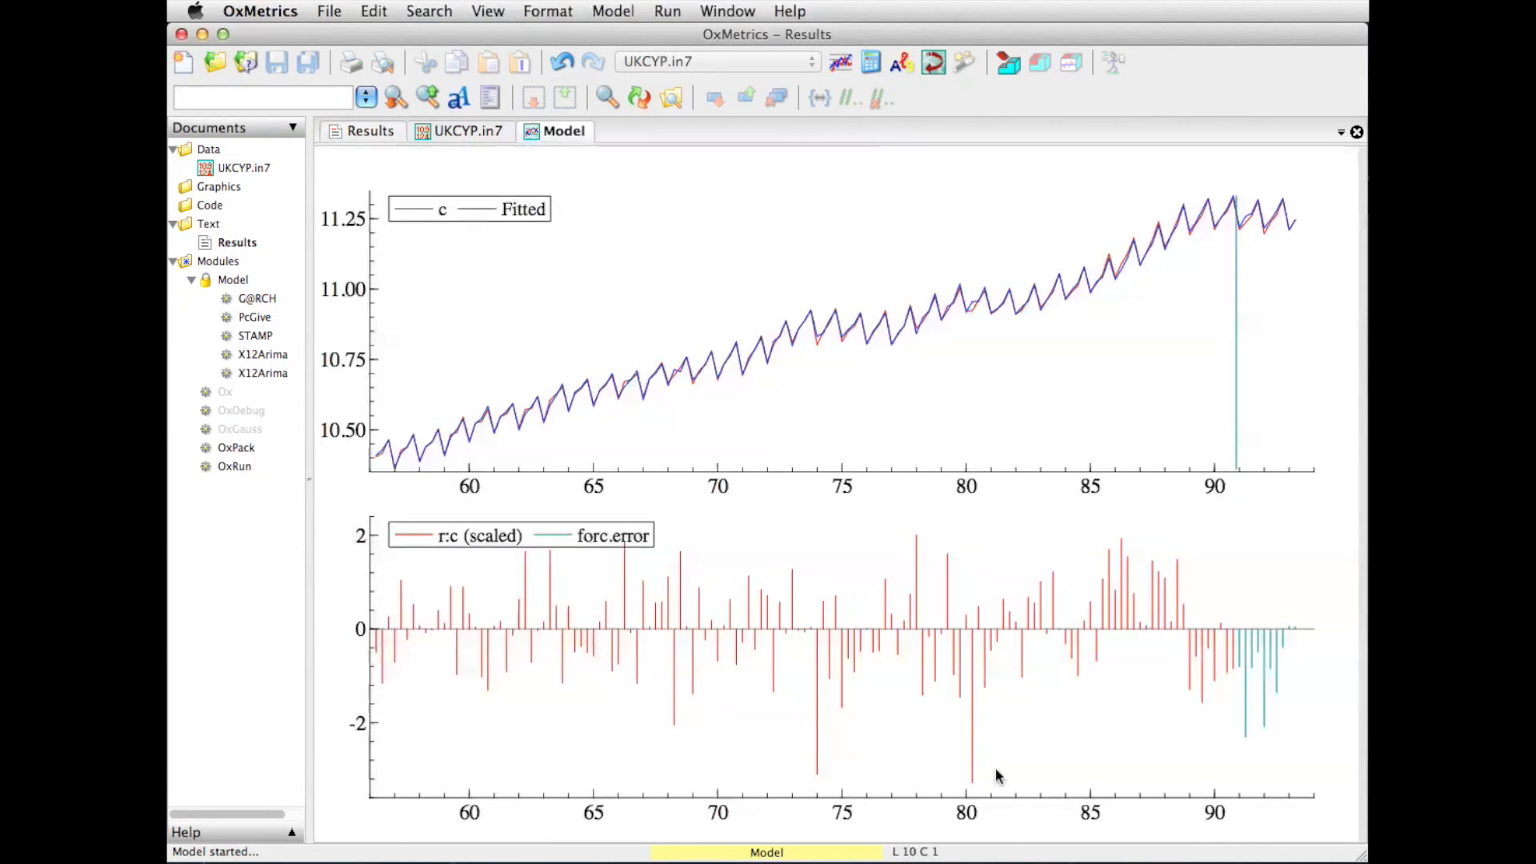
left_click(371, 130)
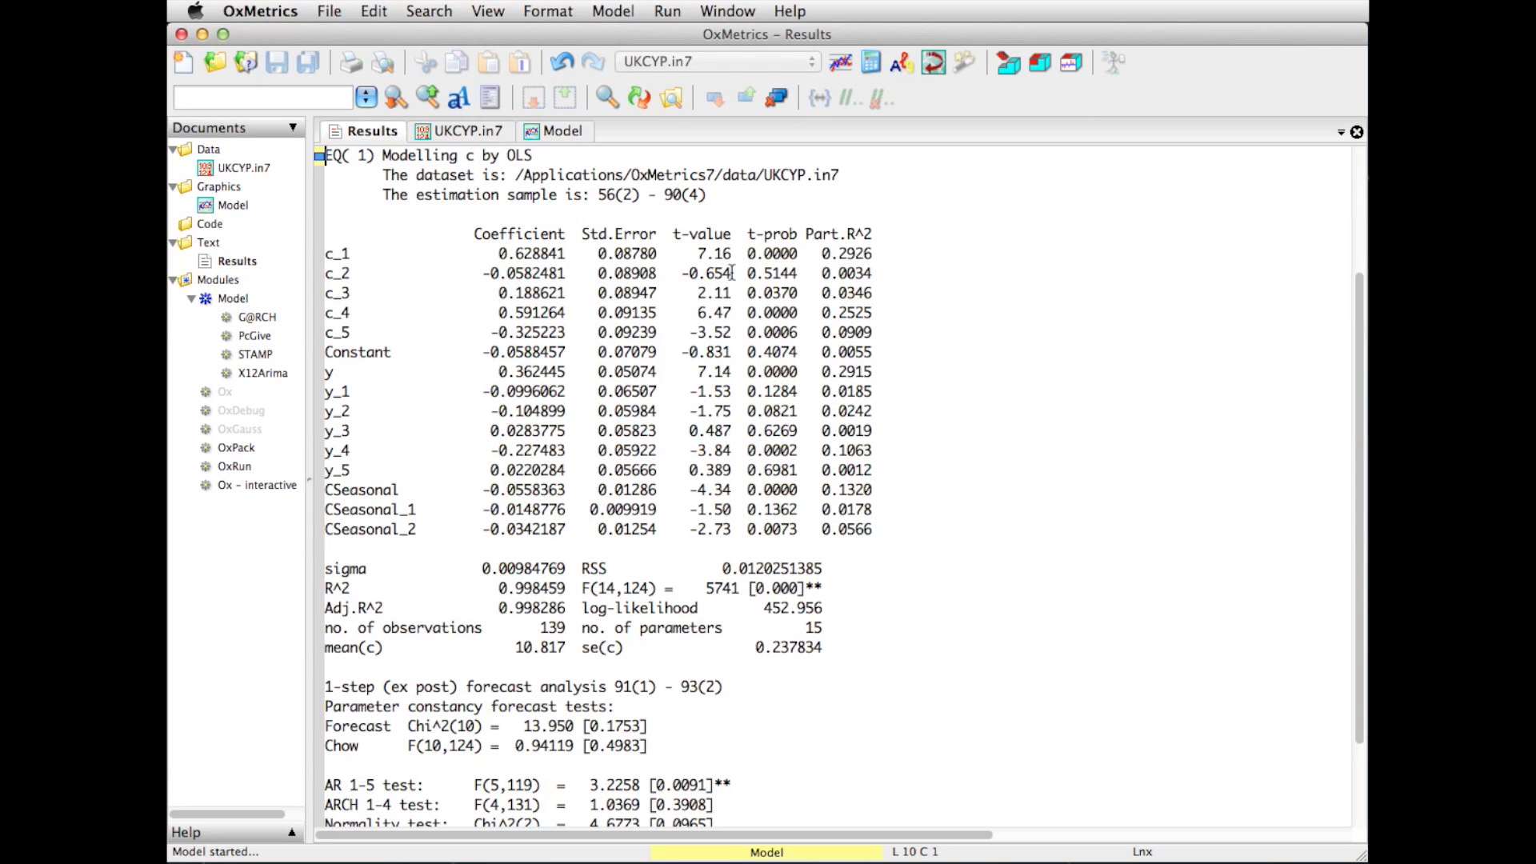
mouse_move(729, 312)
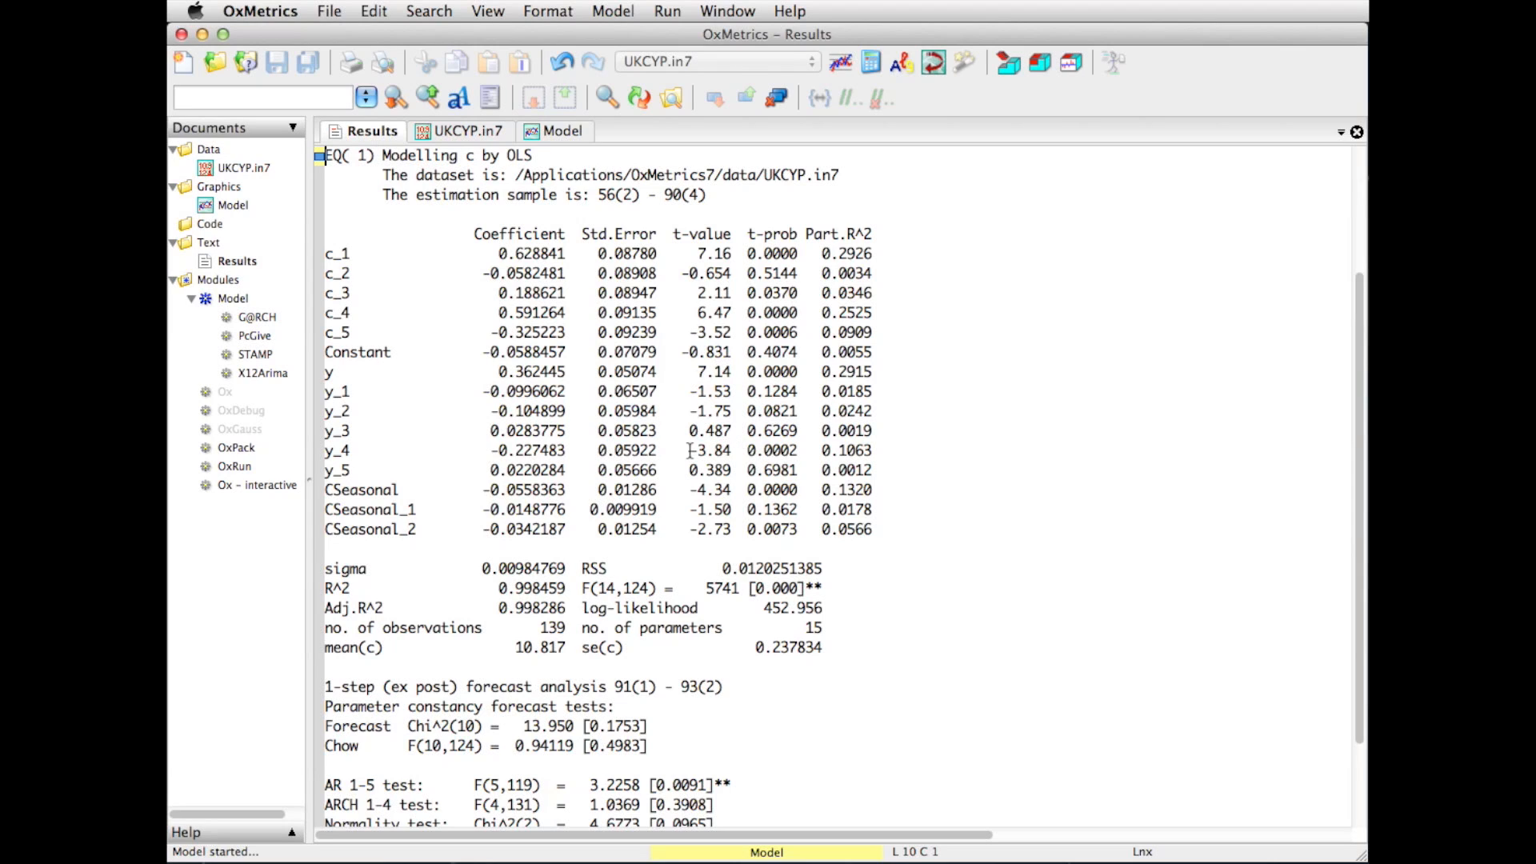
mouse_move(718, 490)
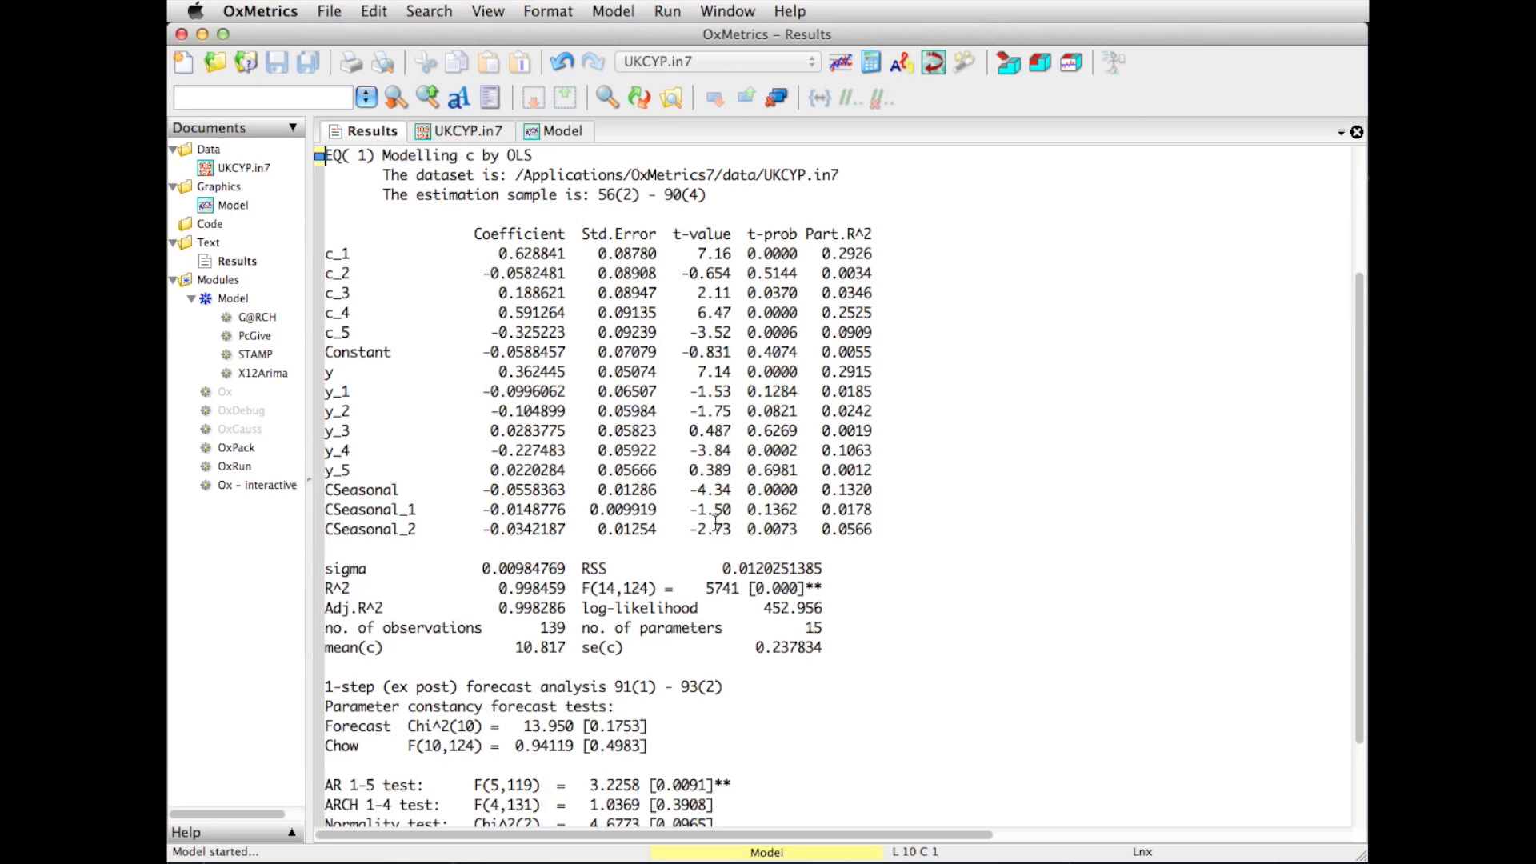
mouse_move(407, 571)
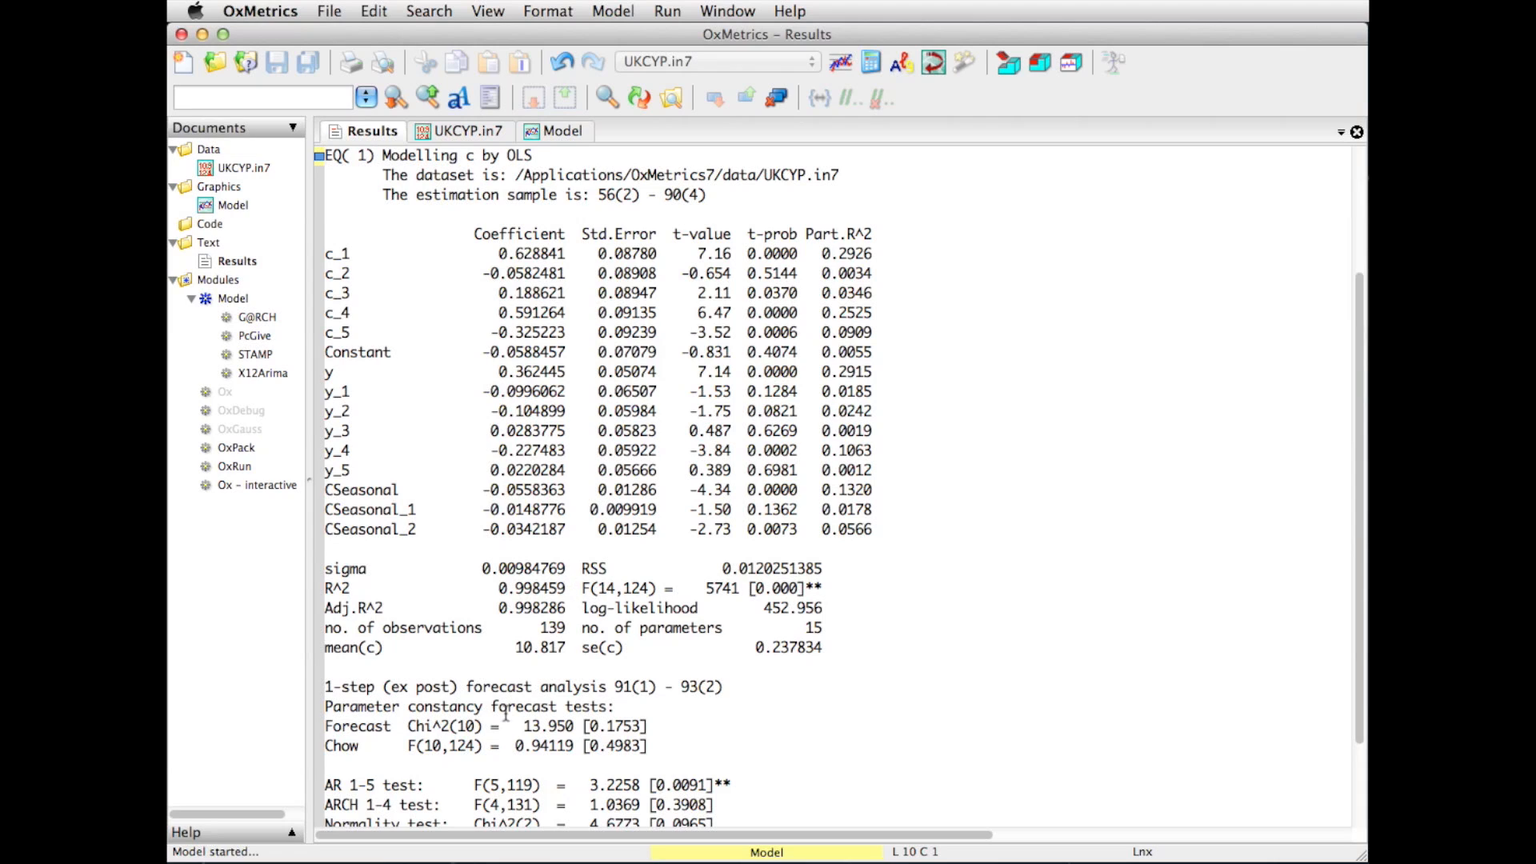
mouse_move(635, 751)
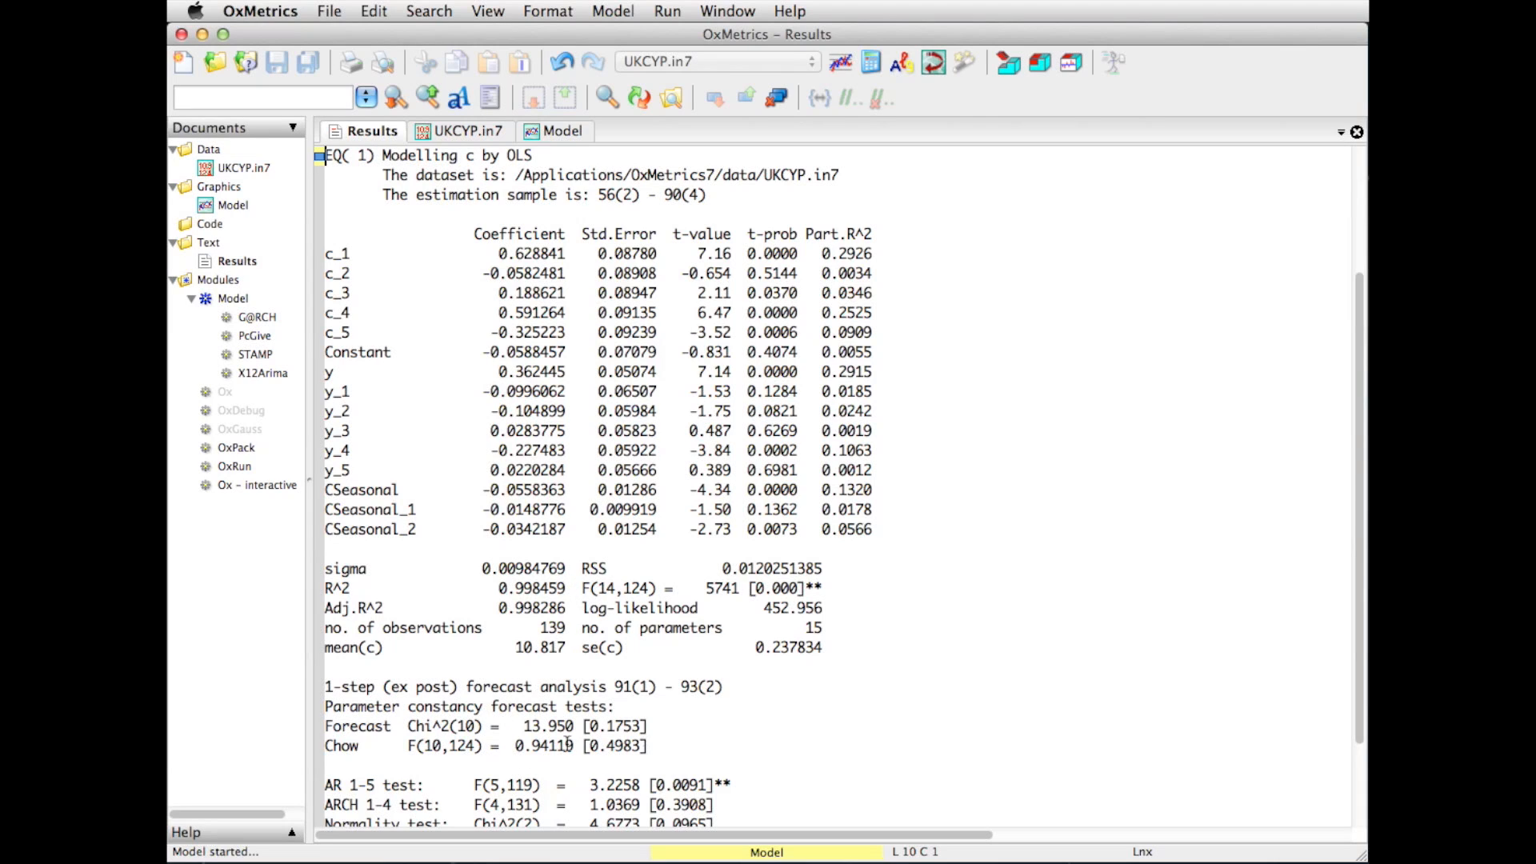
mouse_move(1113, 810)
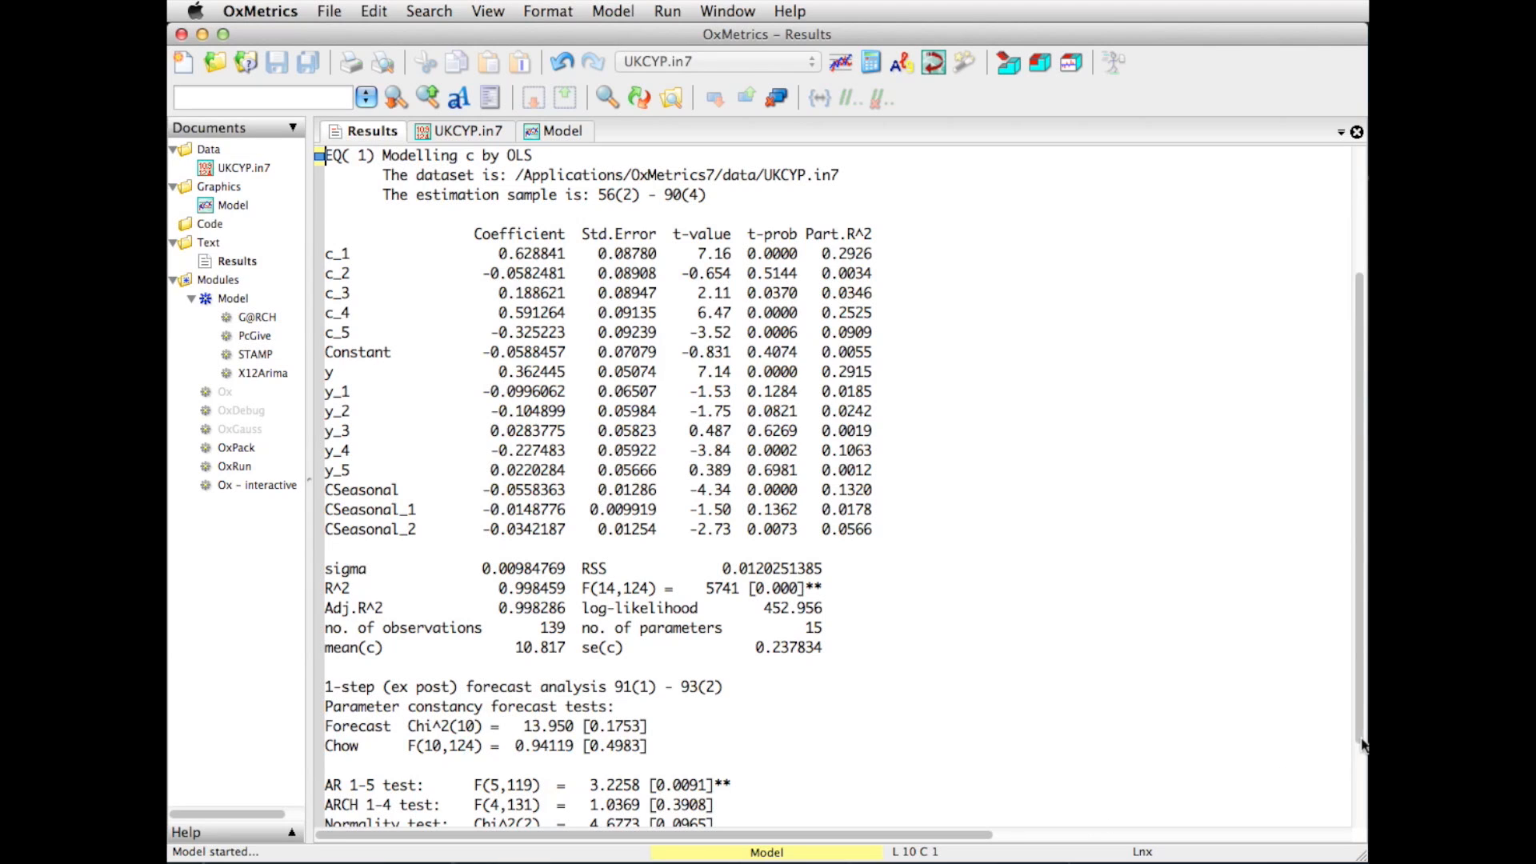
scroll("down", 3)
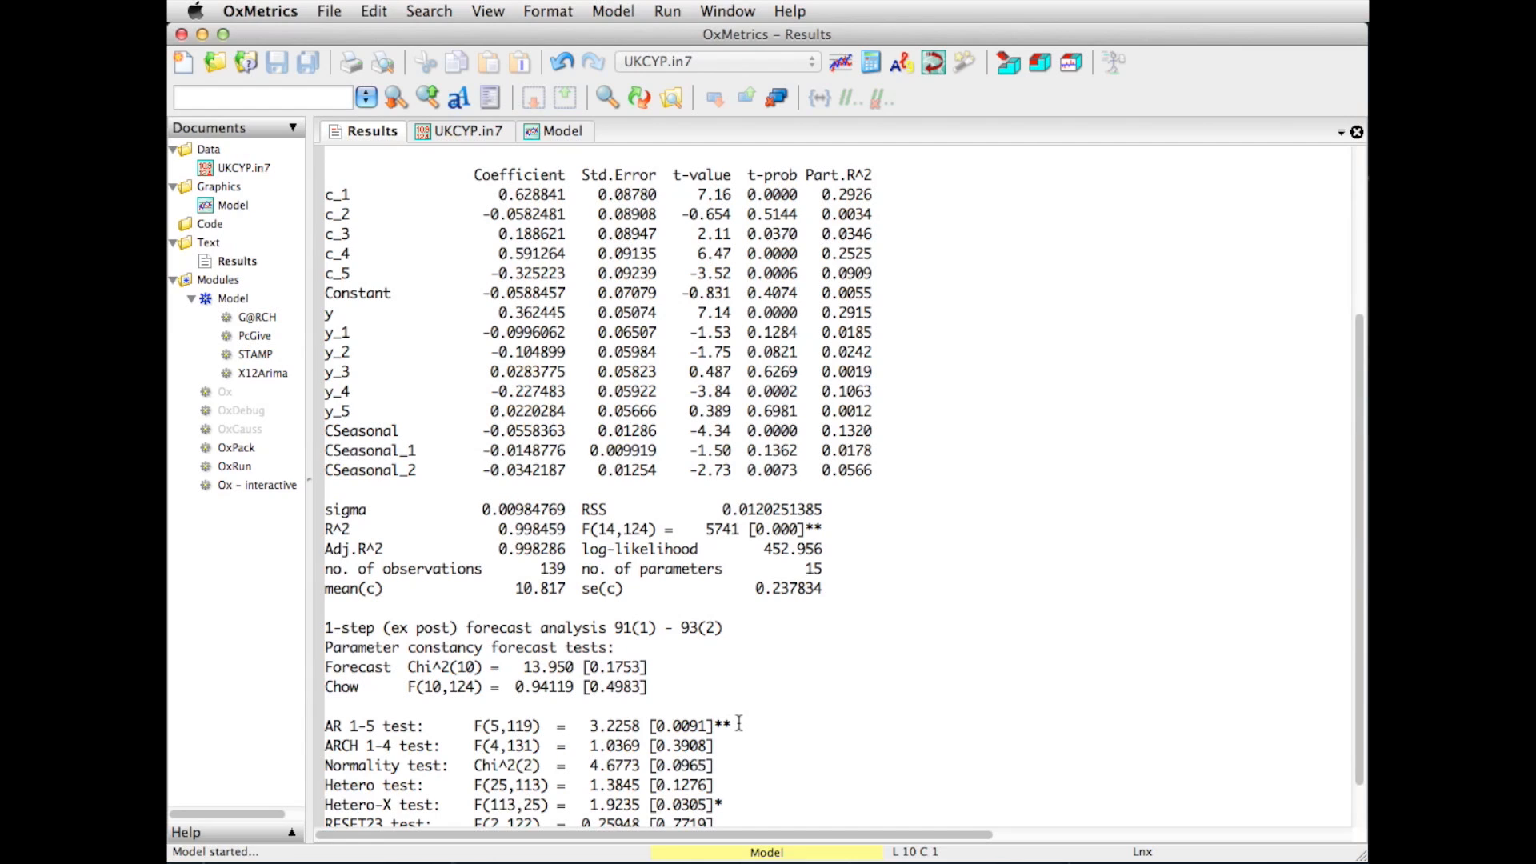
mouse_move(730, 805)
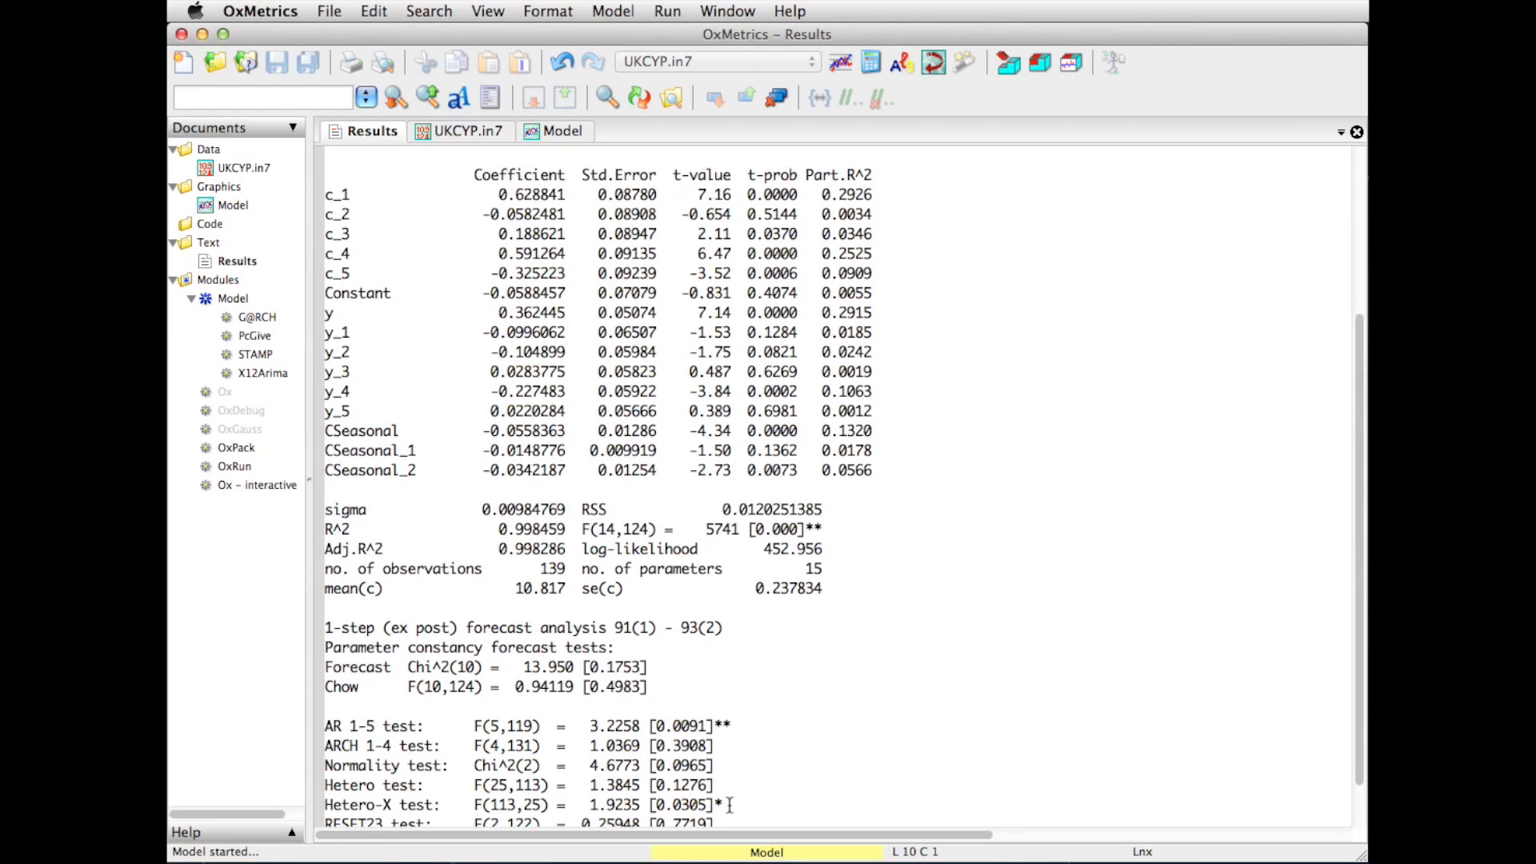
mouse_move(695, 593)
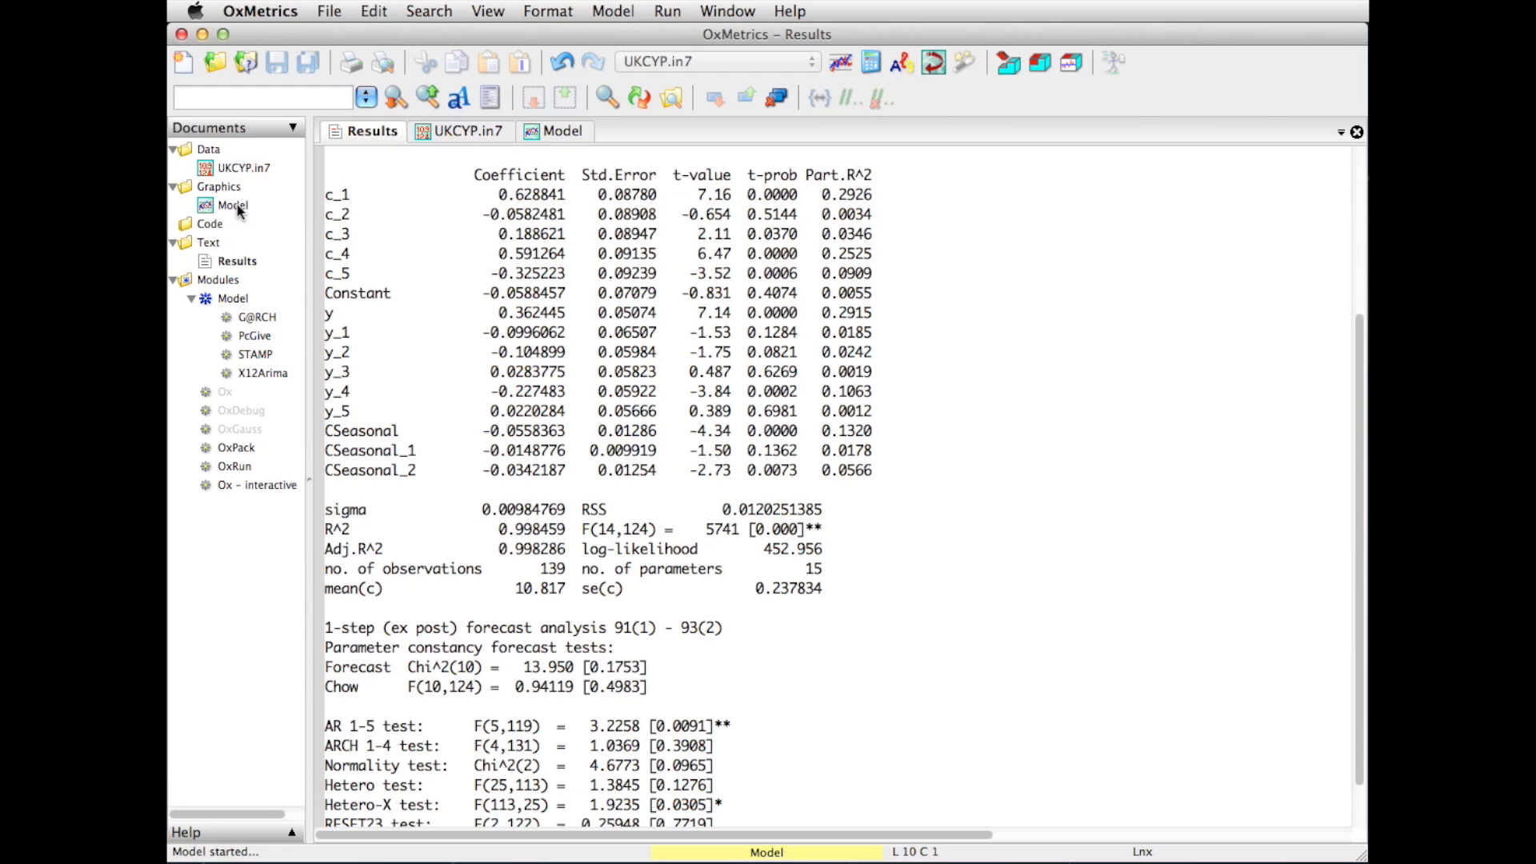
Show the Model graphics: actual vs fitted c and scaled residuals with forecast errors
left_click(562, 131)
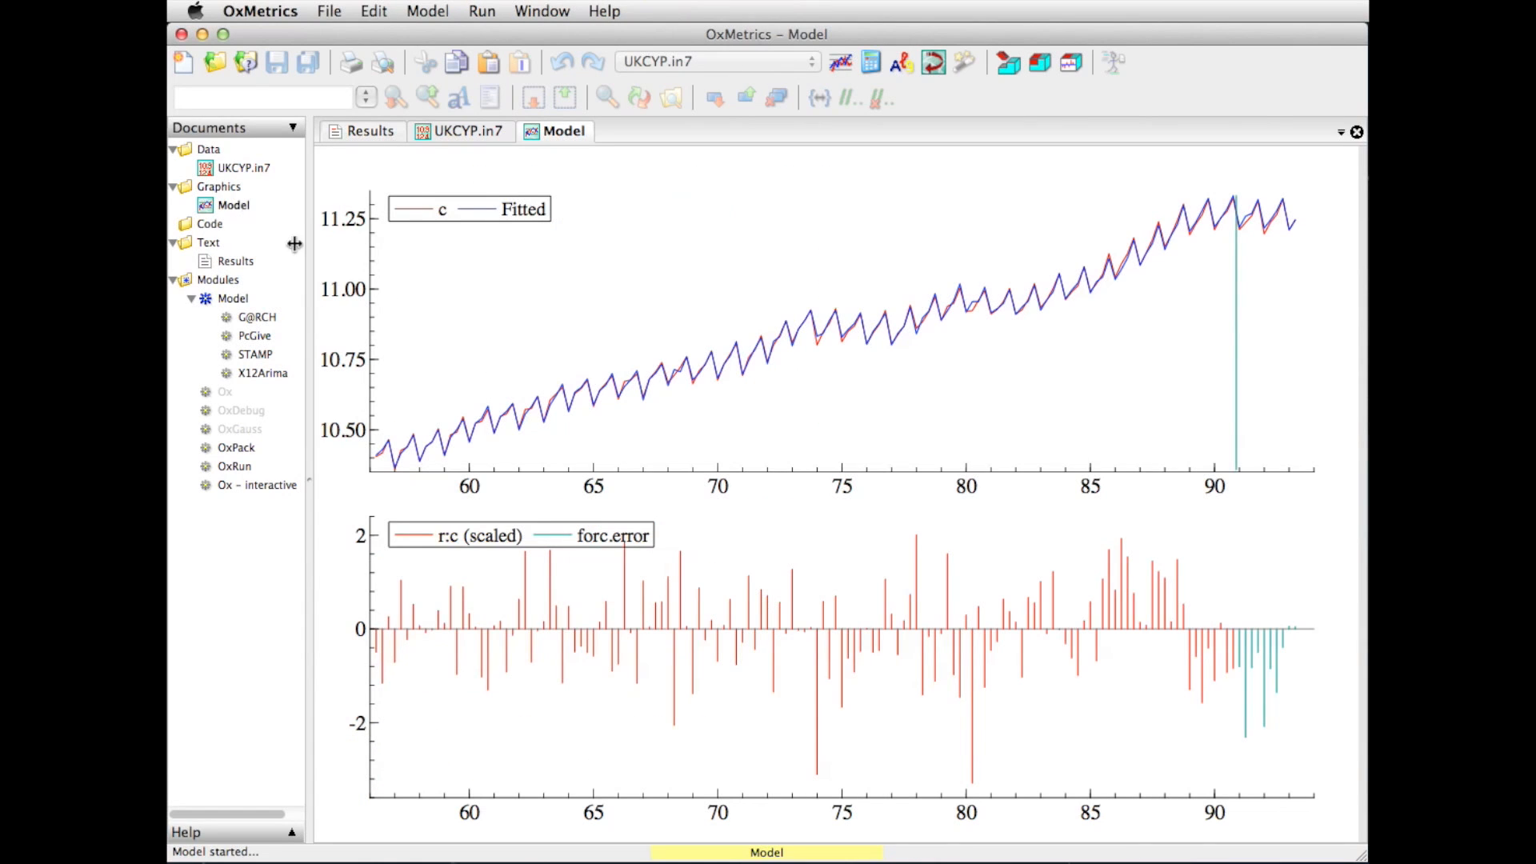
mouse_move(1119, 306)
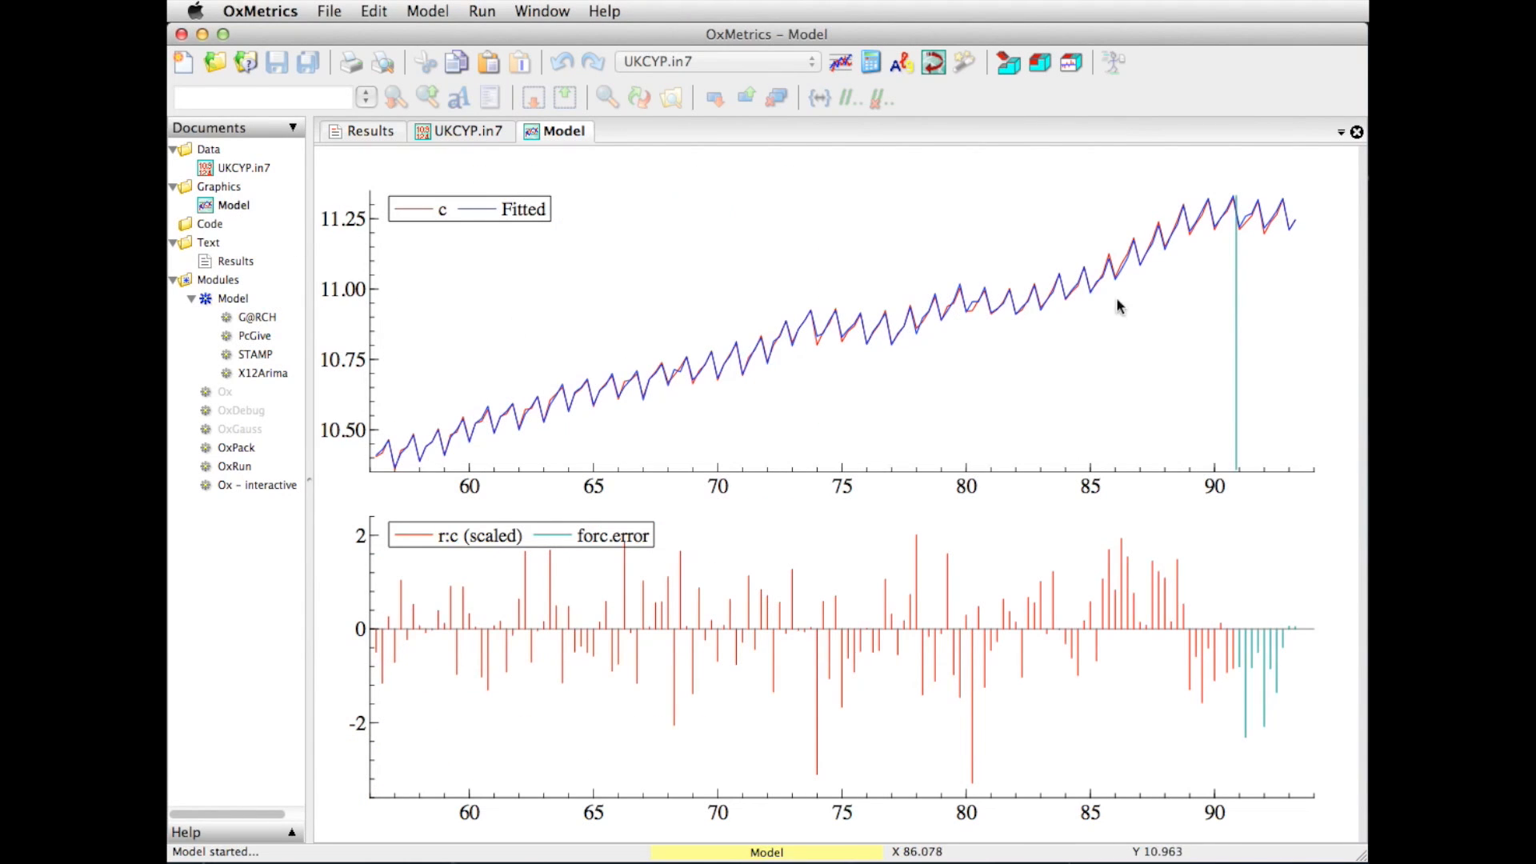
mouse_move(605, 398)
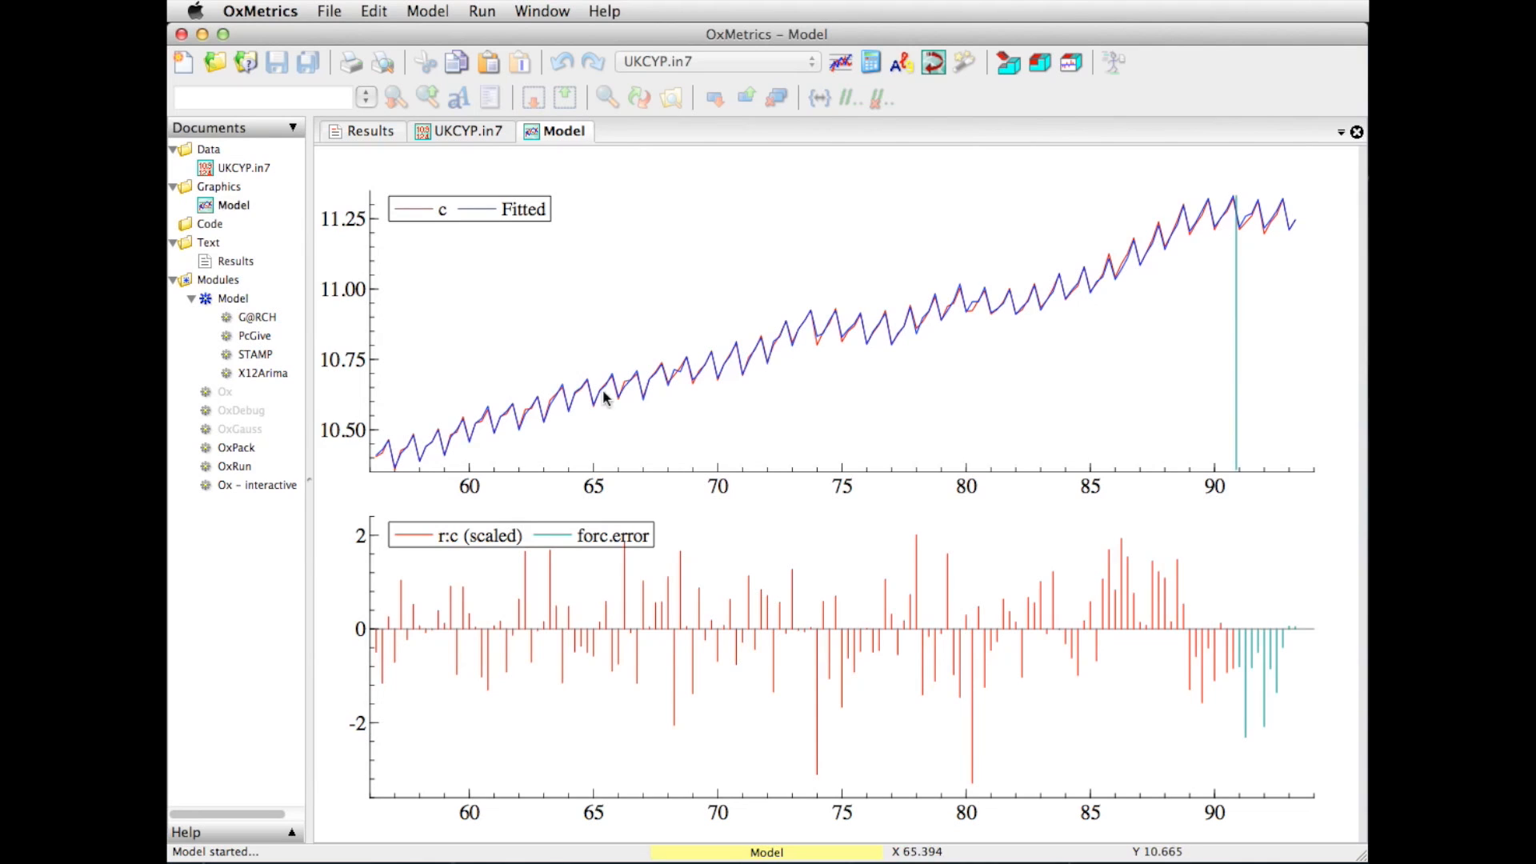
mouse_move(1195, 240)
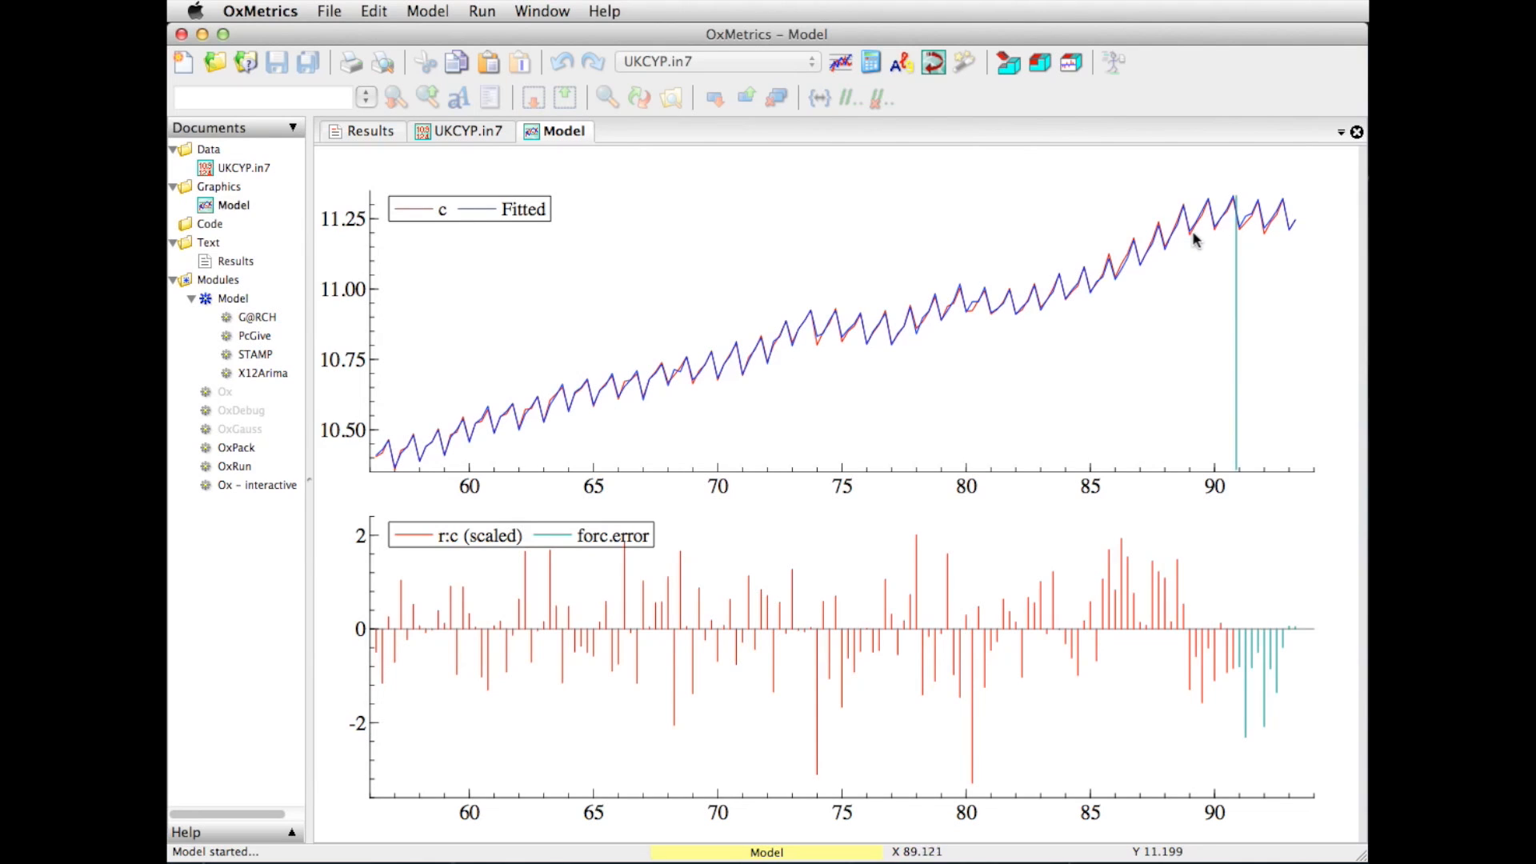
mouse_move(1300, 222)
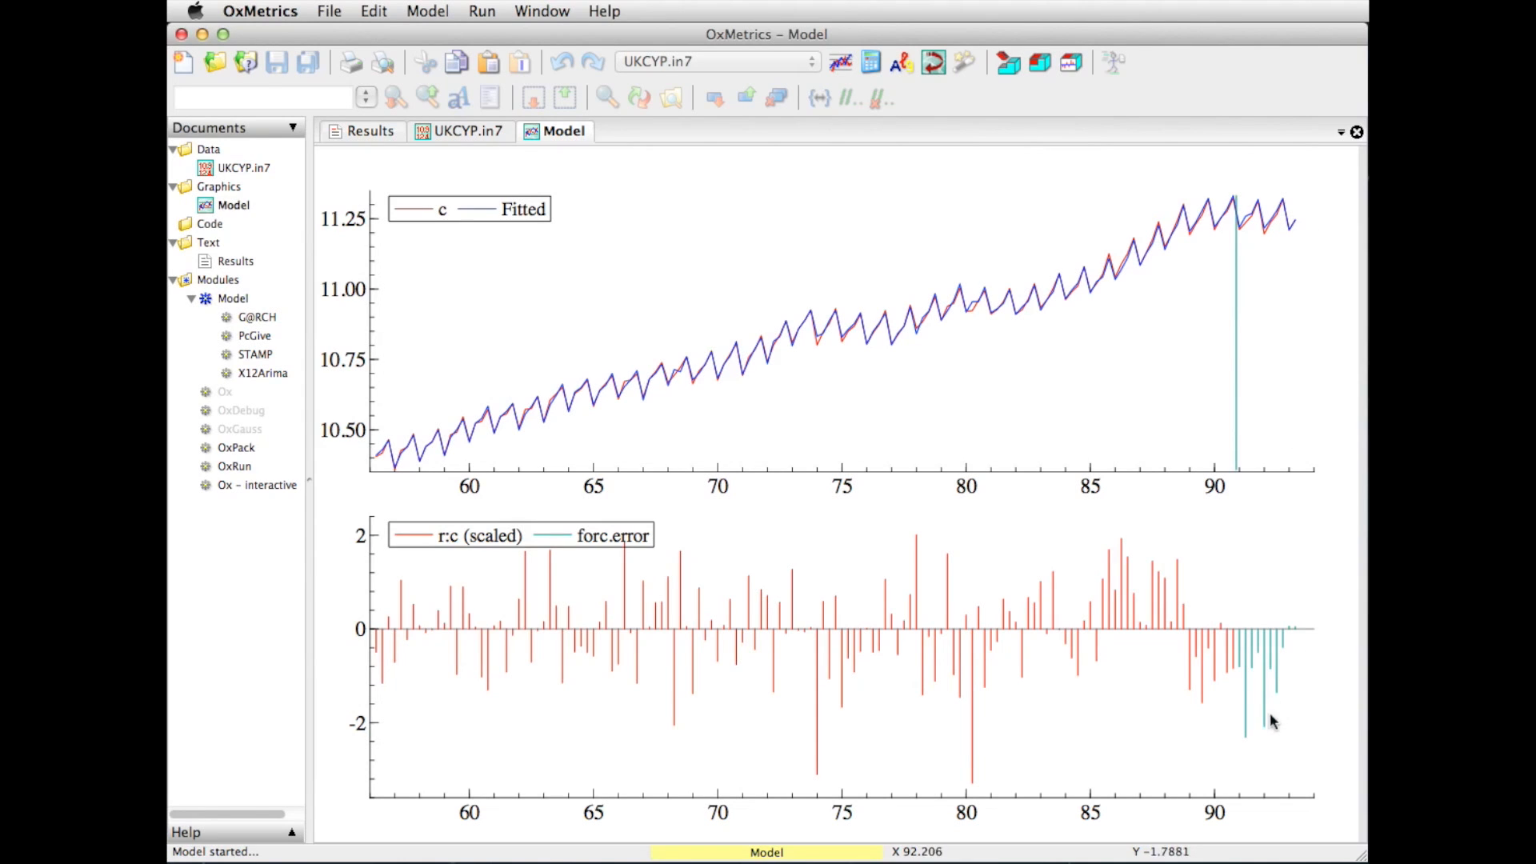
mouse_move(1231, 773)
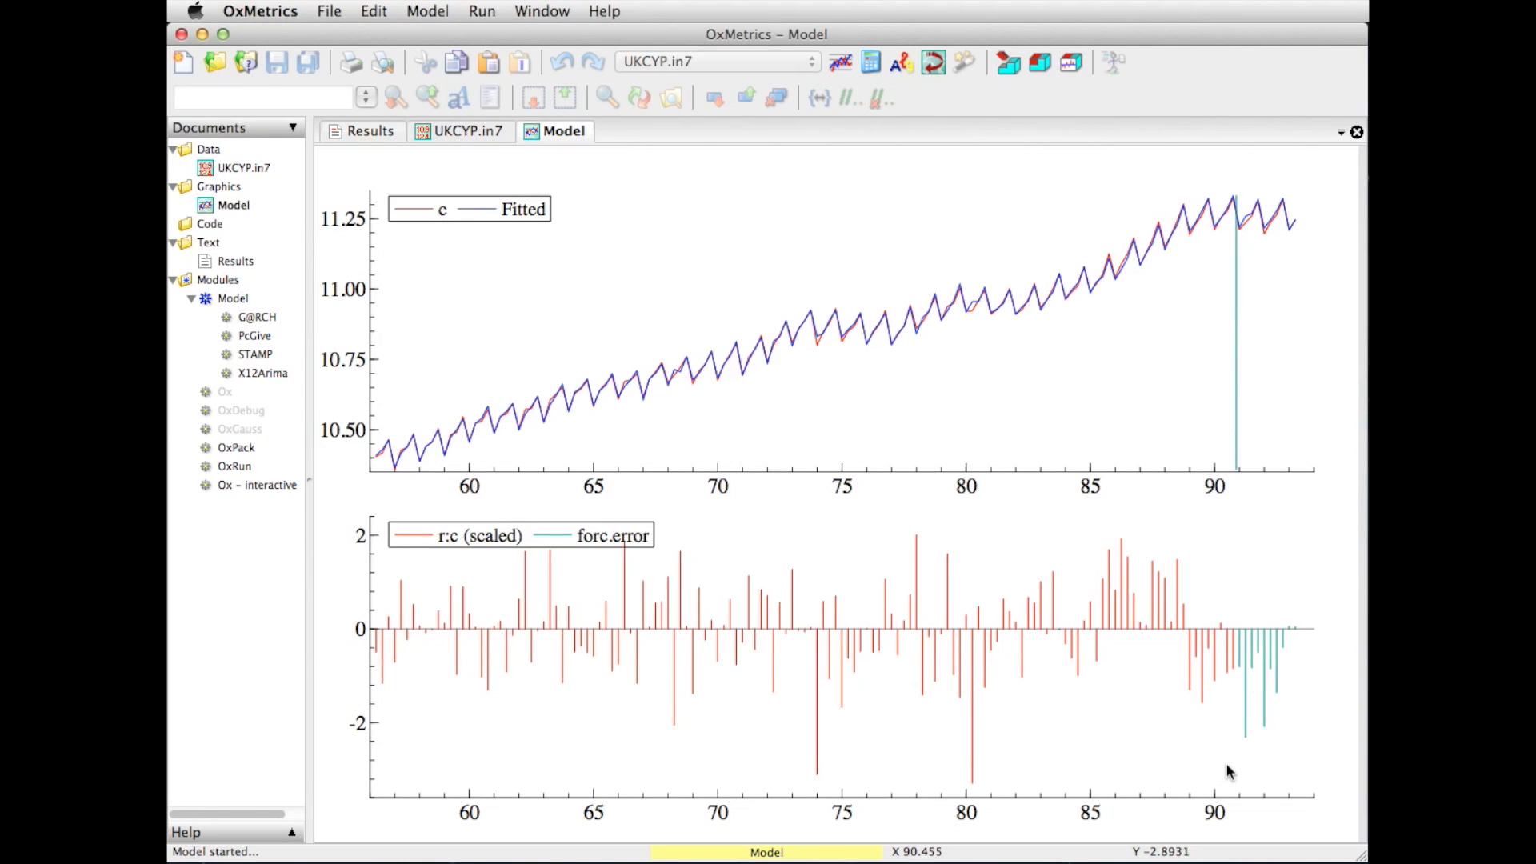
mouse_move(826, 365)
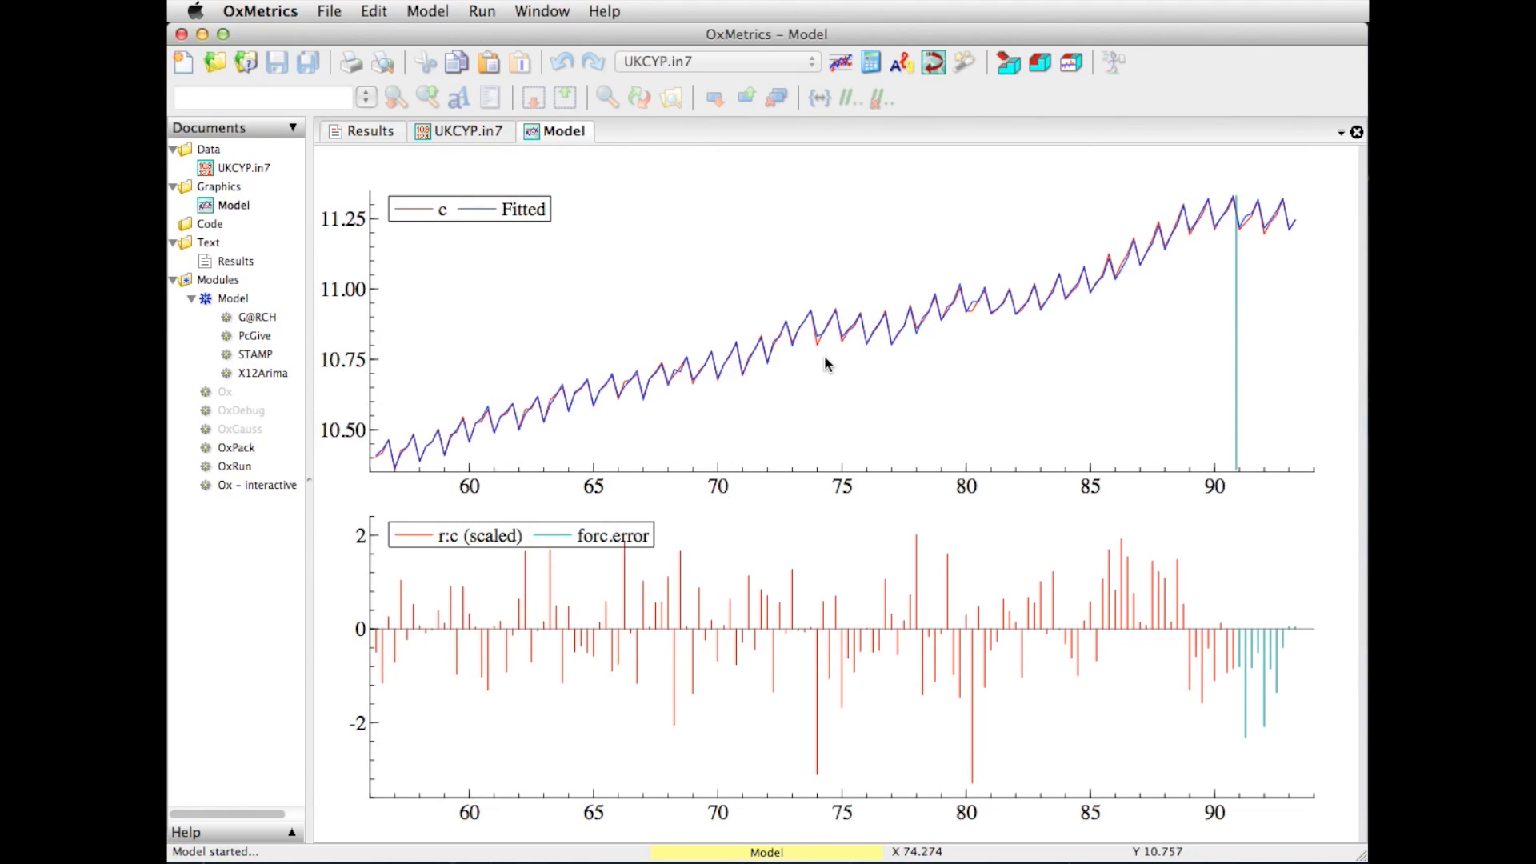
mouse_move(775, 686)
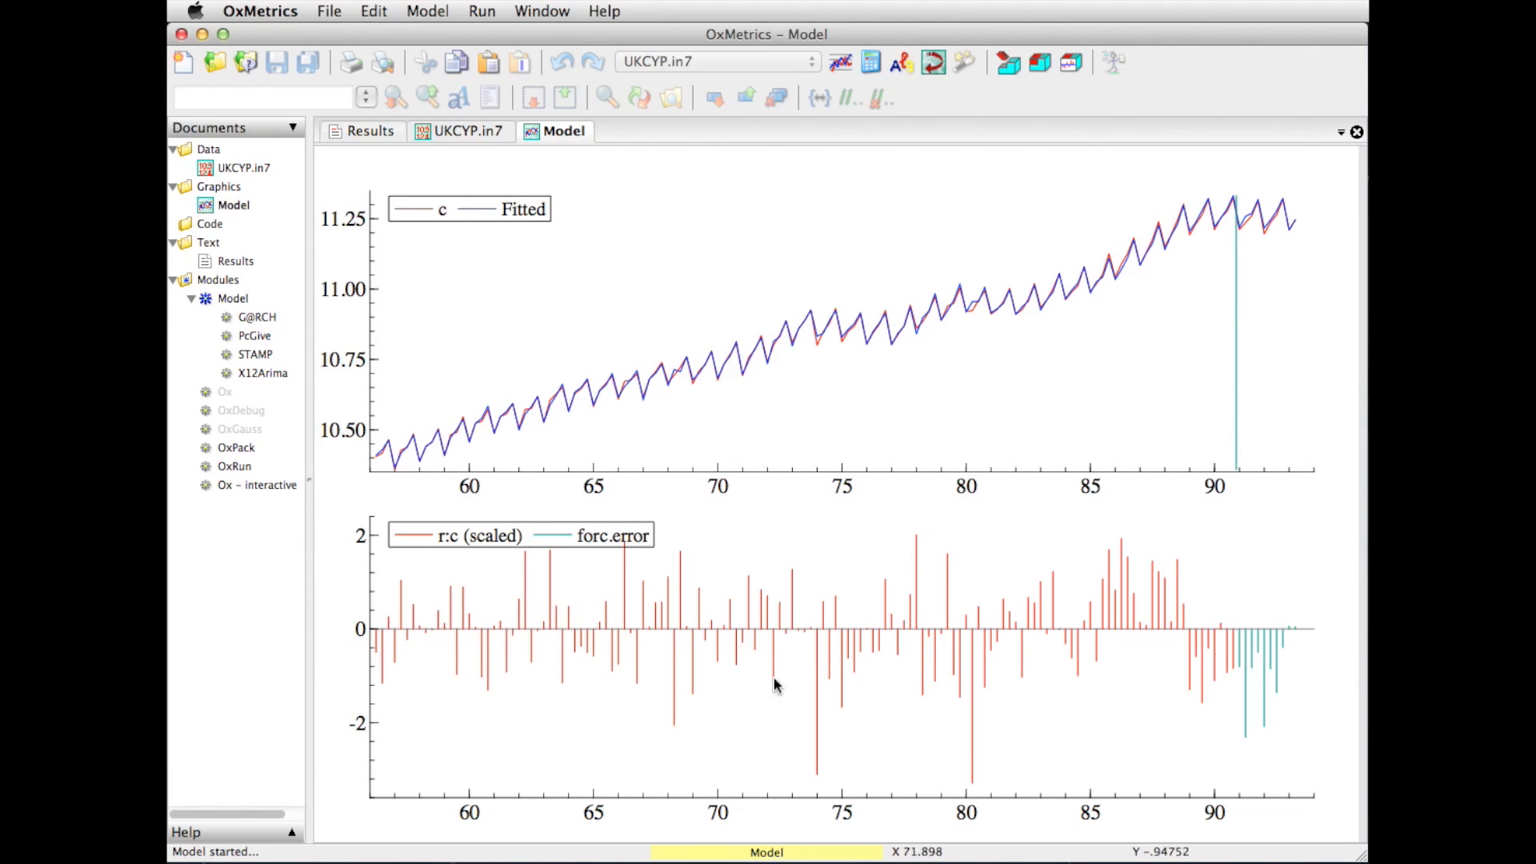
mouse_move(969, 794)
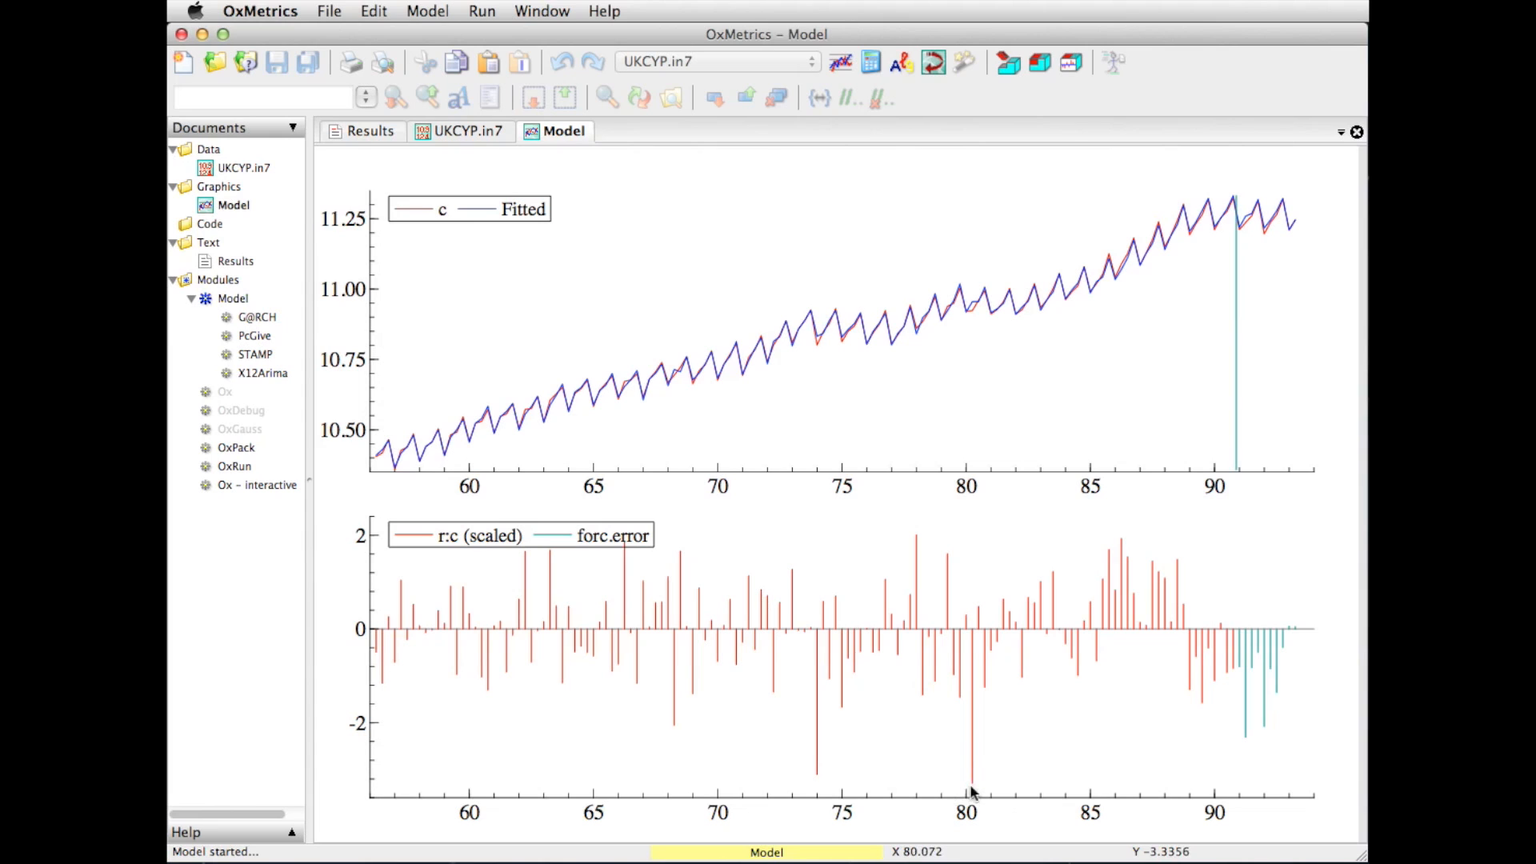
mouse_move(982, 791)
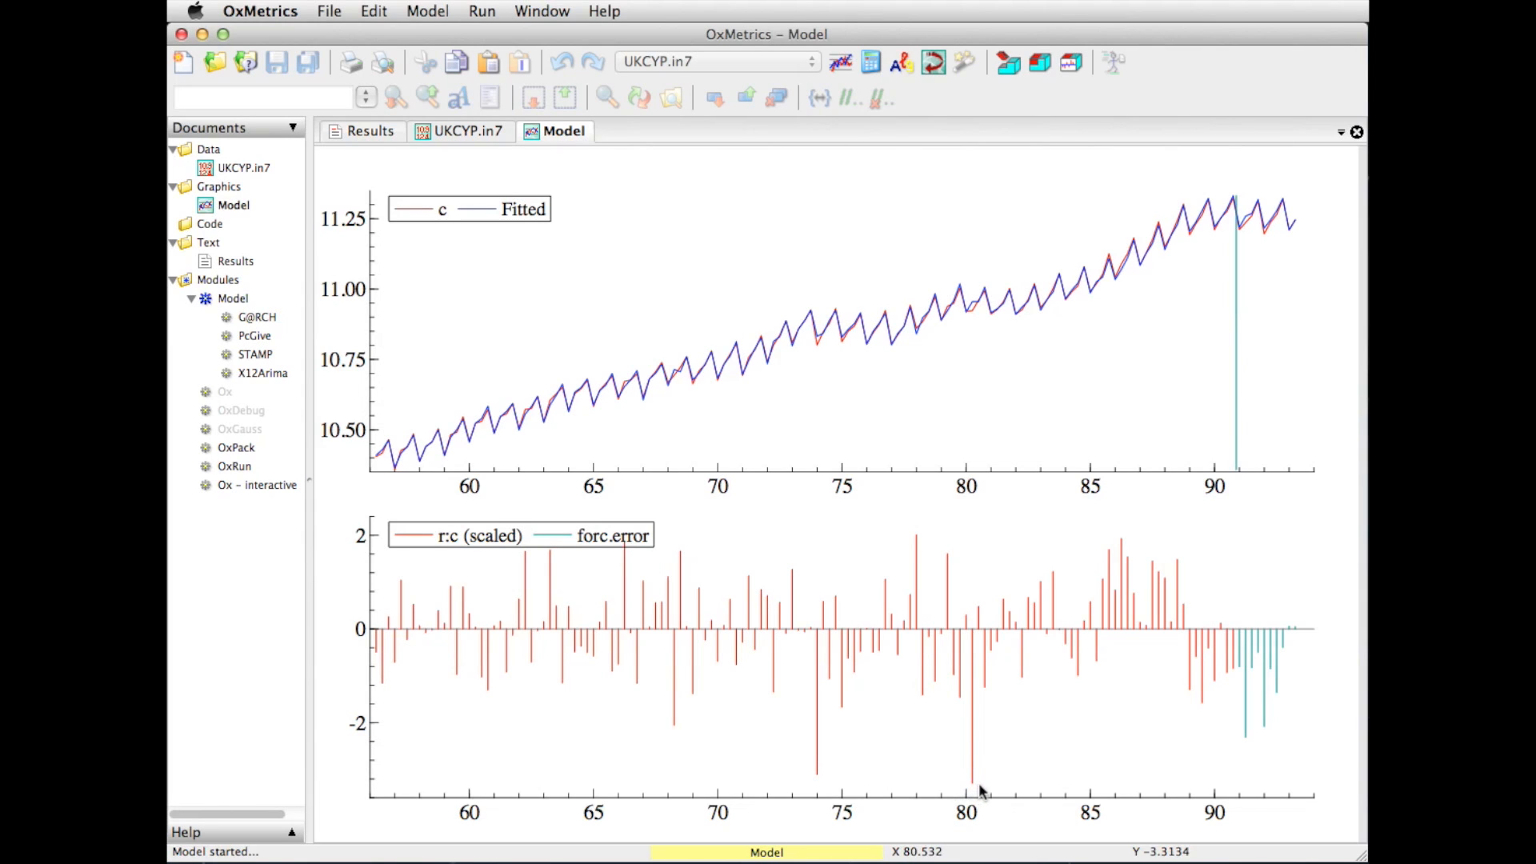
mouse_move(1242, 654)
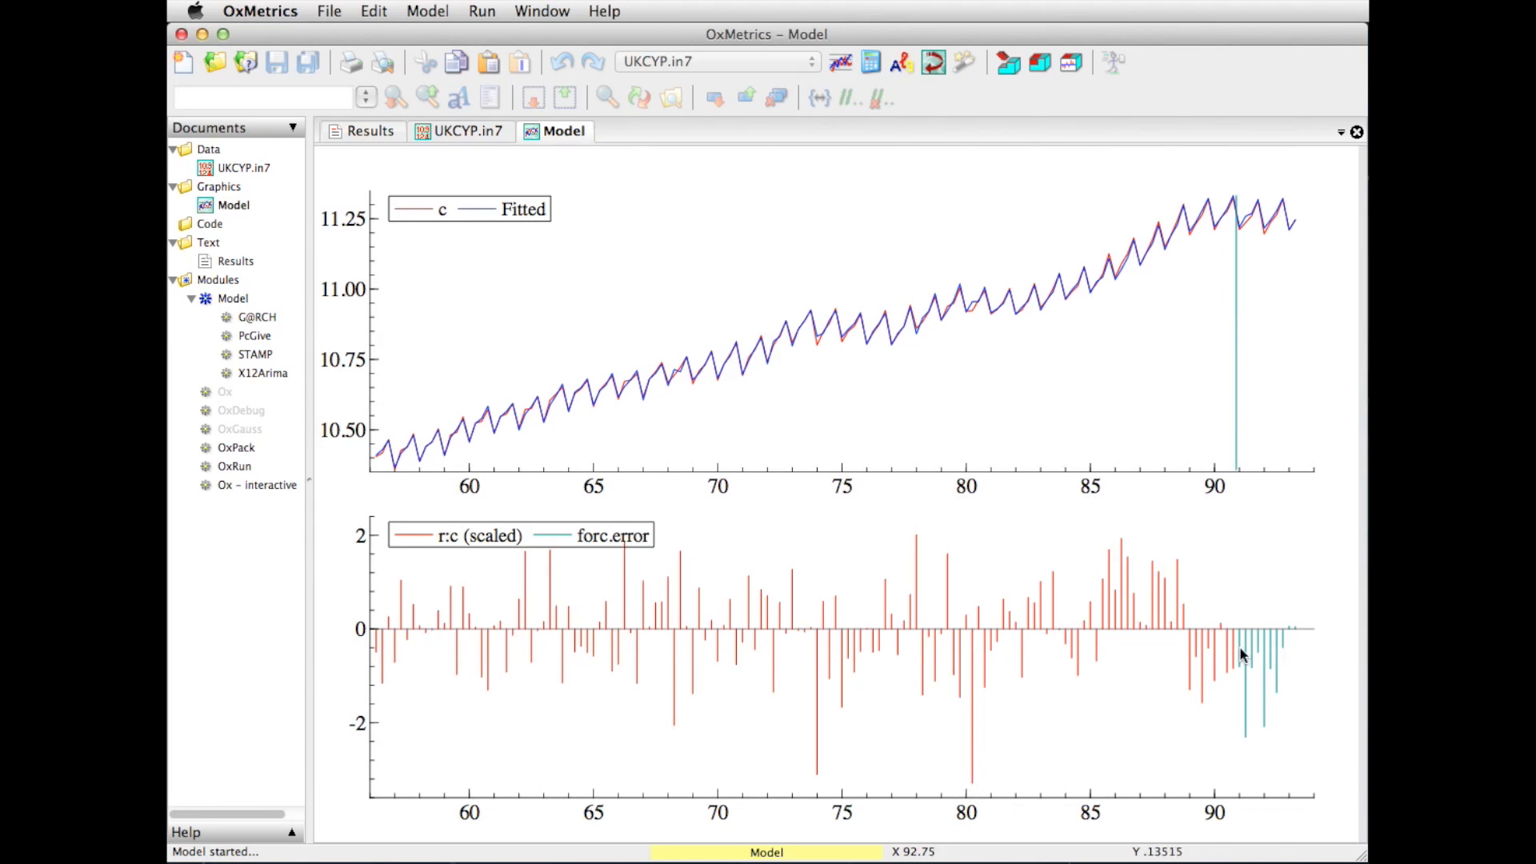
mouse_move(1295, 712)
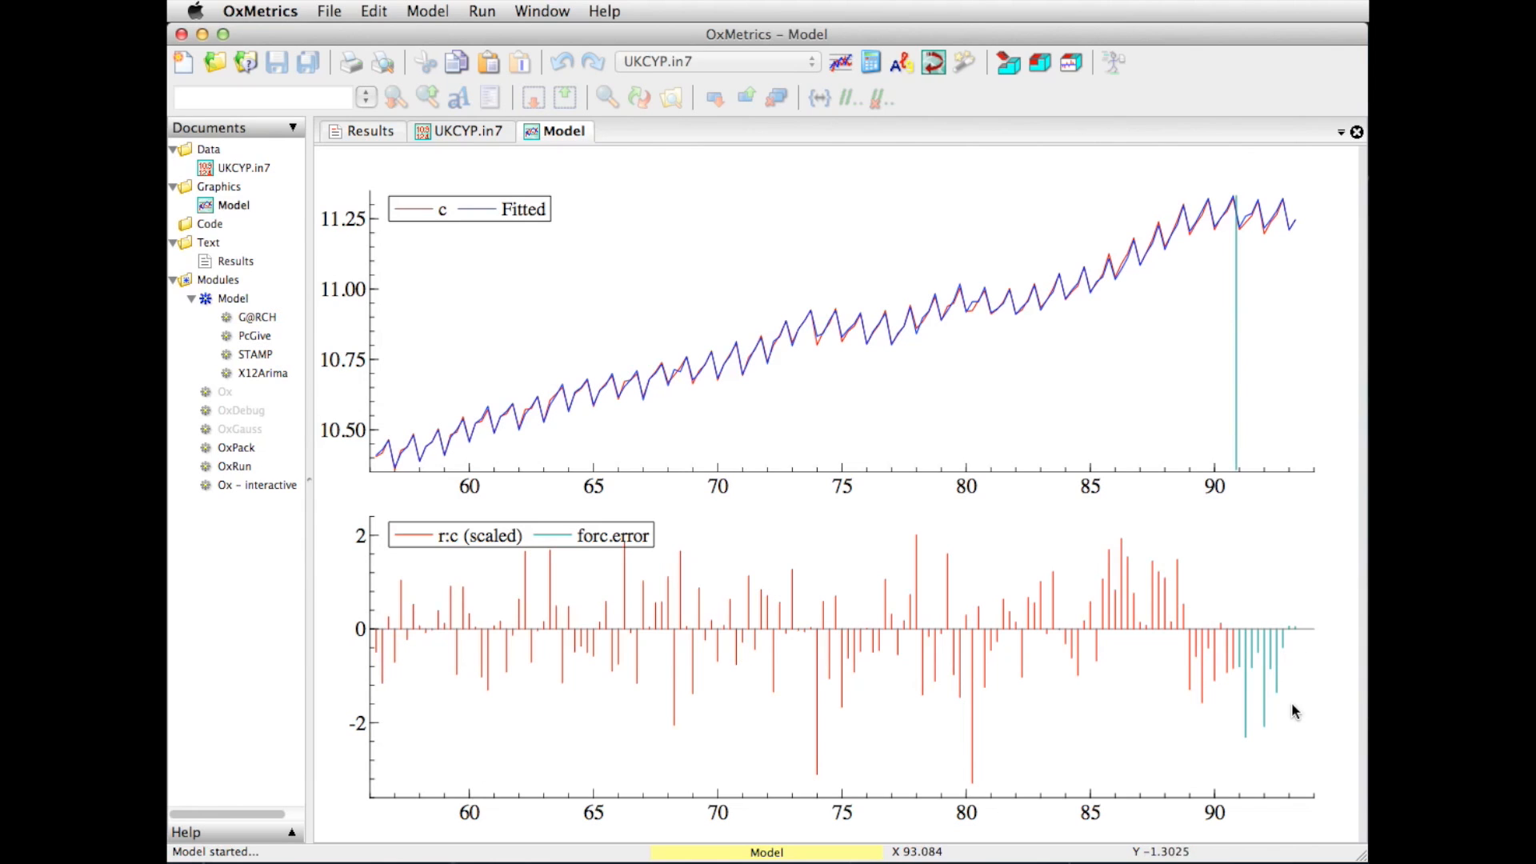
mouse_move(1295, 671)
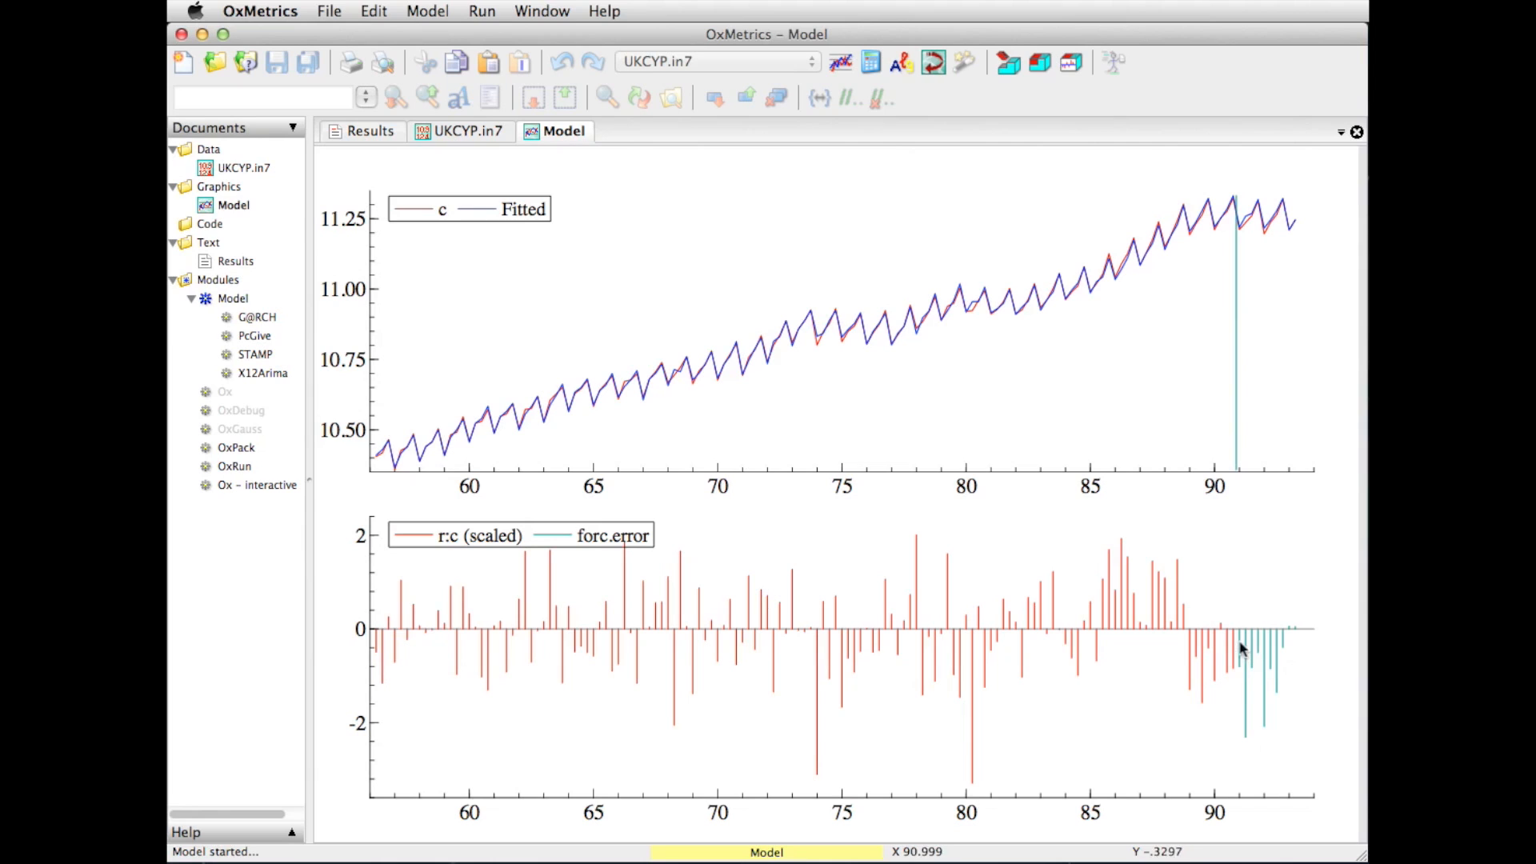
mouse_move(1271, 686)
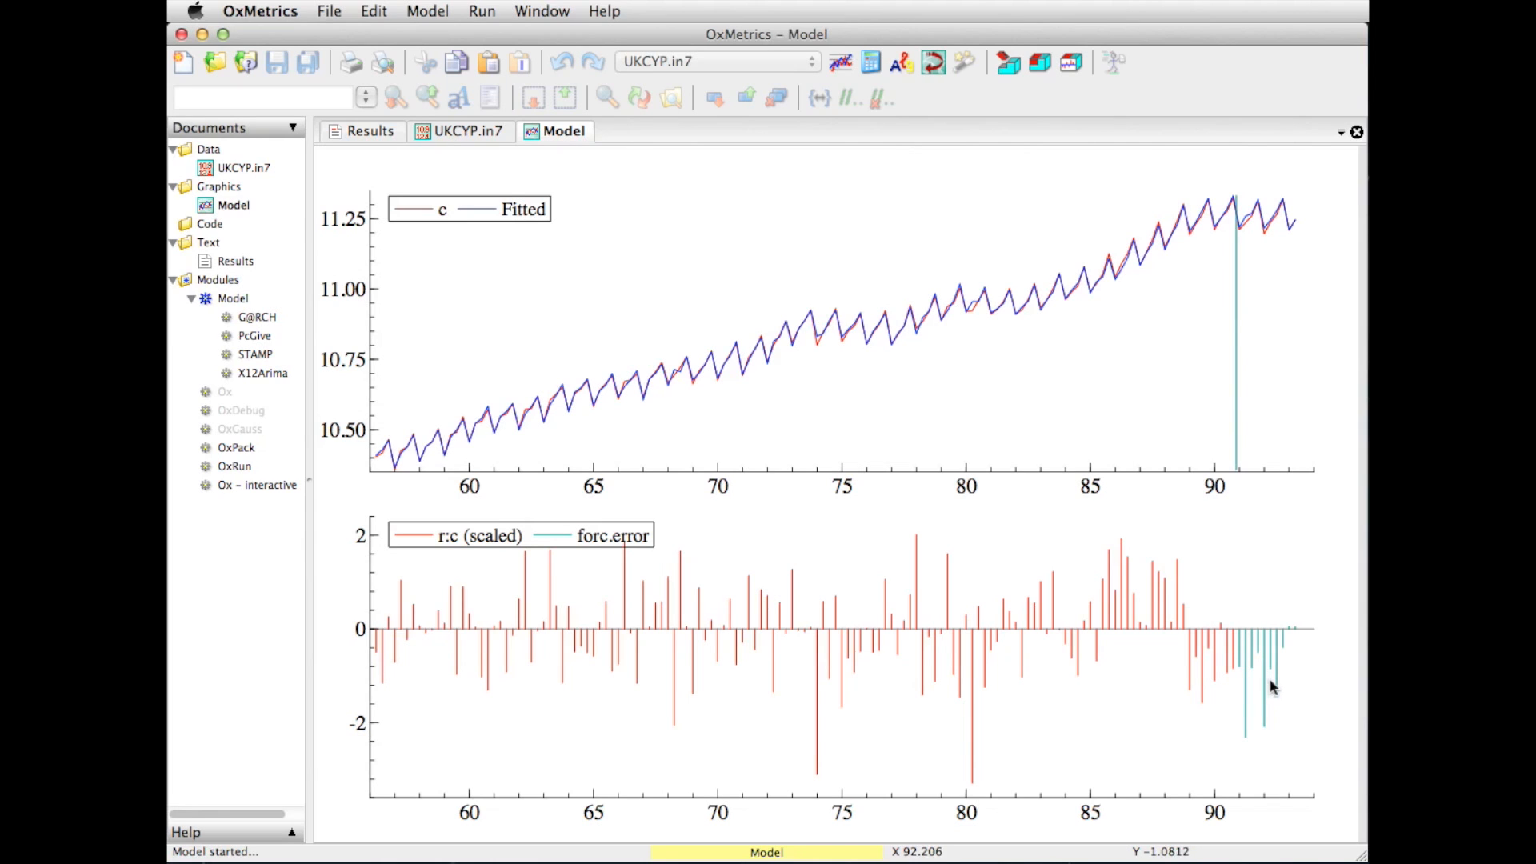
mouse_move(1262, 742)
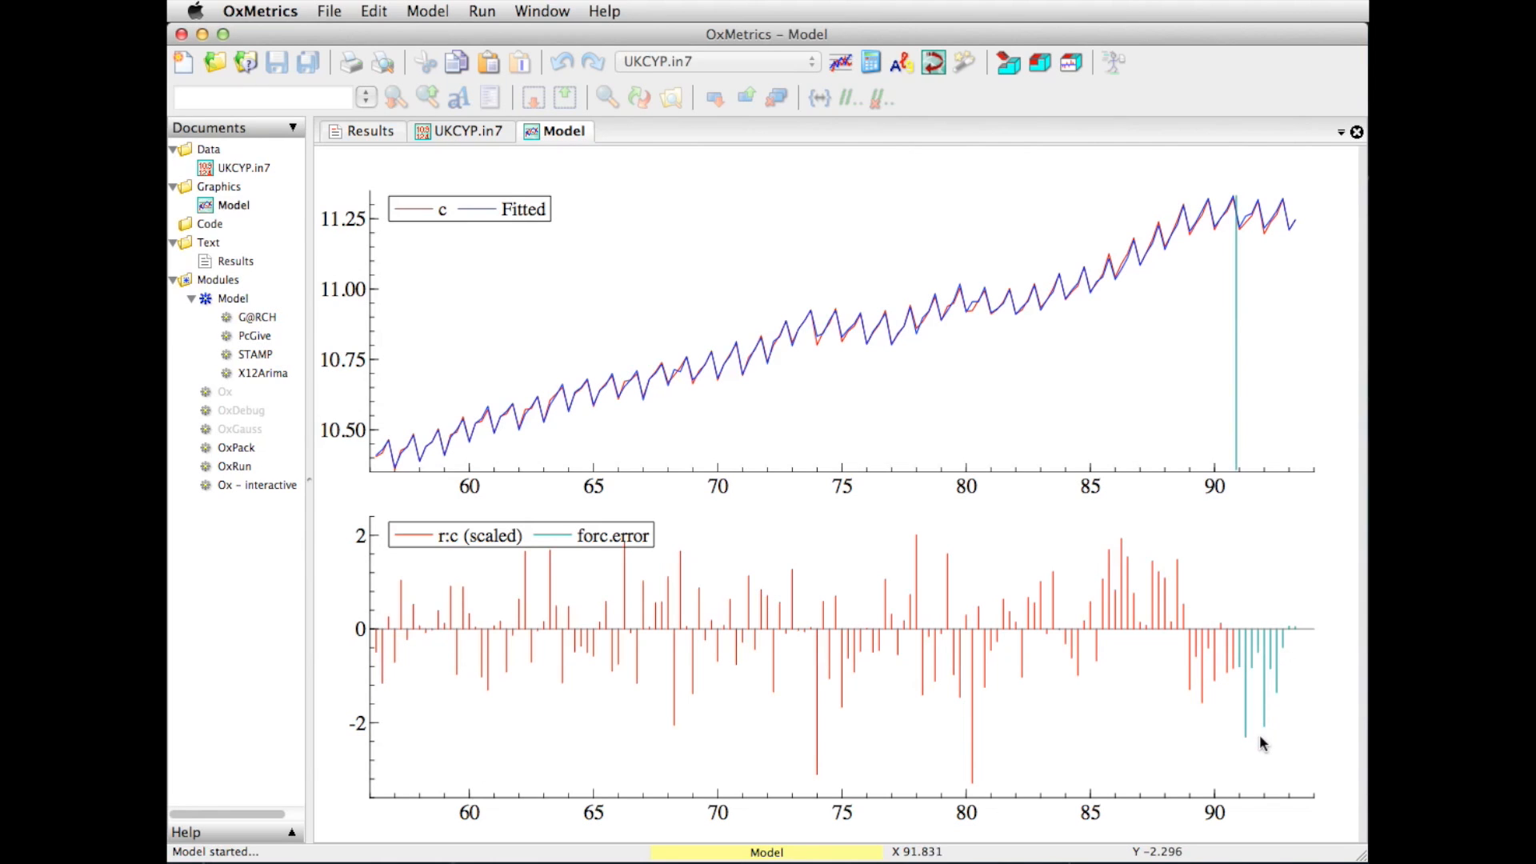
mouse_move(1243, 477)
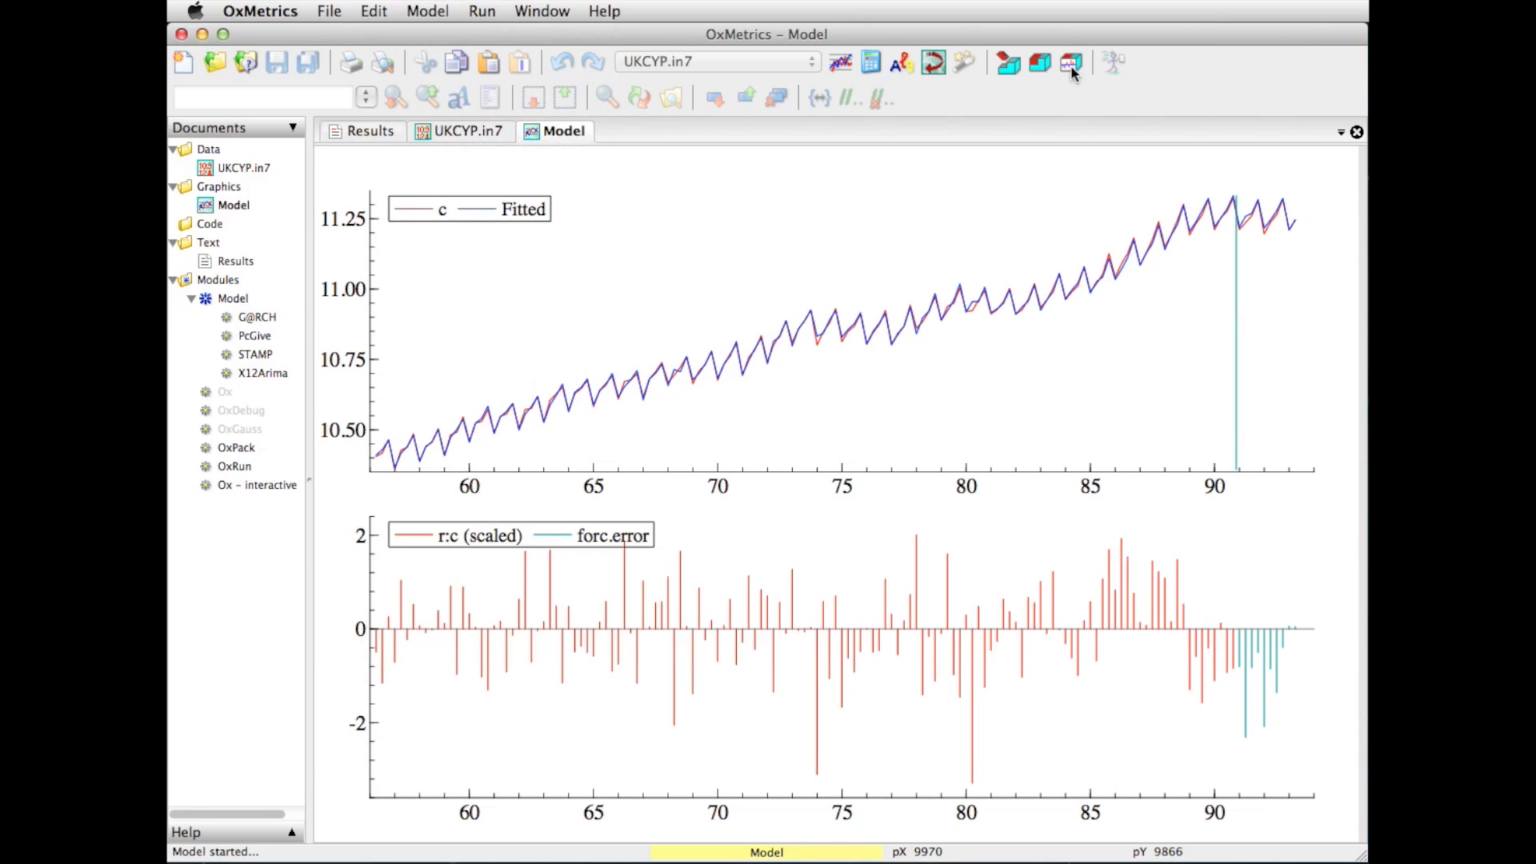
mouse_move(1070, 61)
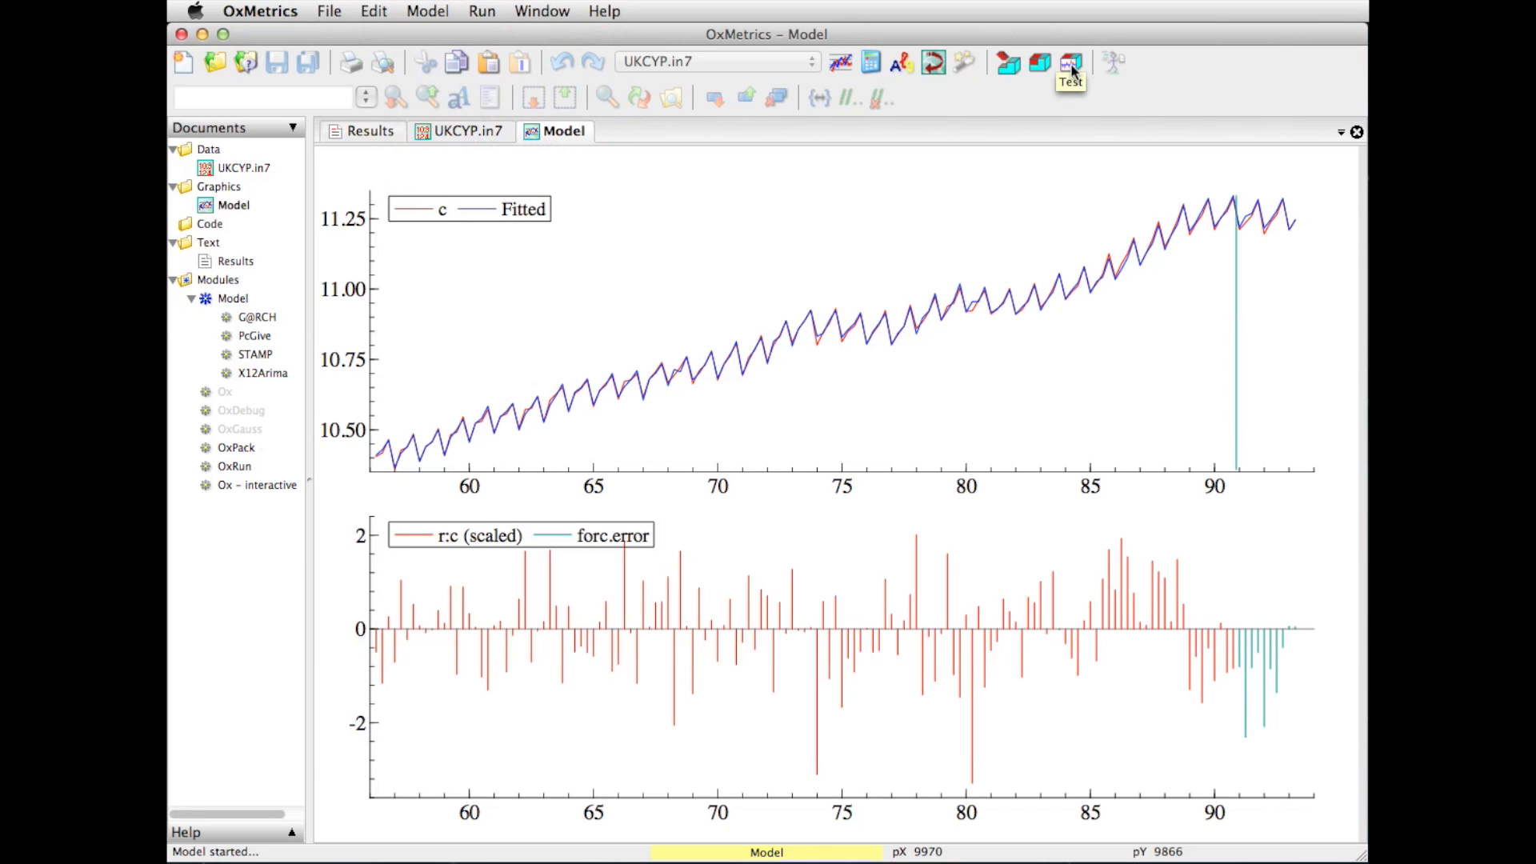
mouse_move(427, 11)
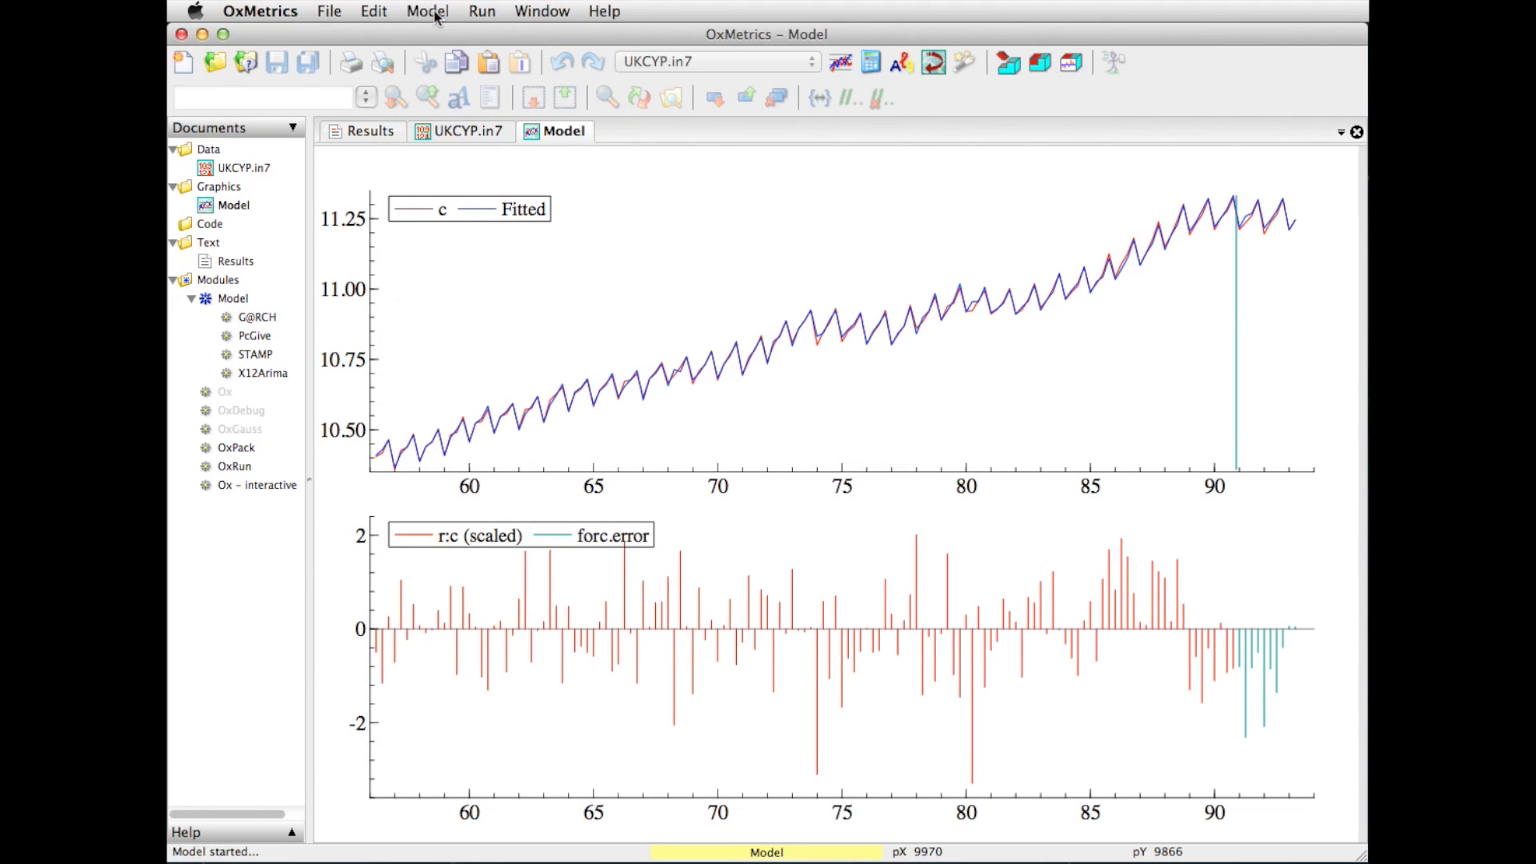
List the Model menu commands, pointing toward Test..
left_click(426, 10)
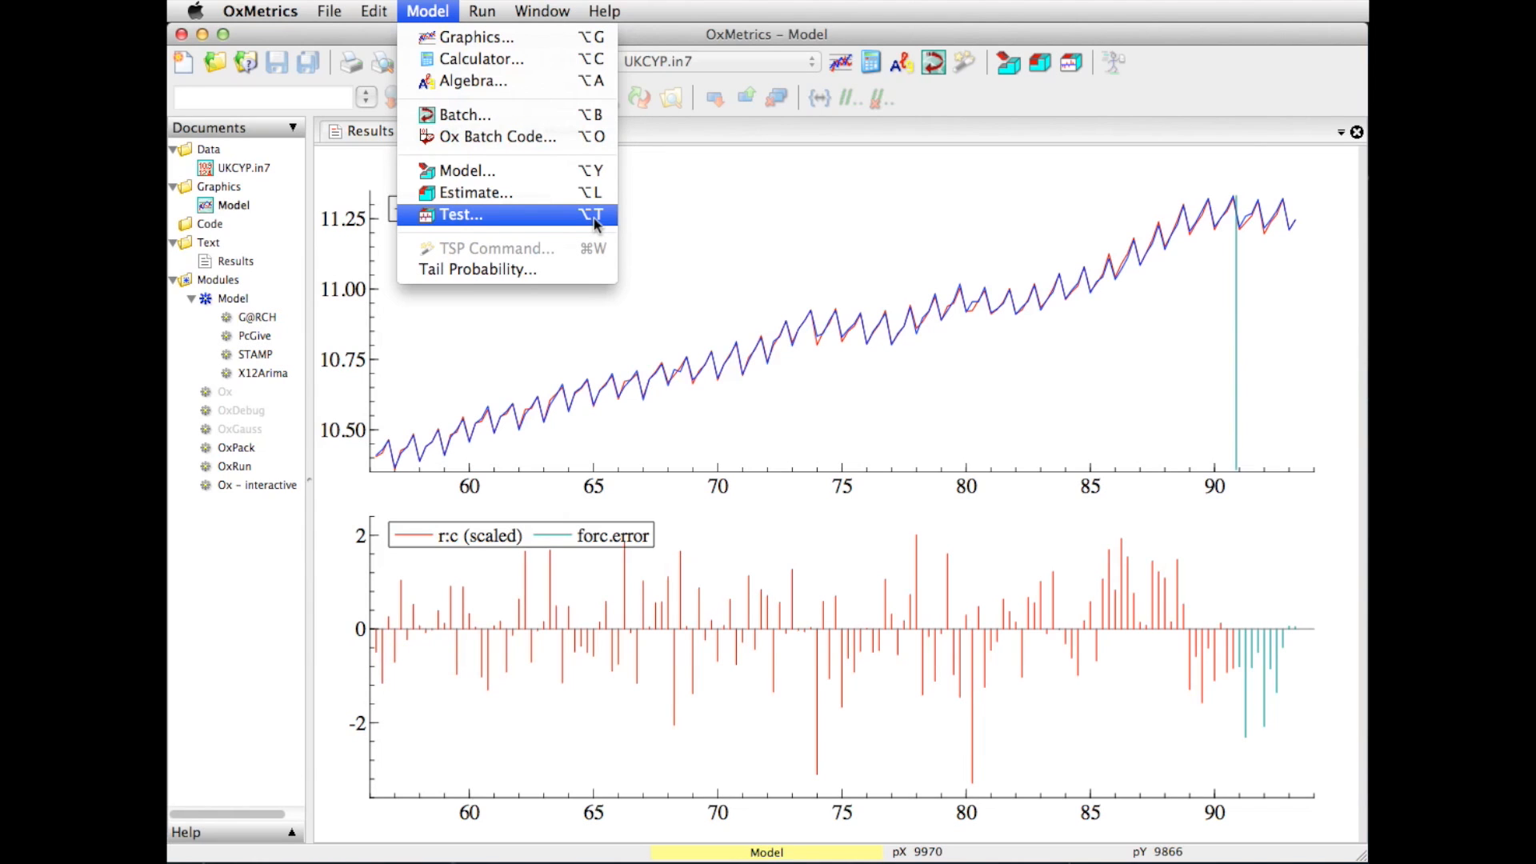
Bring up the model's Test Menu and tick Graphic Analysis
left_click(461, 214)
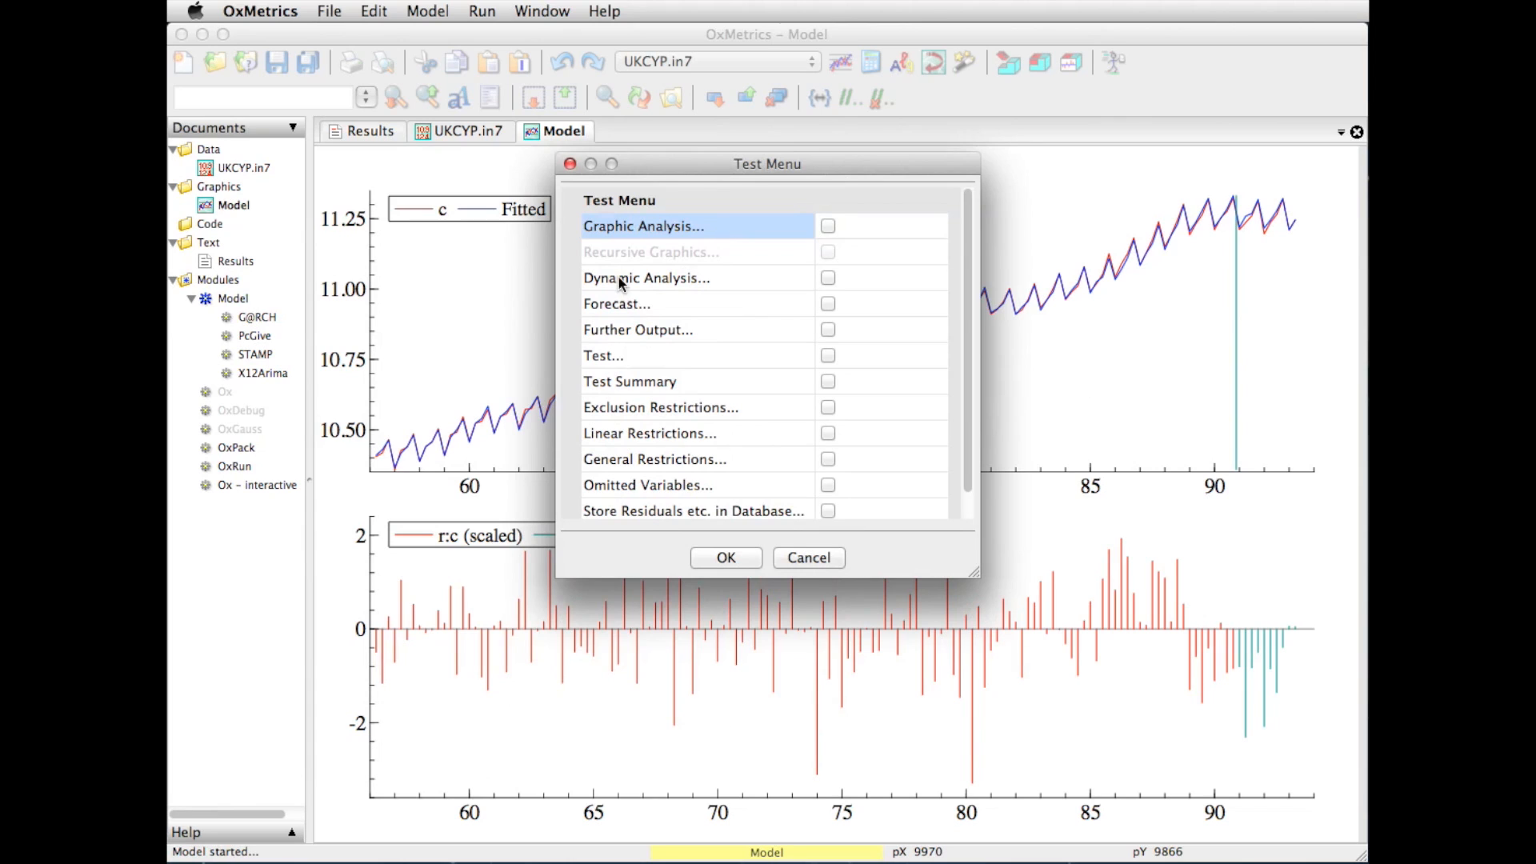
mouse_move(768, 322)
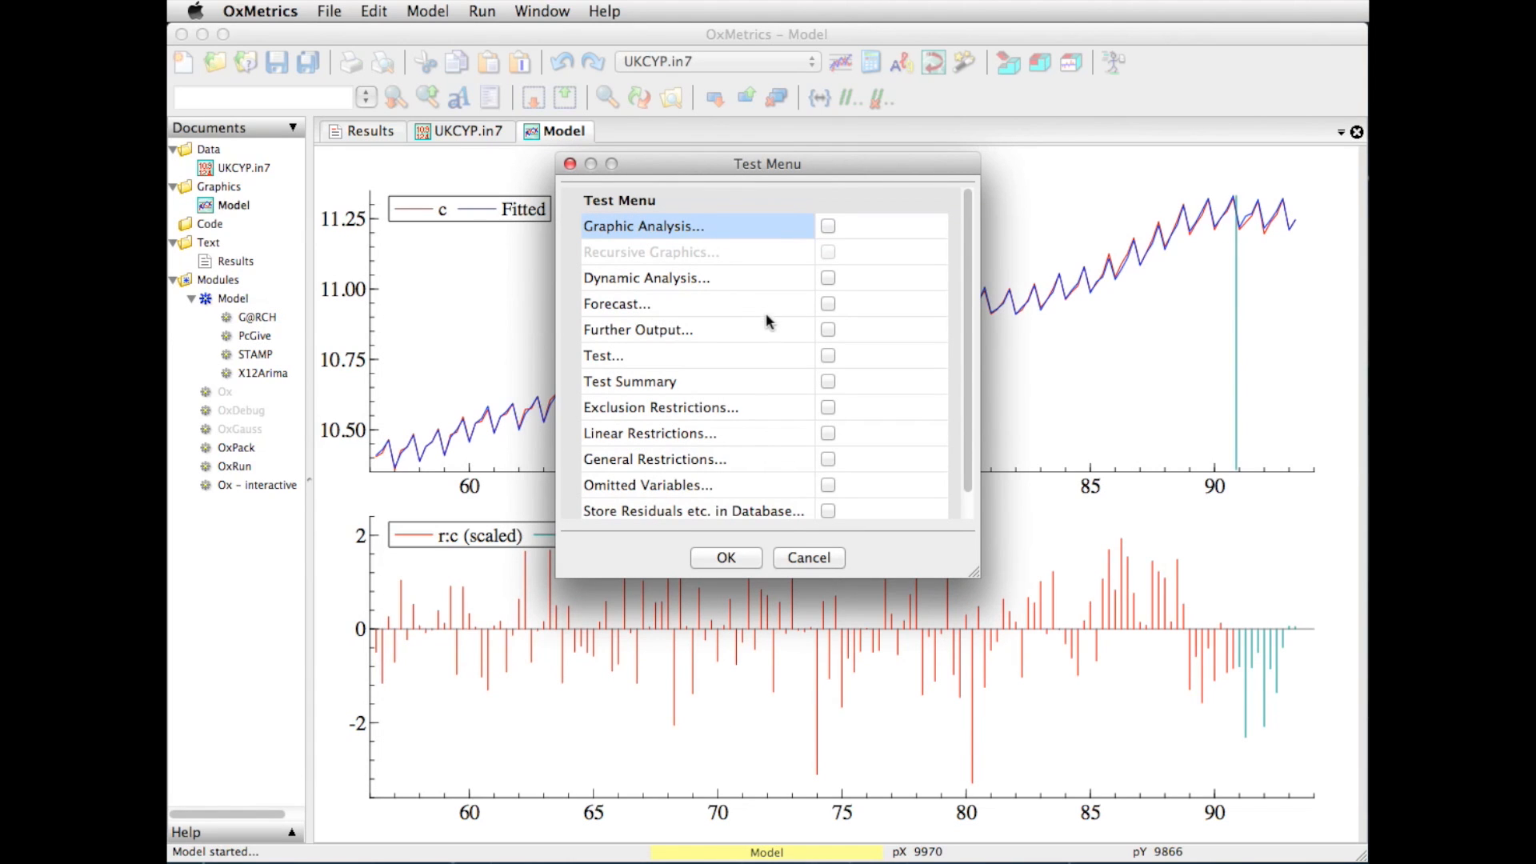
mouse_move(662, 361)
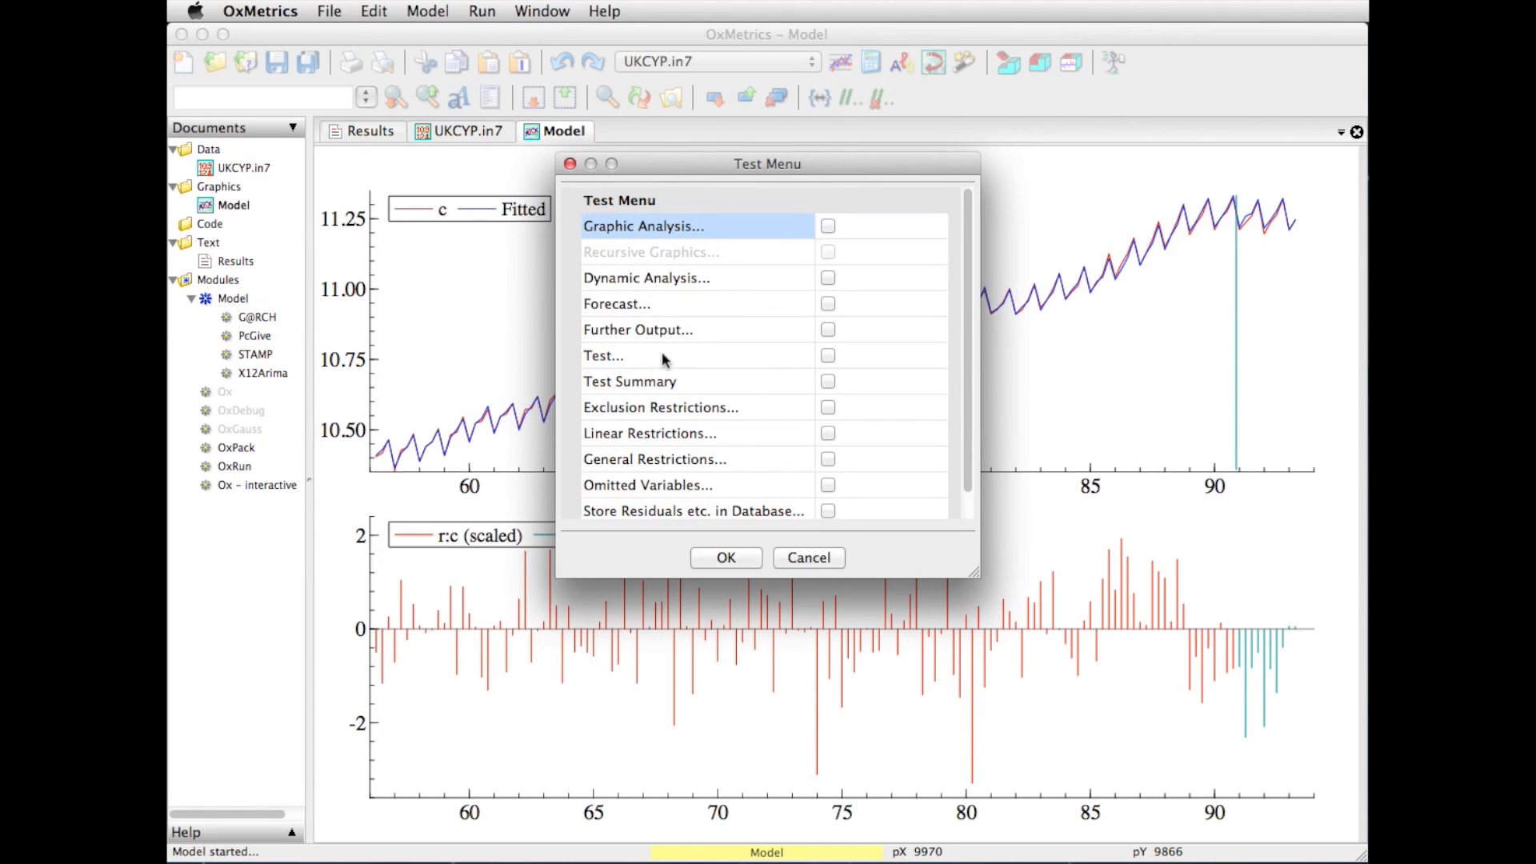
mouse_move(638, 394)
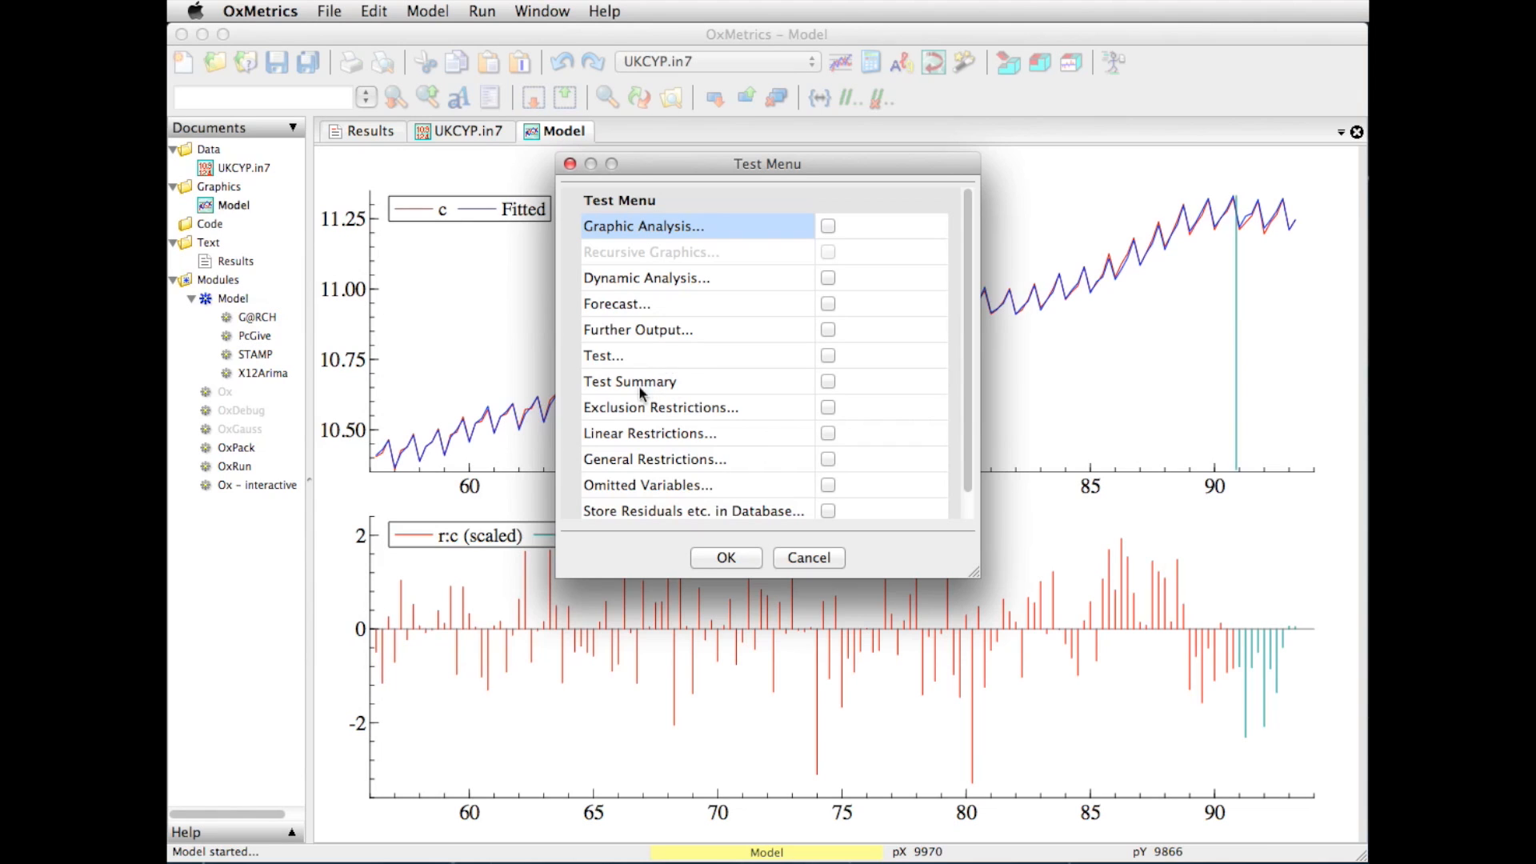
mouse_move(606, 432)
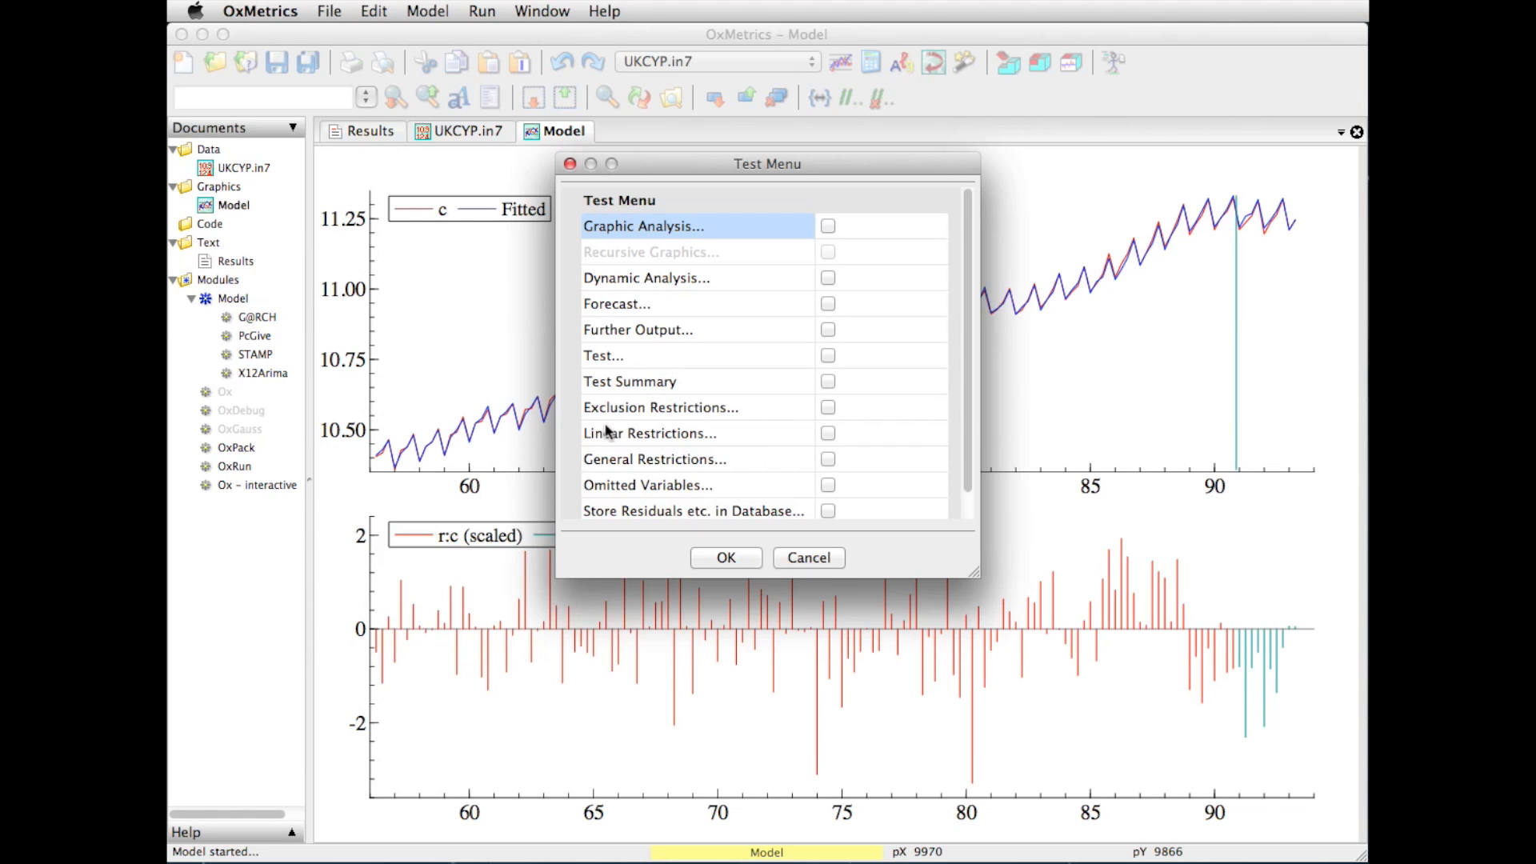
mouse_move(614, 432)
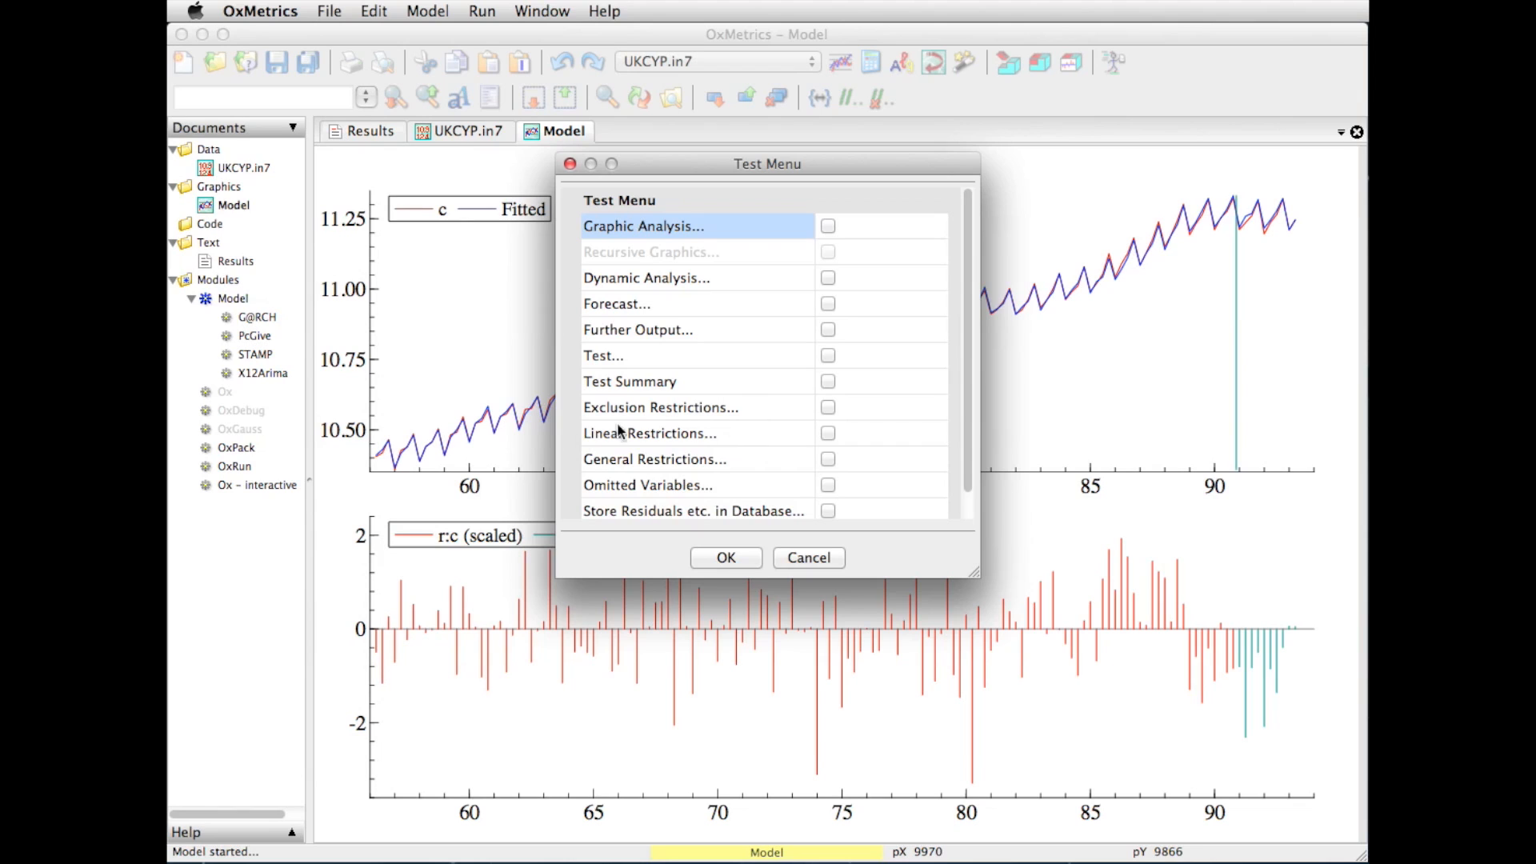
mouse_move(737, 459)
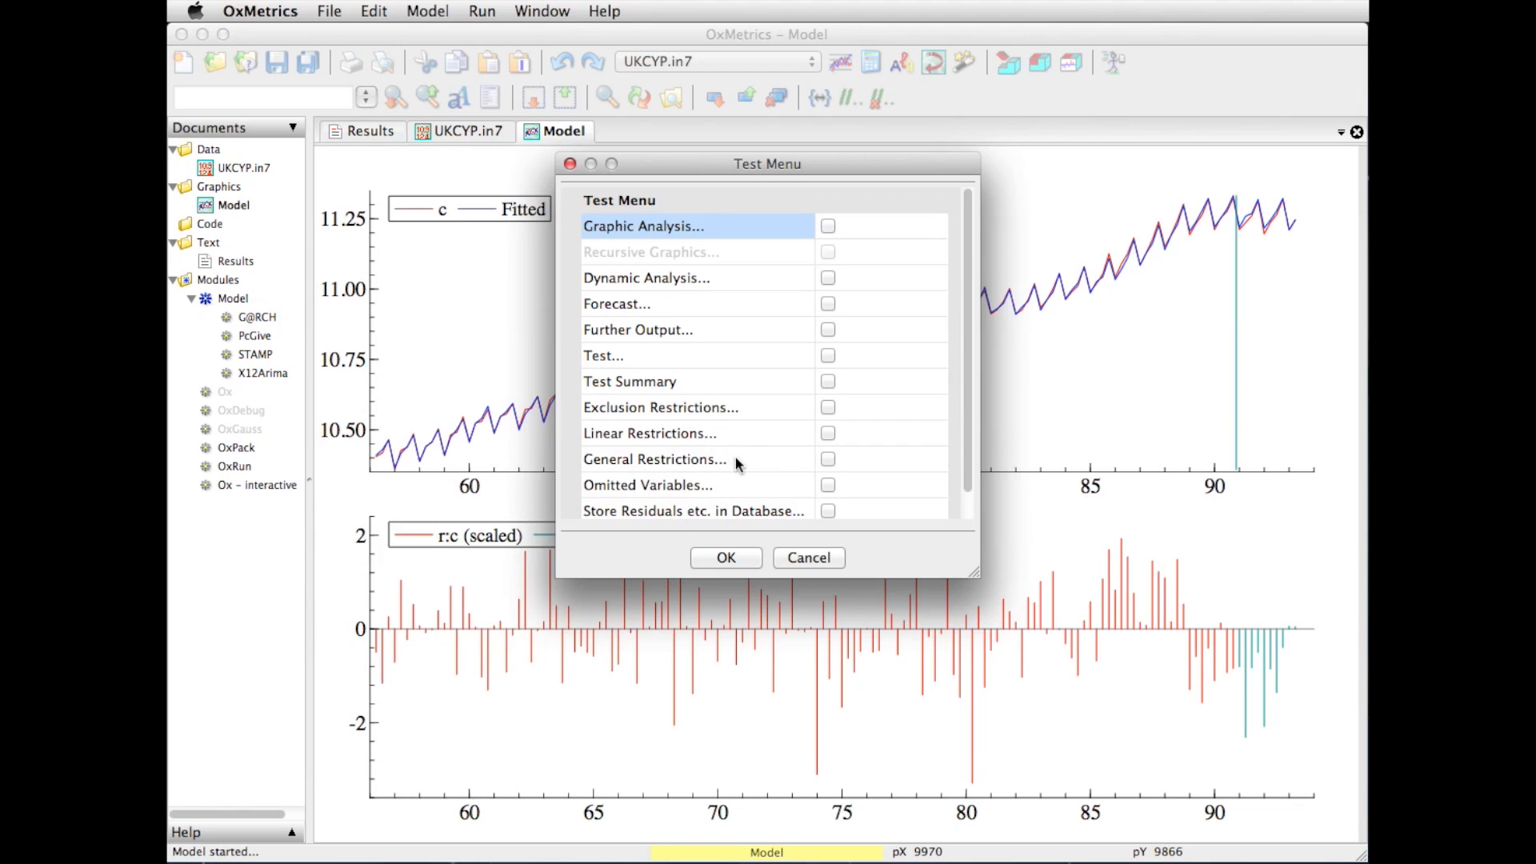
mouse_move(754, 488)
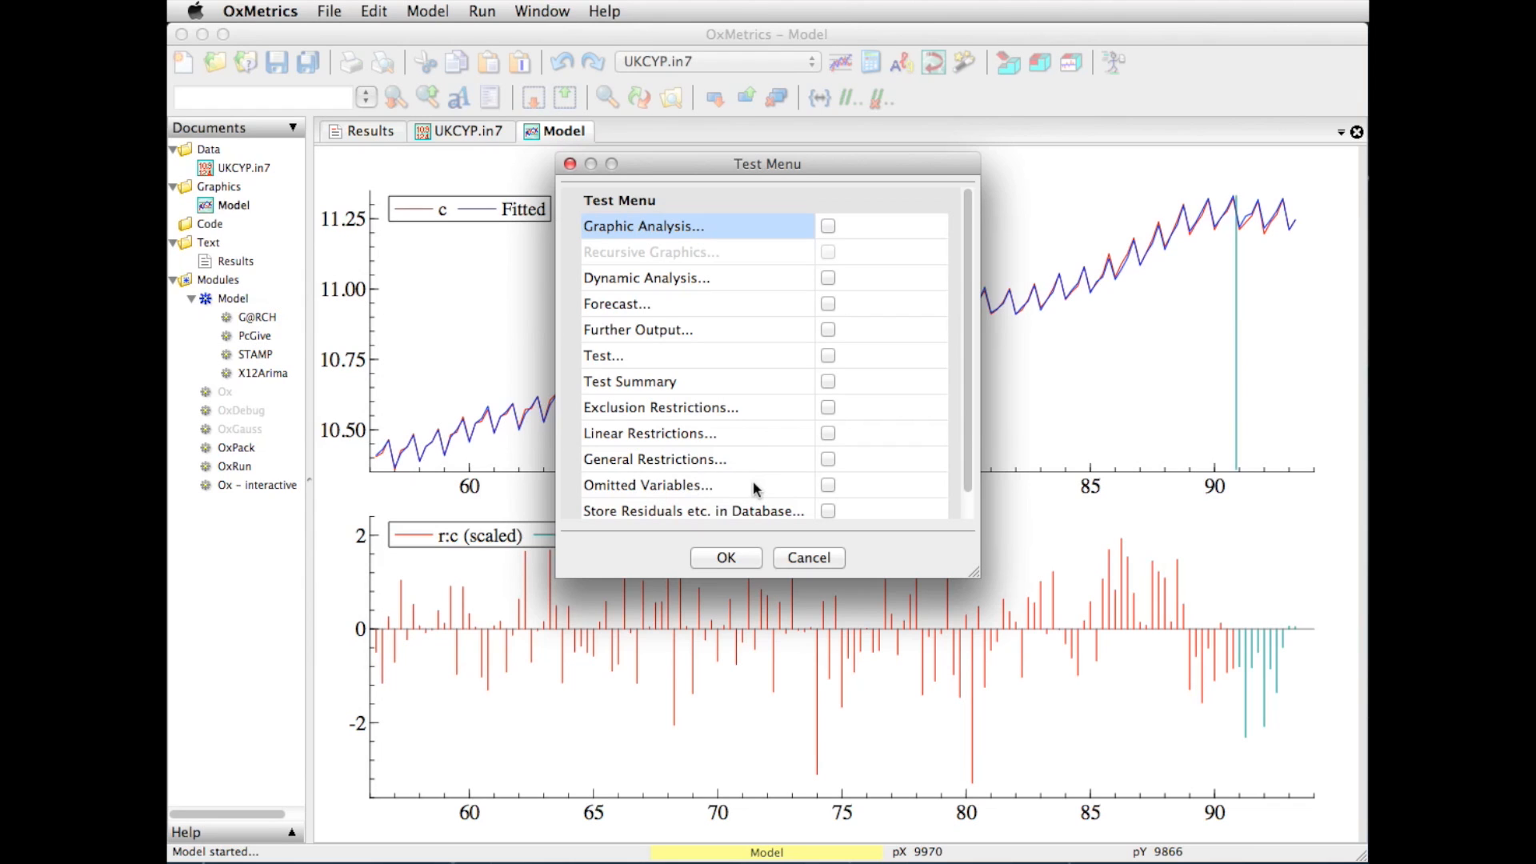
mouse_move(645, 521)
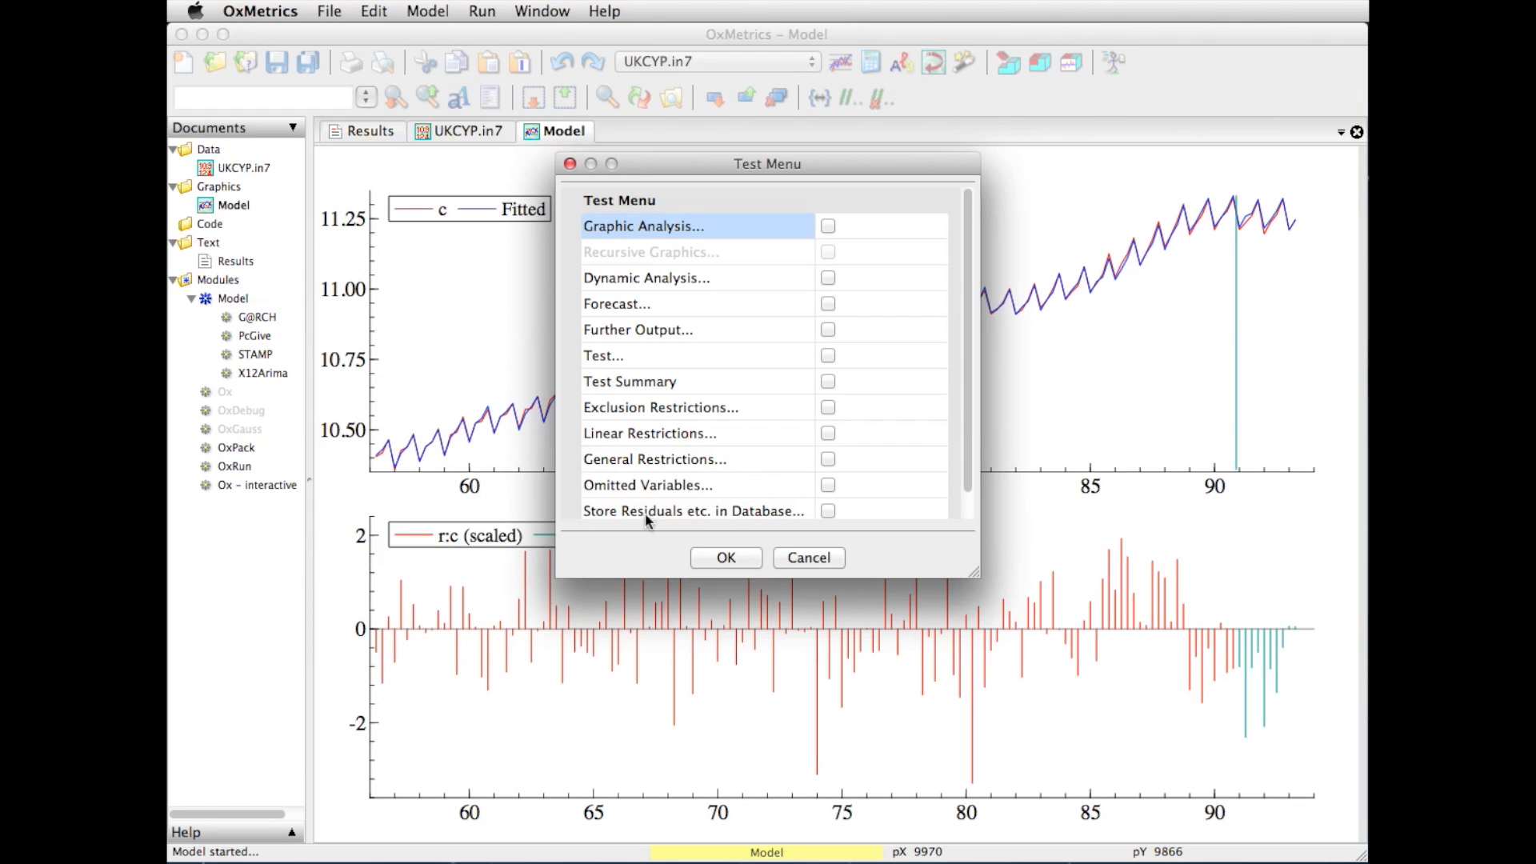
mouse_move(867, 253)
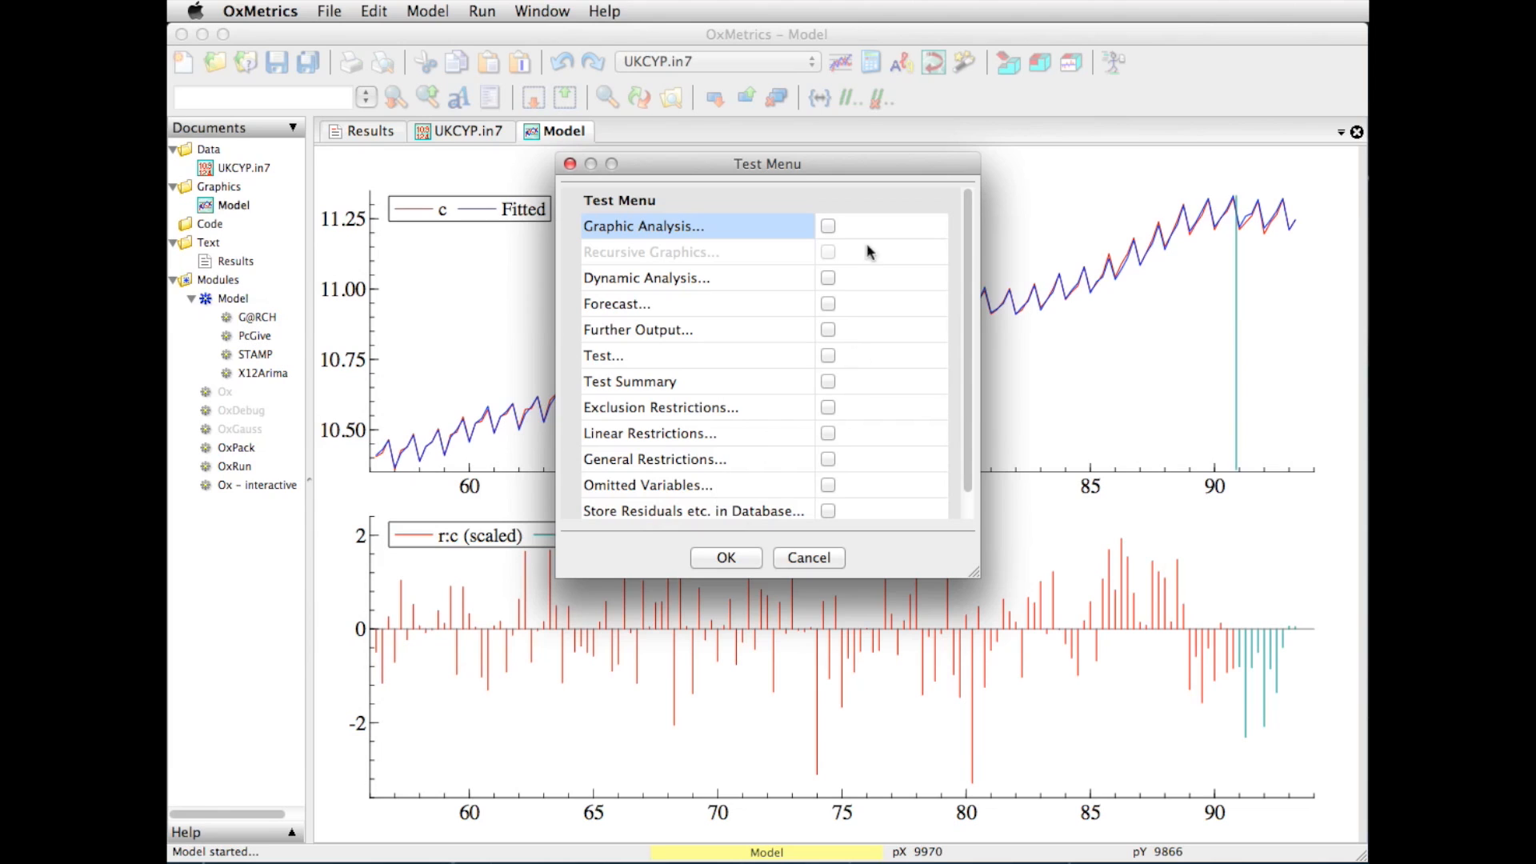
left_click(827, 225)
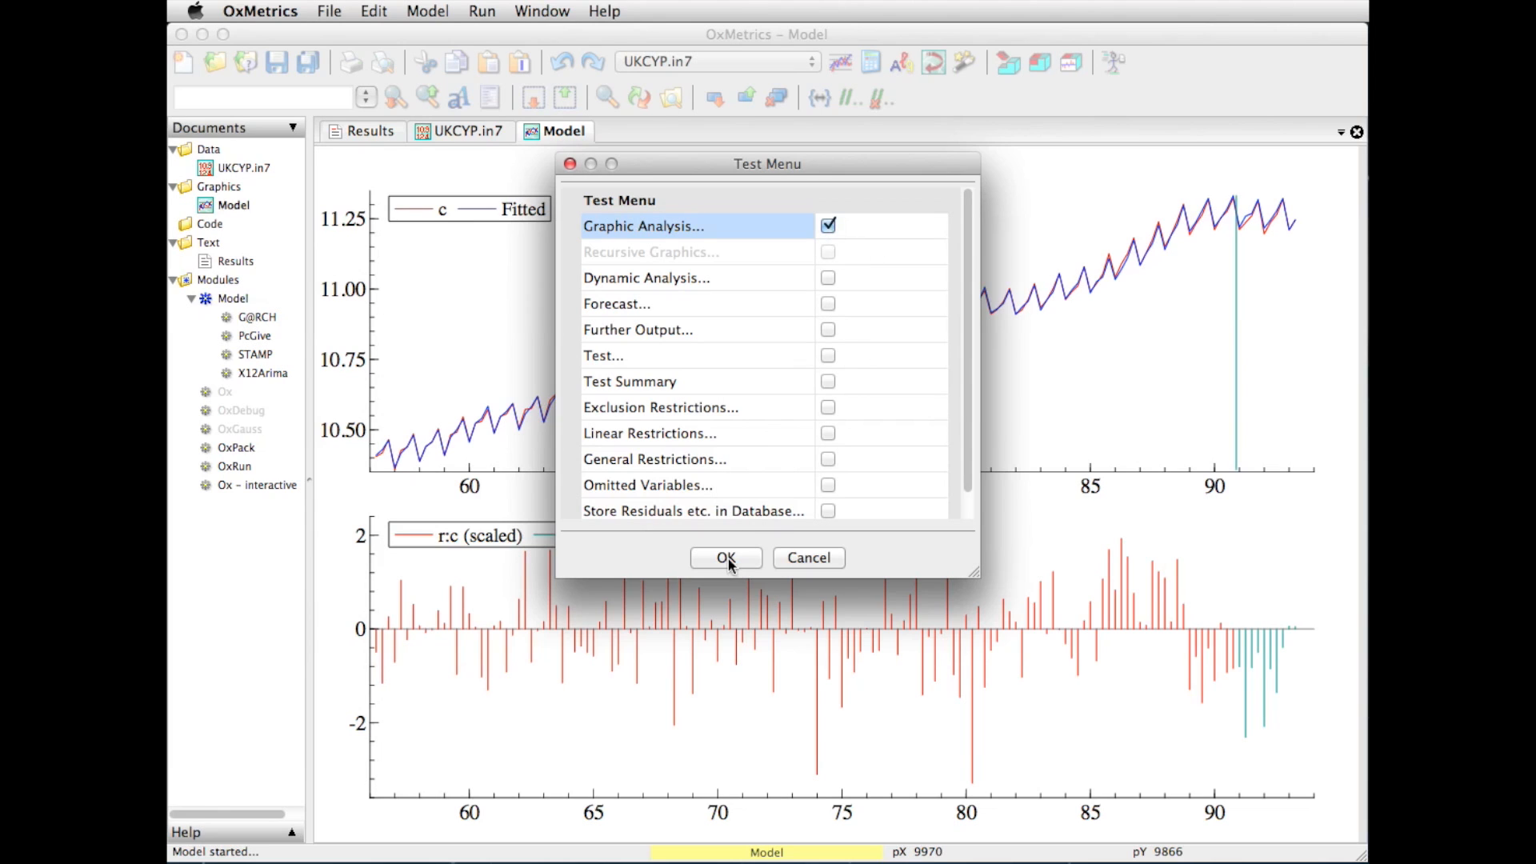
Select actual/fitted, scaled residuals, density/histogram and ACF graphs; drop forecasts and outcomes
left_click(723, 558)
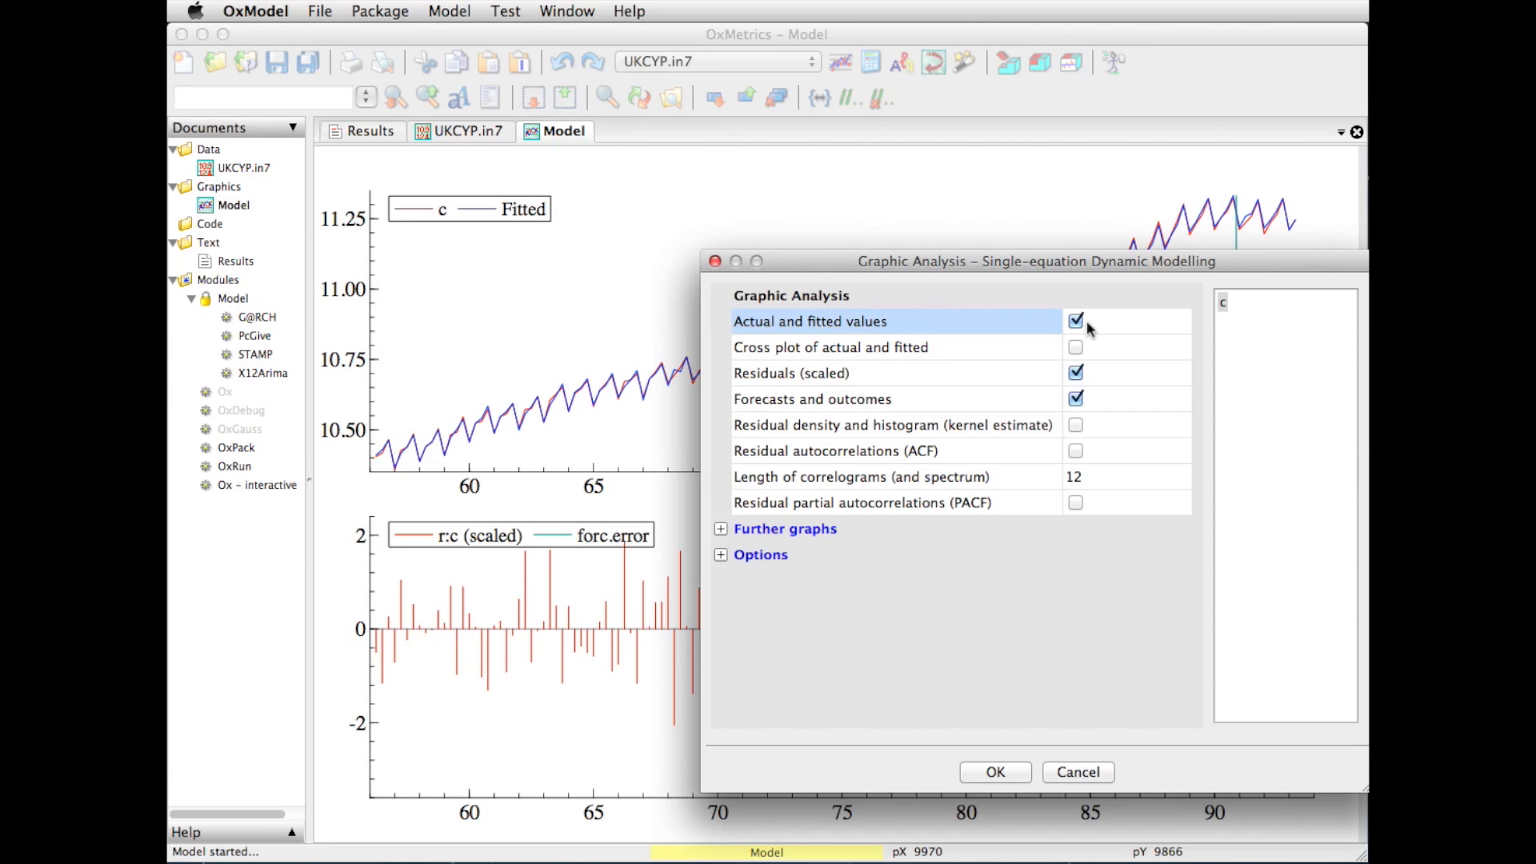
mouse_move(1095, 376)
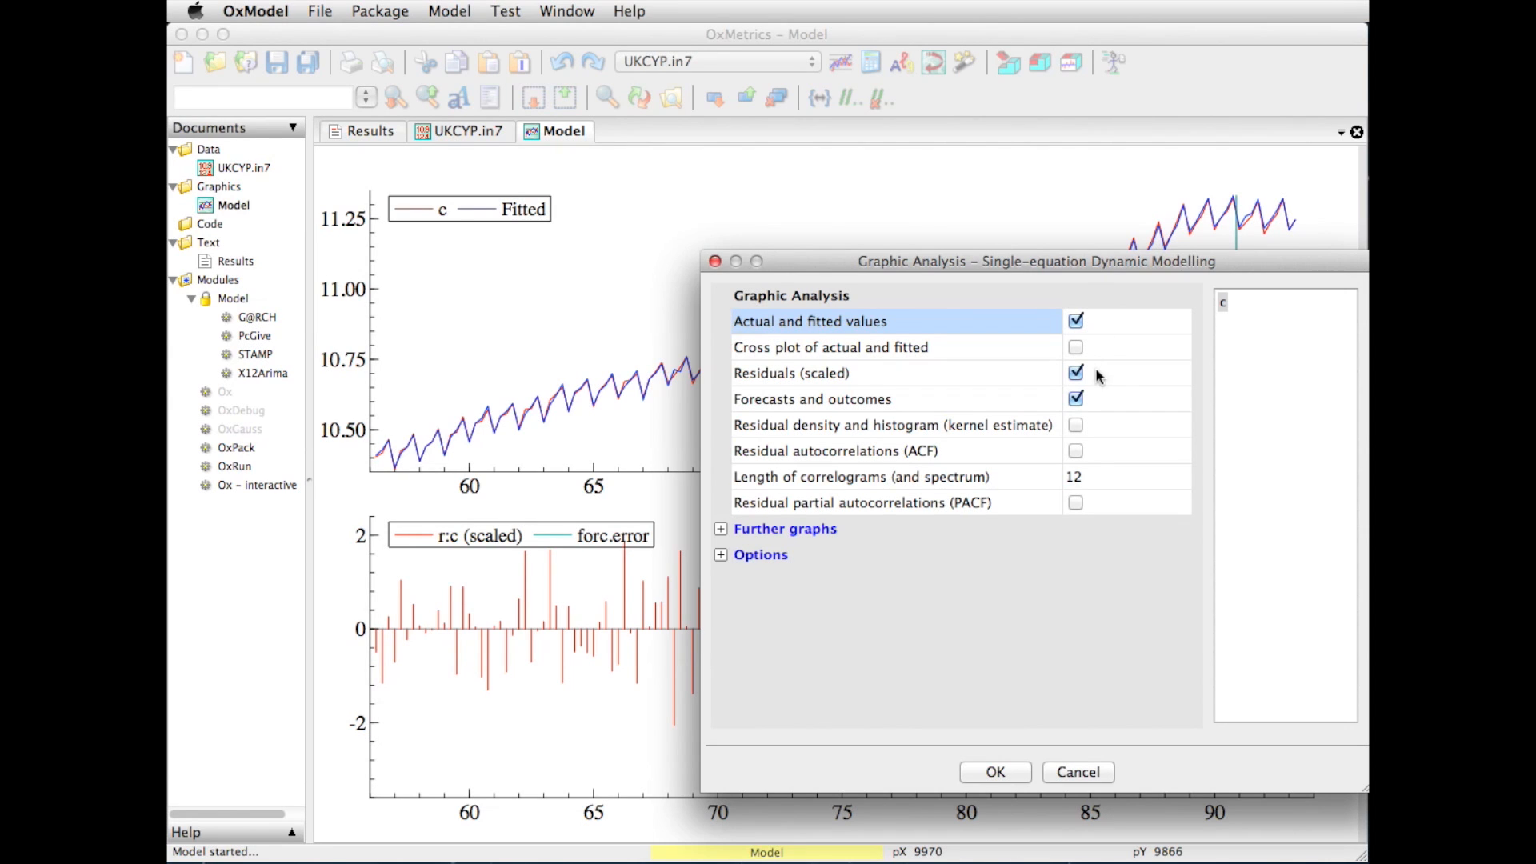
mouse_move(1096, 409)
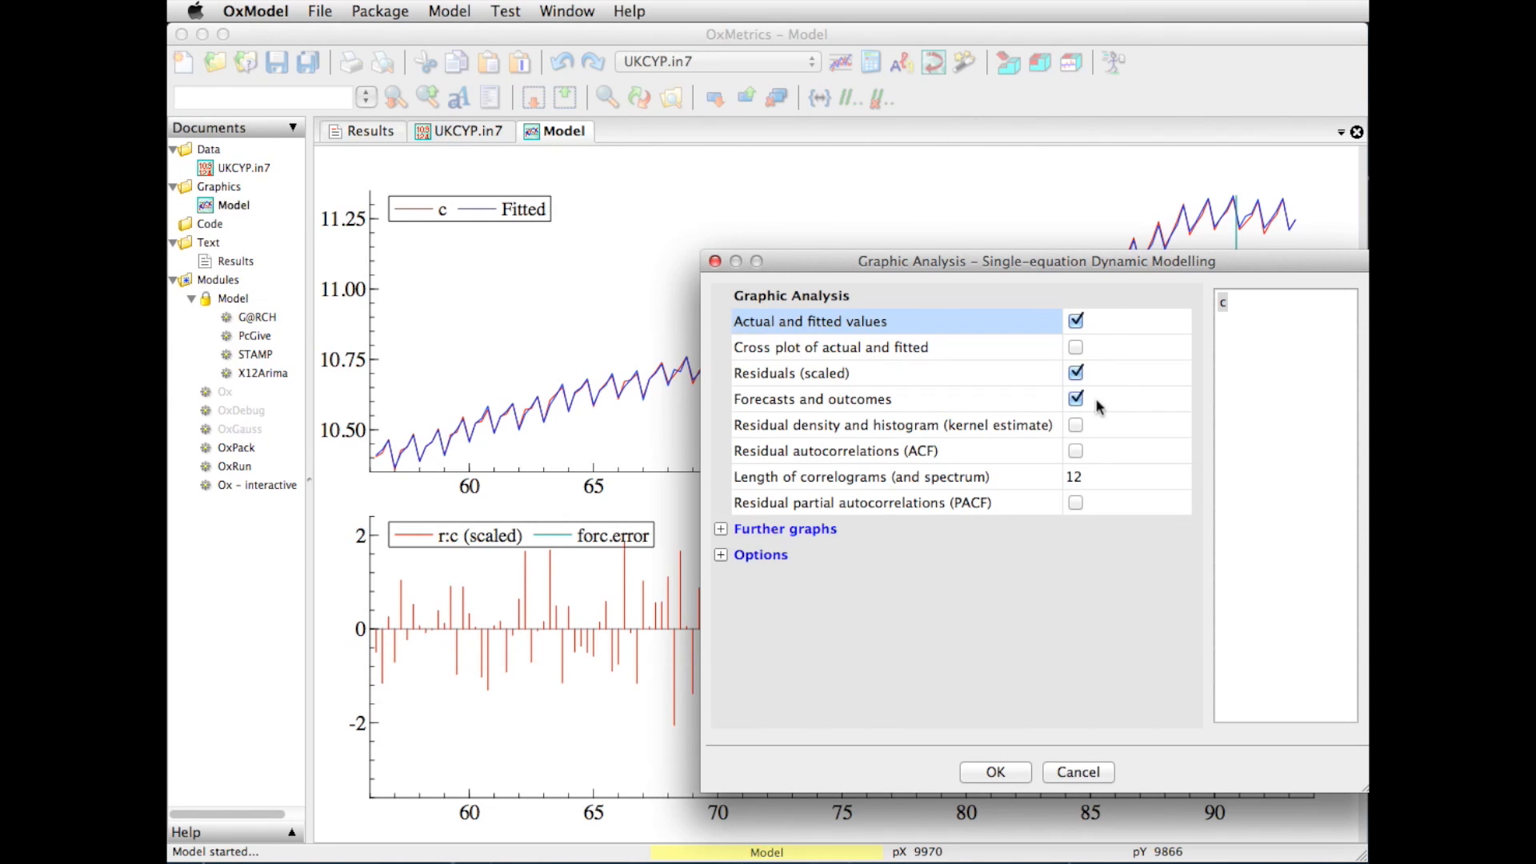
left_click(1074, 399)
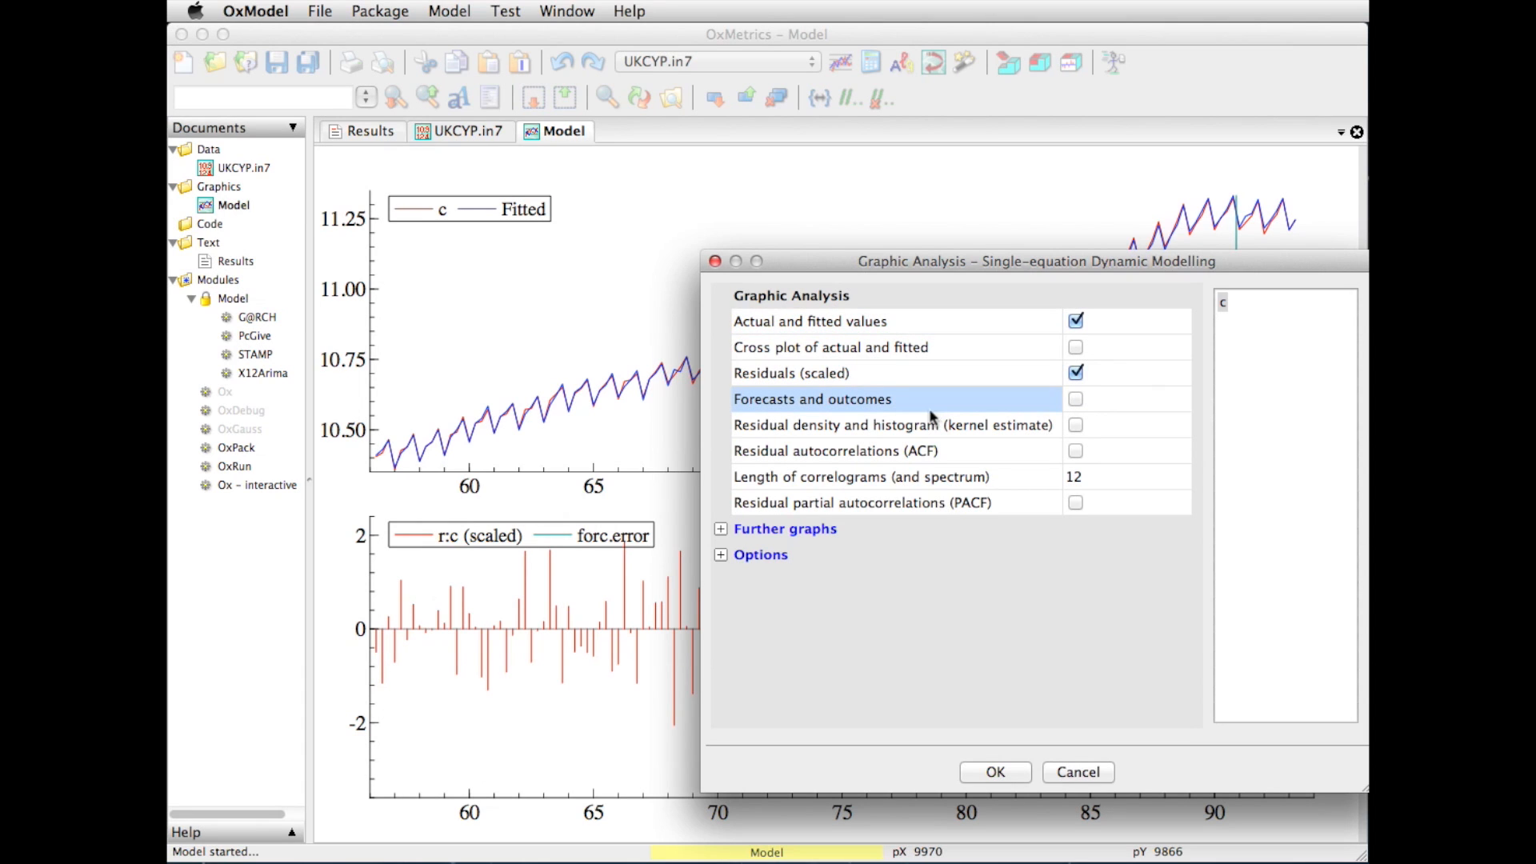
mouse_move(1081, 436)
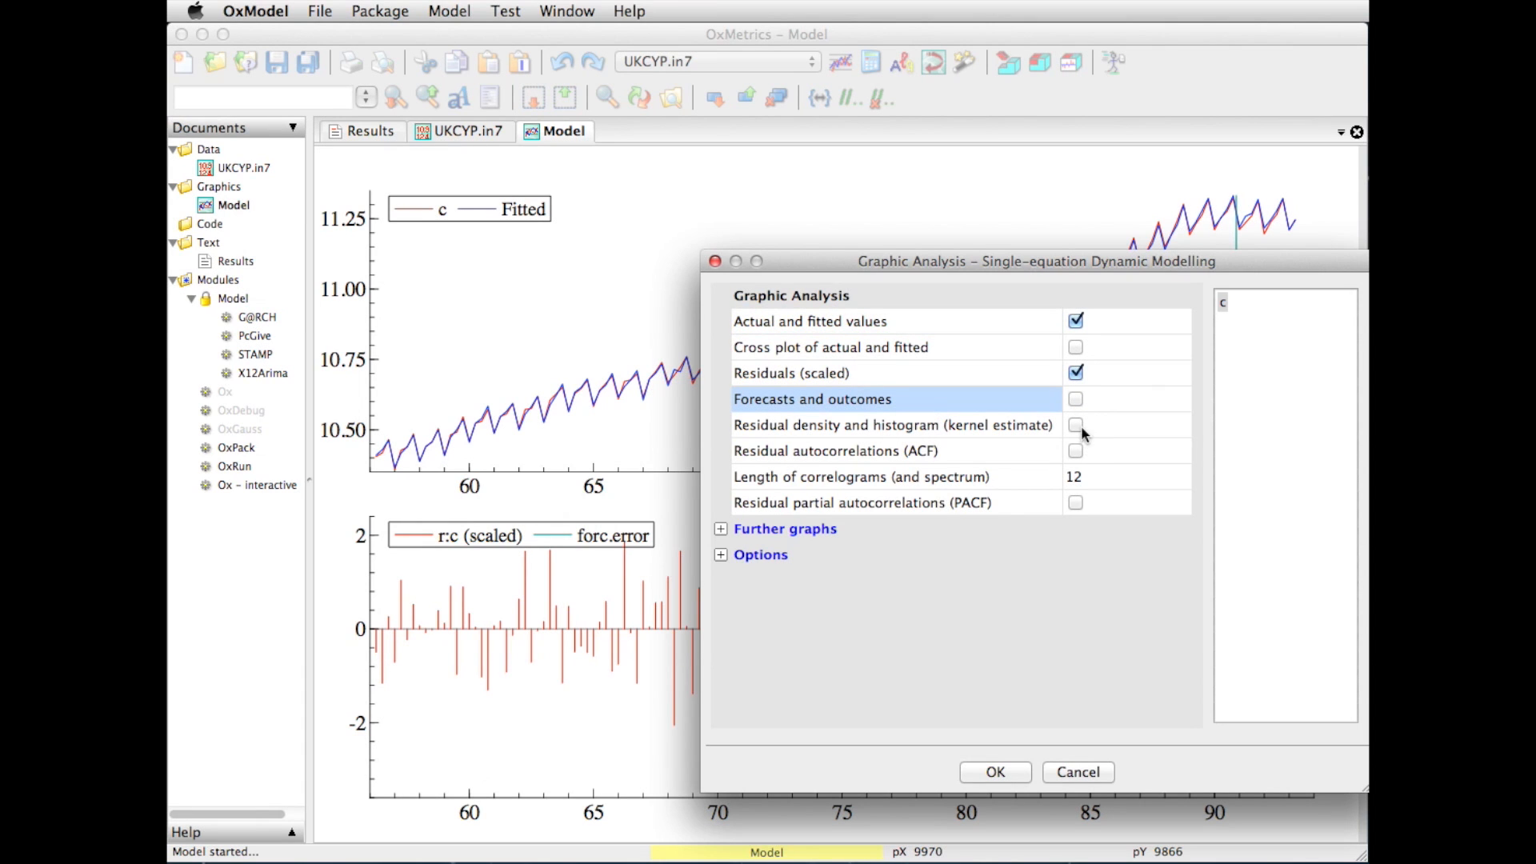
left_click(1074, 423)
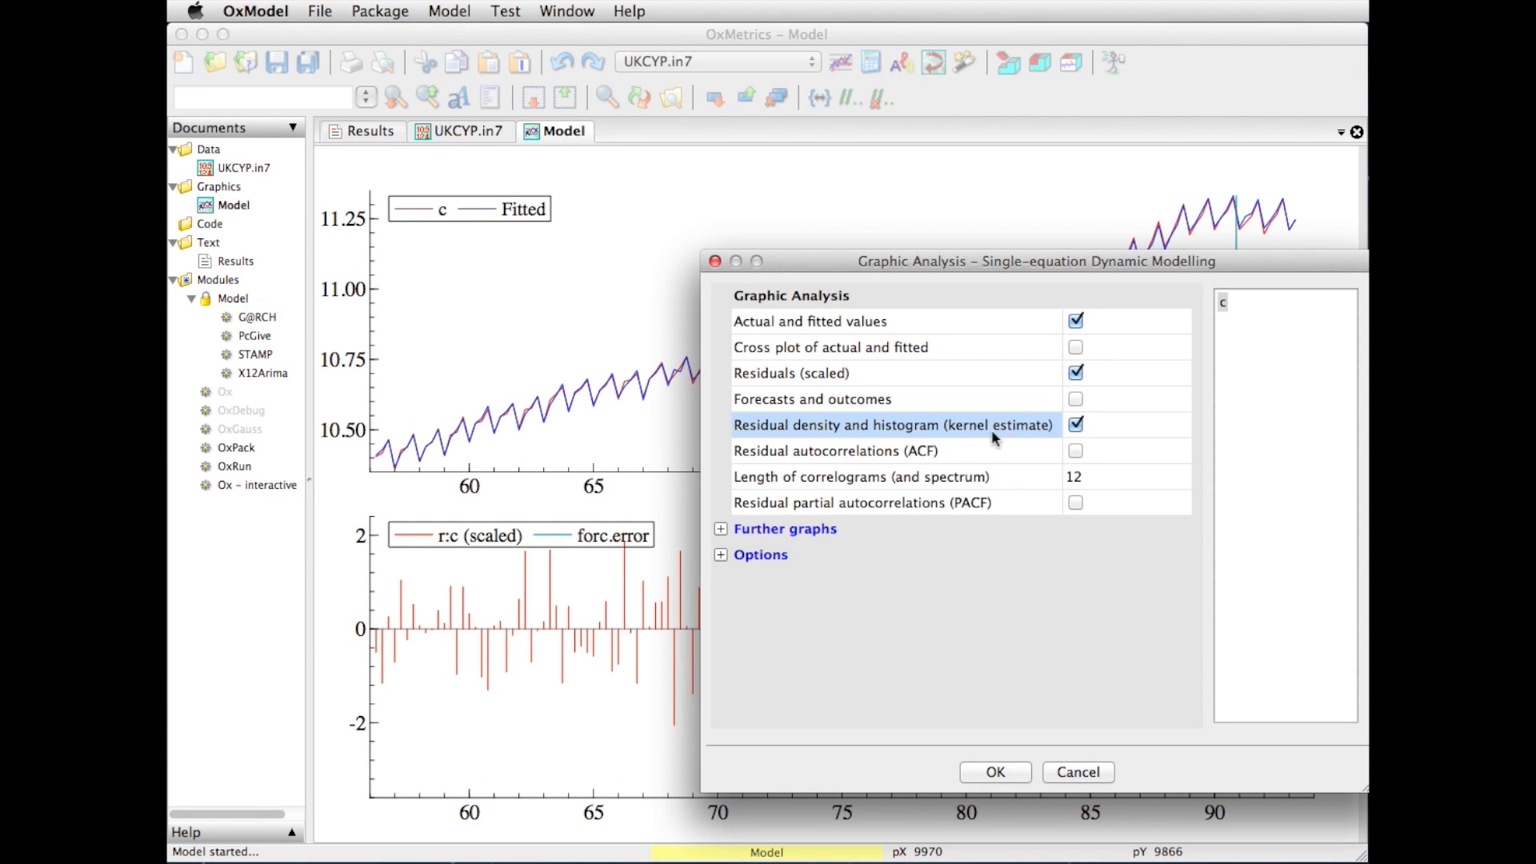
mouse_move(931, 468)
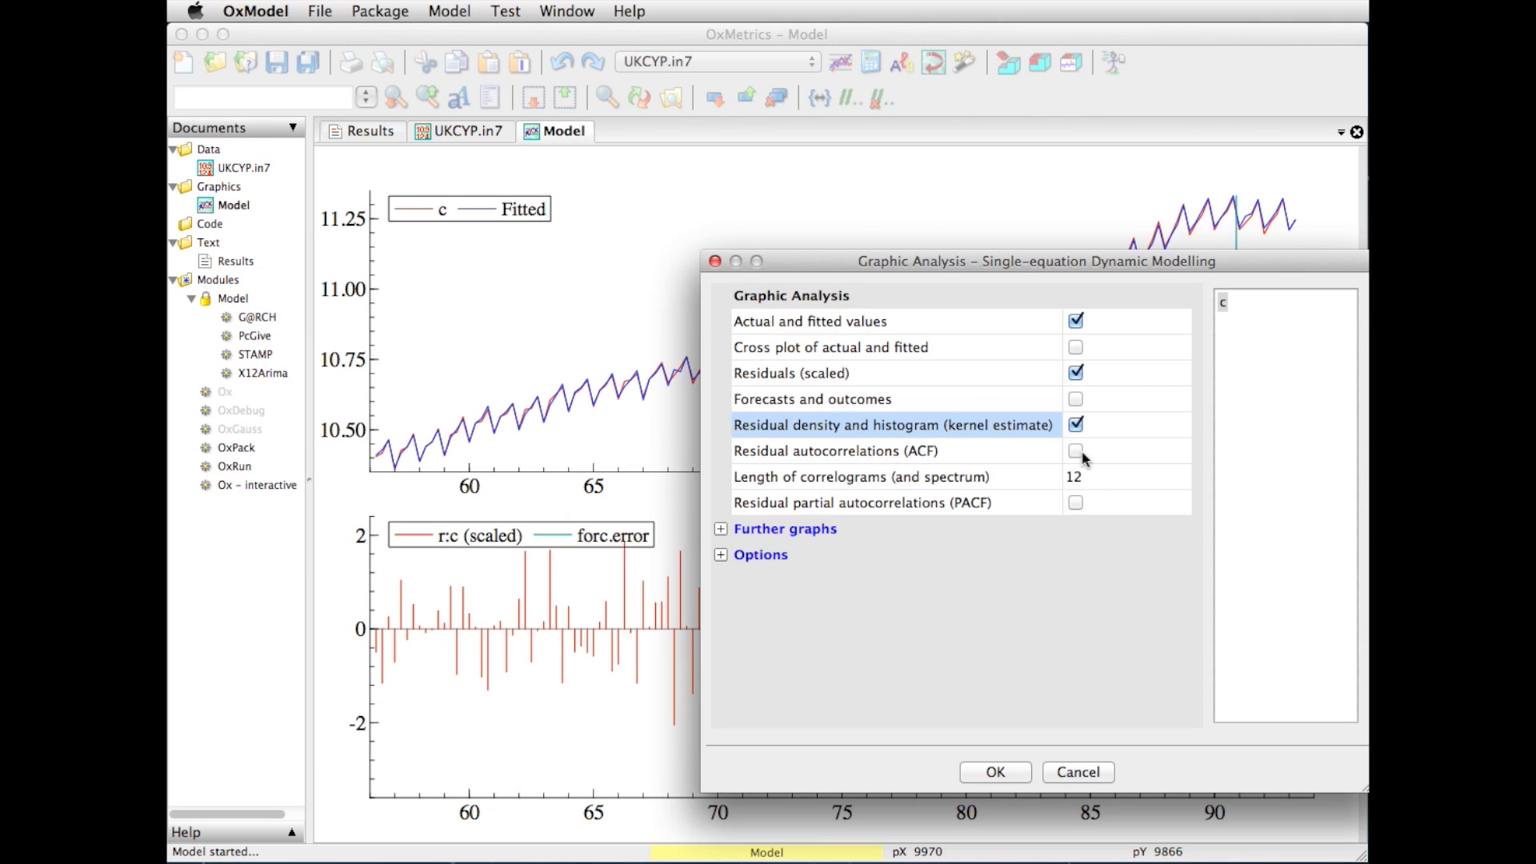
left_click(1074, 450)
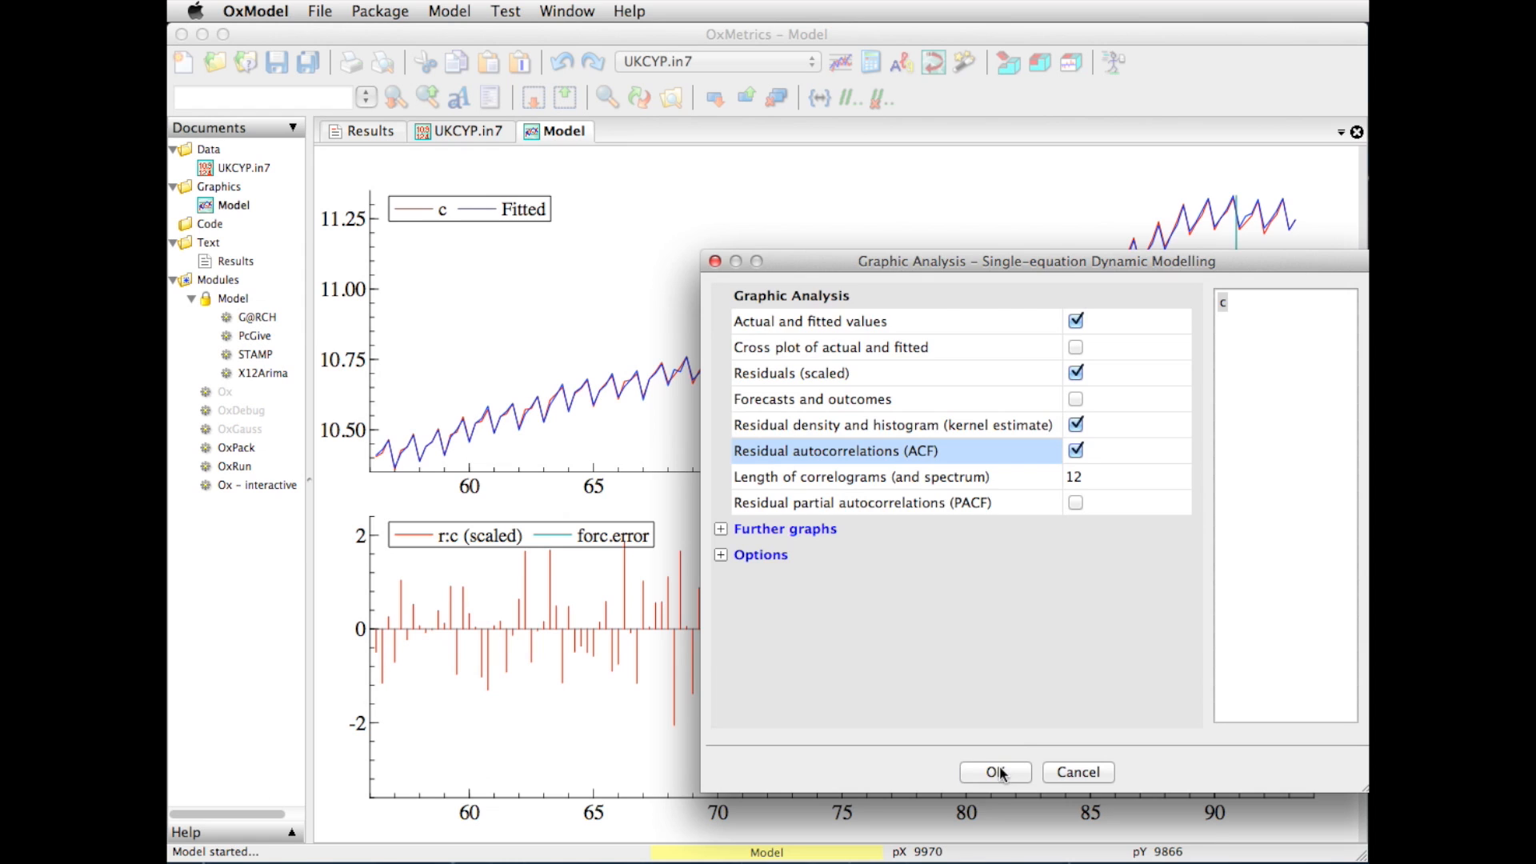
Draw the four residual-analysis panels in the Model graph window
left_click(995, 772)
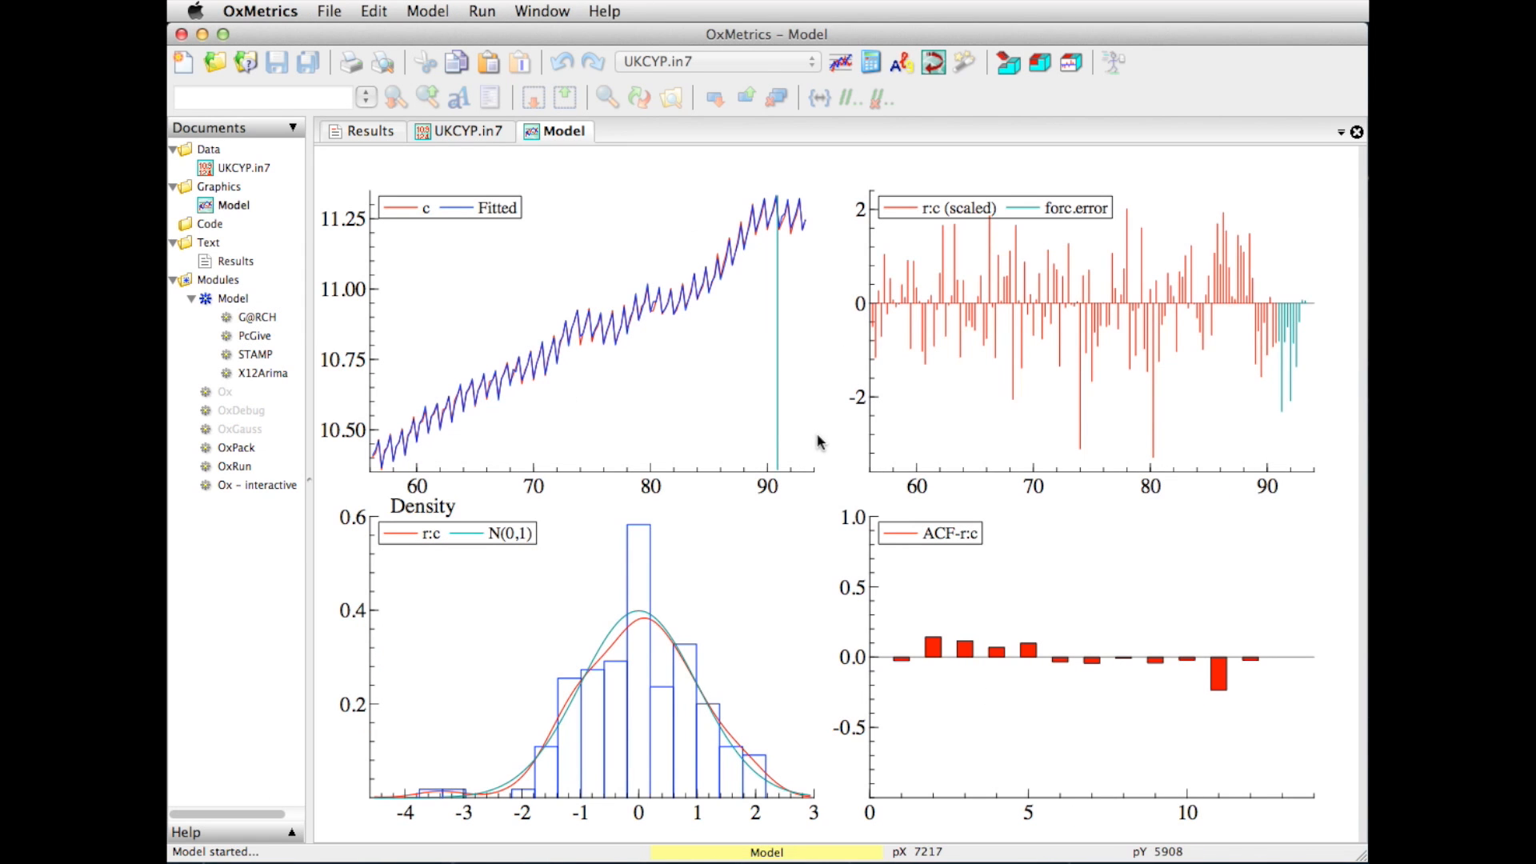
mouse_move(829, 313)
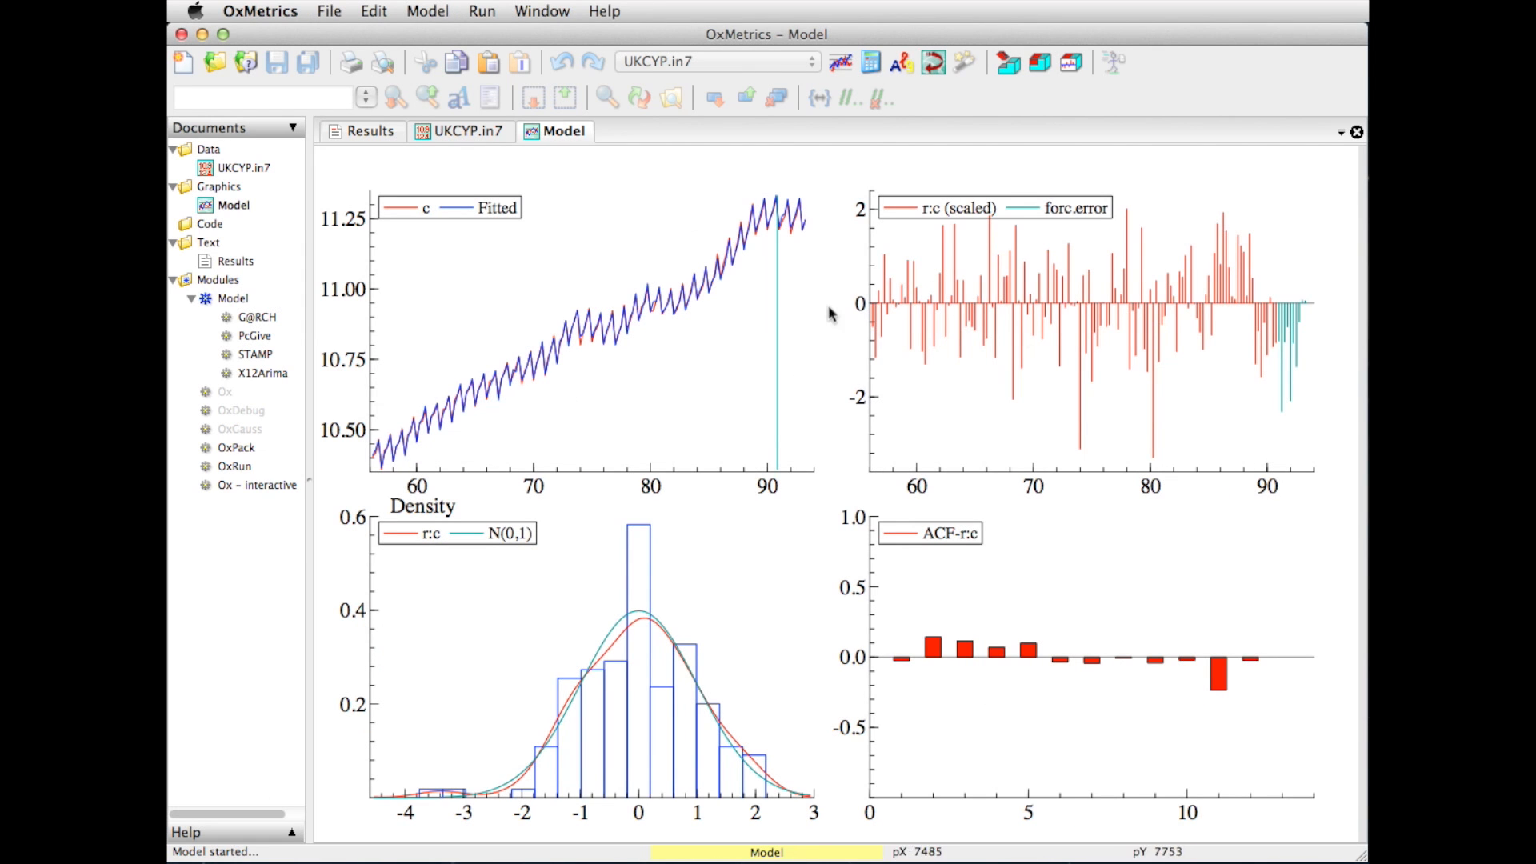
mouse_move(977, 330)
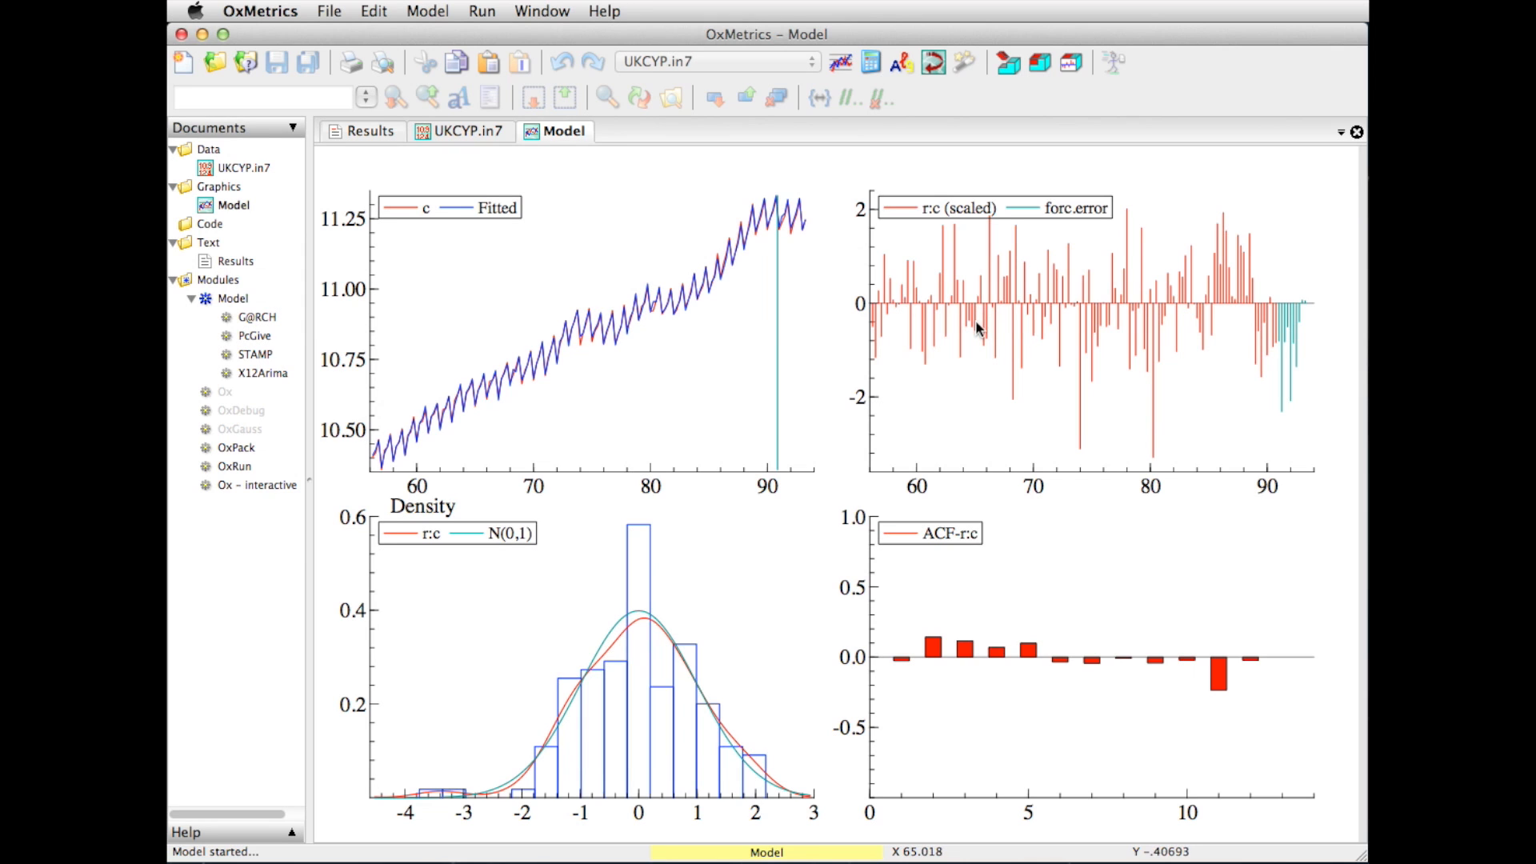
mouse_move(680, 624)
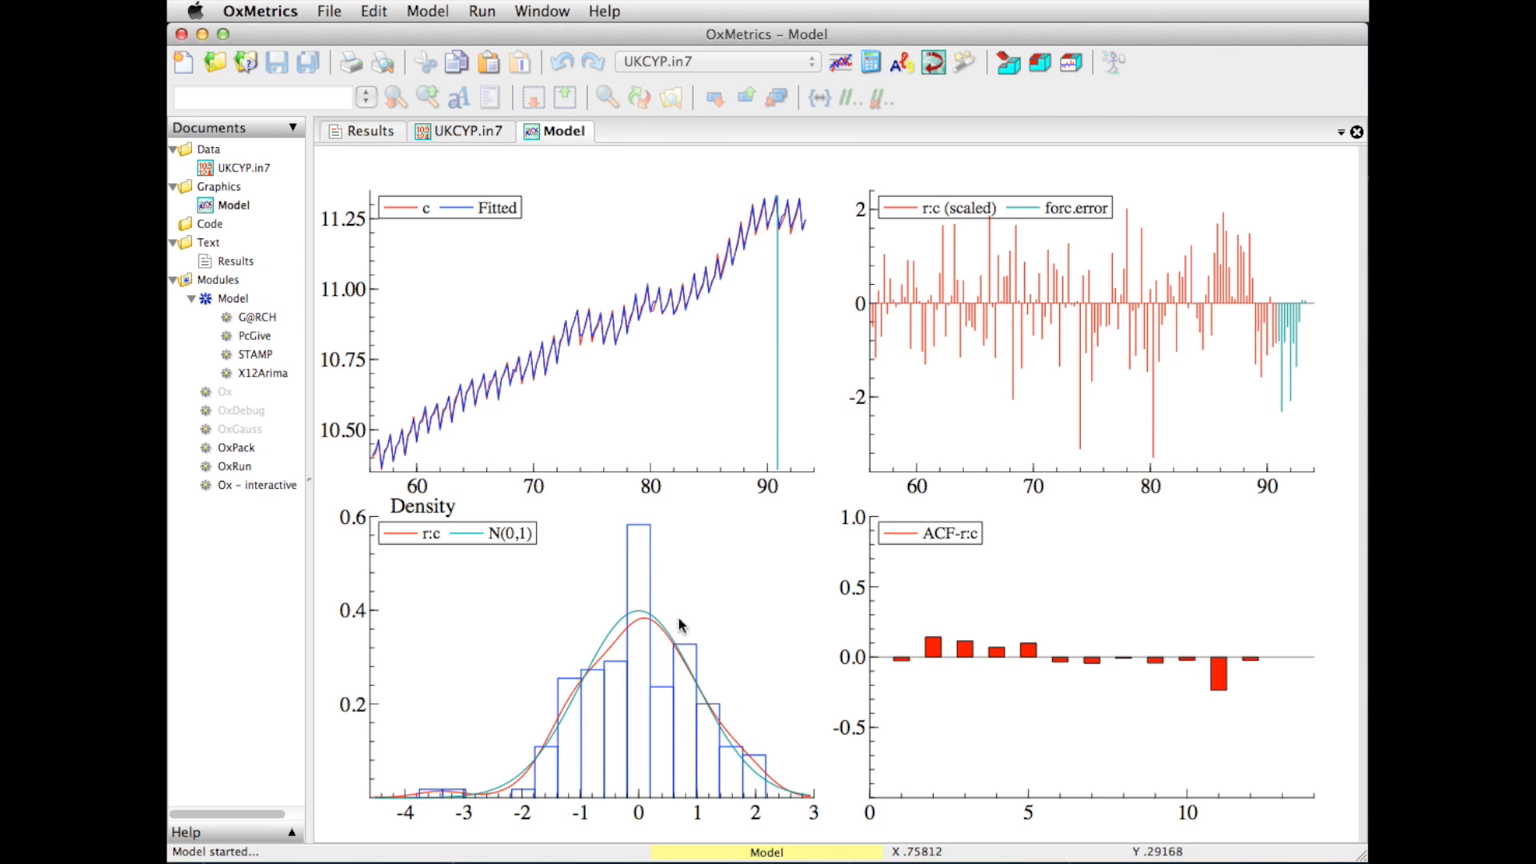
mouse_move(516, 769)
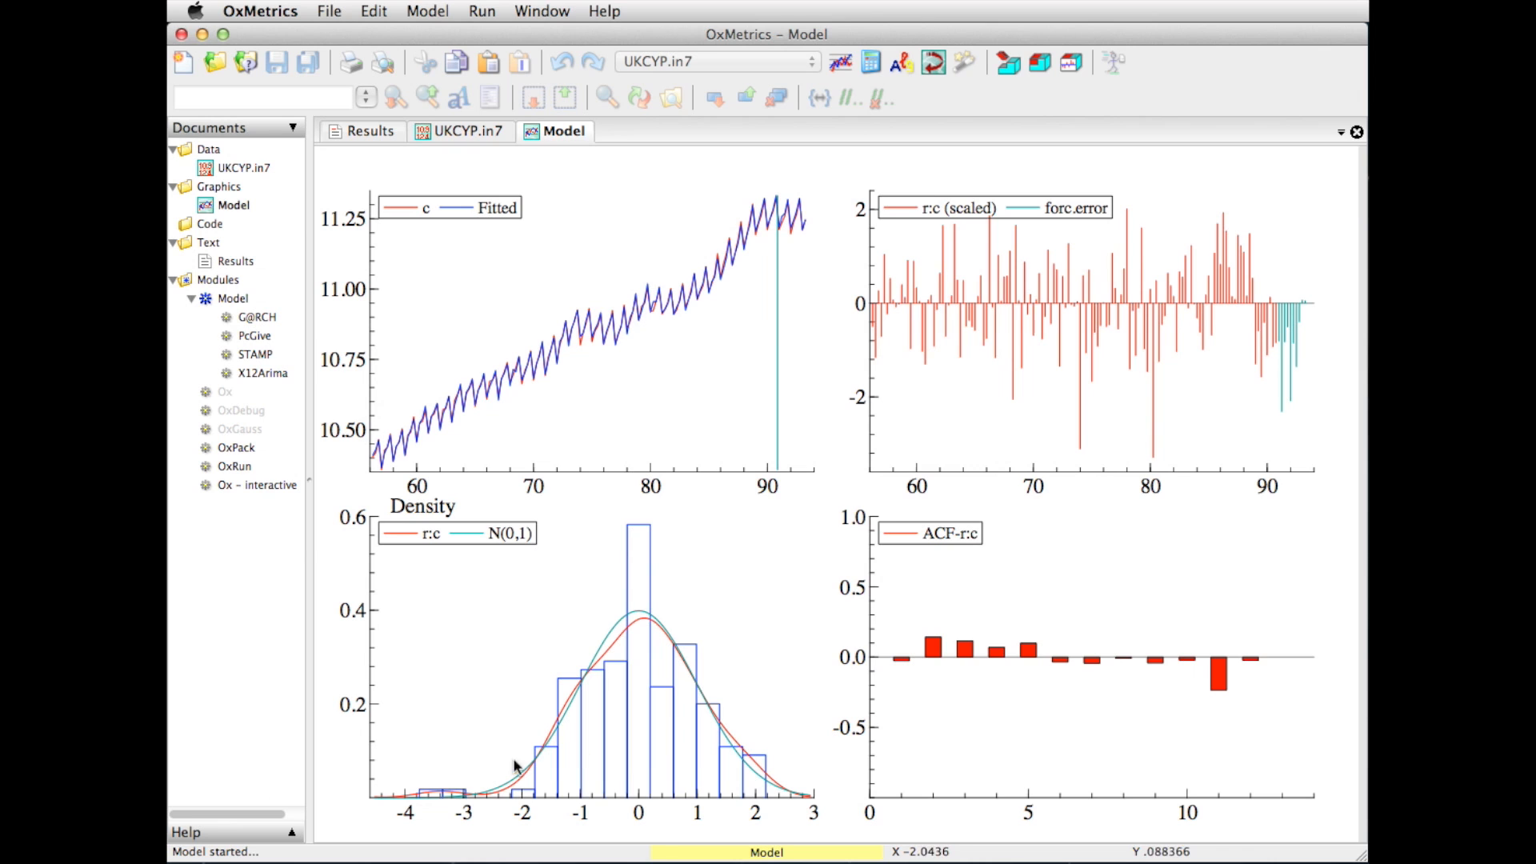
mouse_move(623, 664)
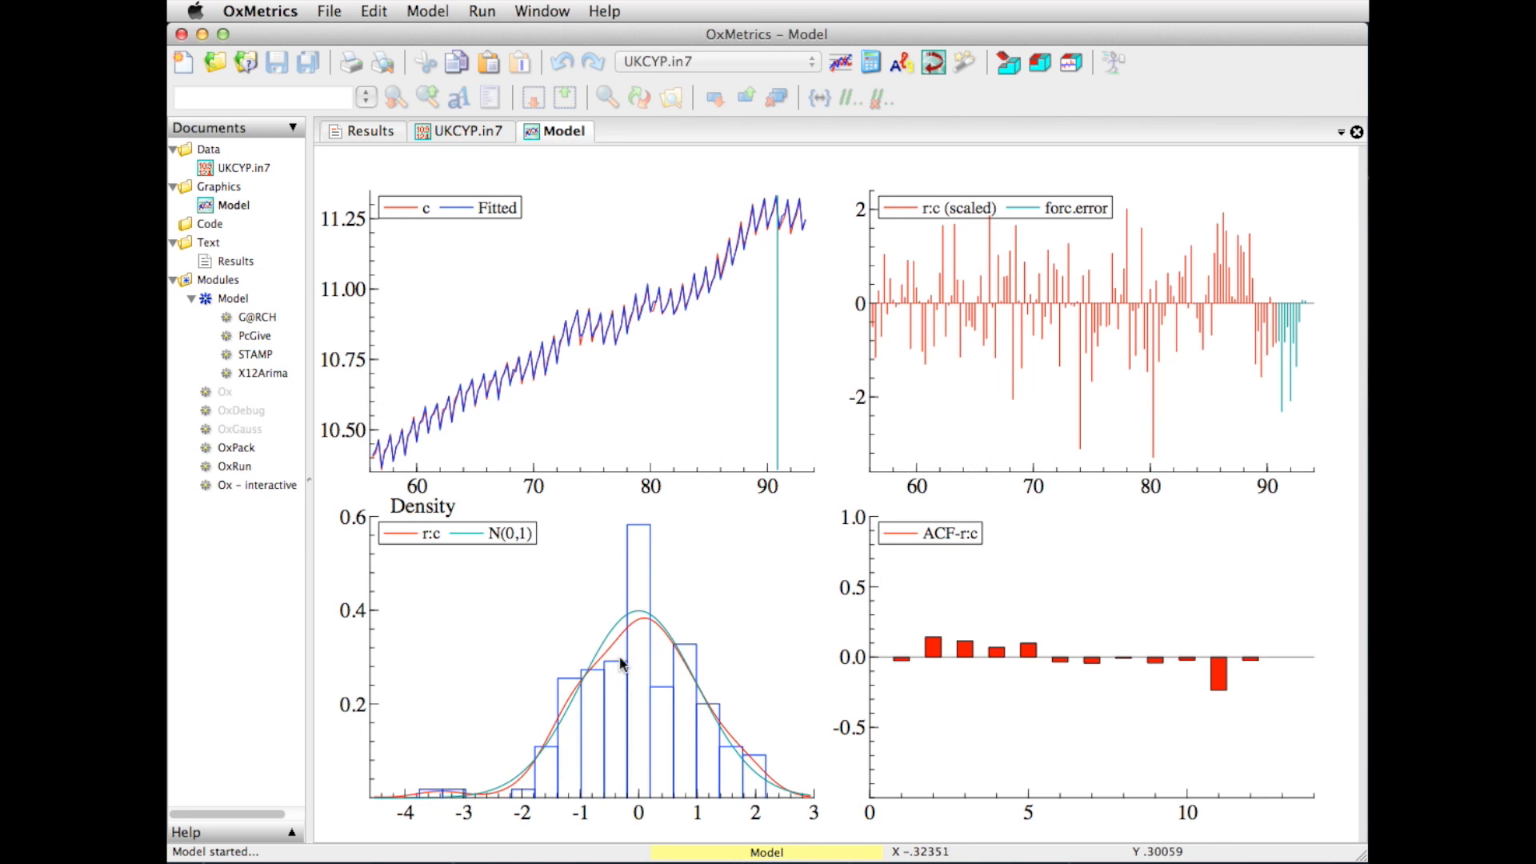
Give the N(0,1) curve in the residual density panel line type ldash 20
double_click(617, 661)
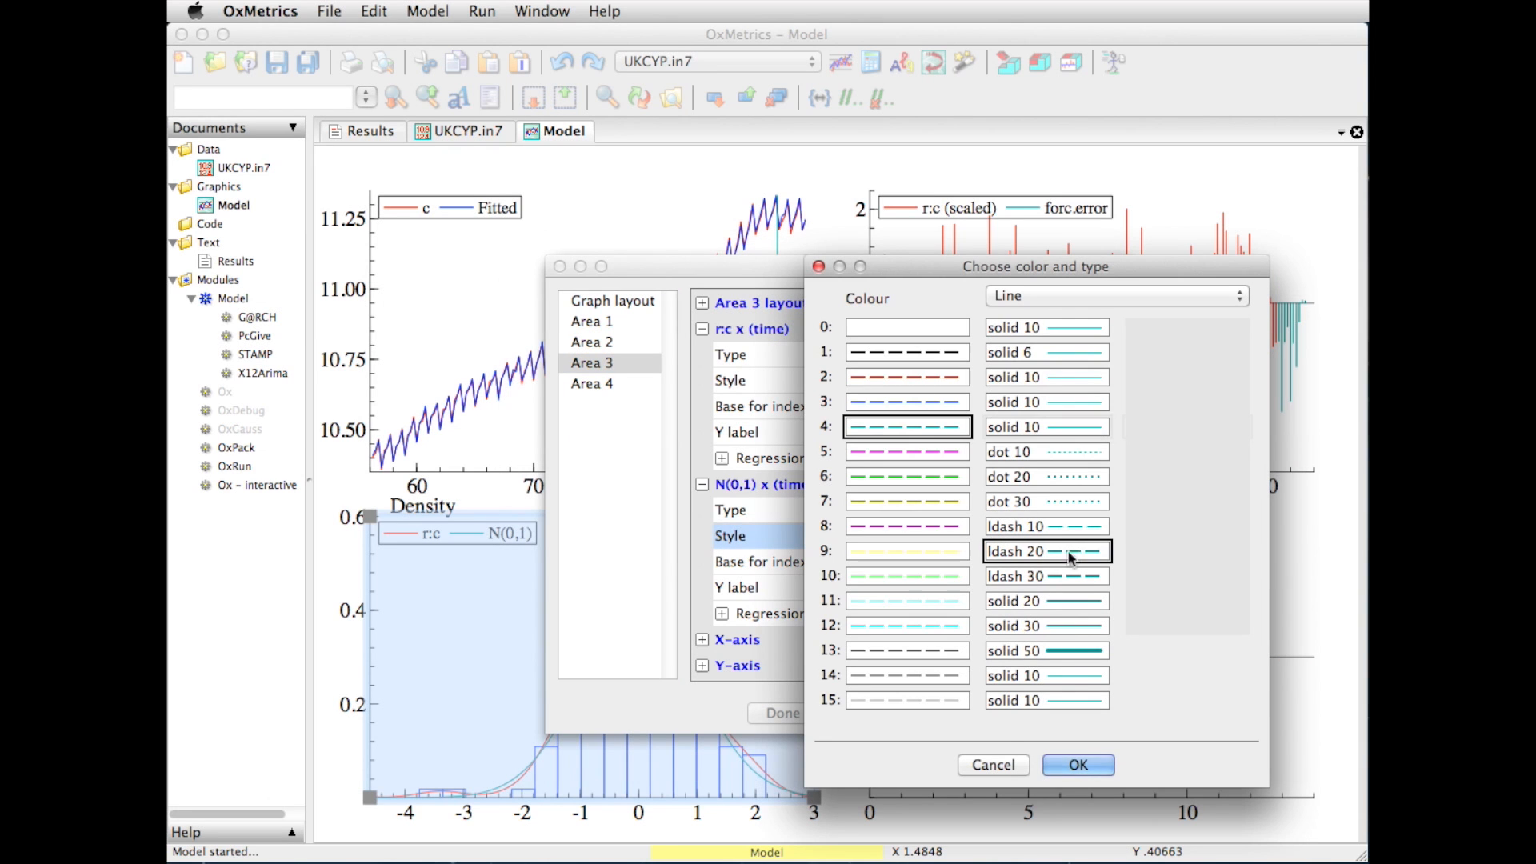
left_click(1077, 765)
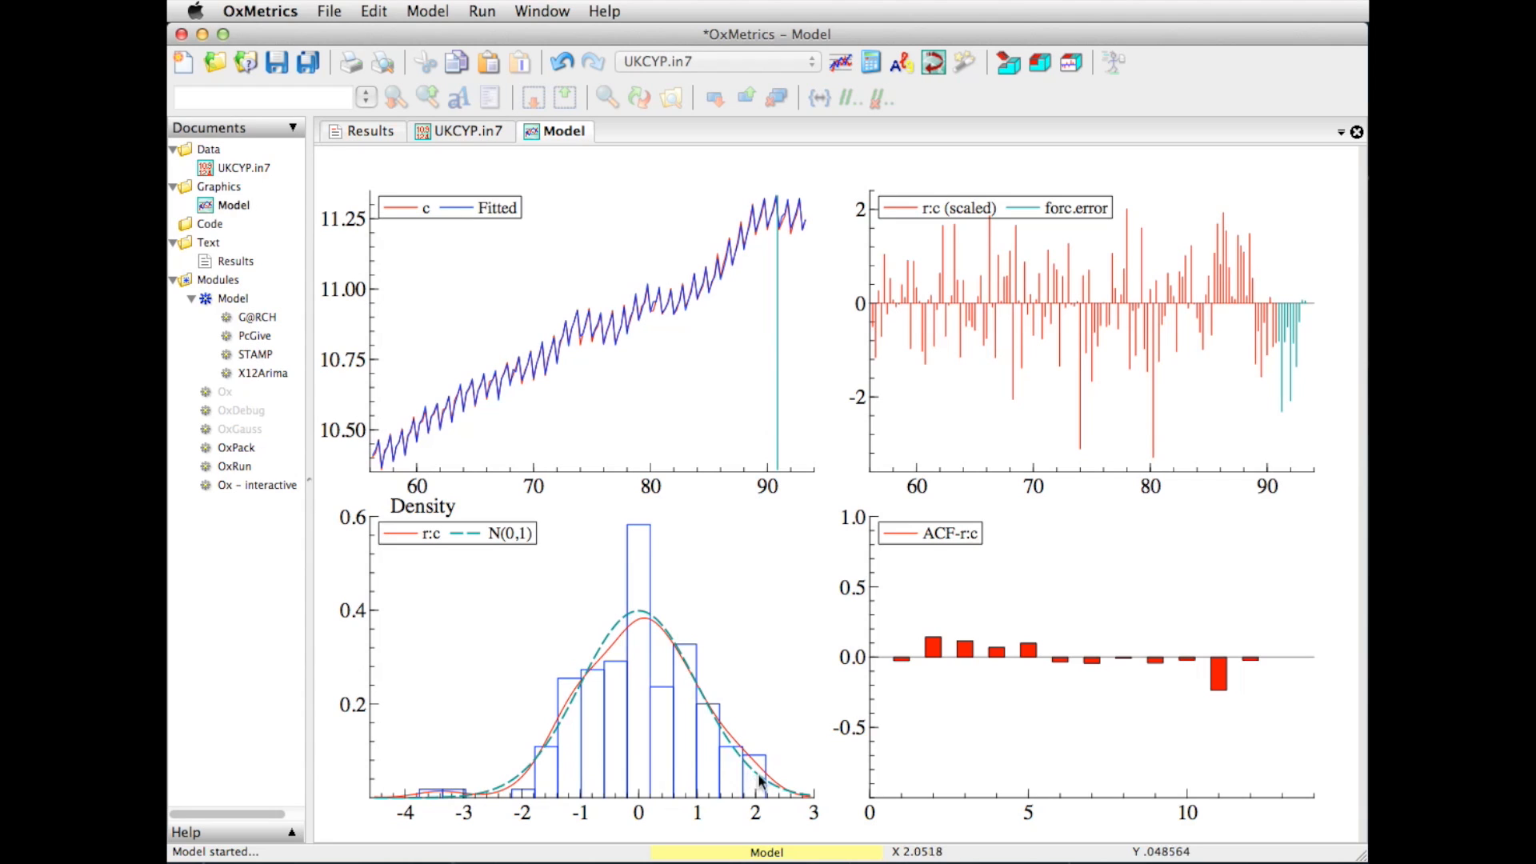
mouse_move(764, 778)
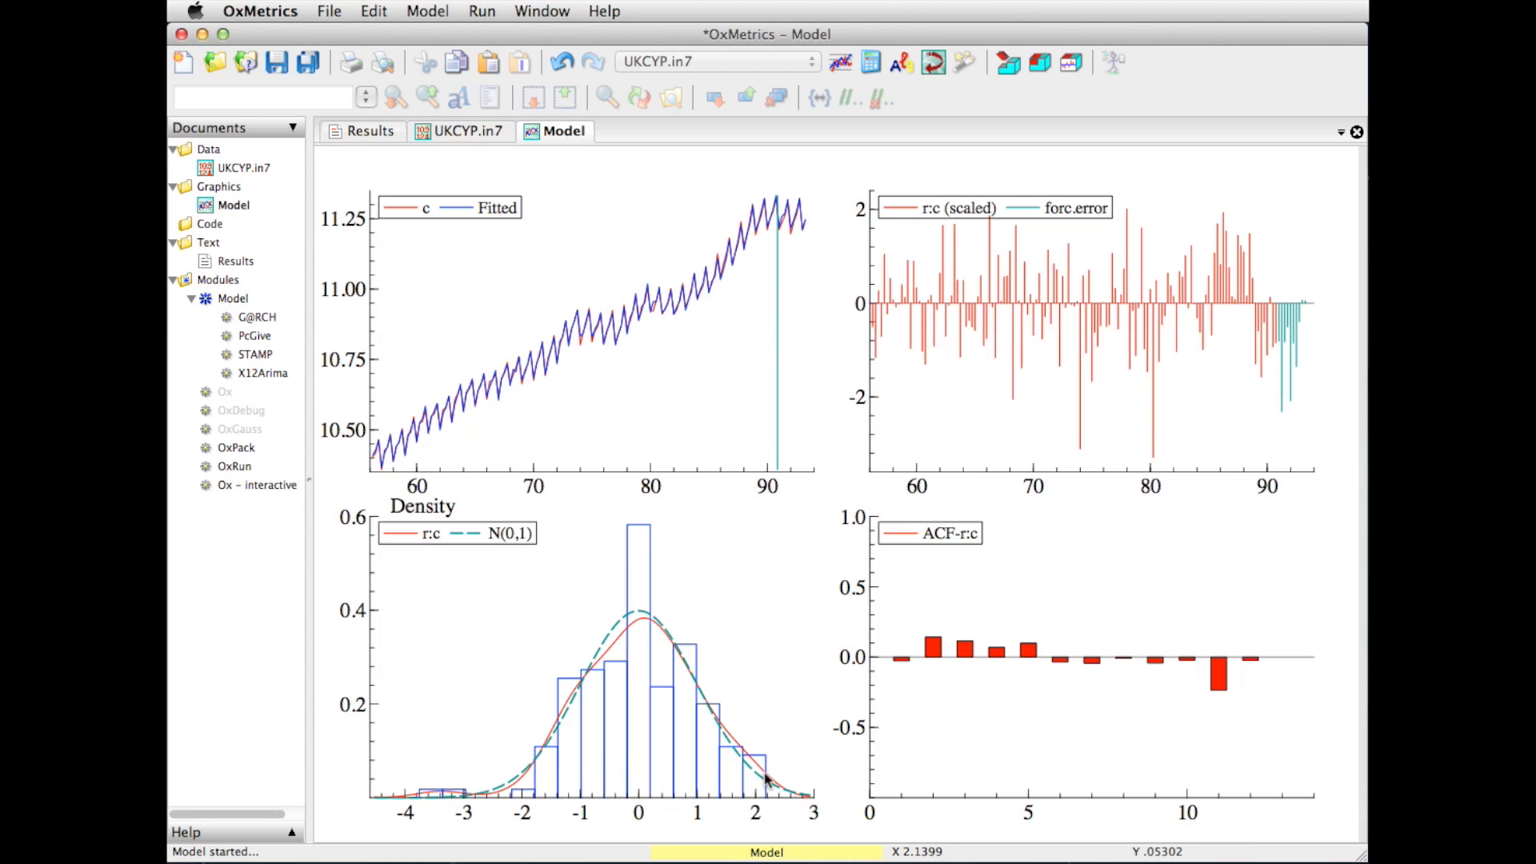
mouse_move(764, 786)
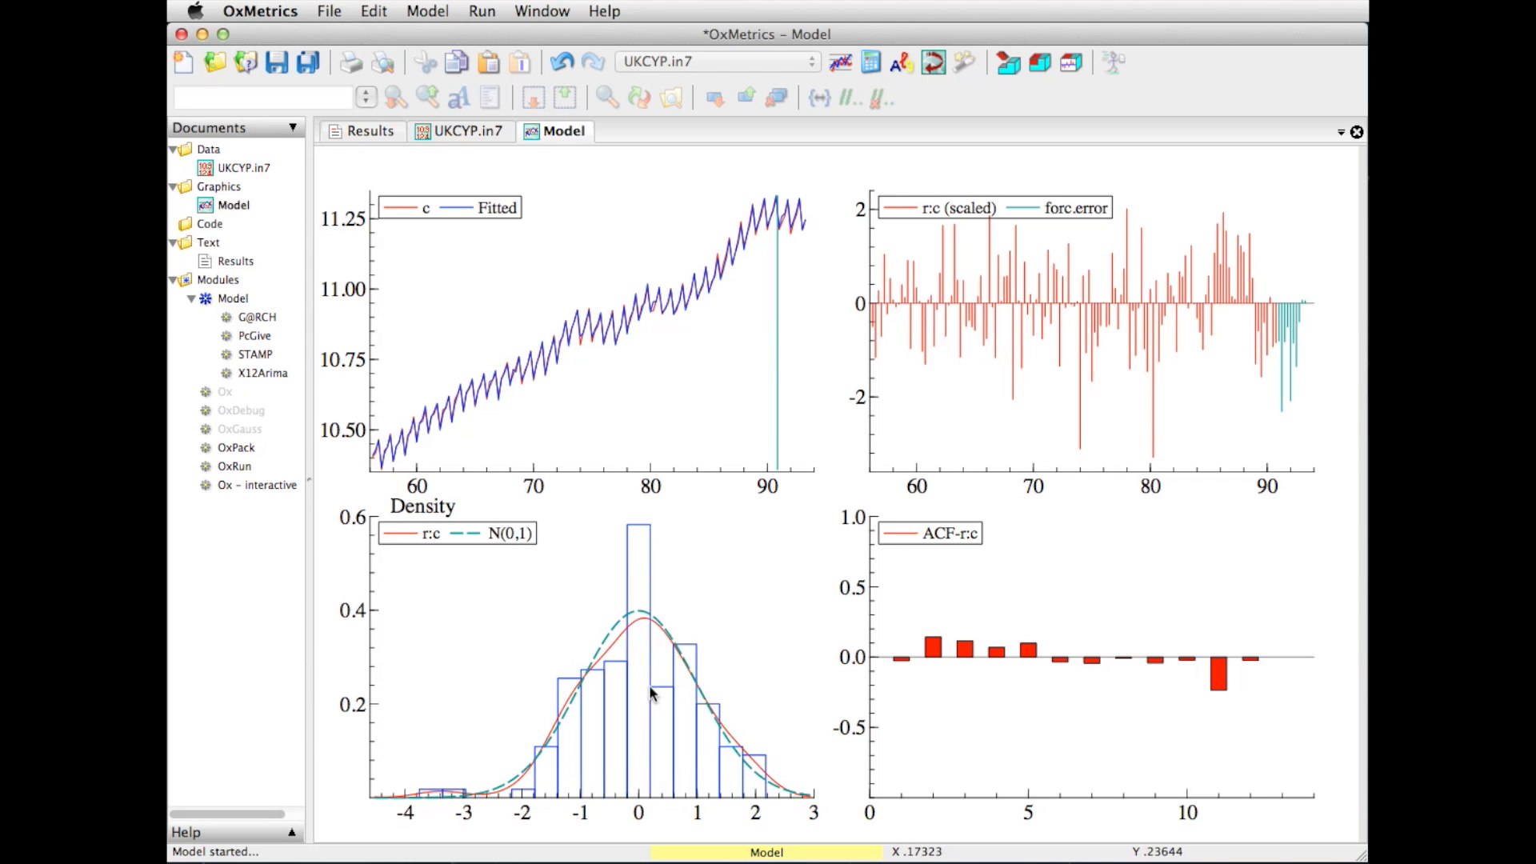
mouse_move(669, 749)
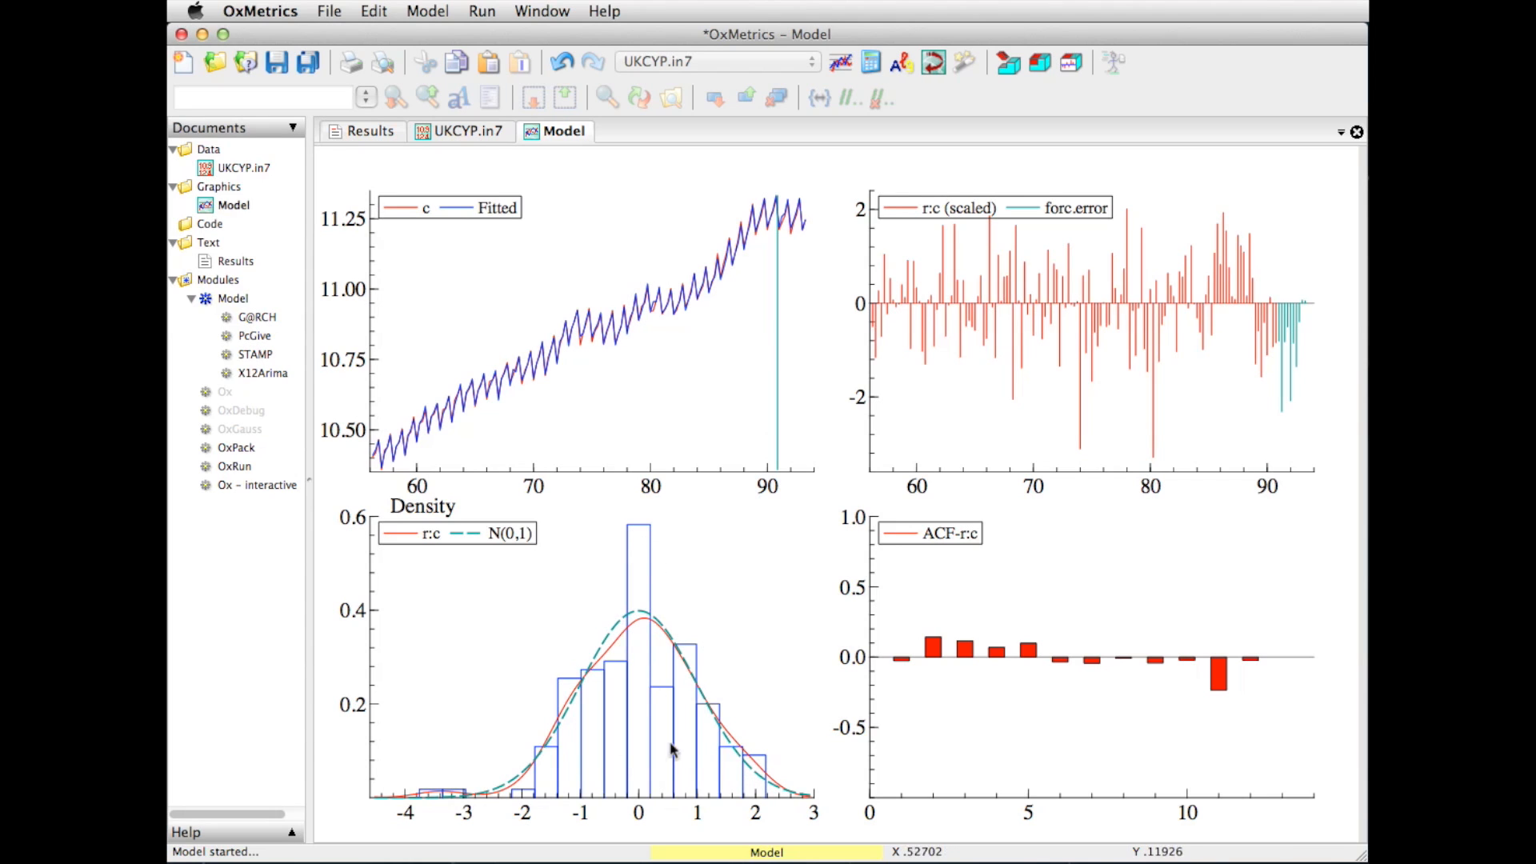
mouse_move(524, 780)
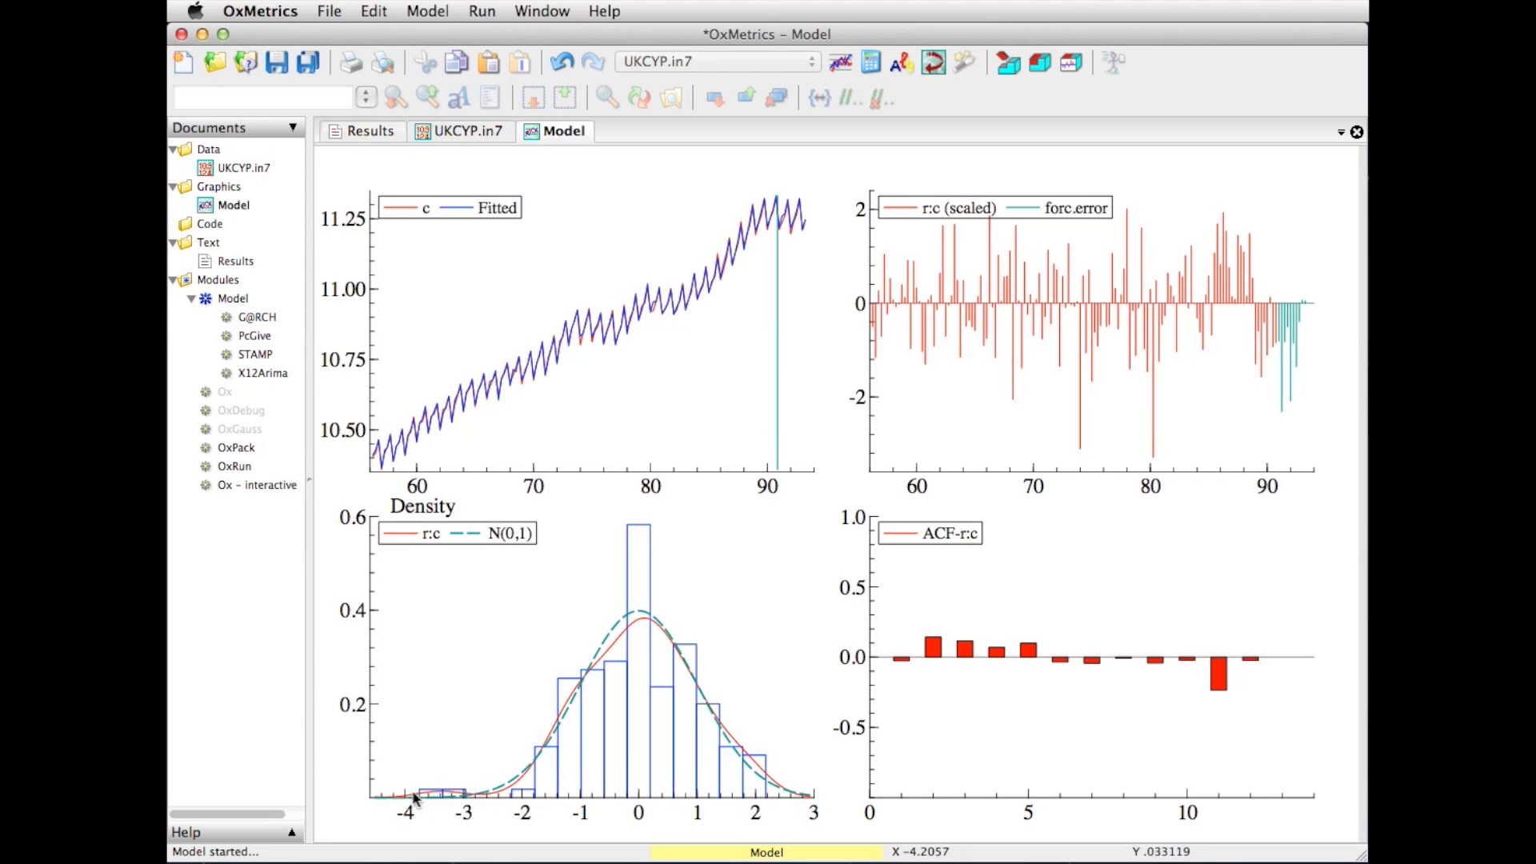
mouse_move(515, 759)
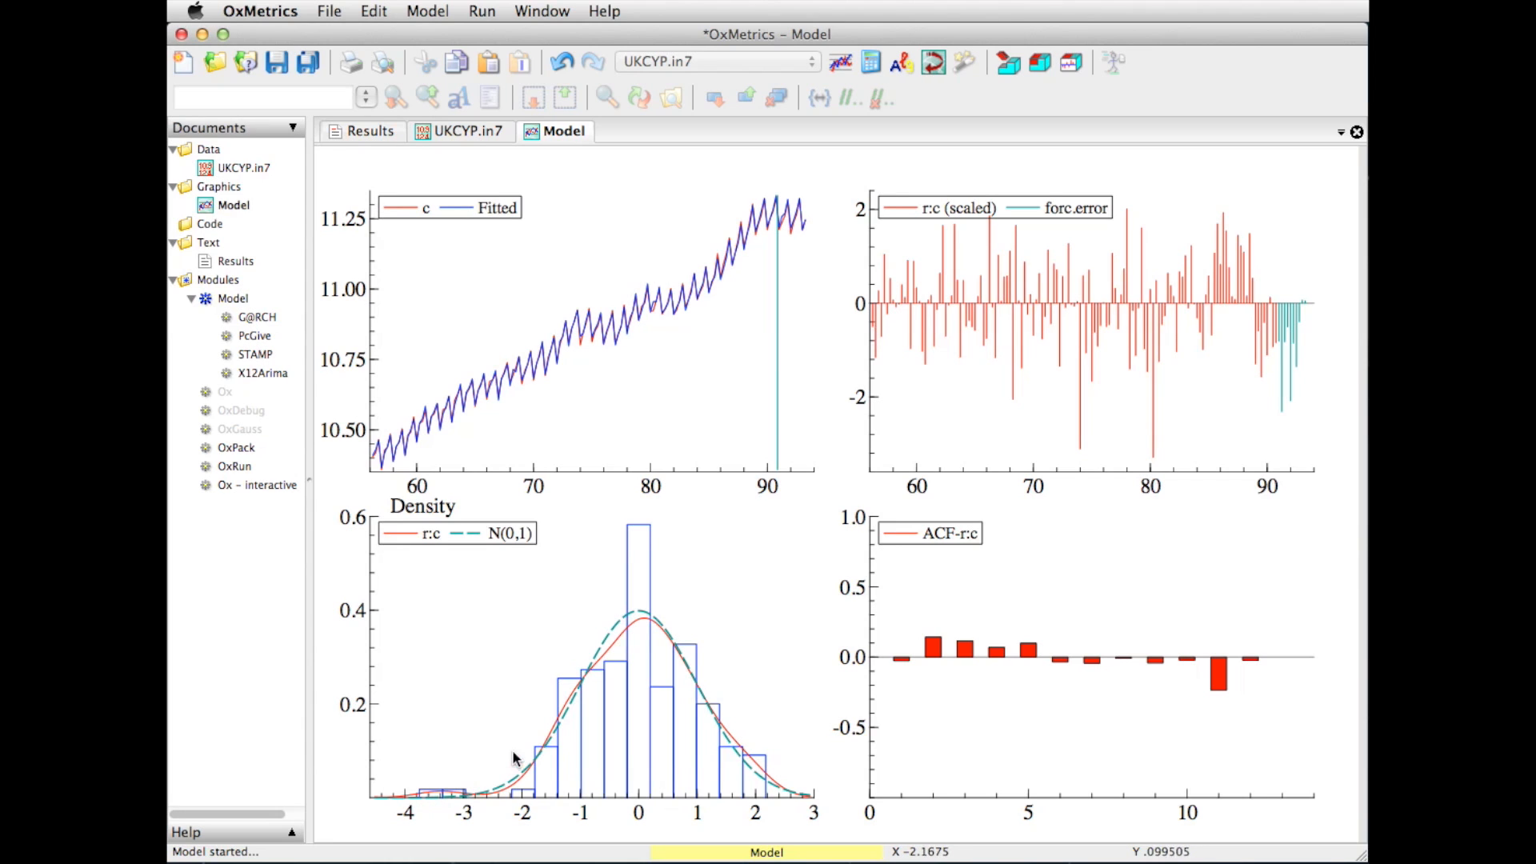
mouse_move(455, 803)
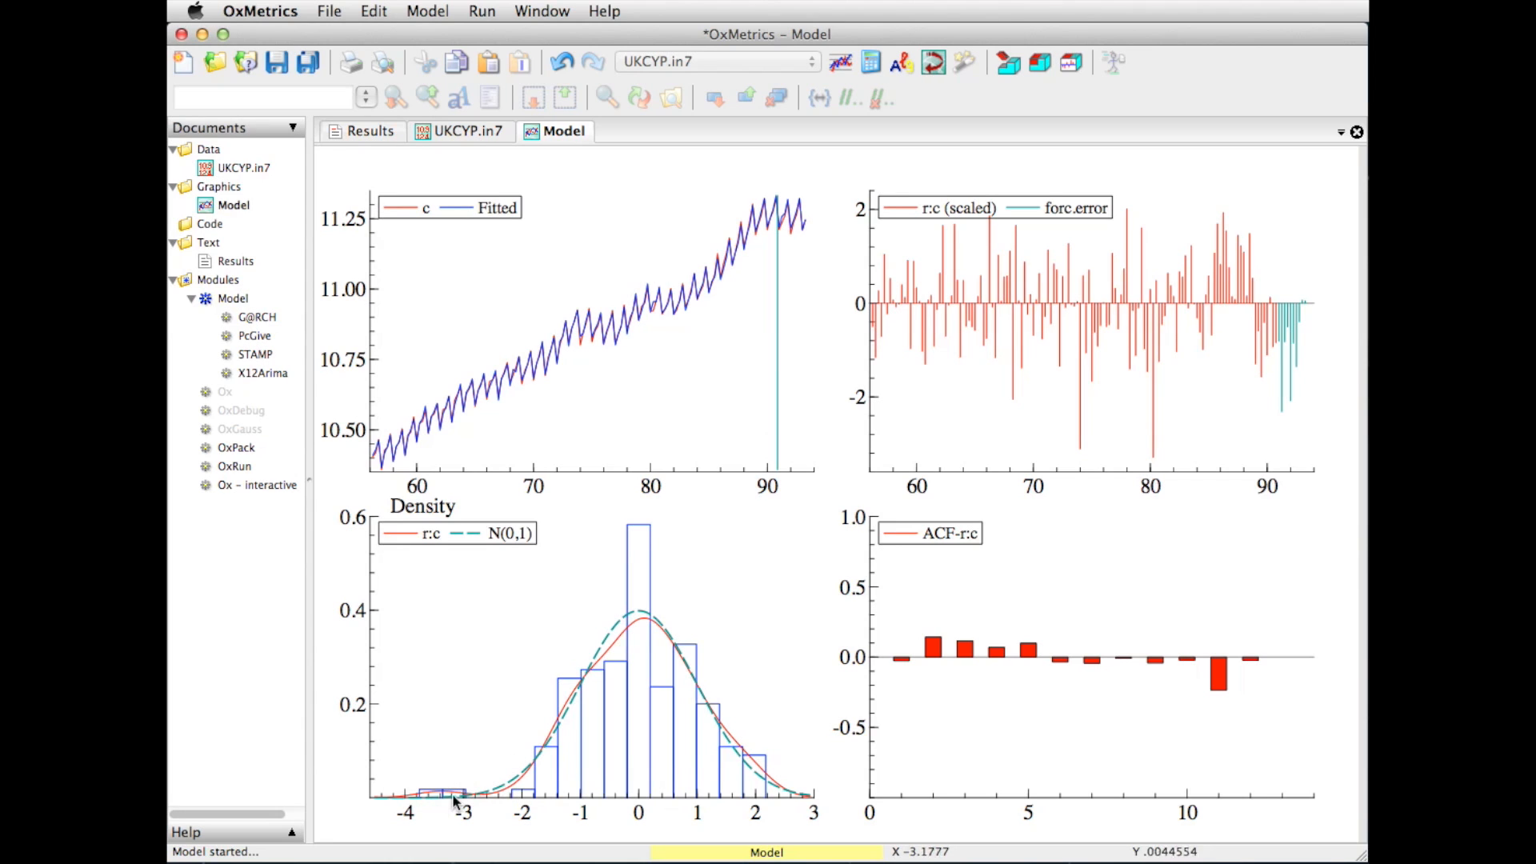
mouse_move(465, 805)
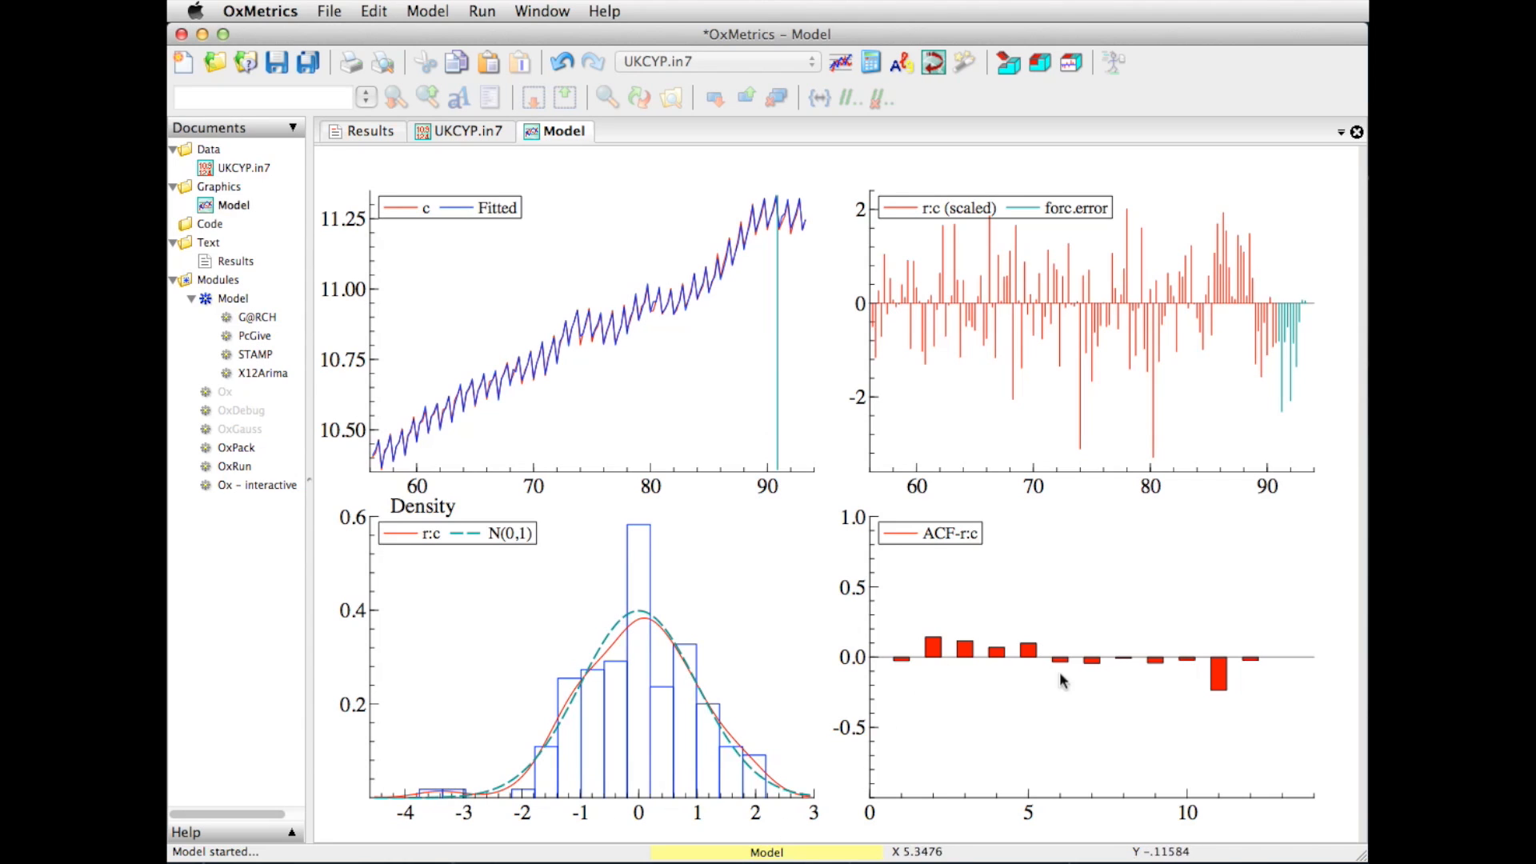
mouse_move(1135, 674)
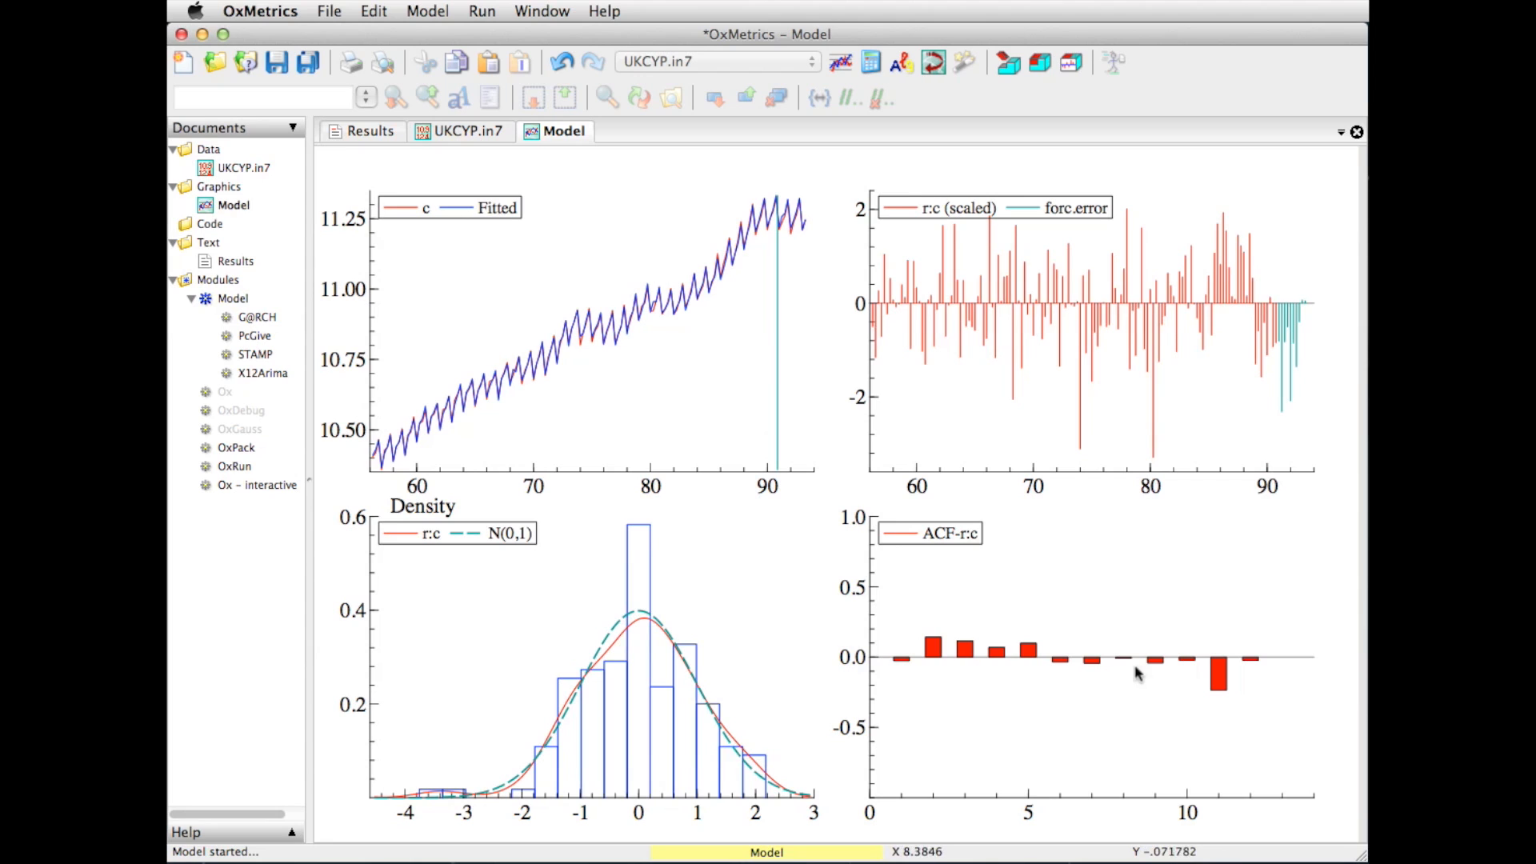
mouse_move(1193, 722)
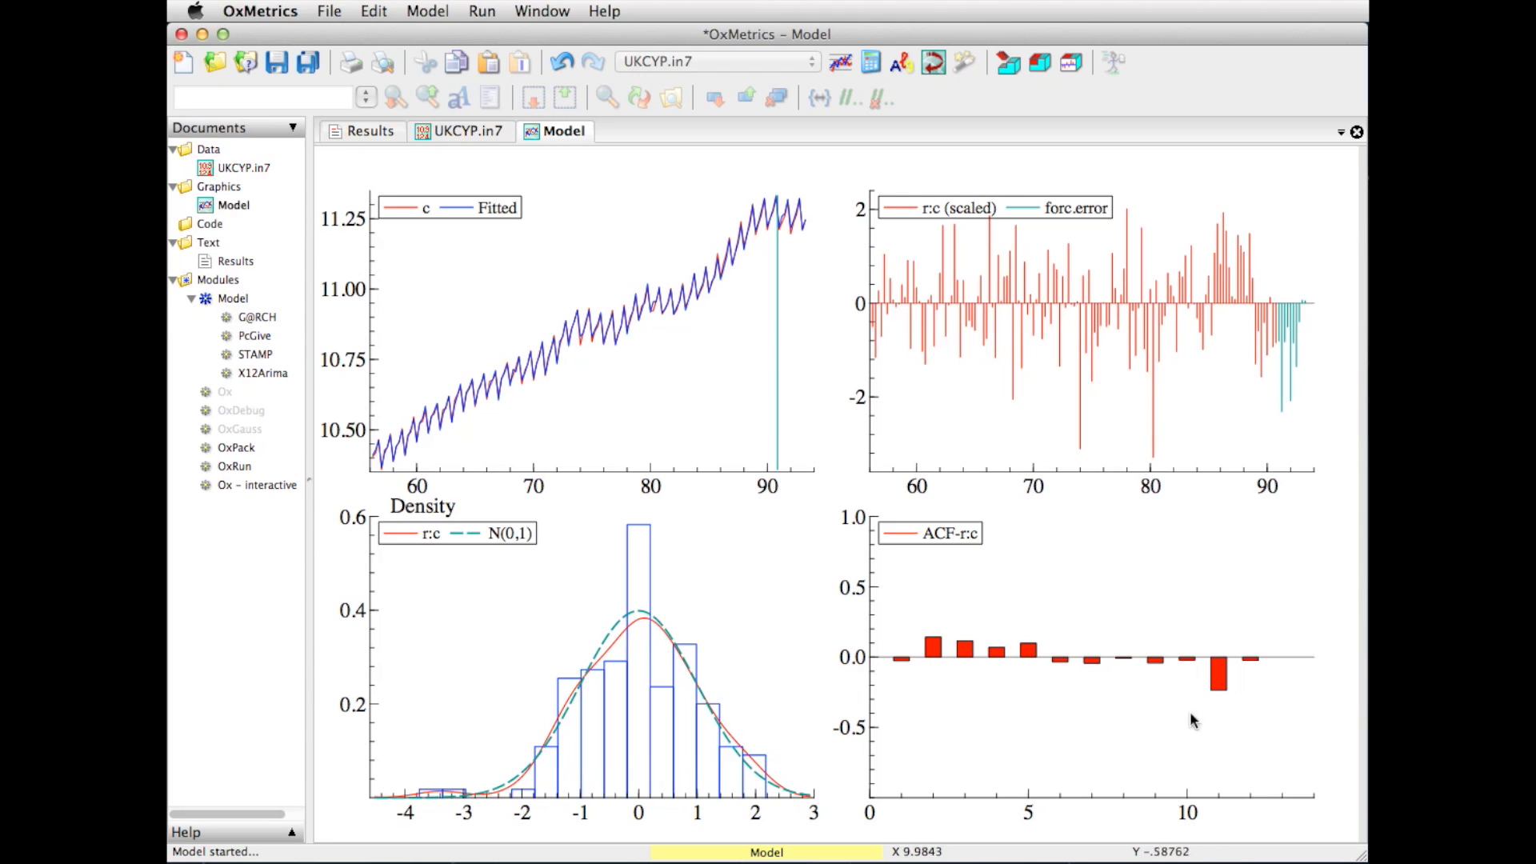
mouse_move(1222, 703)
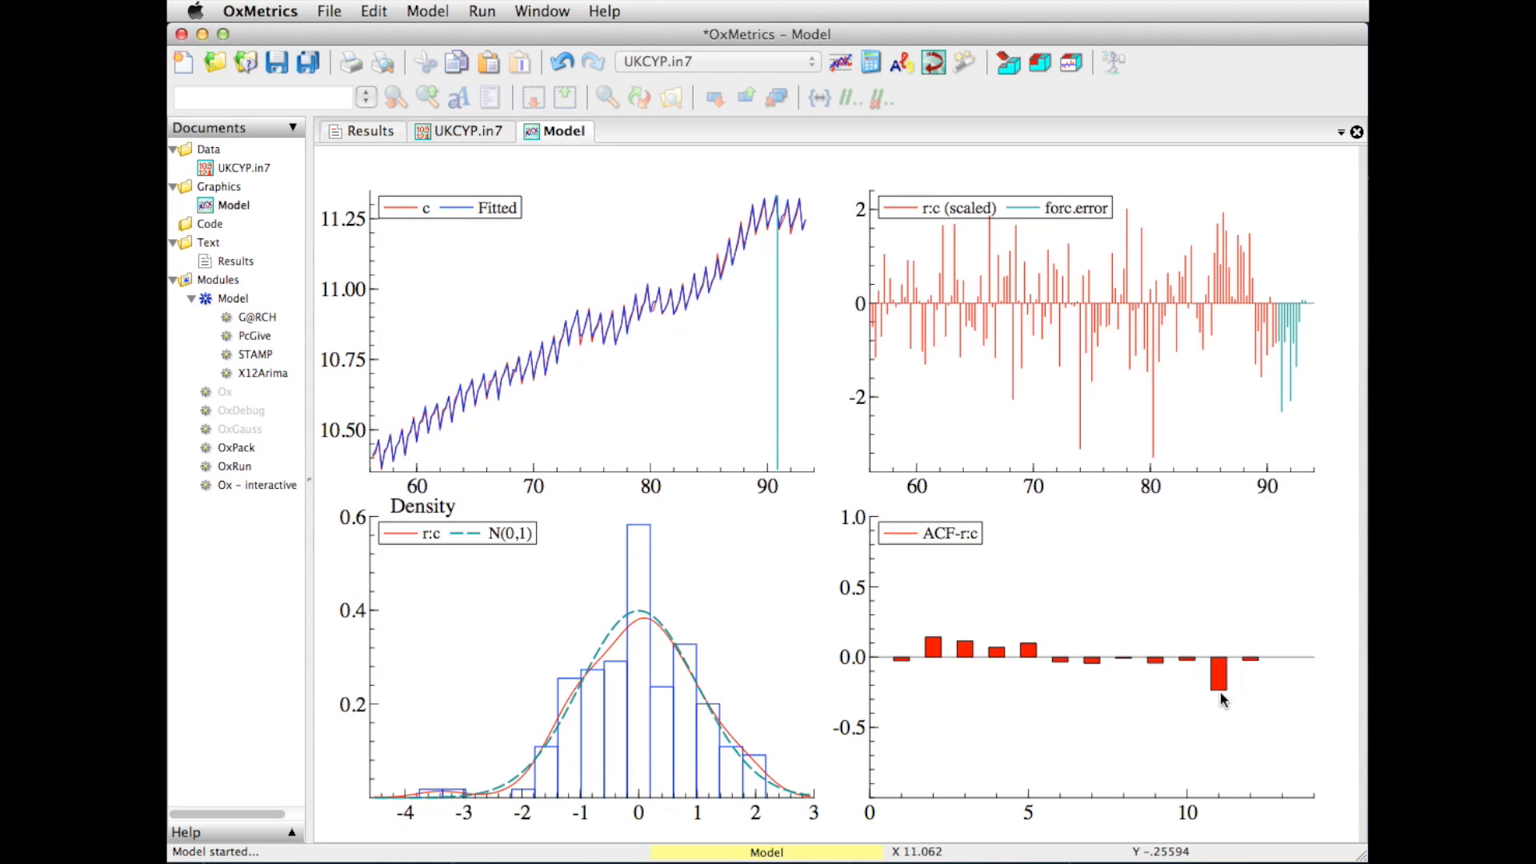
mouse_move(1217, 693)
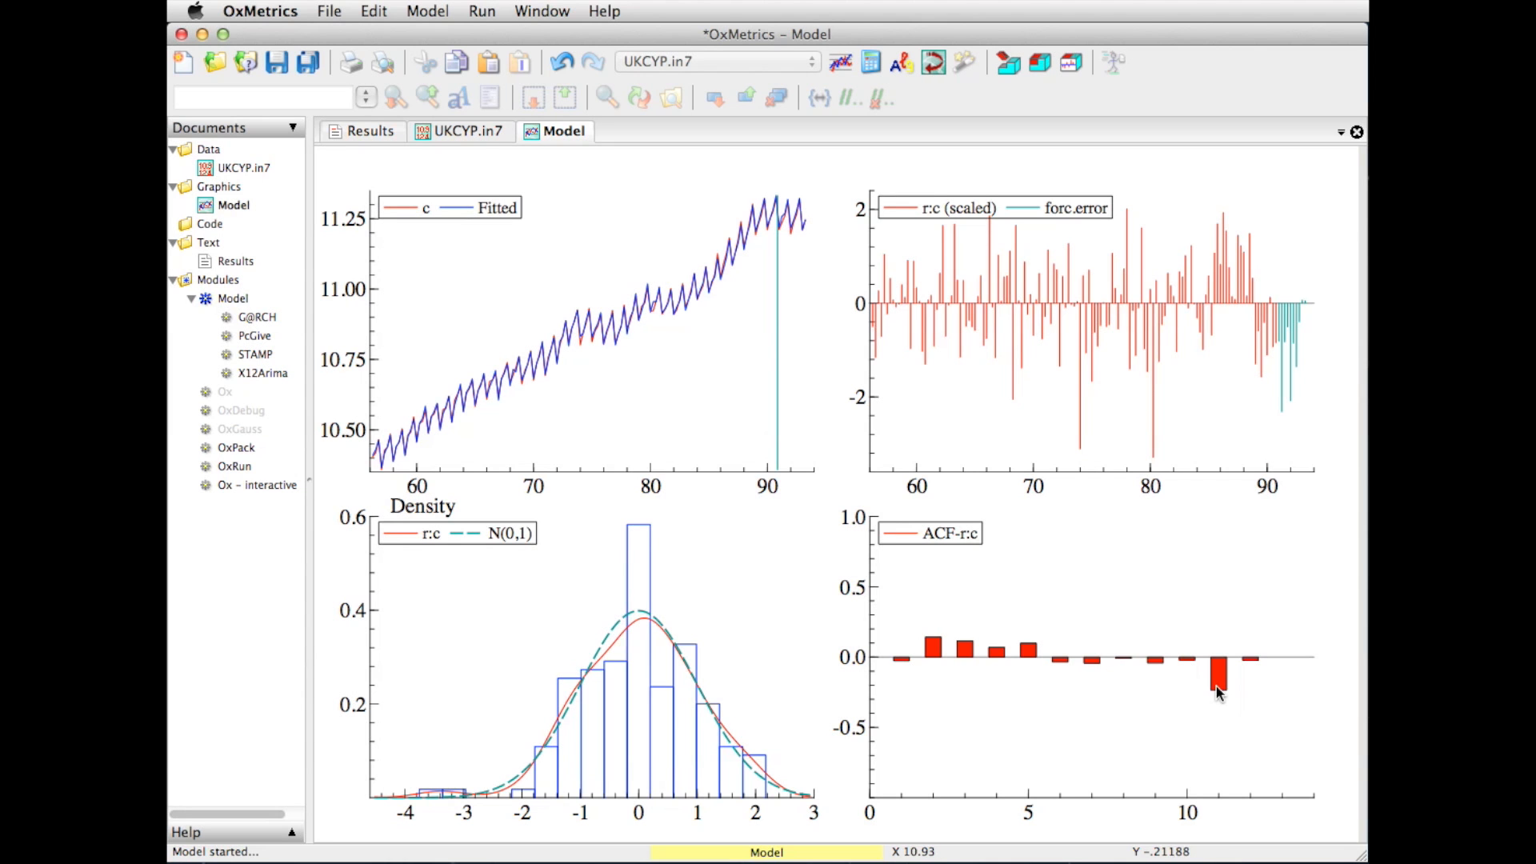